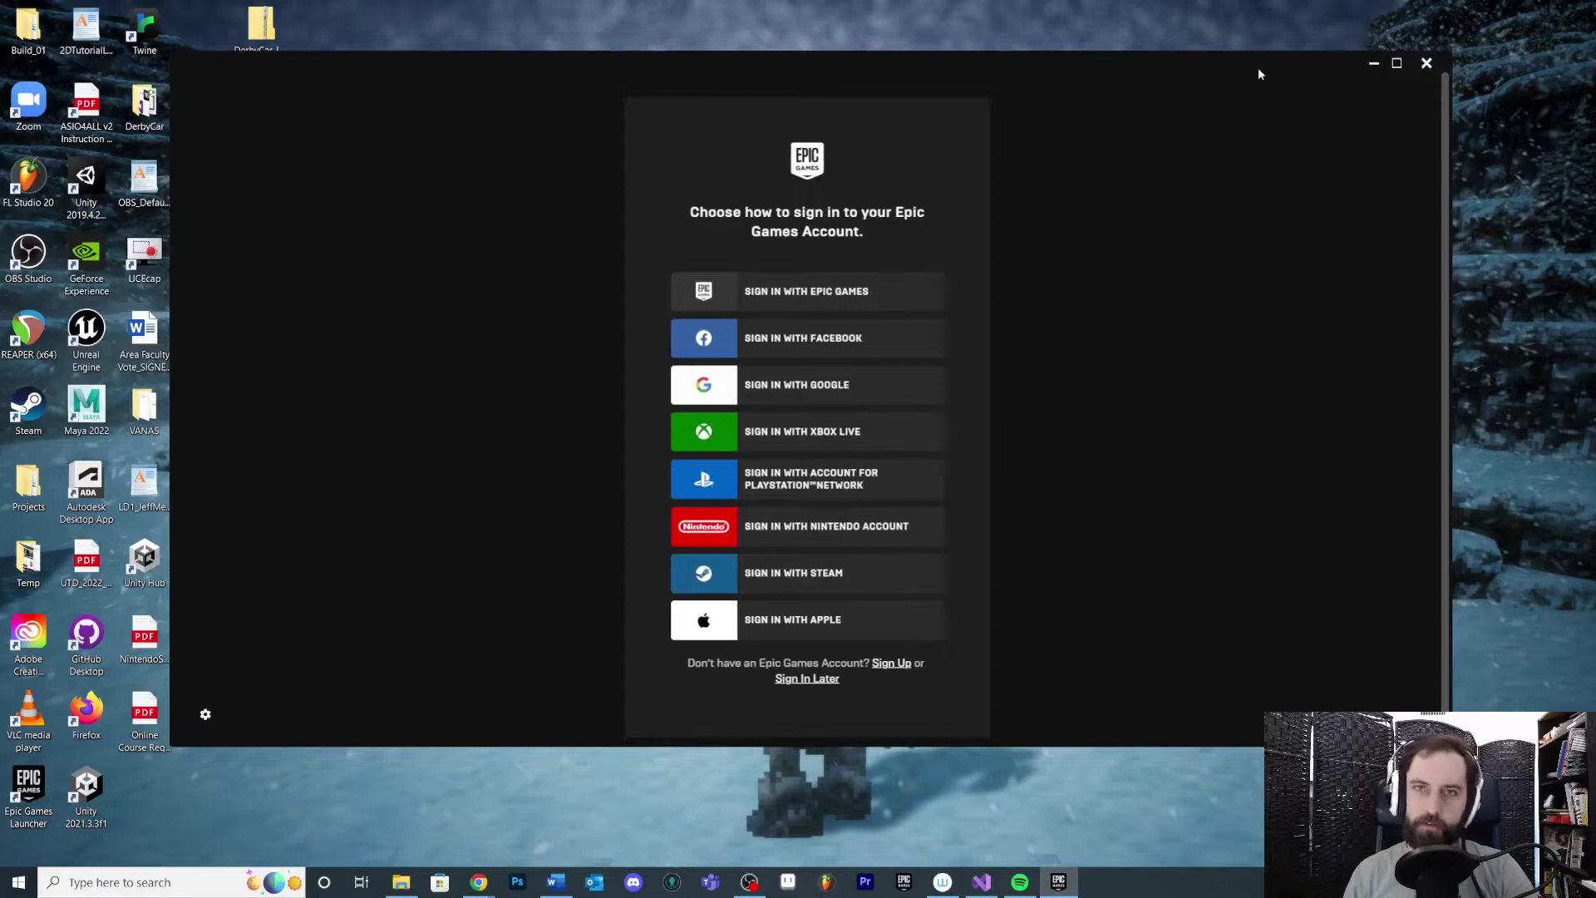
mouse_move(1191, 53)
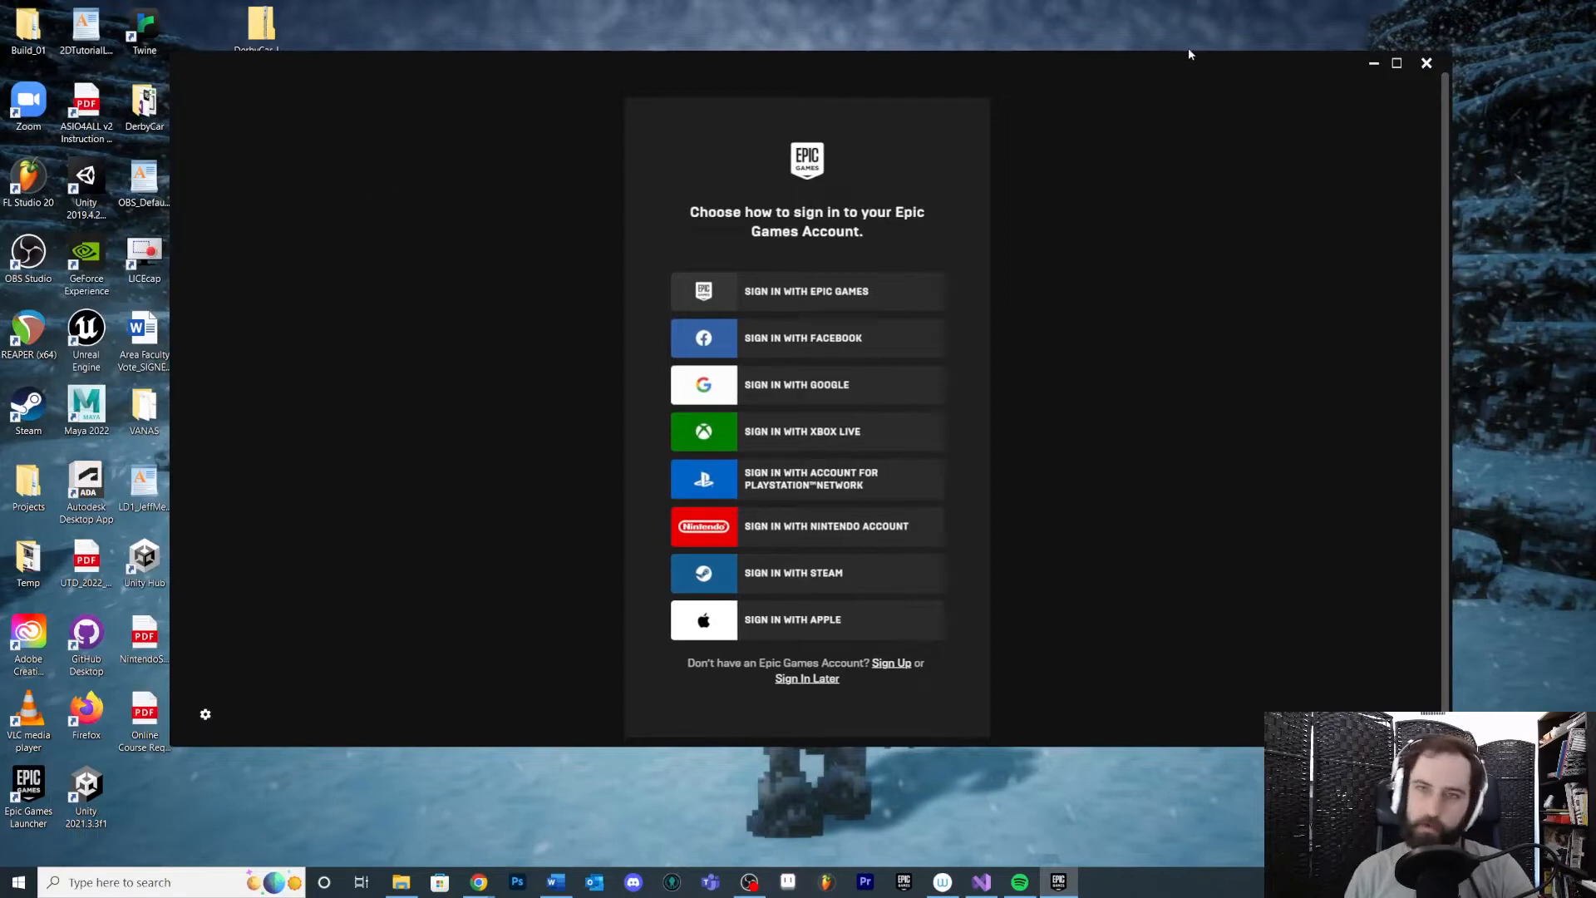
mouse_move(1274, 103)
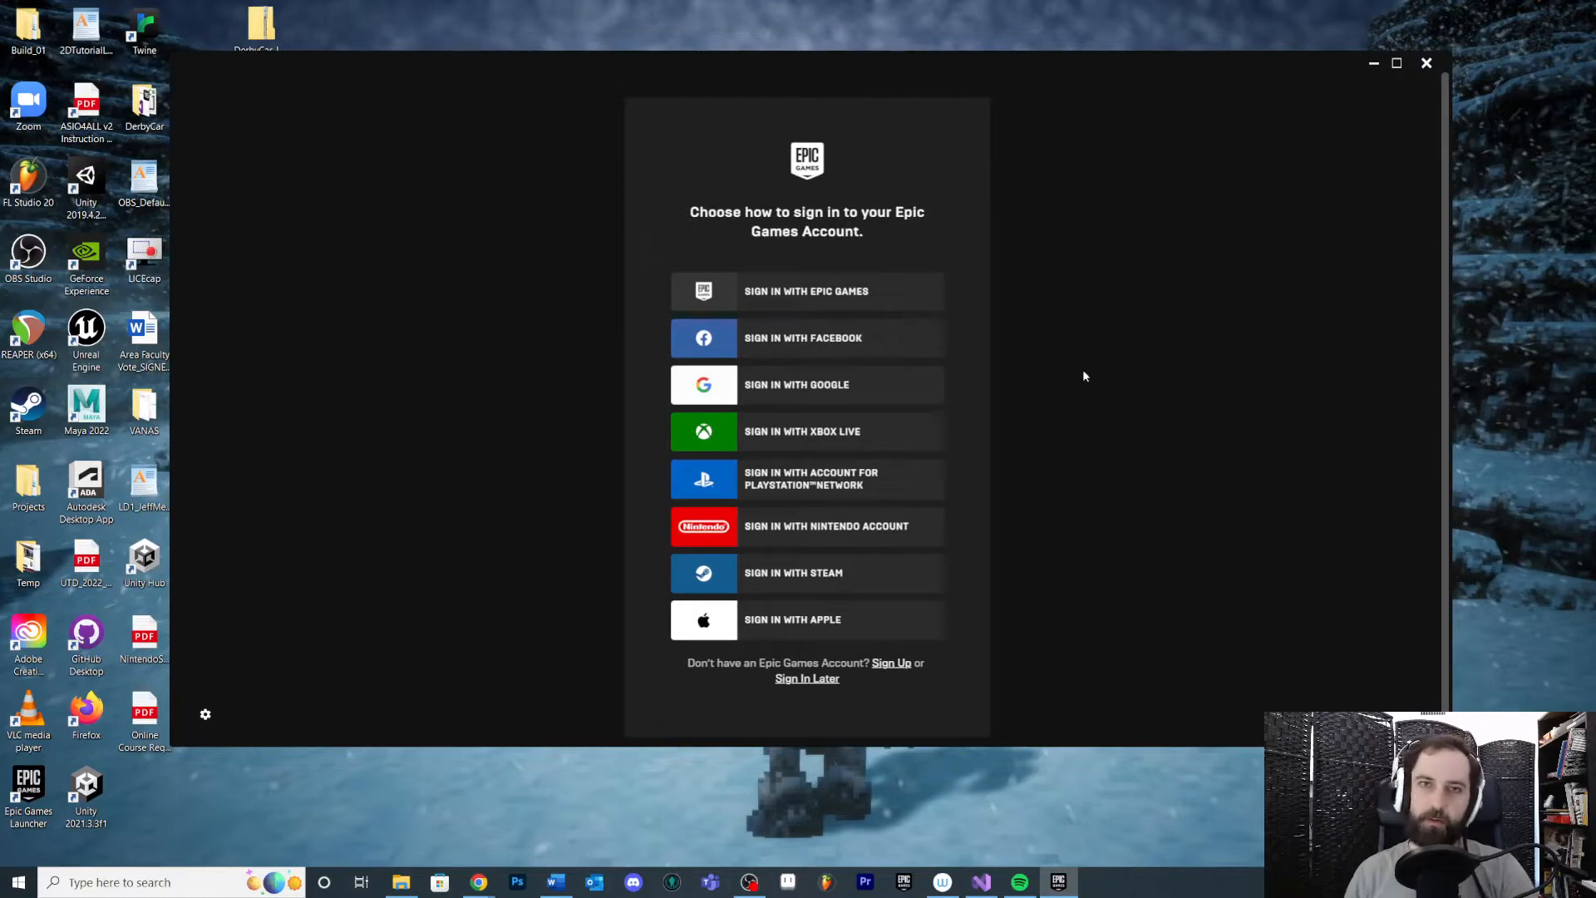
mouse_move(701, 457)
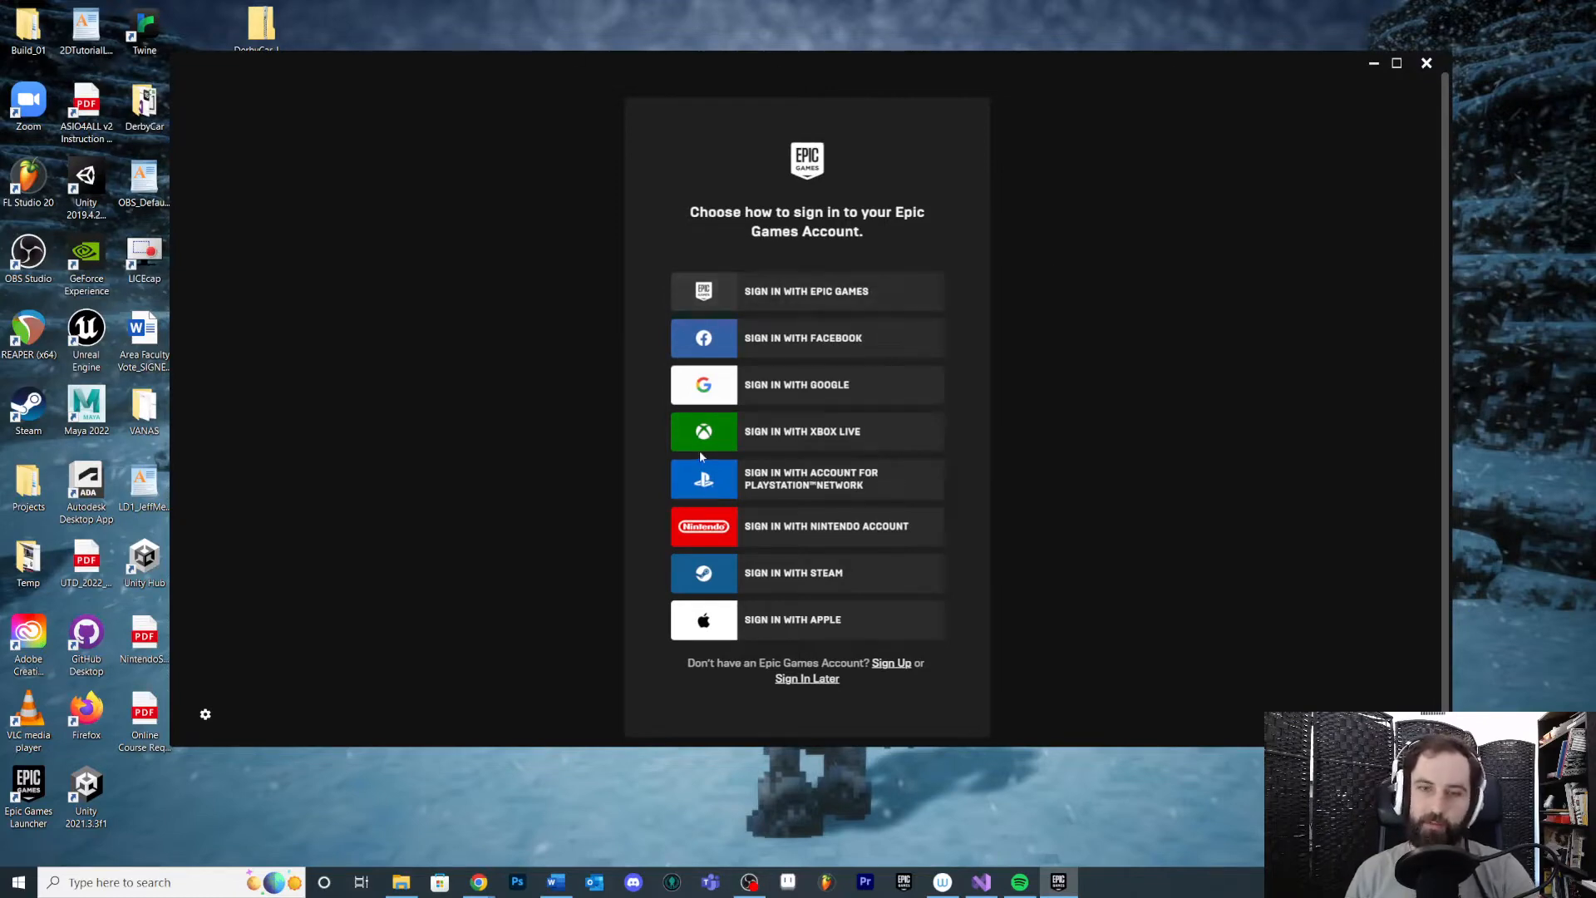
mouse_move(814, 304)
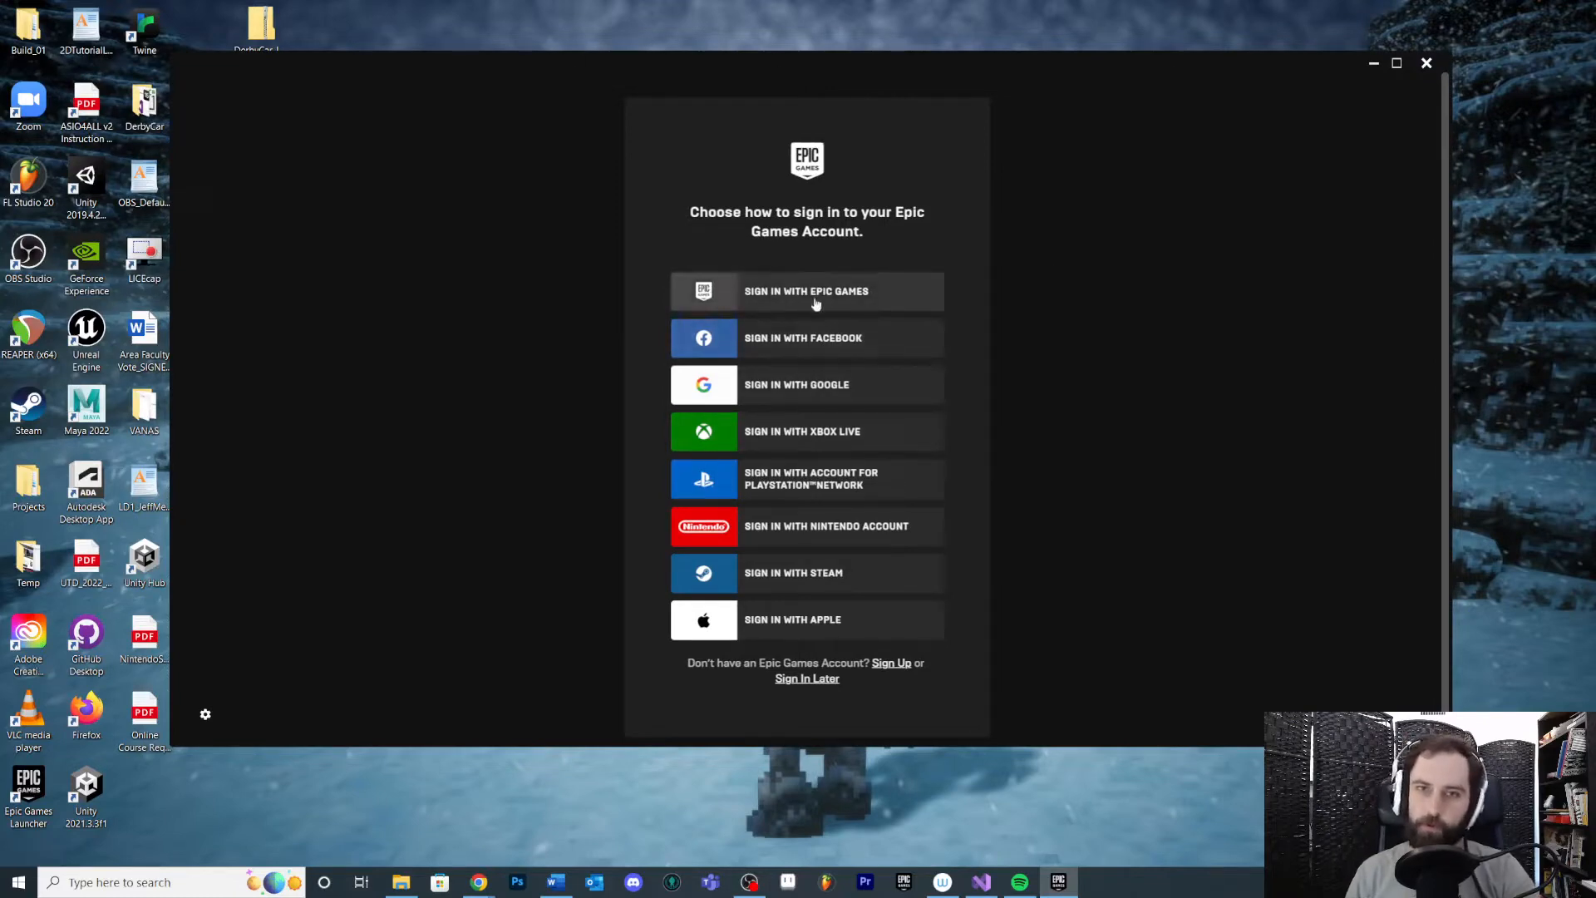
mouse_move(808, 353)
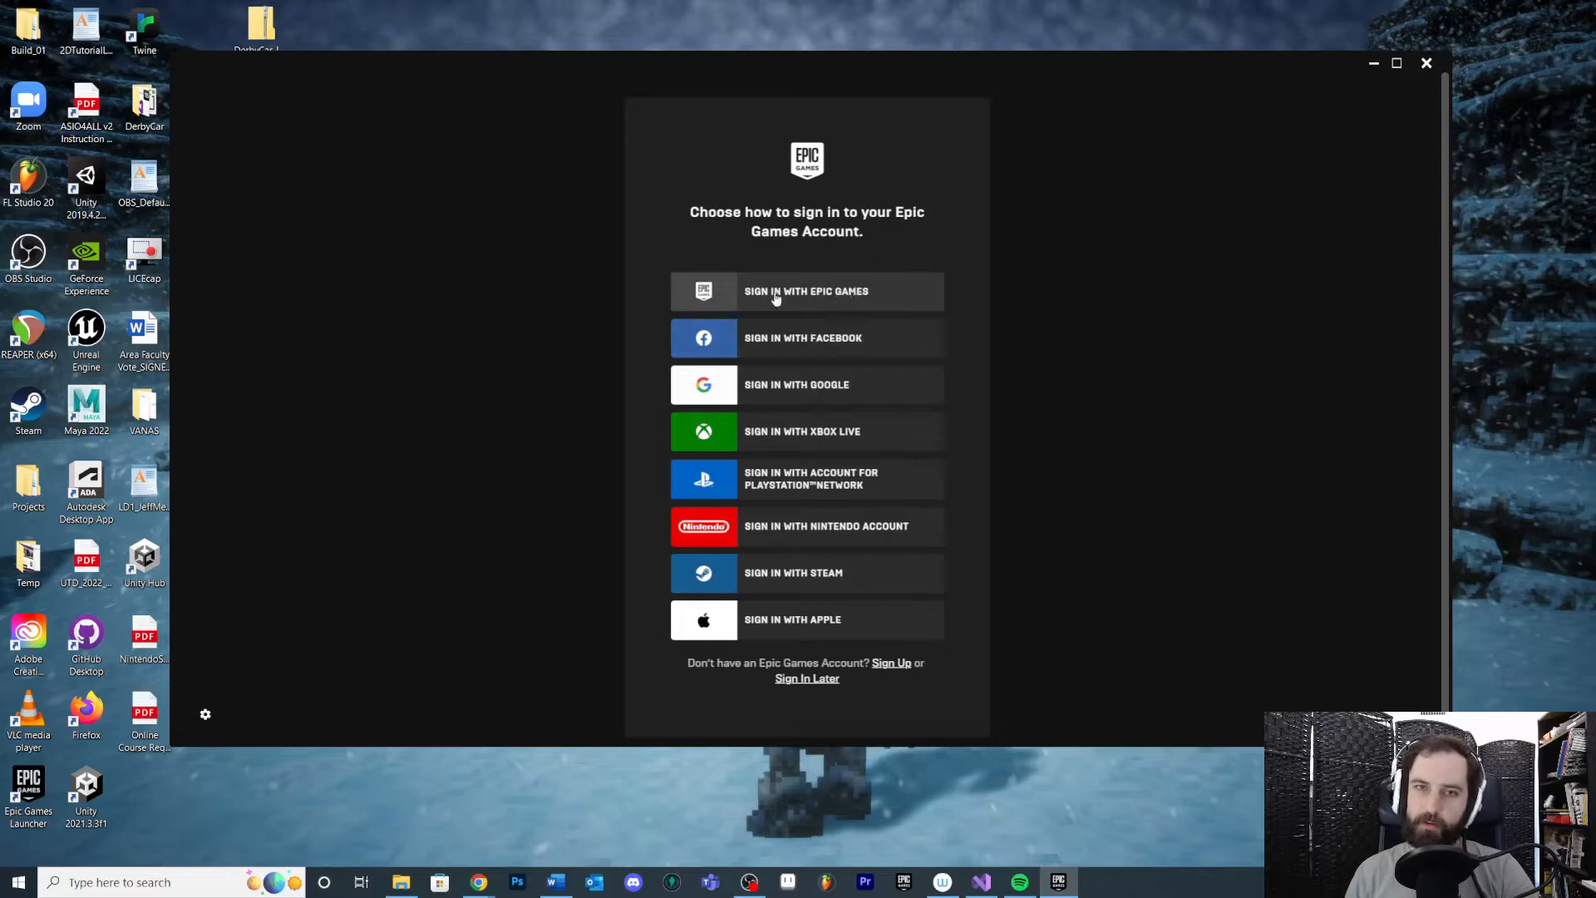
mouse_move(821, 273)
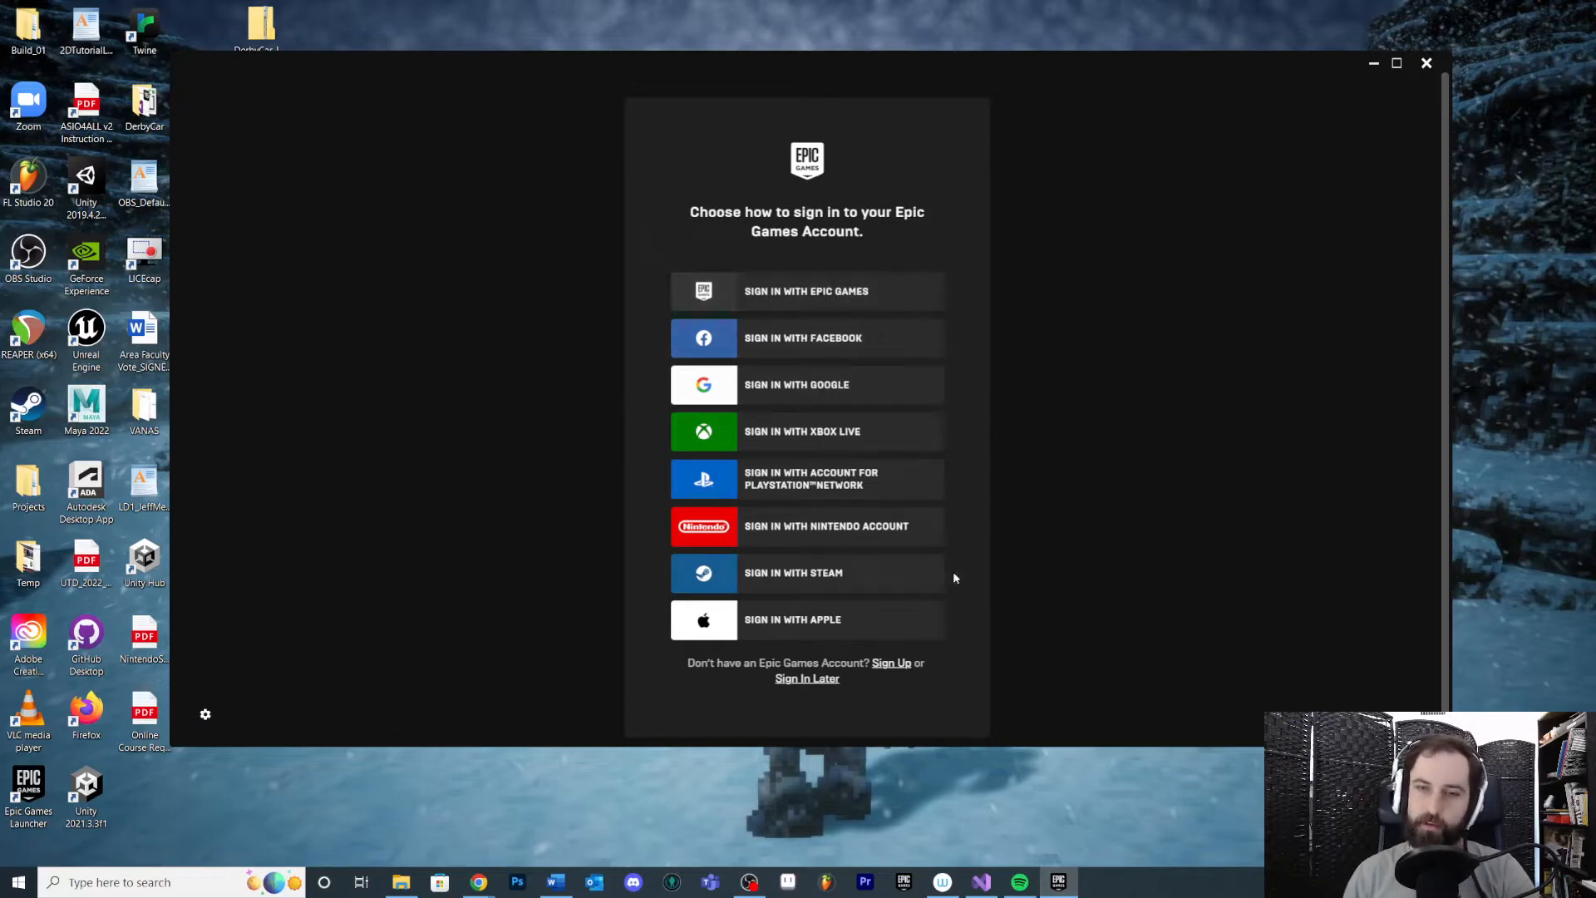
Sign in with the saved Epic Games account email and password
left_click(807, 291)
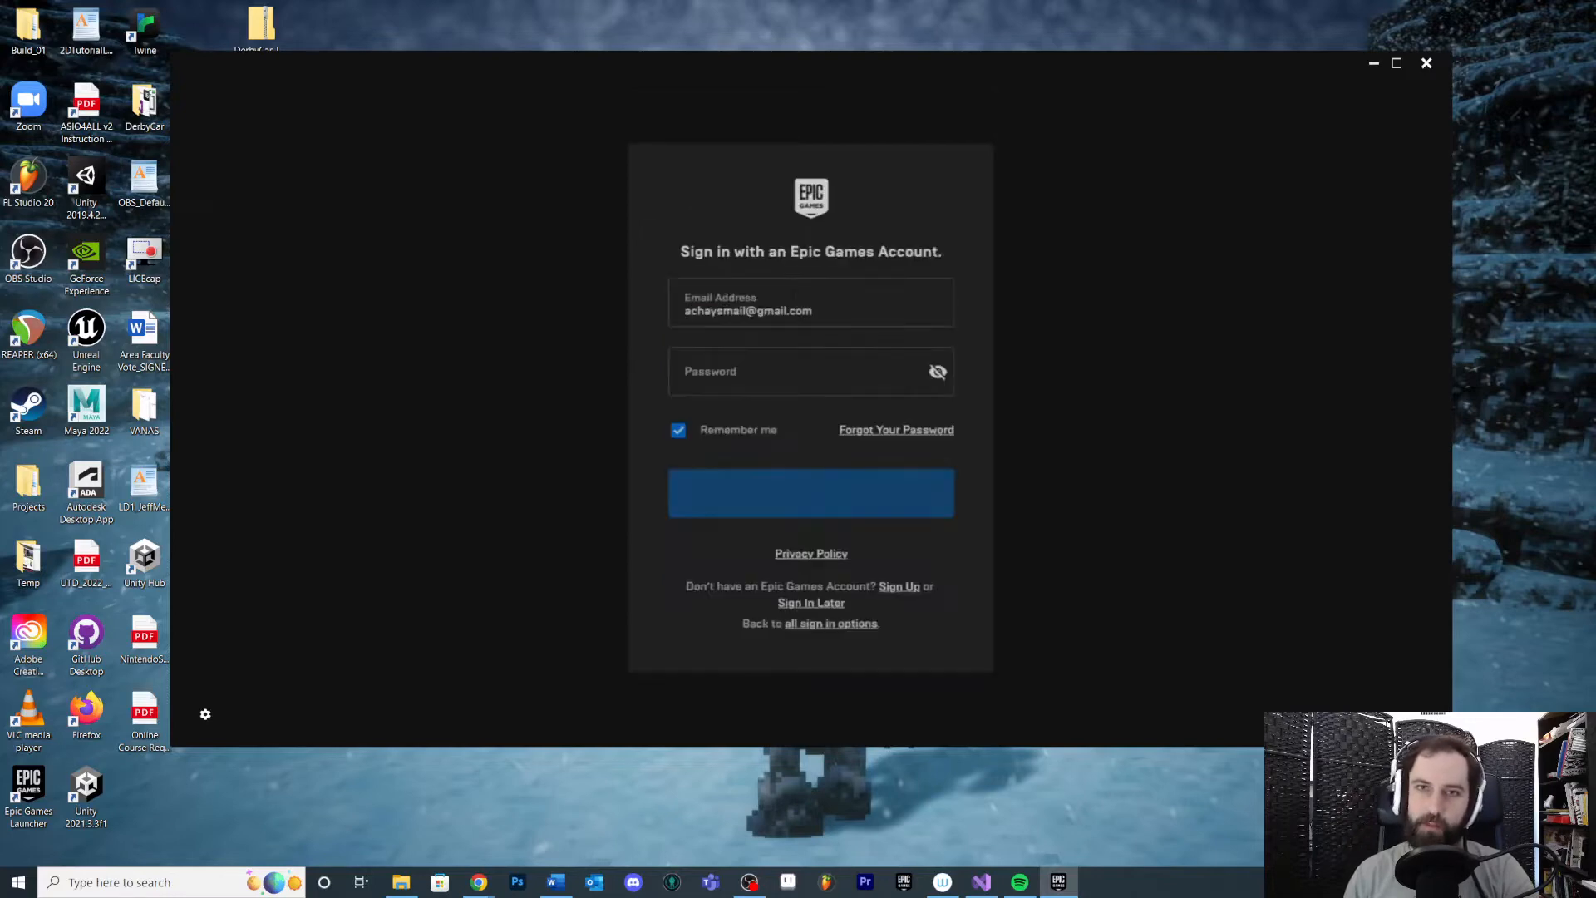
left_click(811, 492)
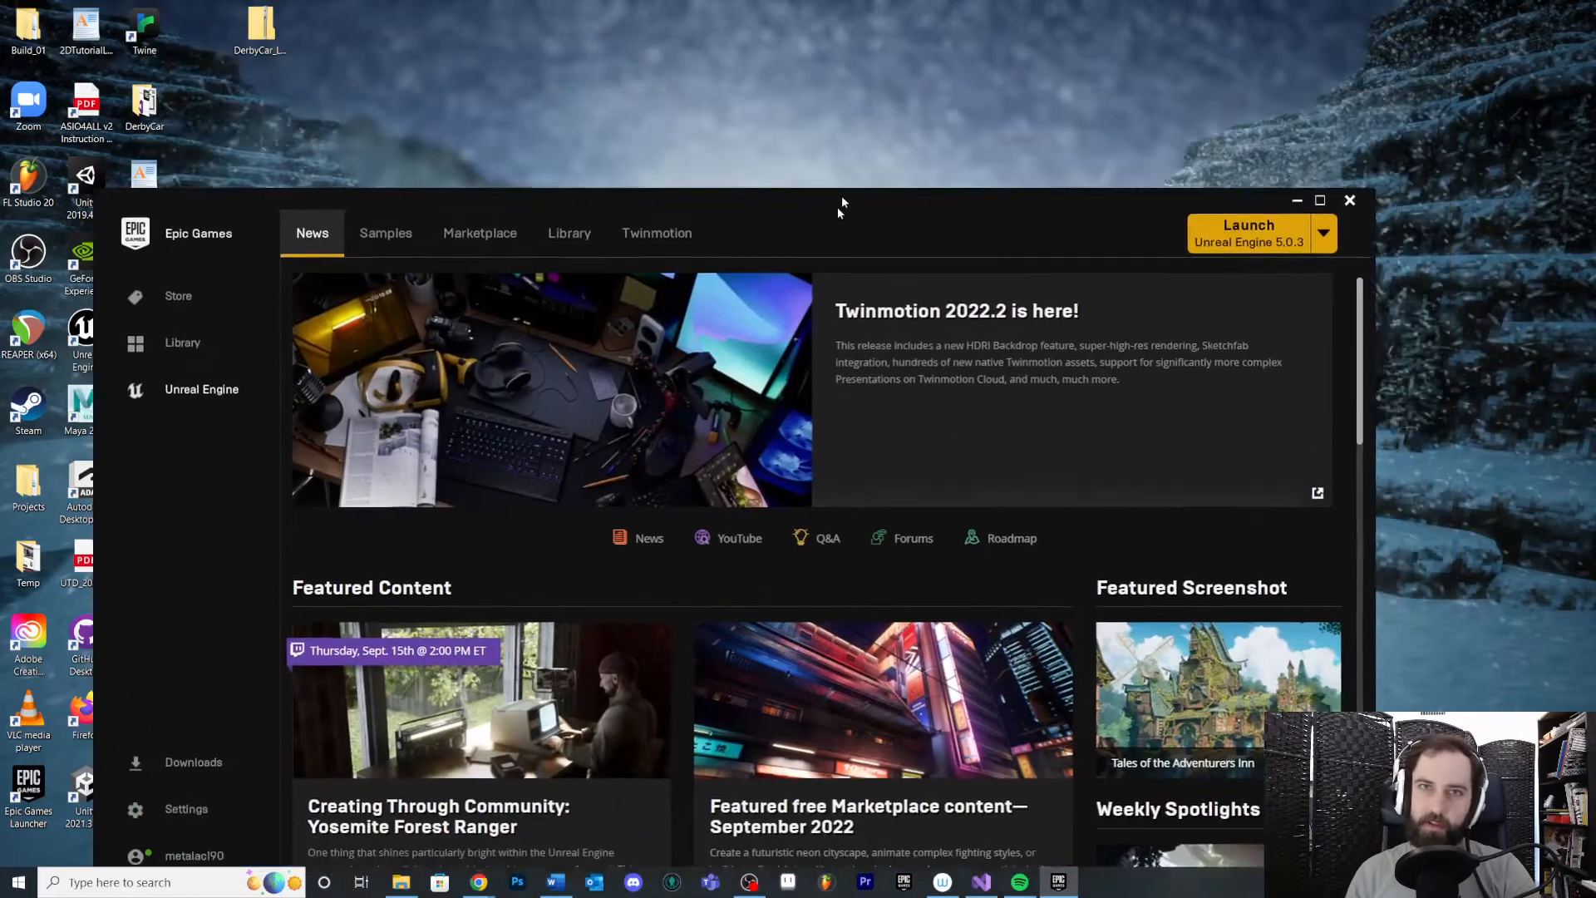
Maximize the launcher window so it fills the whole screen
left_click(1321, 199)
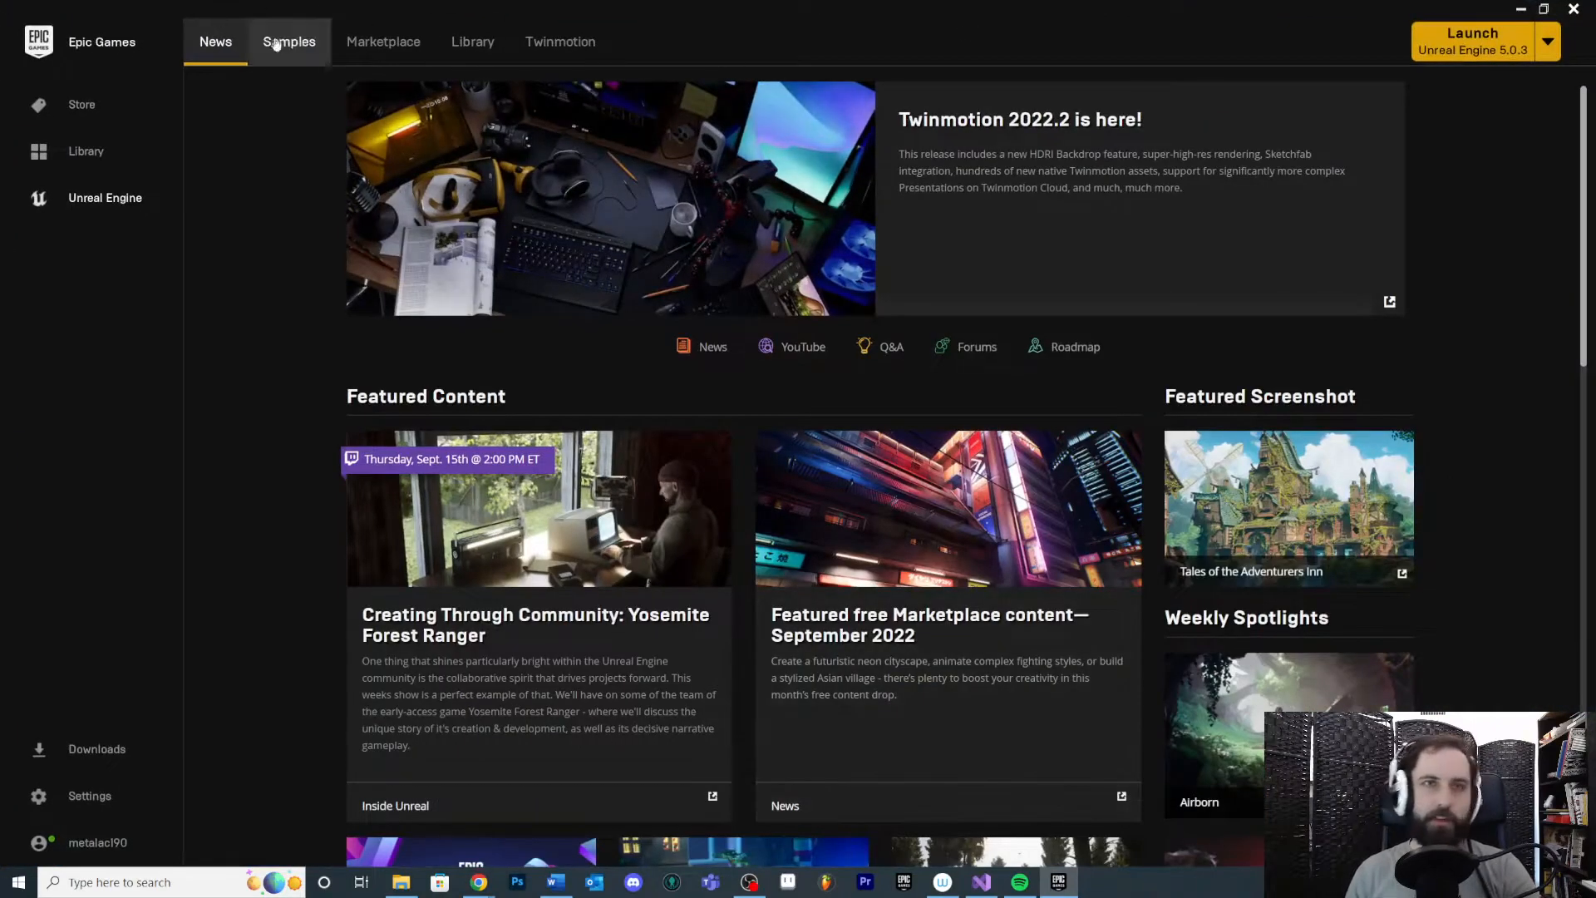
mouse_move(662, 104)
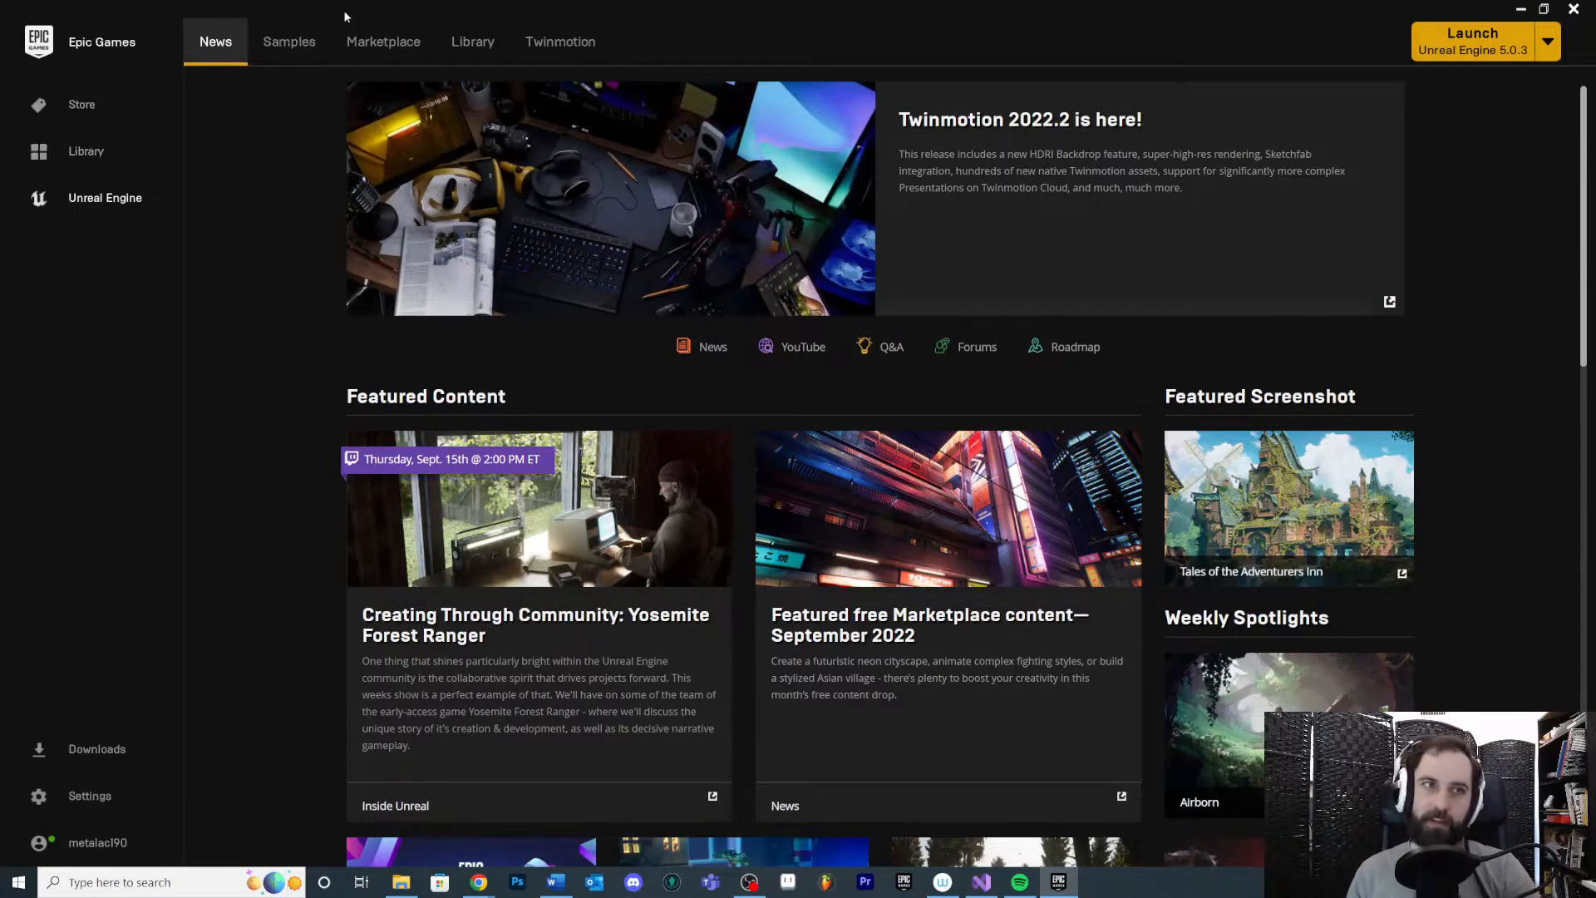
mouse_move(82, 102)
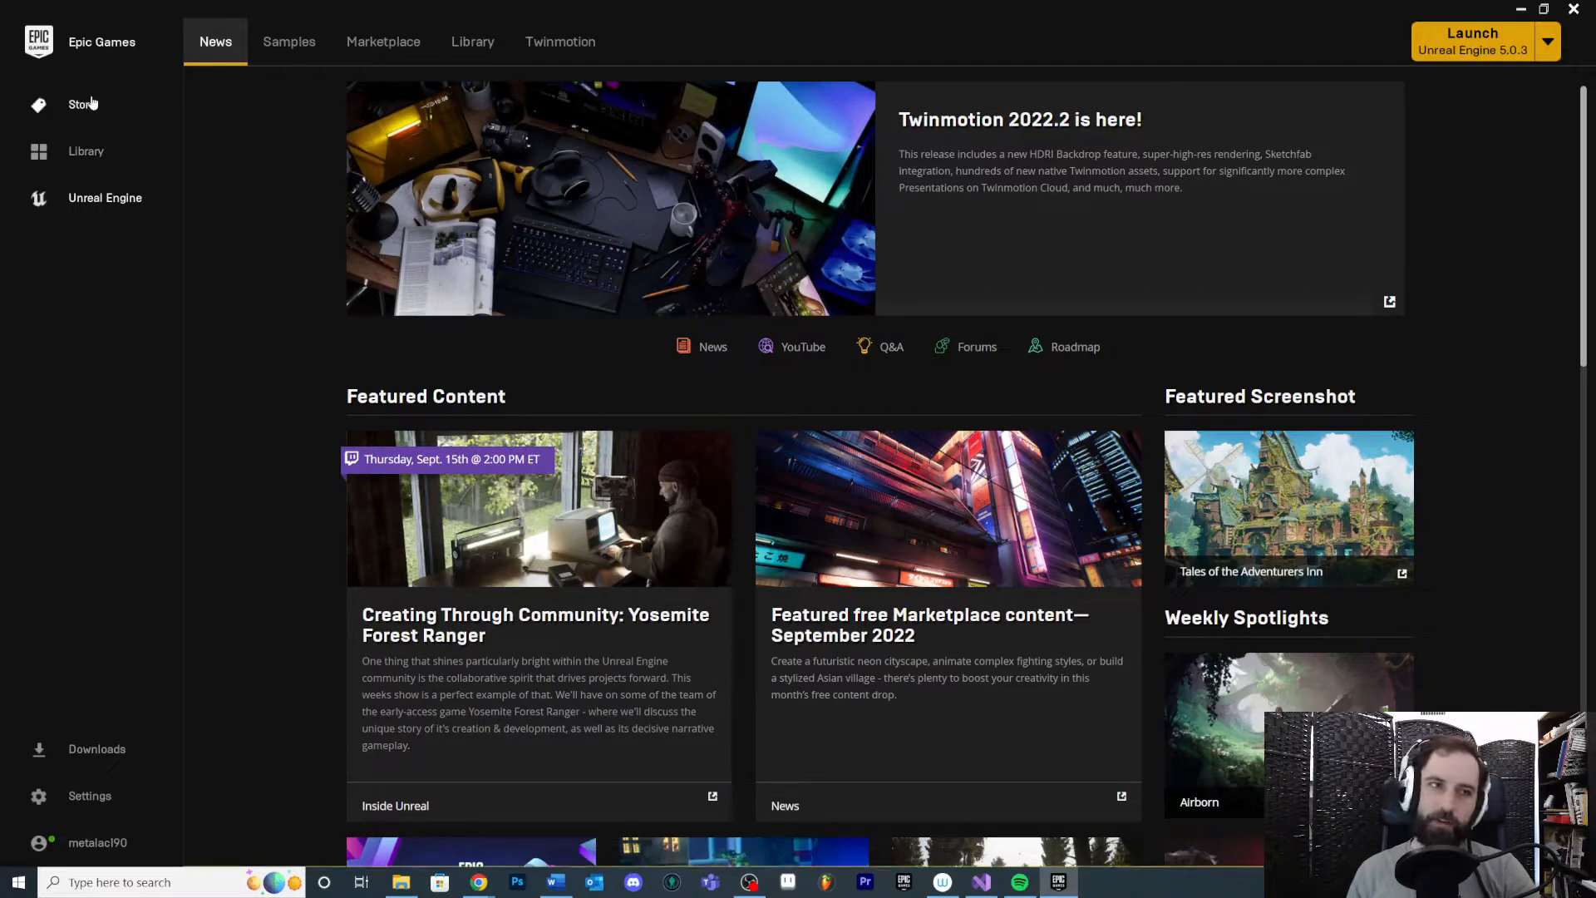
mouse_move(197, 123)
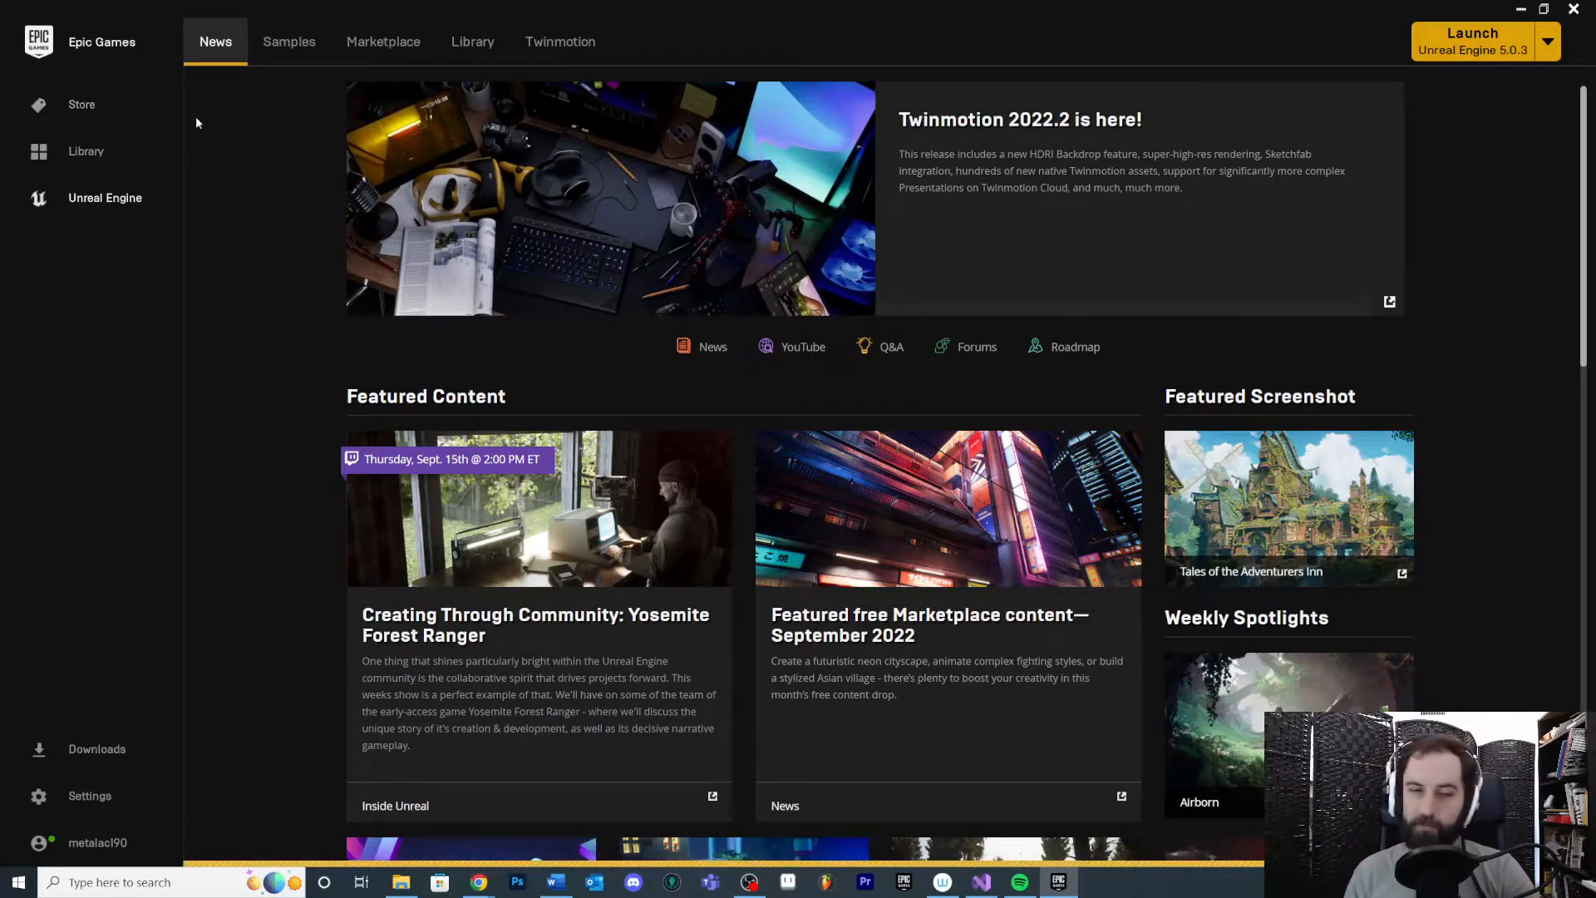
mouse_move(83, 110)
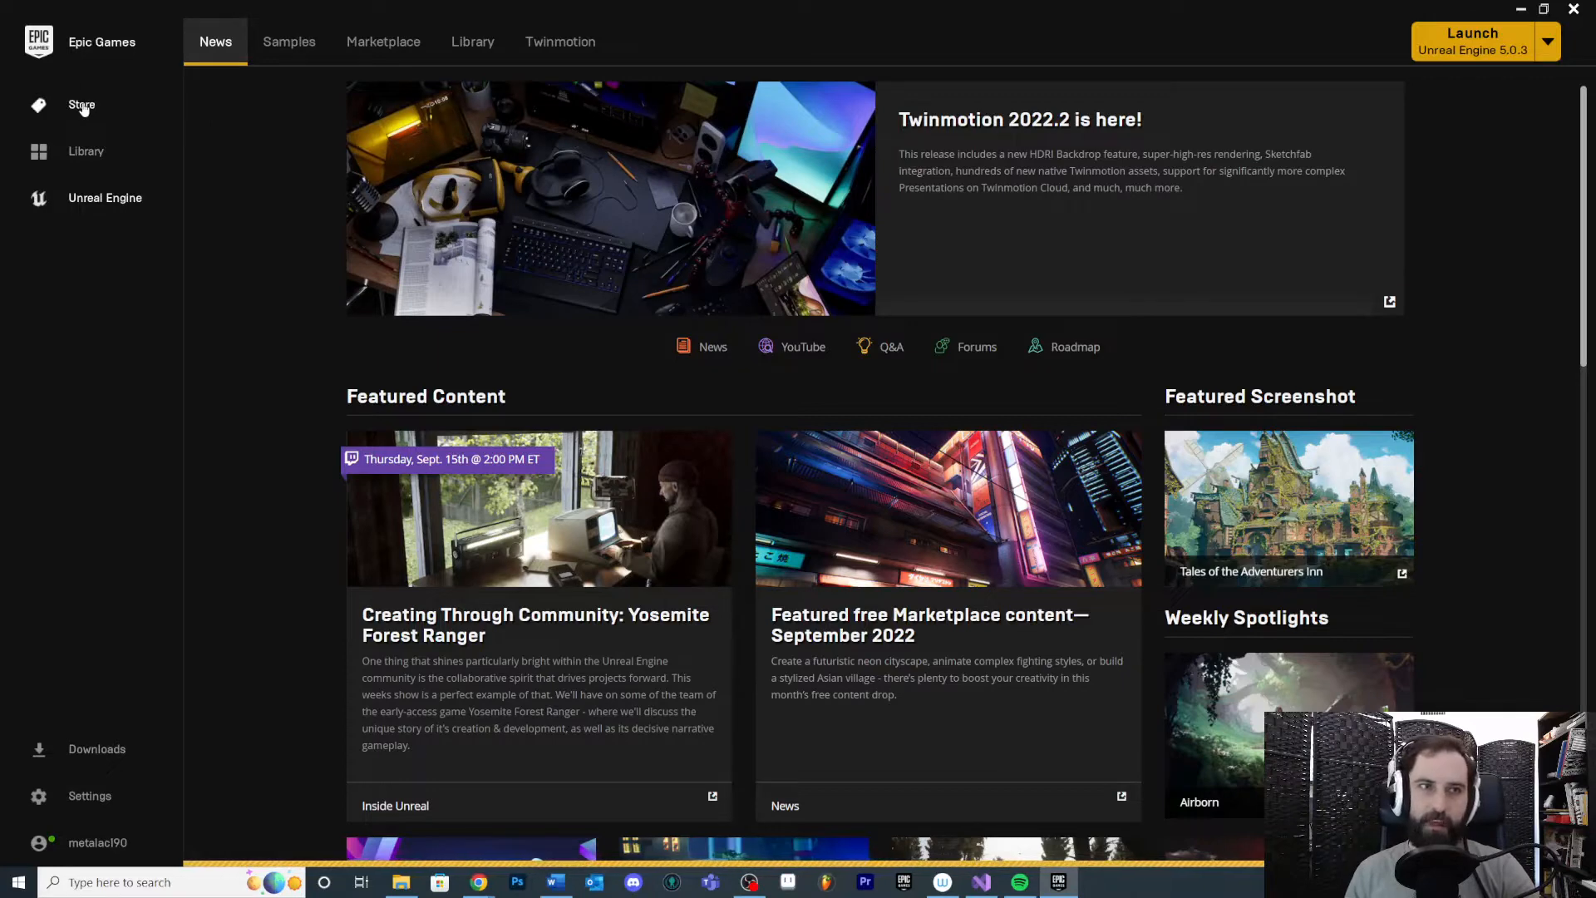
Visit the Store's Discover page, then switch to the Library of owned games
left_click(81, 105)
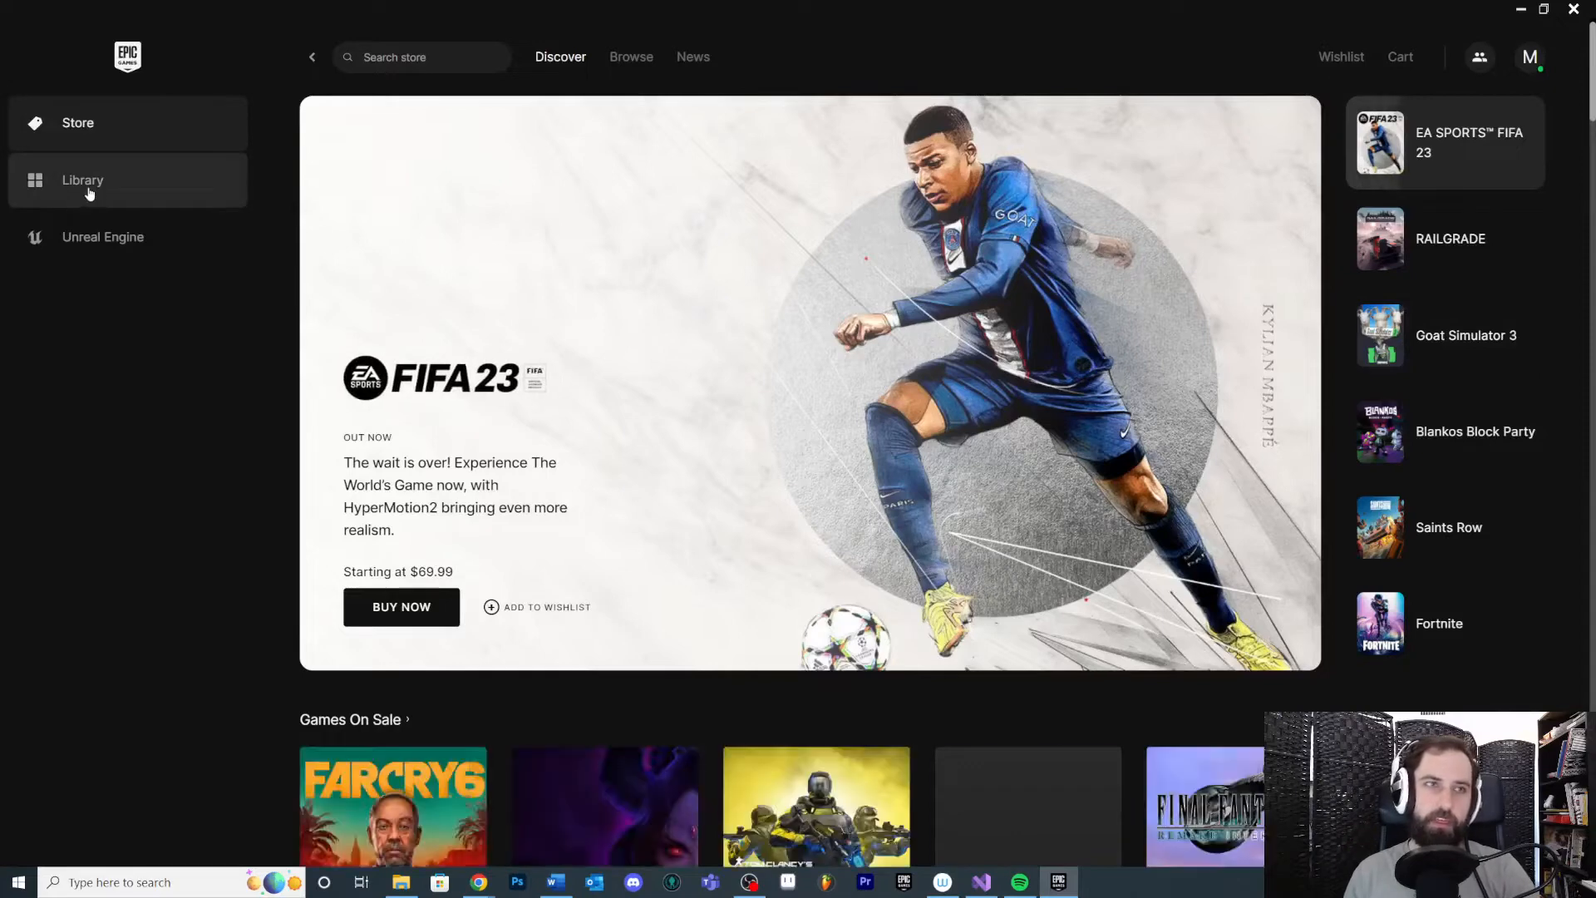
left_click(83, 180)
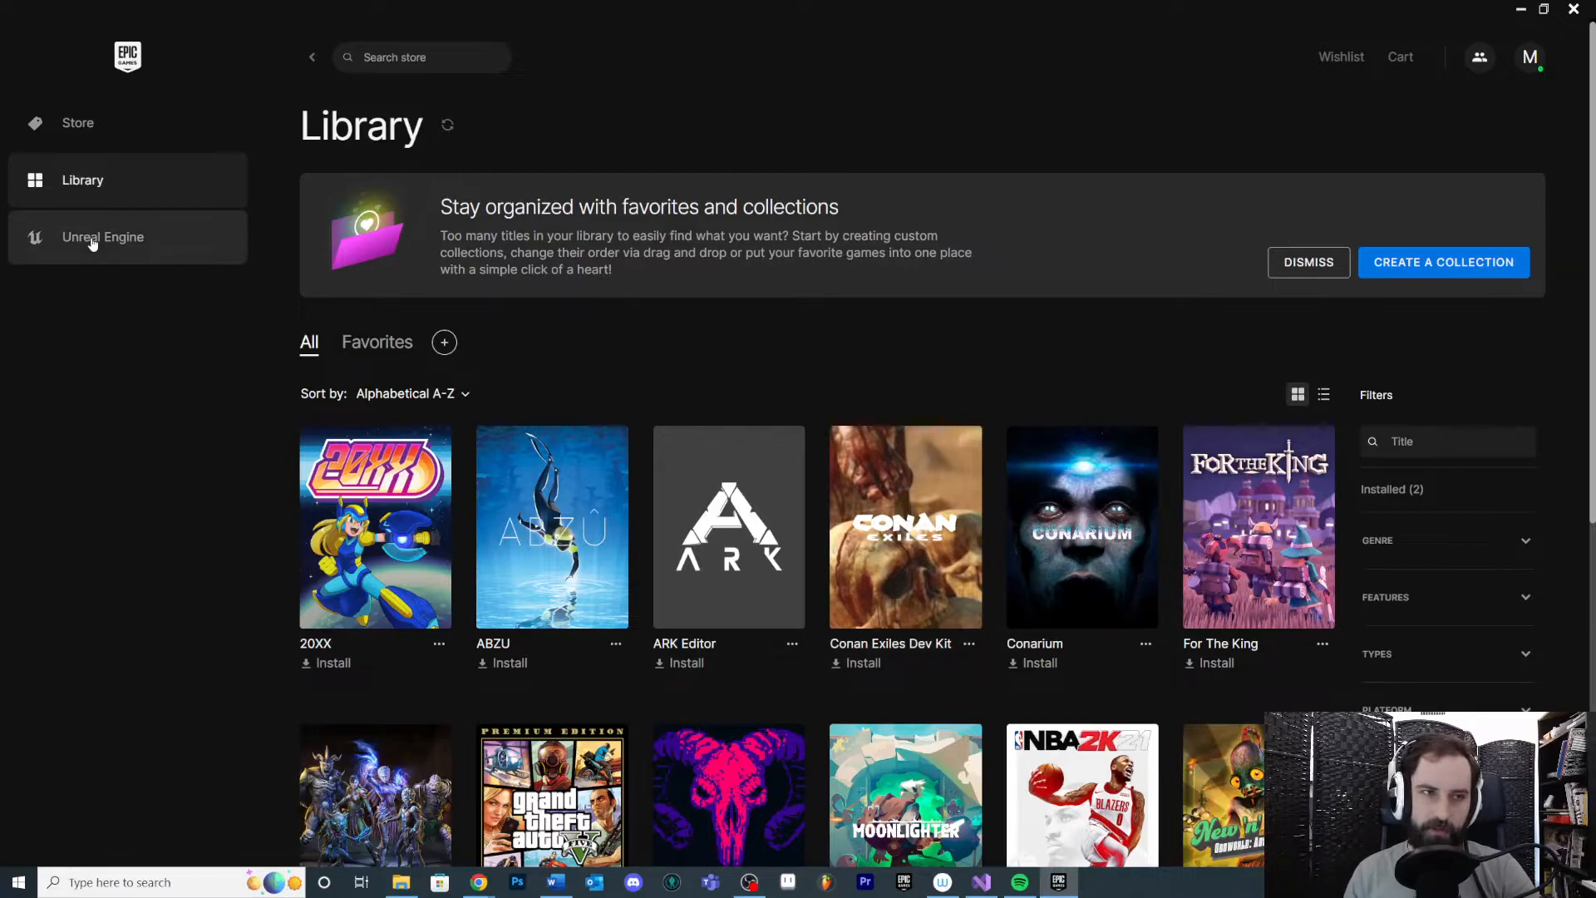
Return to the Unreal Engine News tab and scroll through its blog entries and back up
left_click(103, 236)
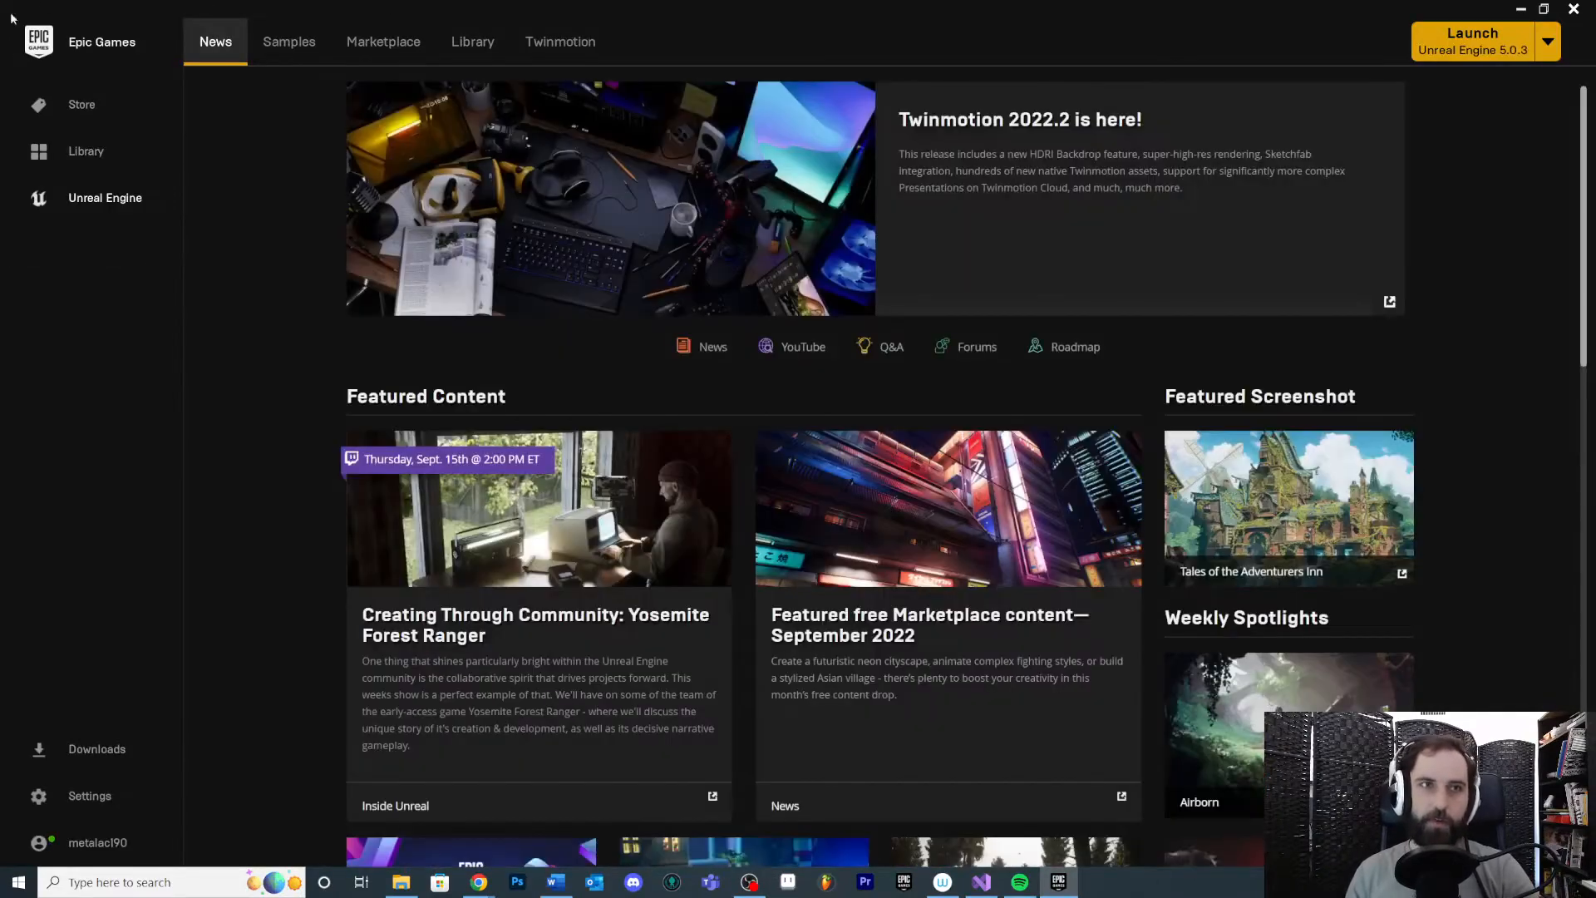
mouse_move(760, 57)
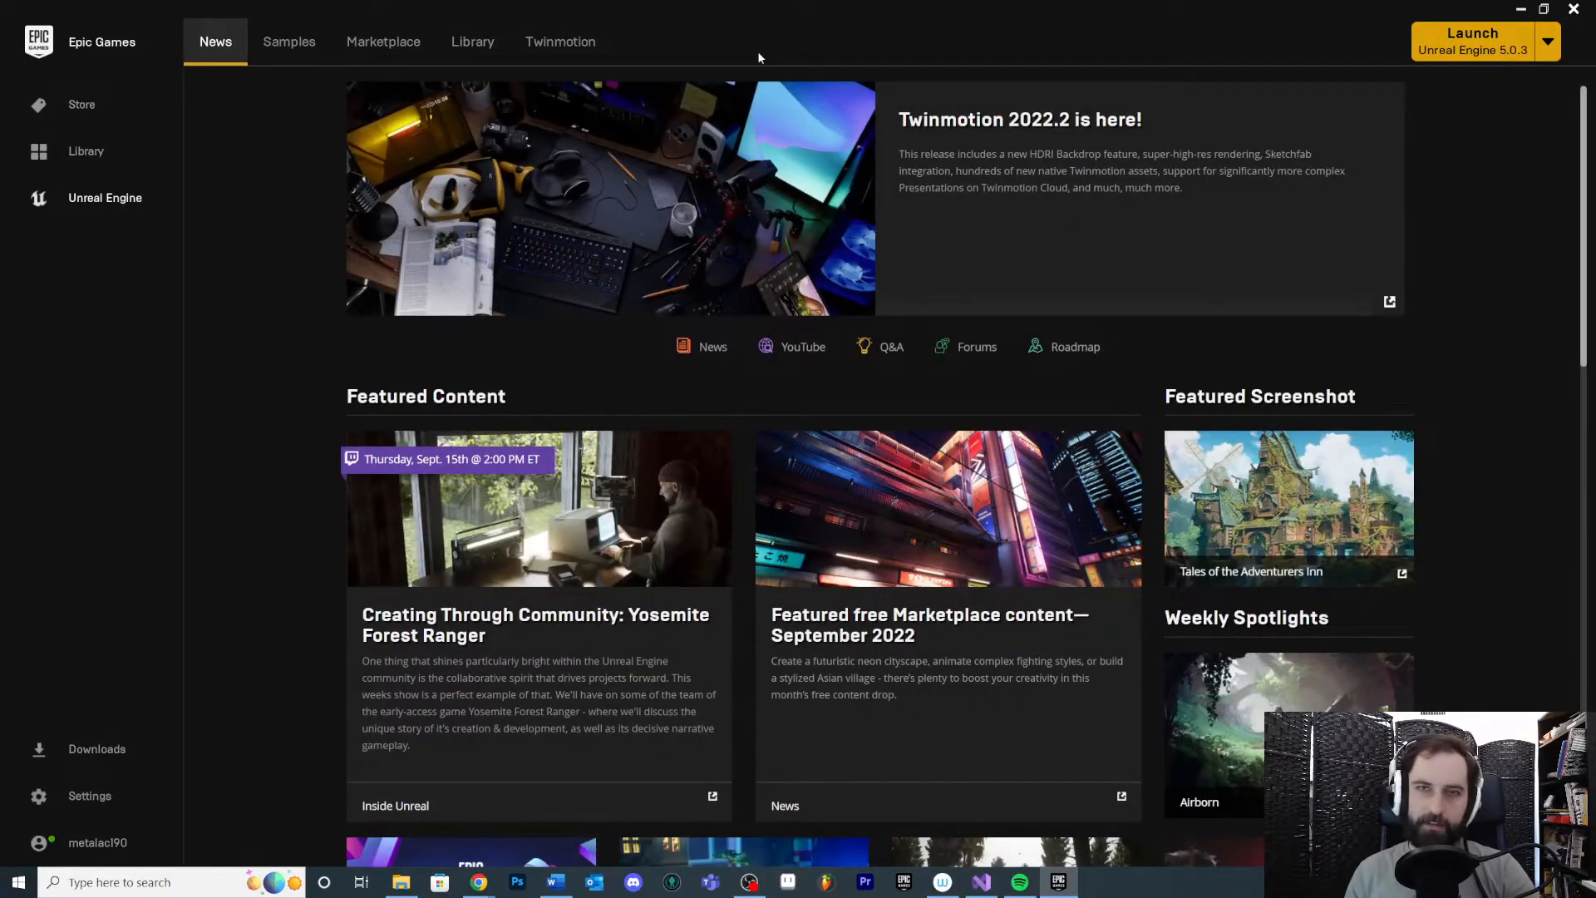
mouse_move(73, 199)
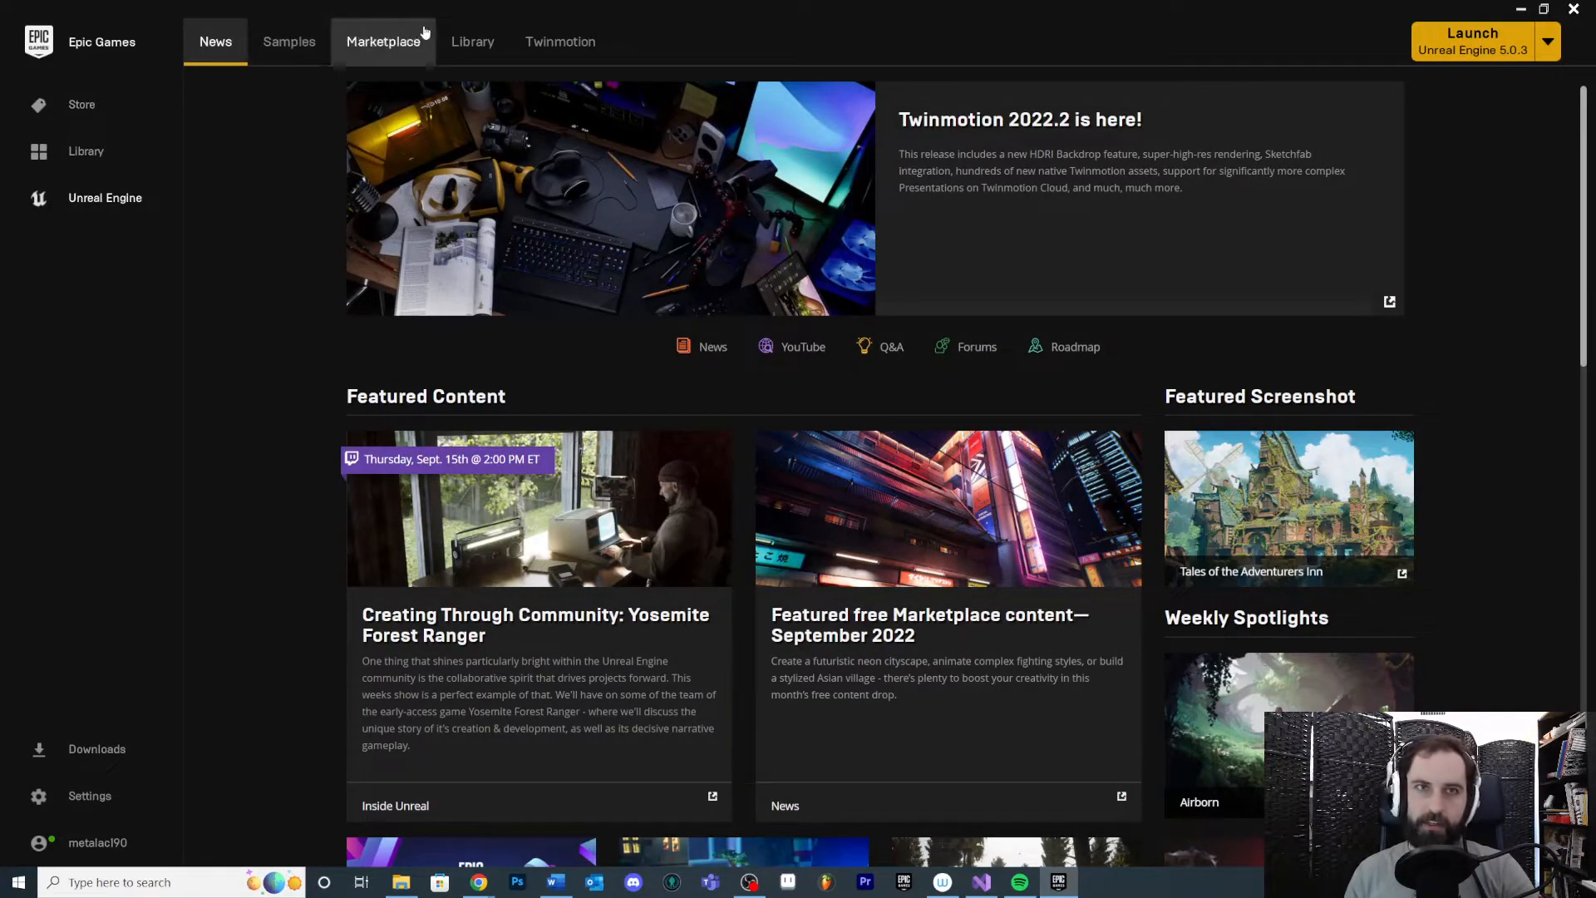
mouse_move(435, 5)
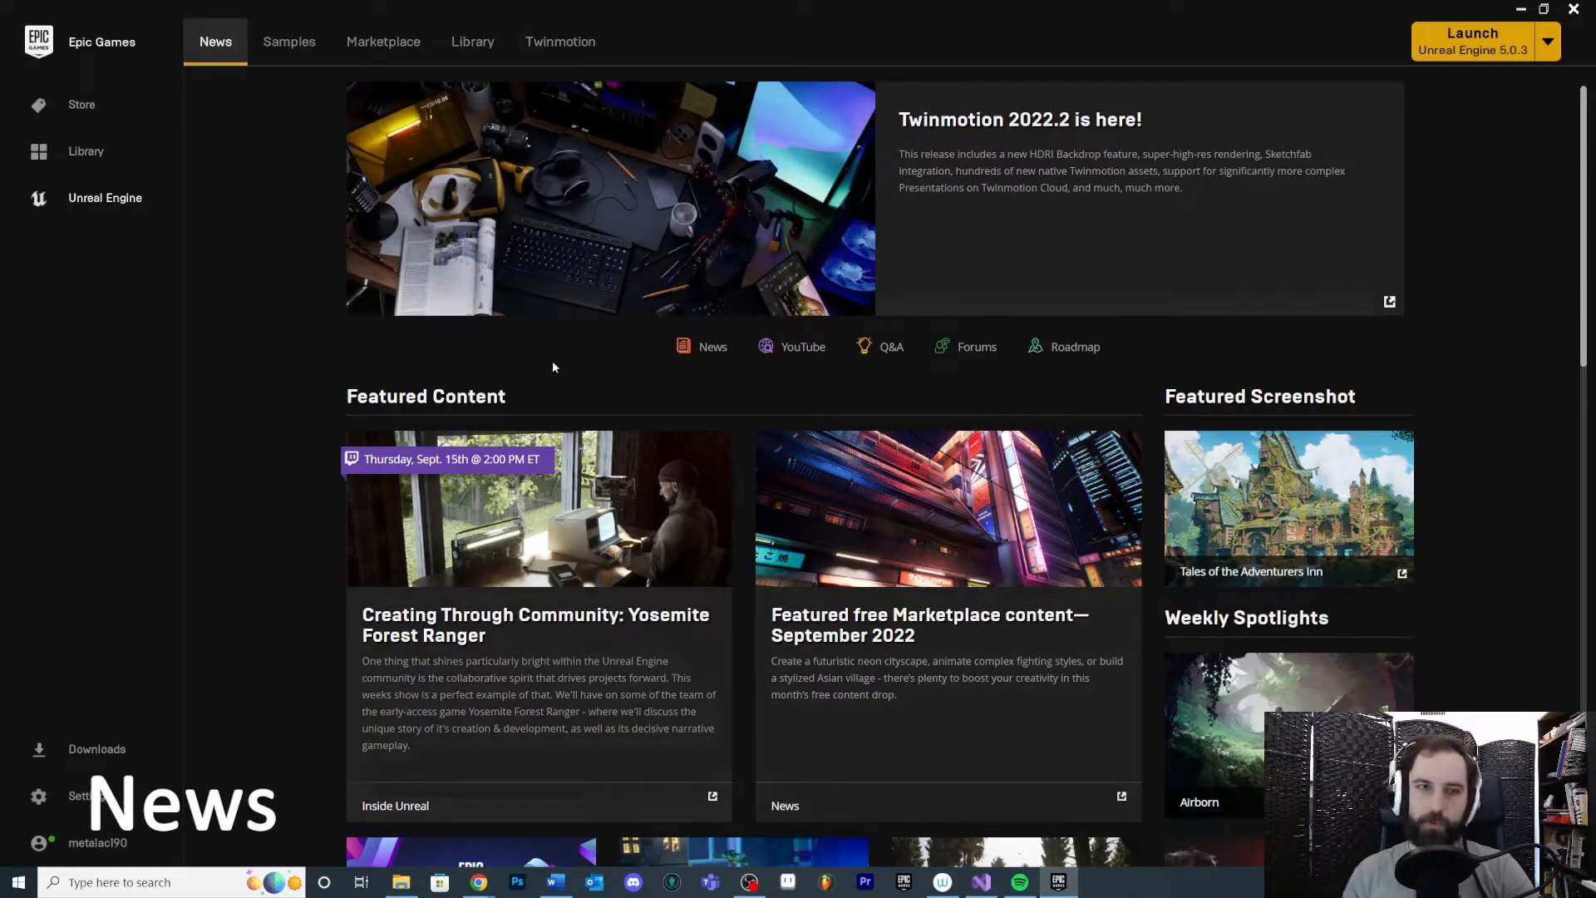
scroll("down", 3)
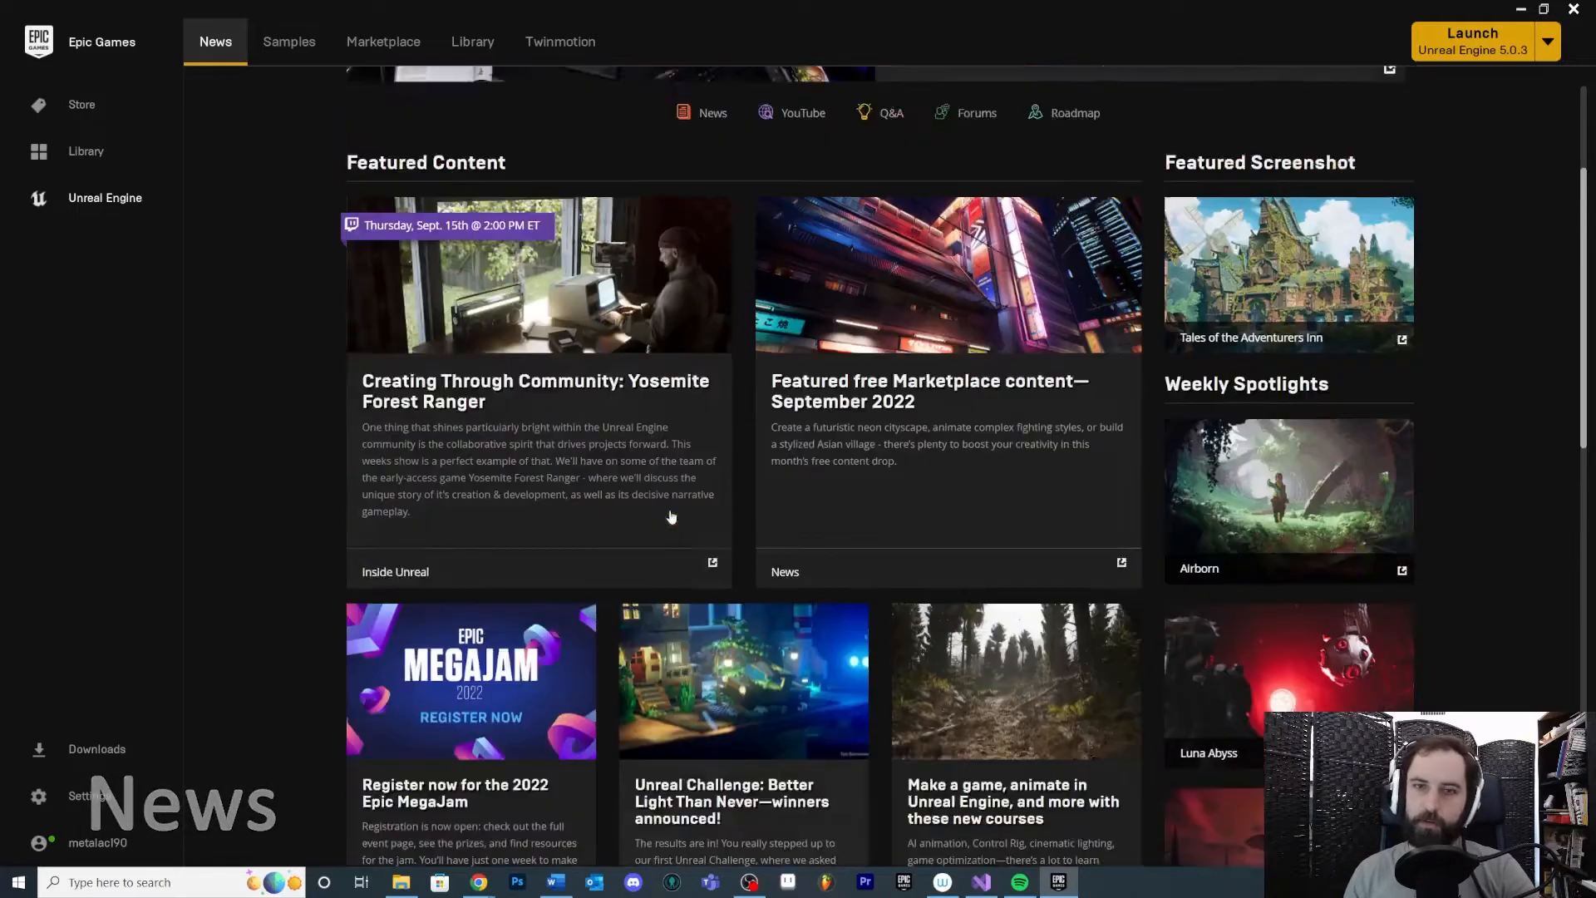
scroll("up", 3)
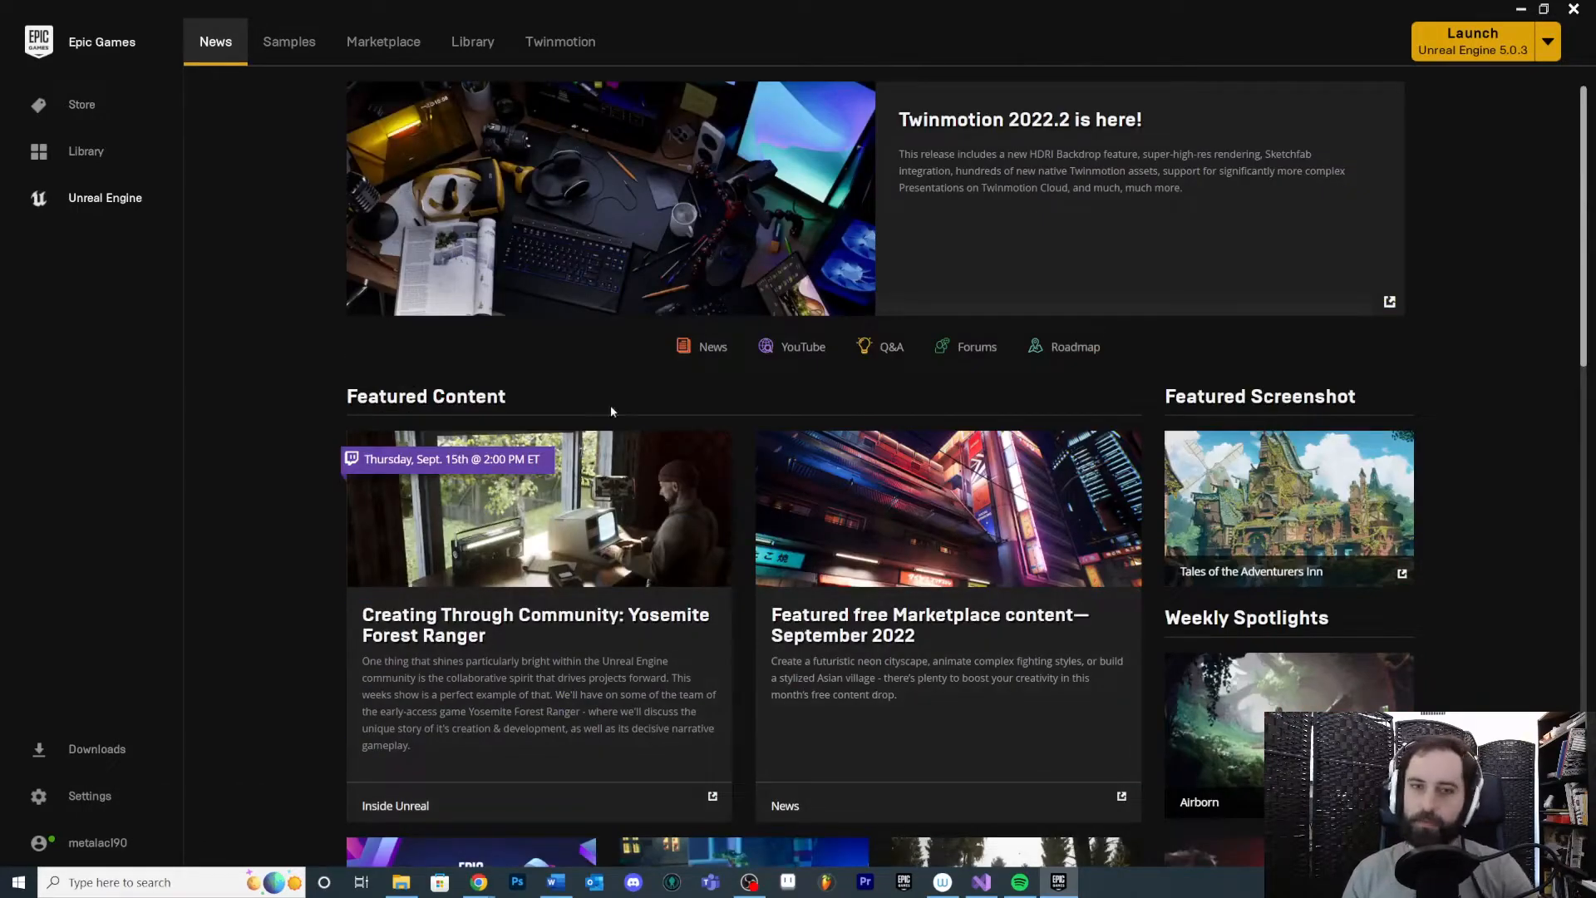
scroll("down", 3)
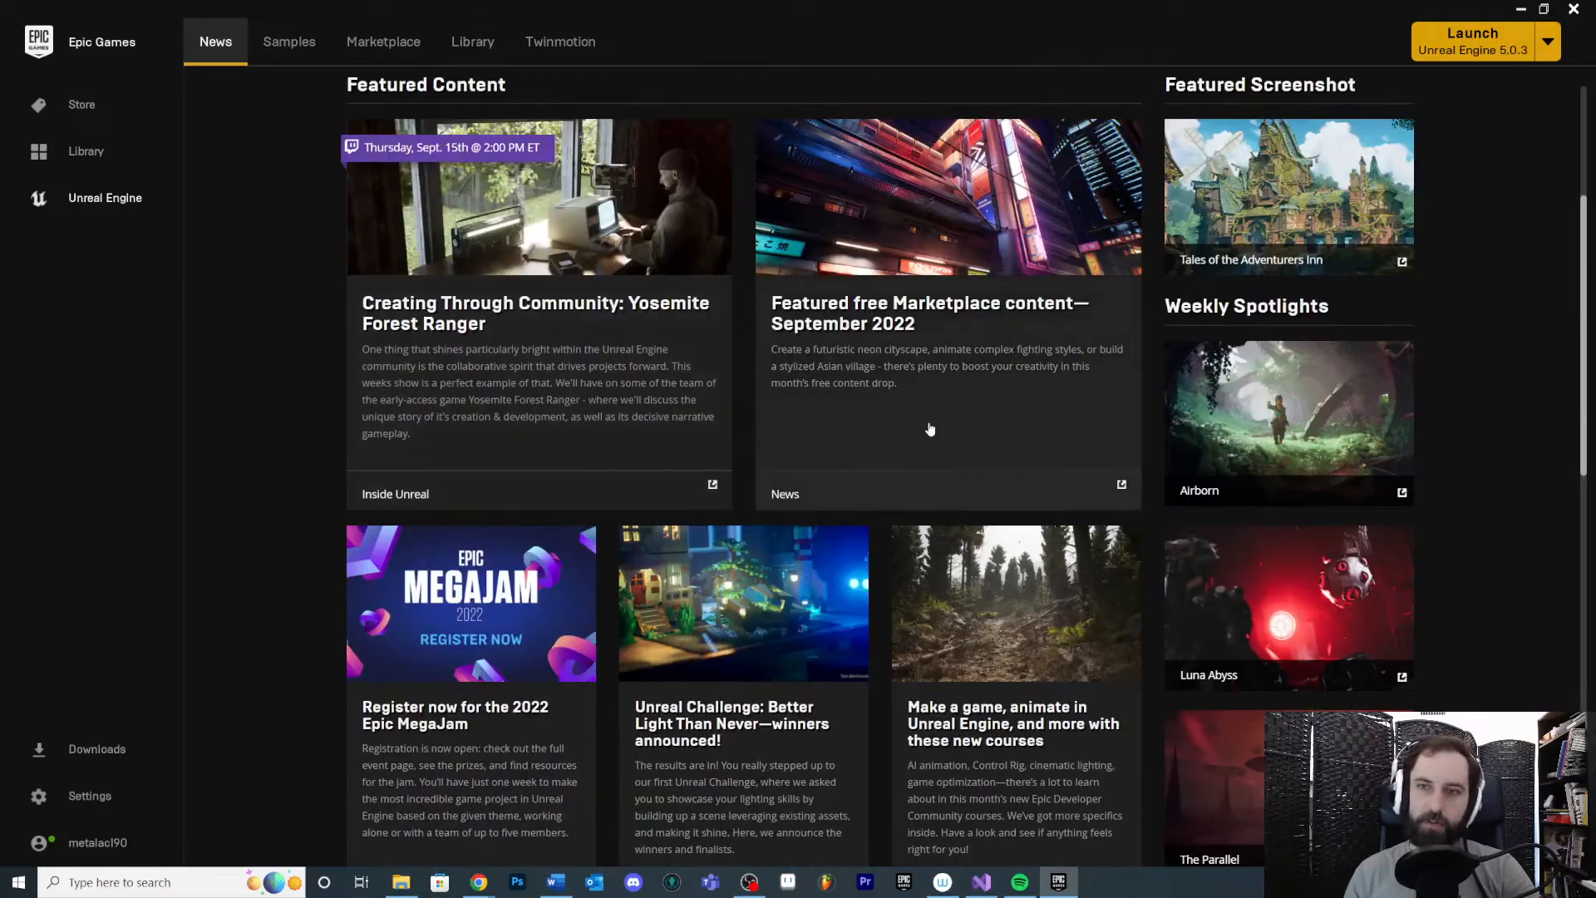
scroll("down", 3)
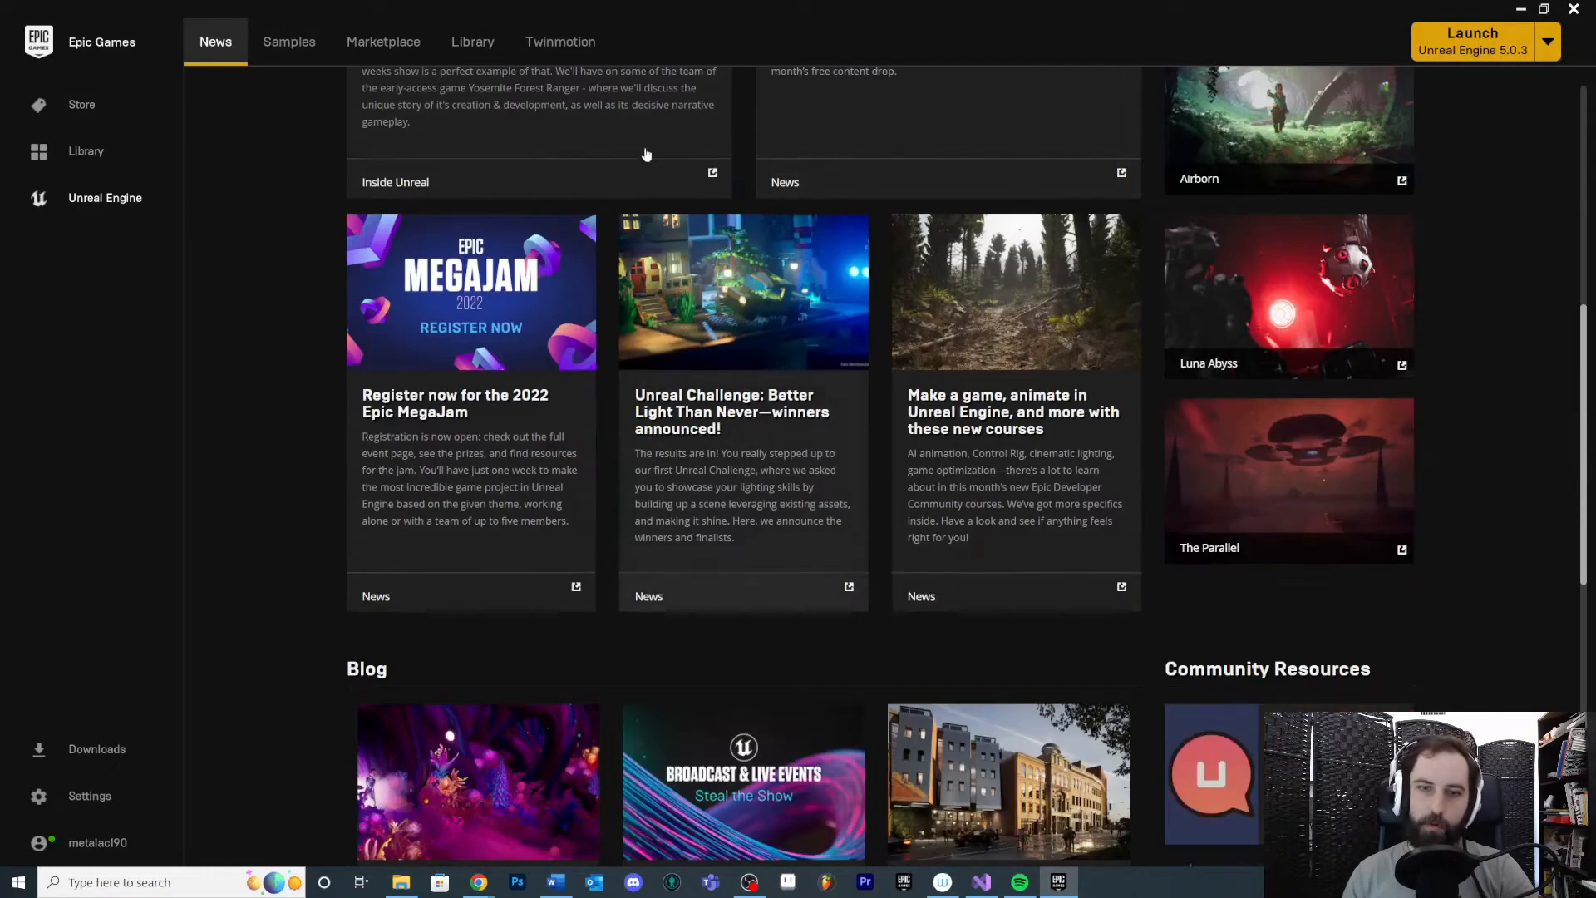
scroll("down", 3)
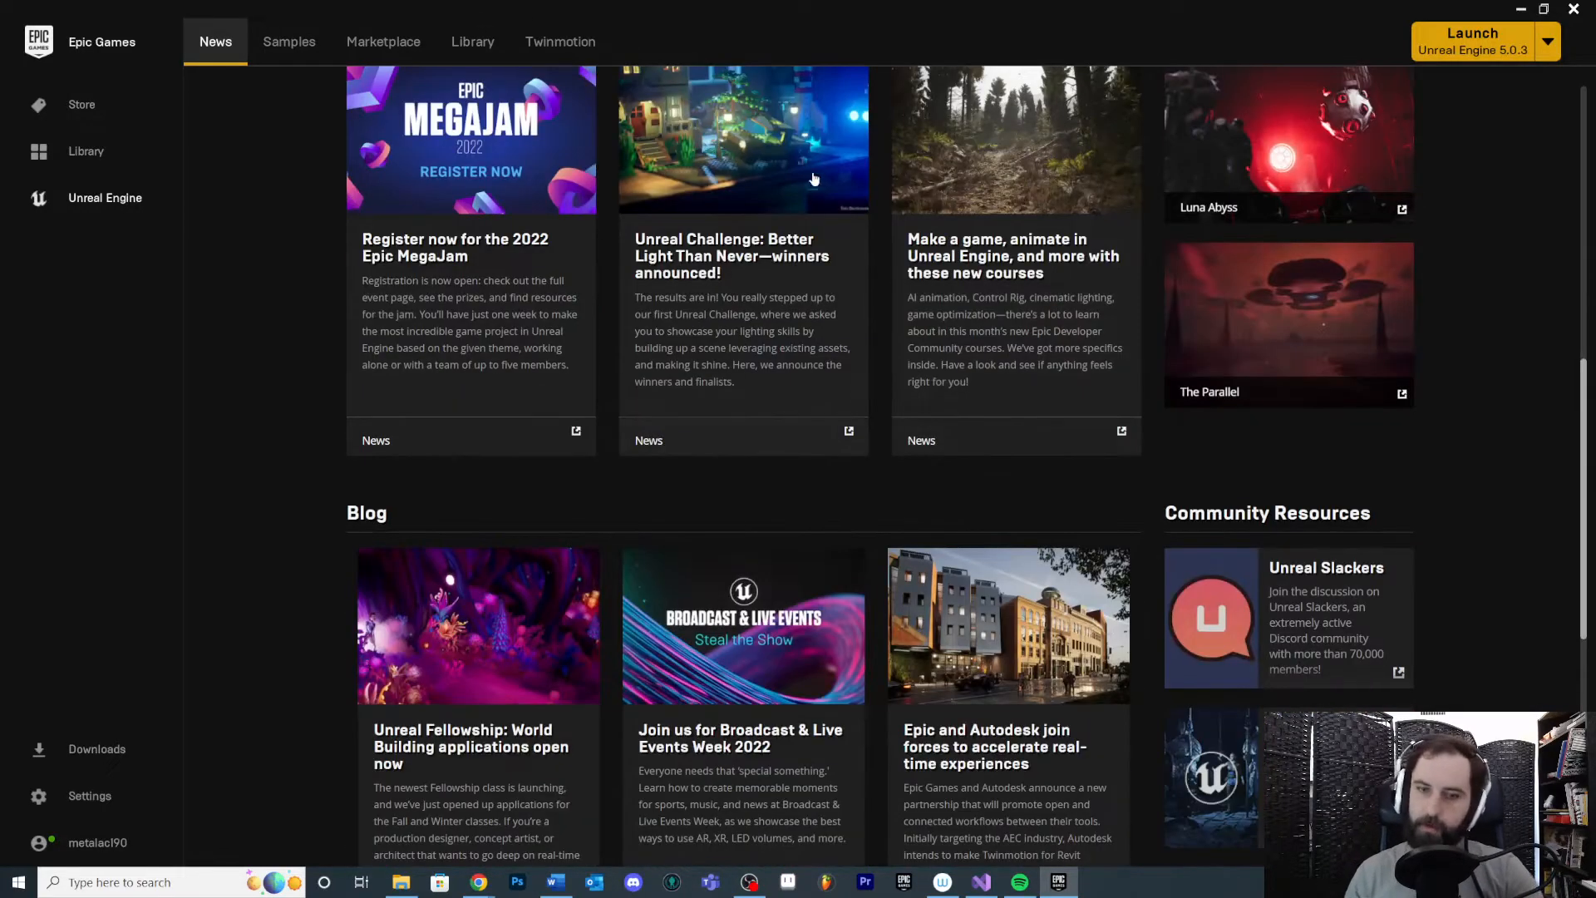
scroll("down", 3)
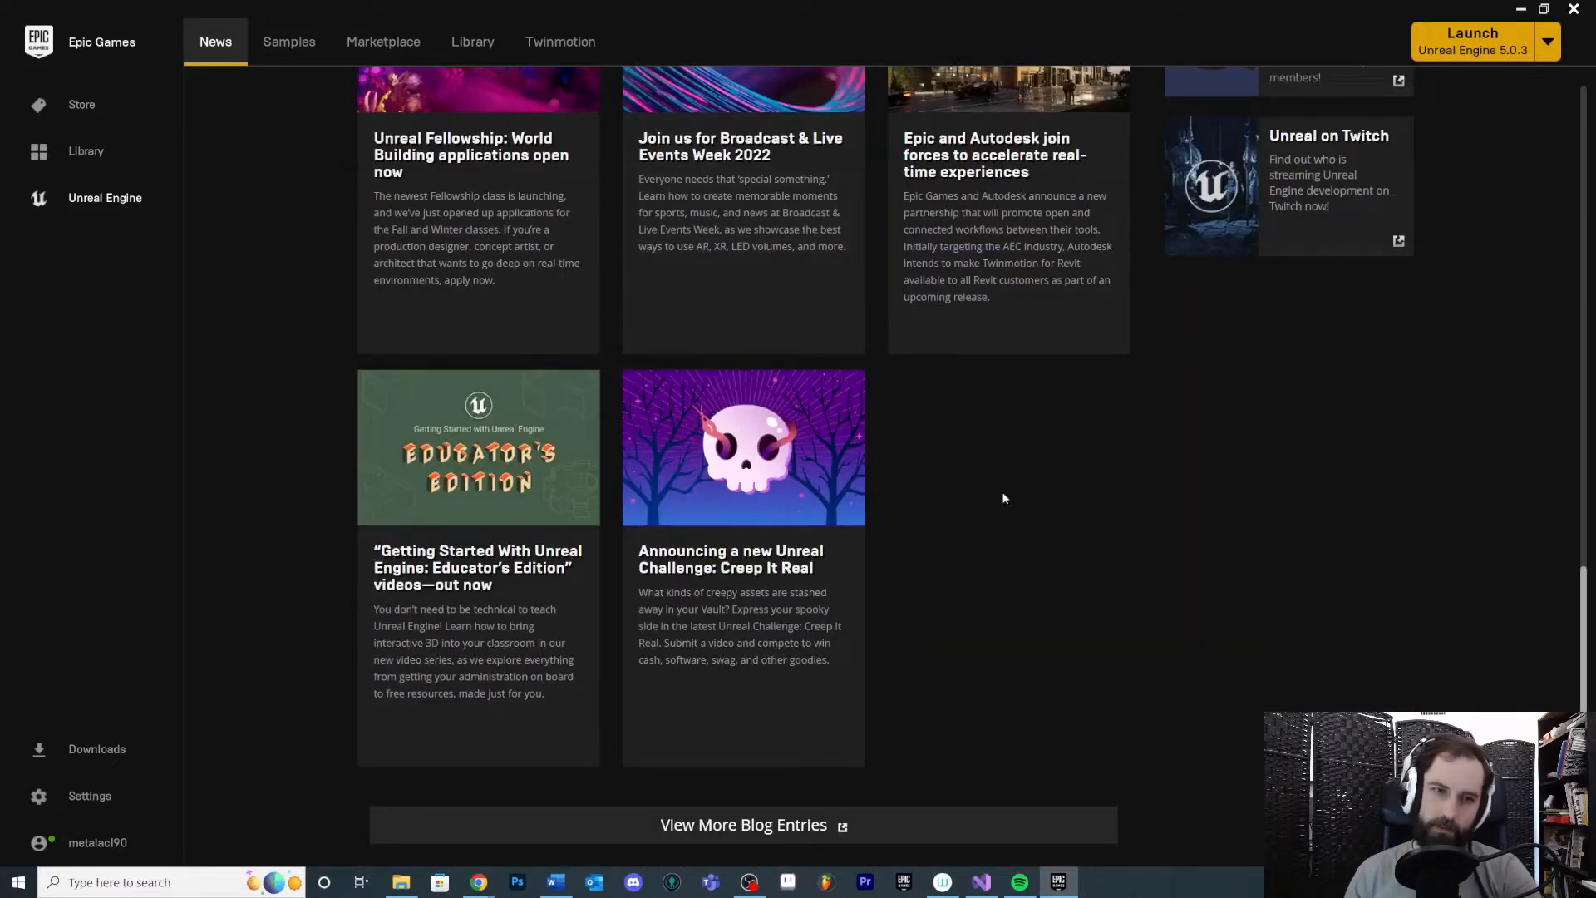
scroll("up", 3)
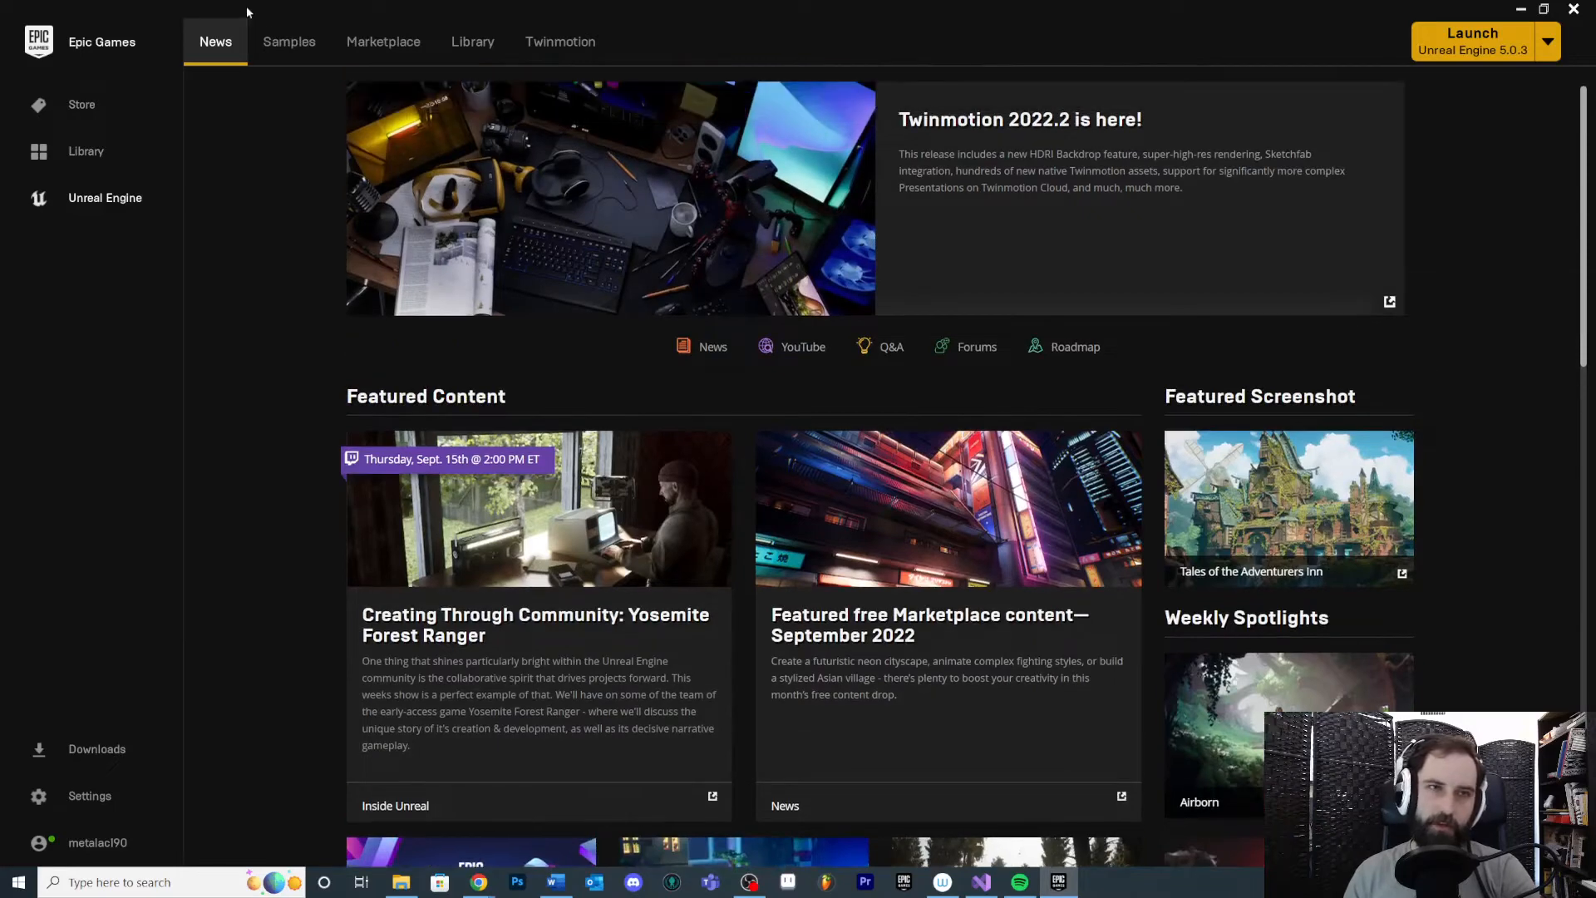
left_click(290, 41)
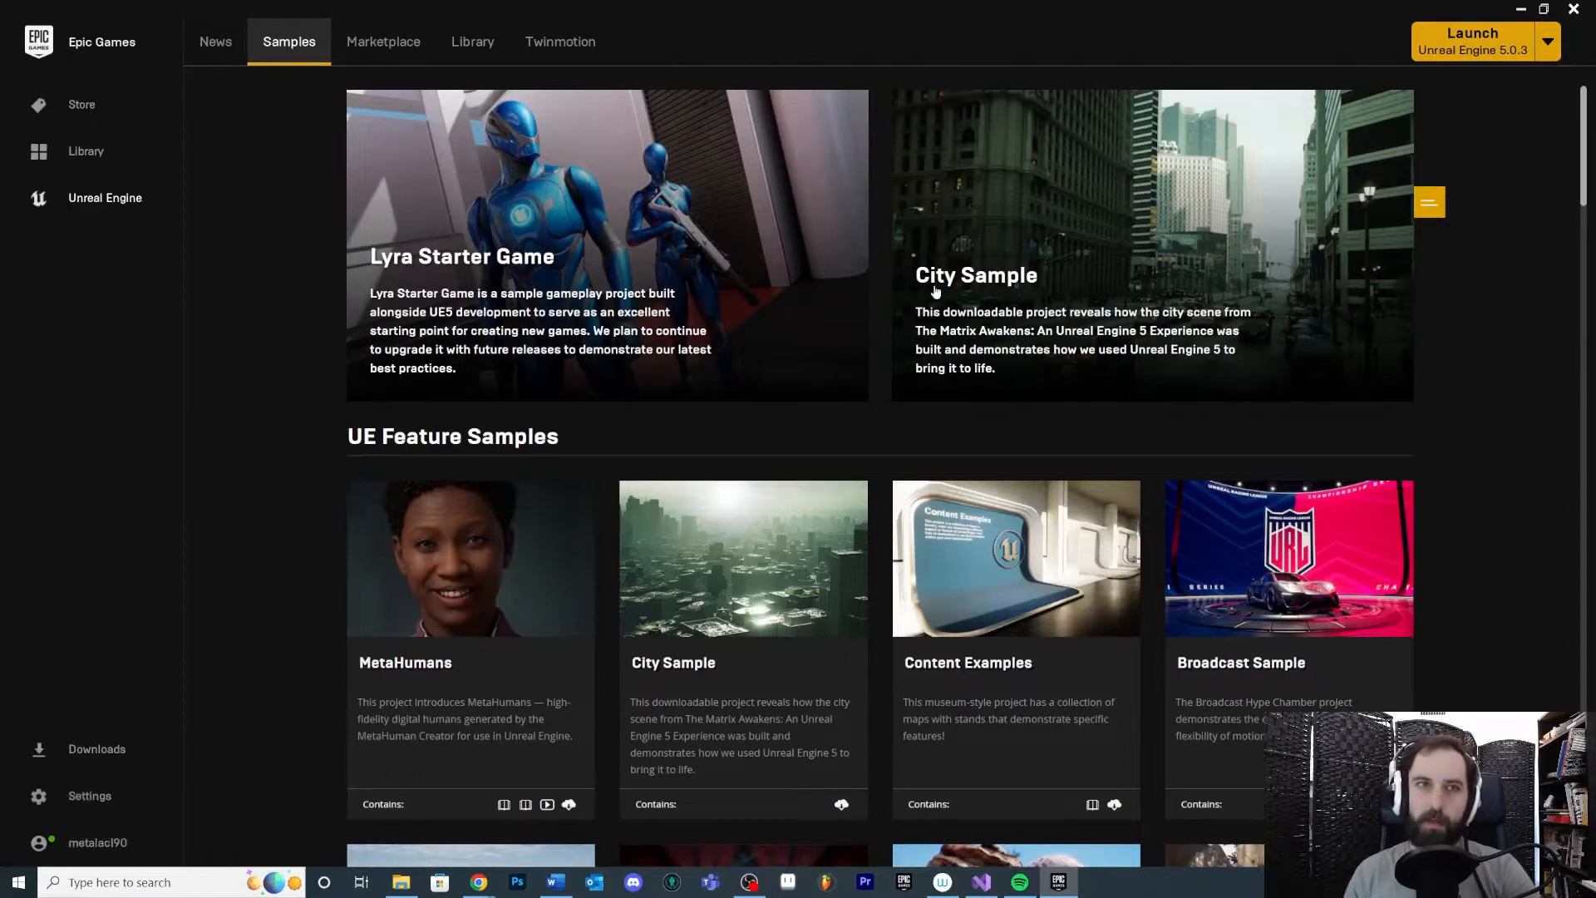
mouse_move(309, 147)
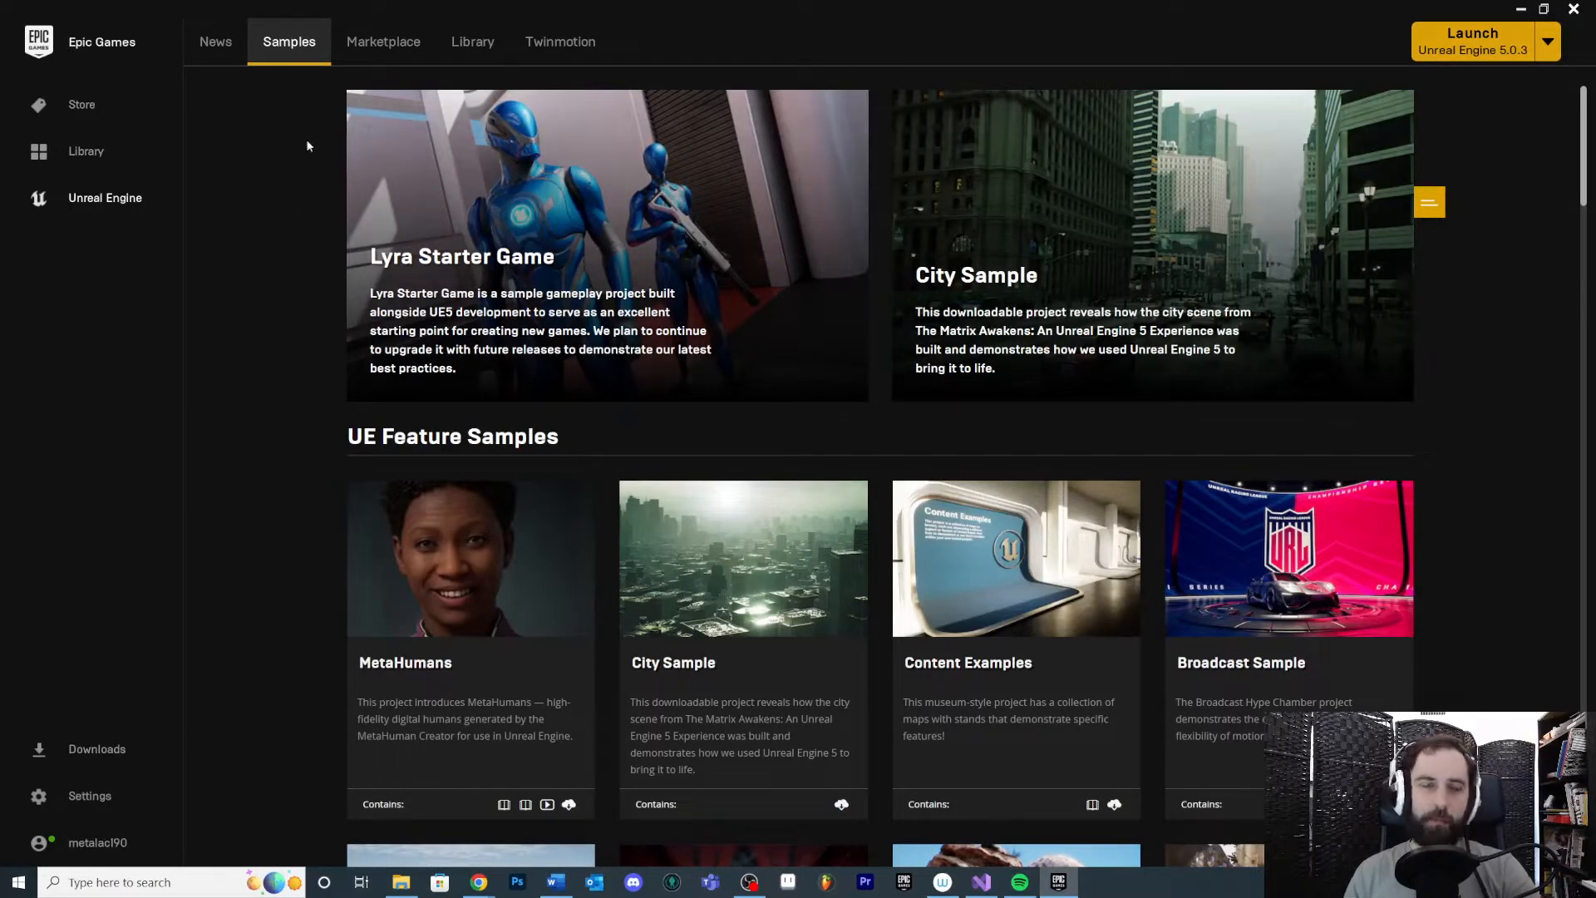
mouse_move(700, 461)
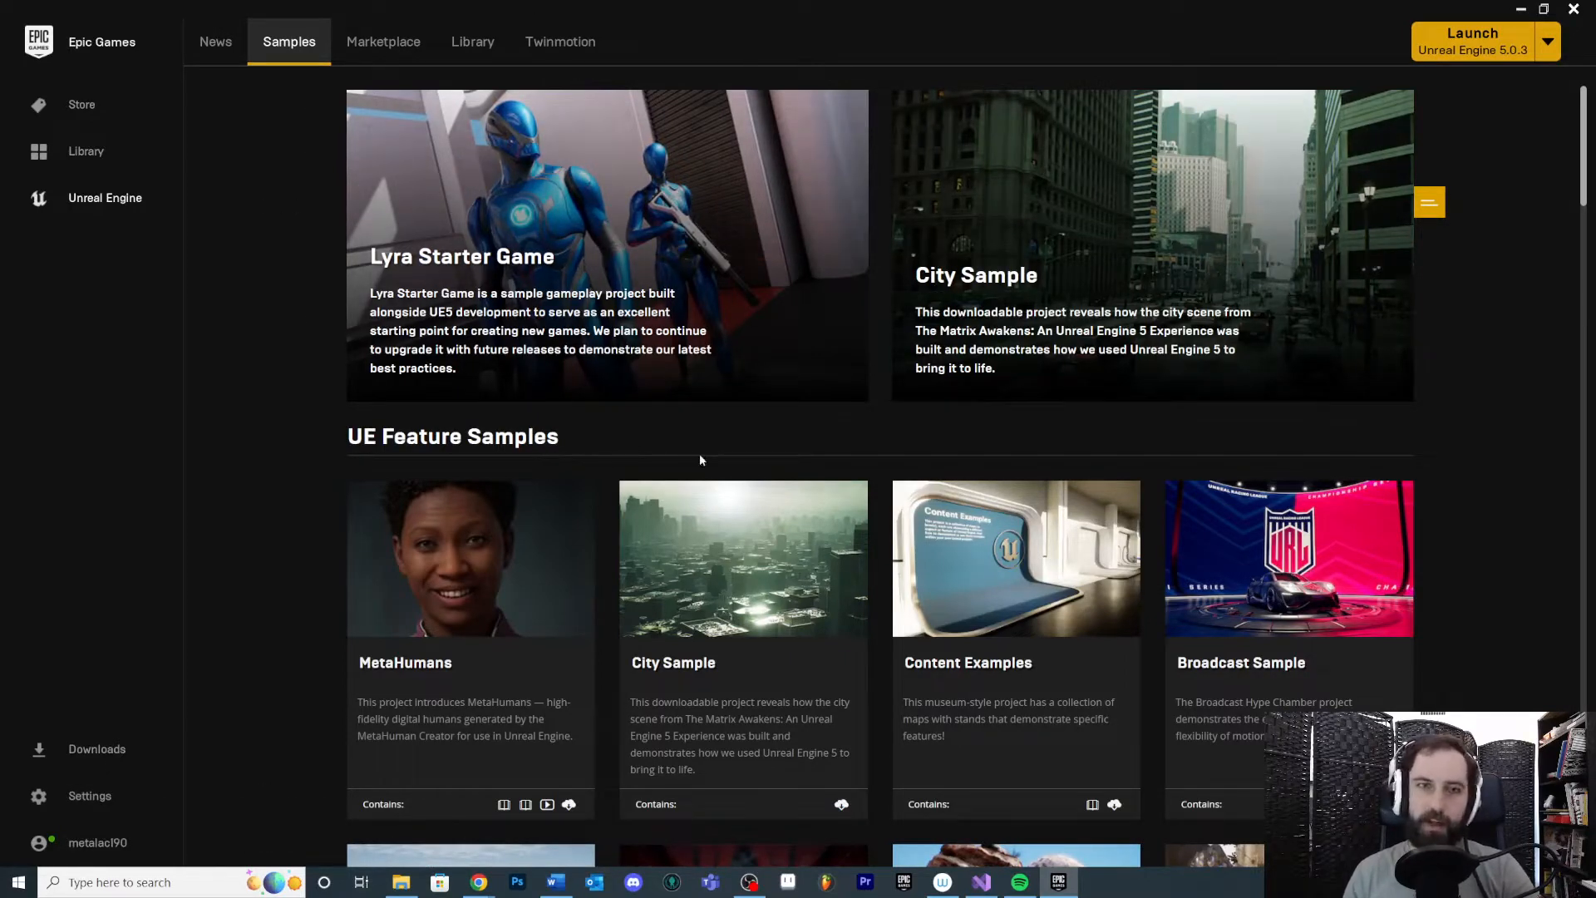
mouse_move(885, 66)
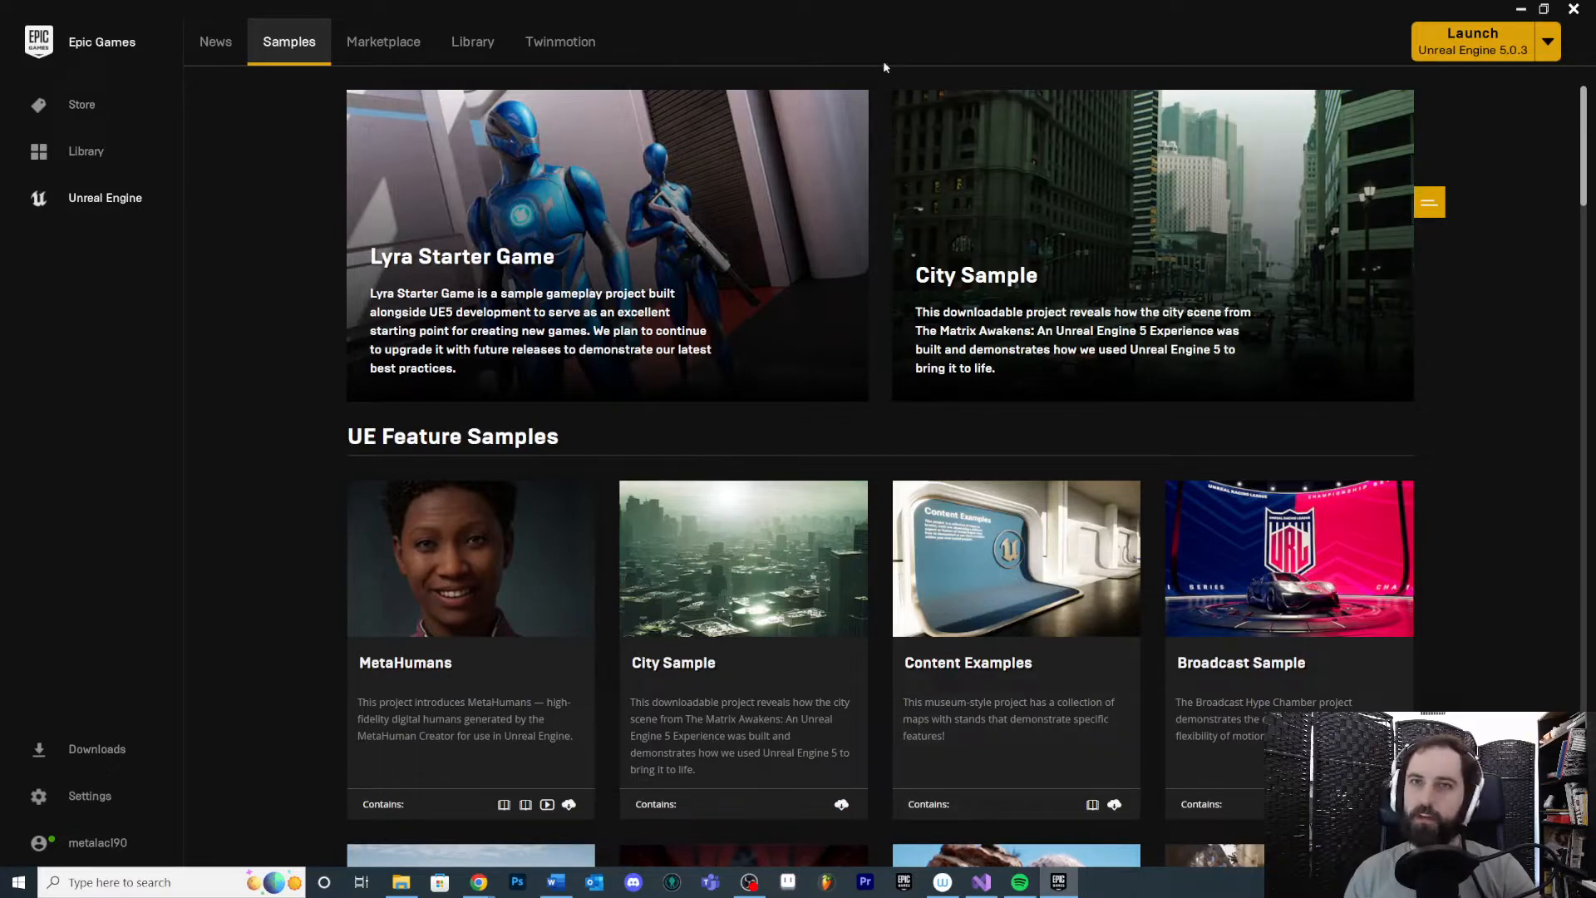
mouse_move(903, 261)
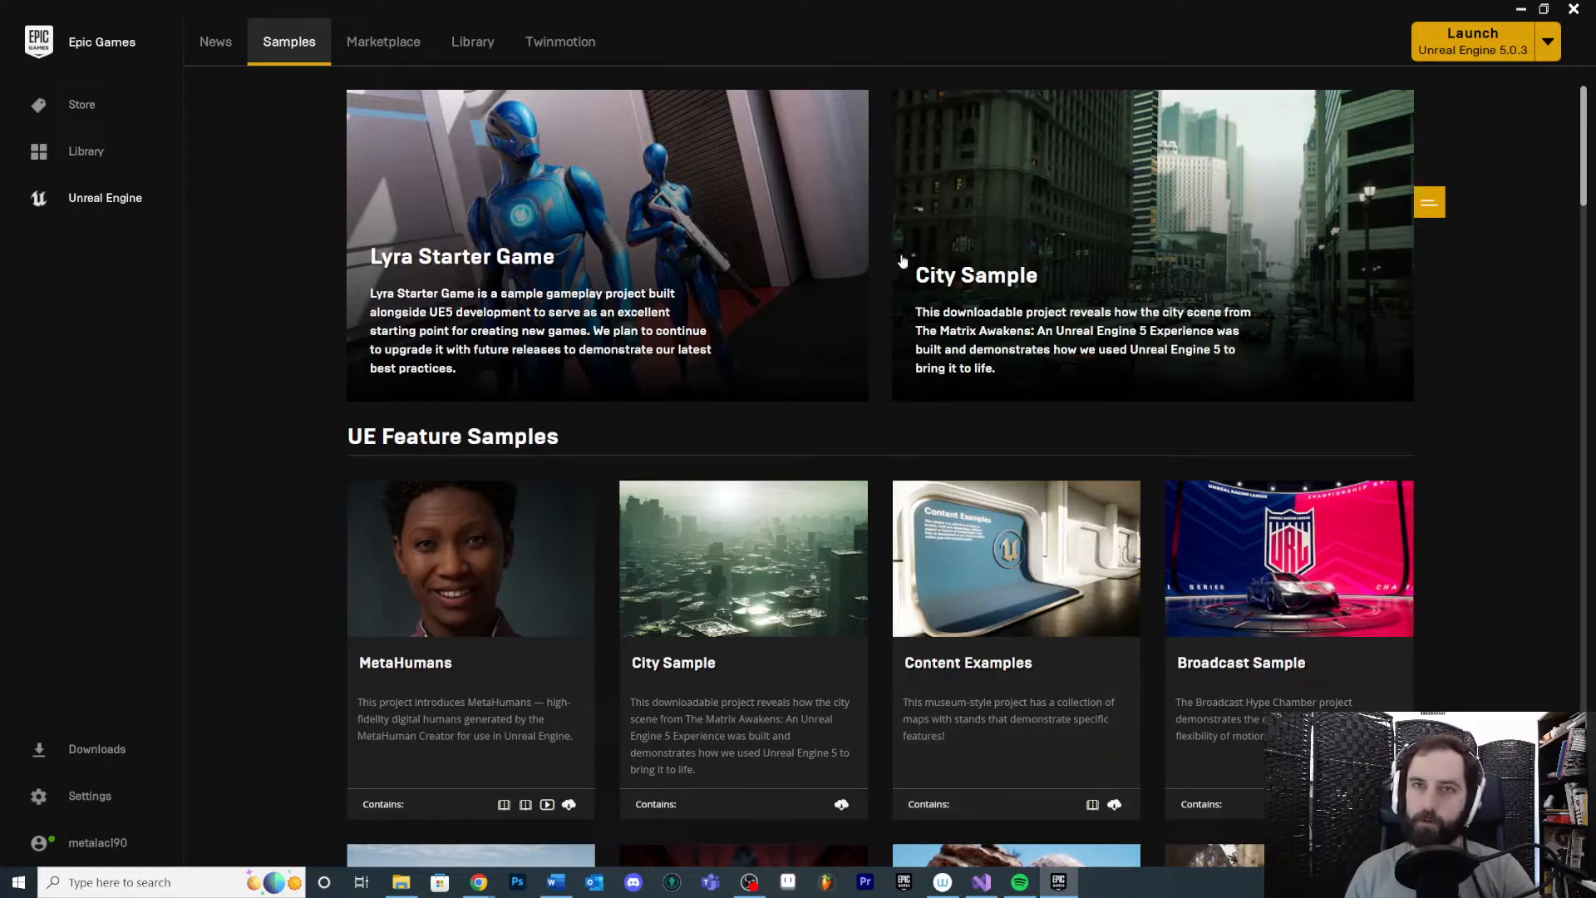
mouse_move(898, 240)
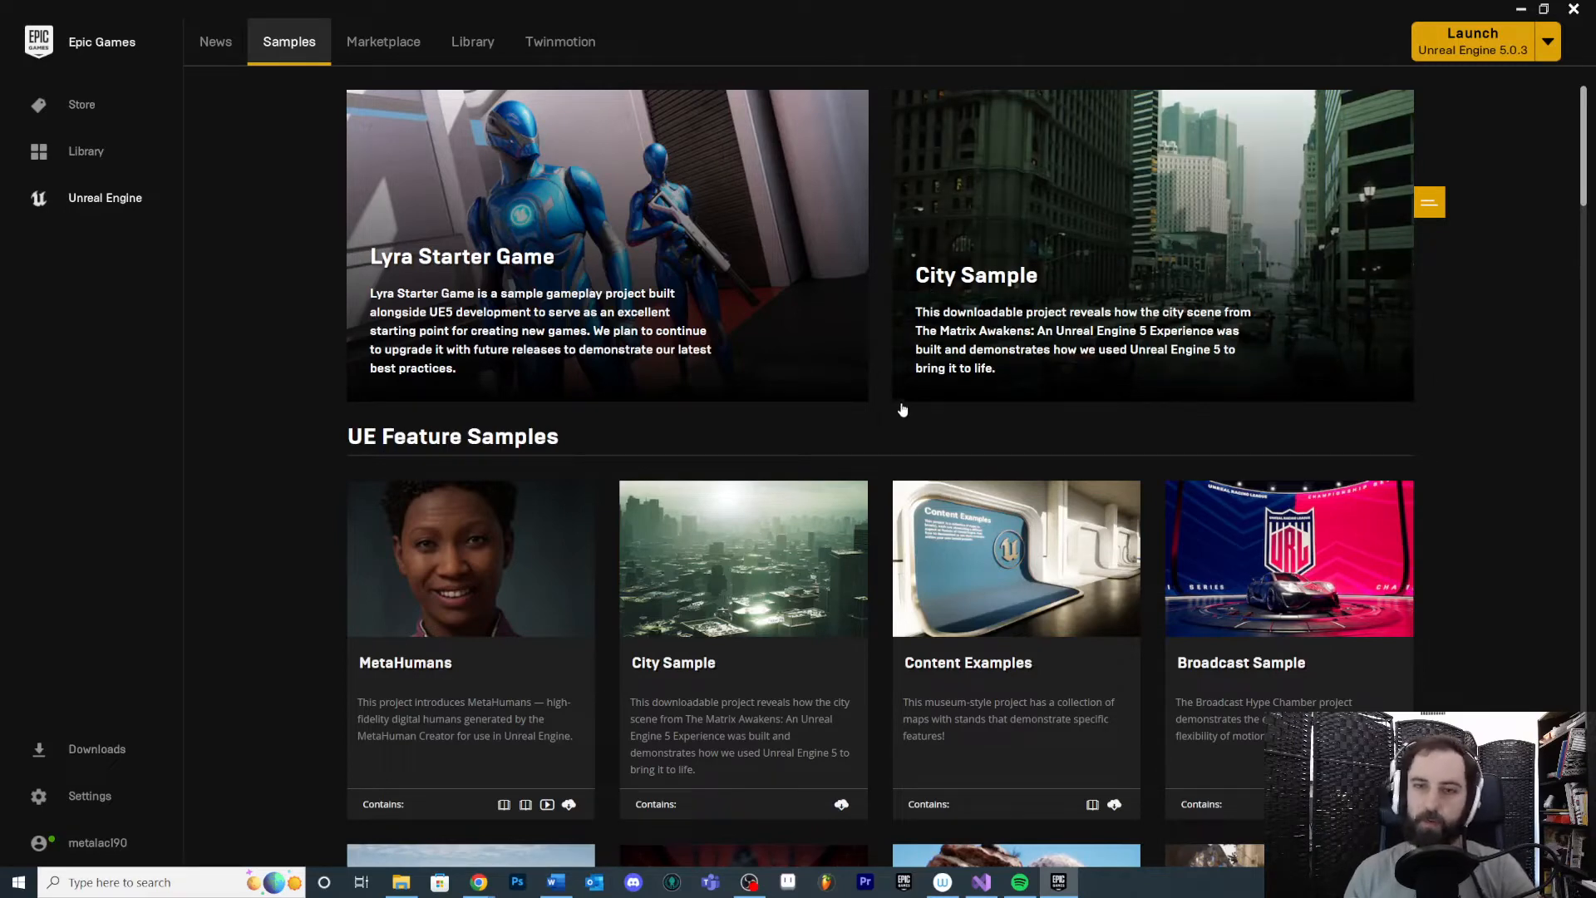
mouse_move(877, 404)
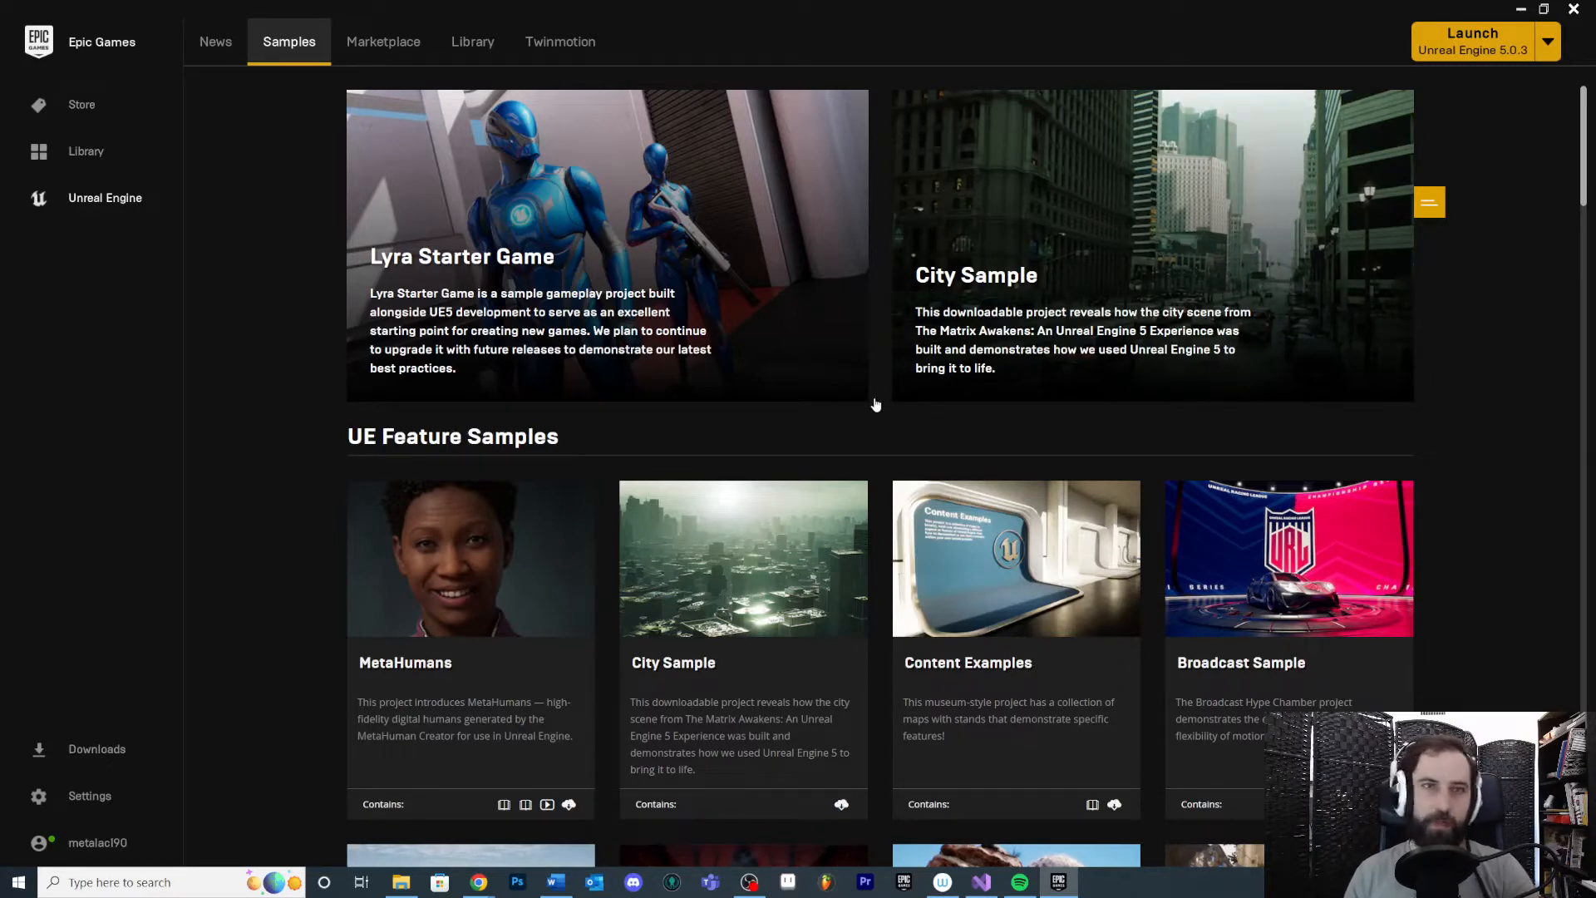
scroll("down", 3)
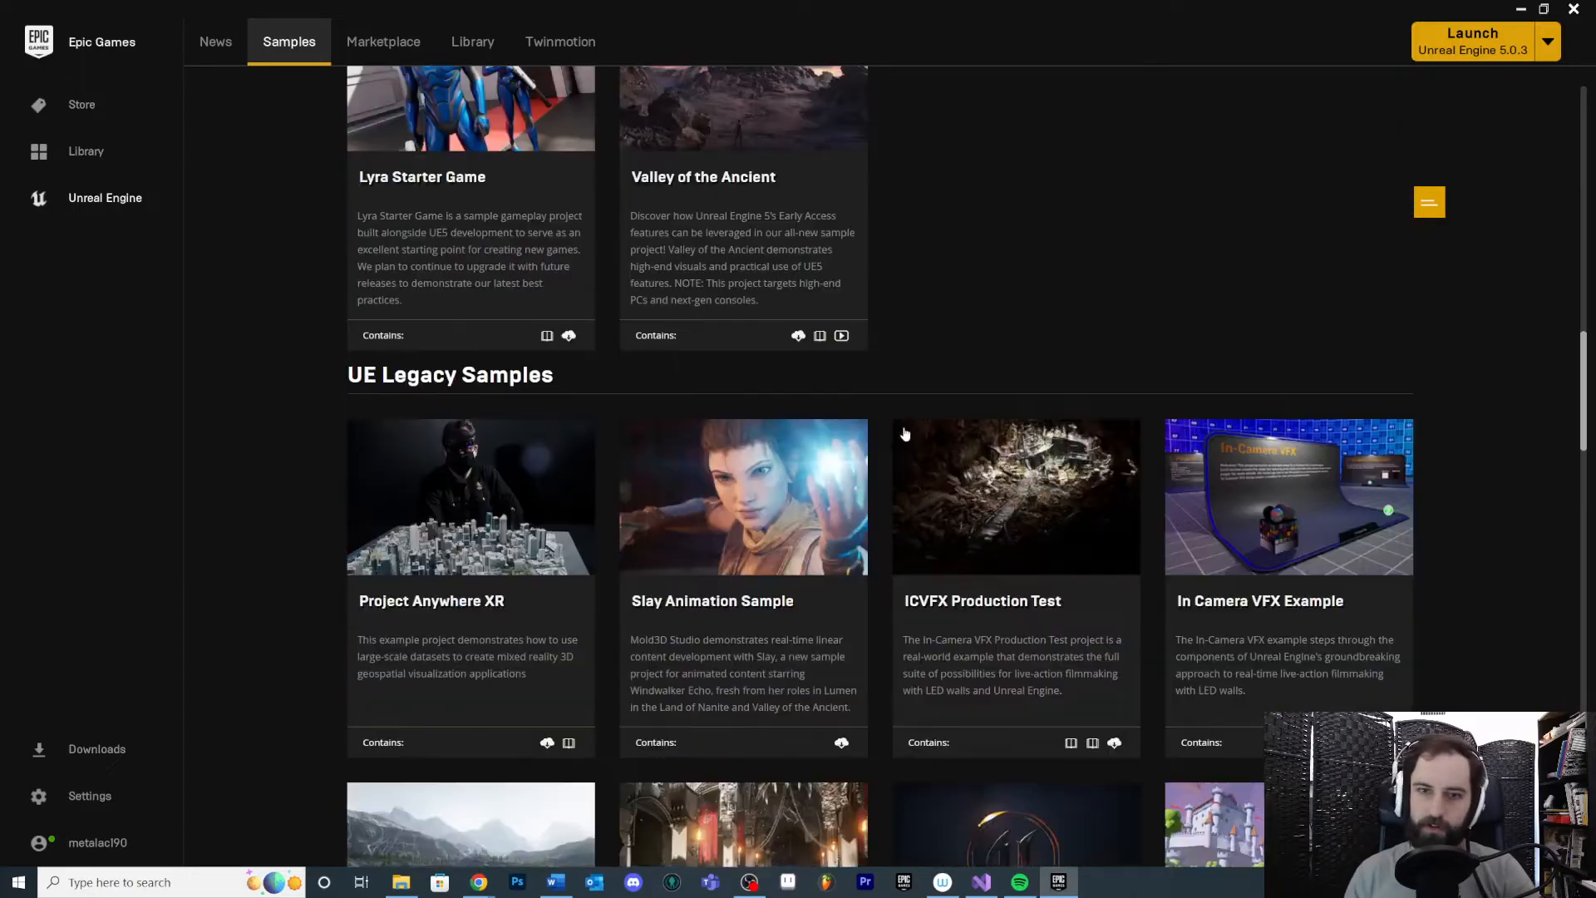
scroll("down", 3)
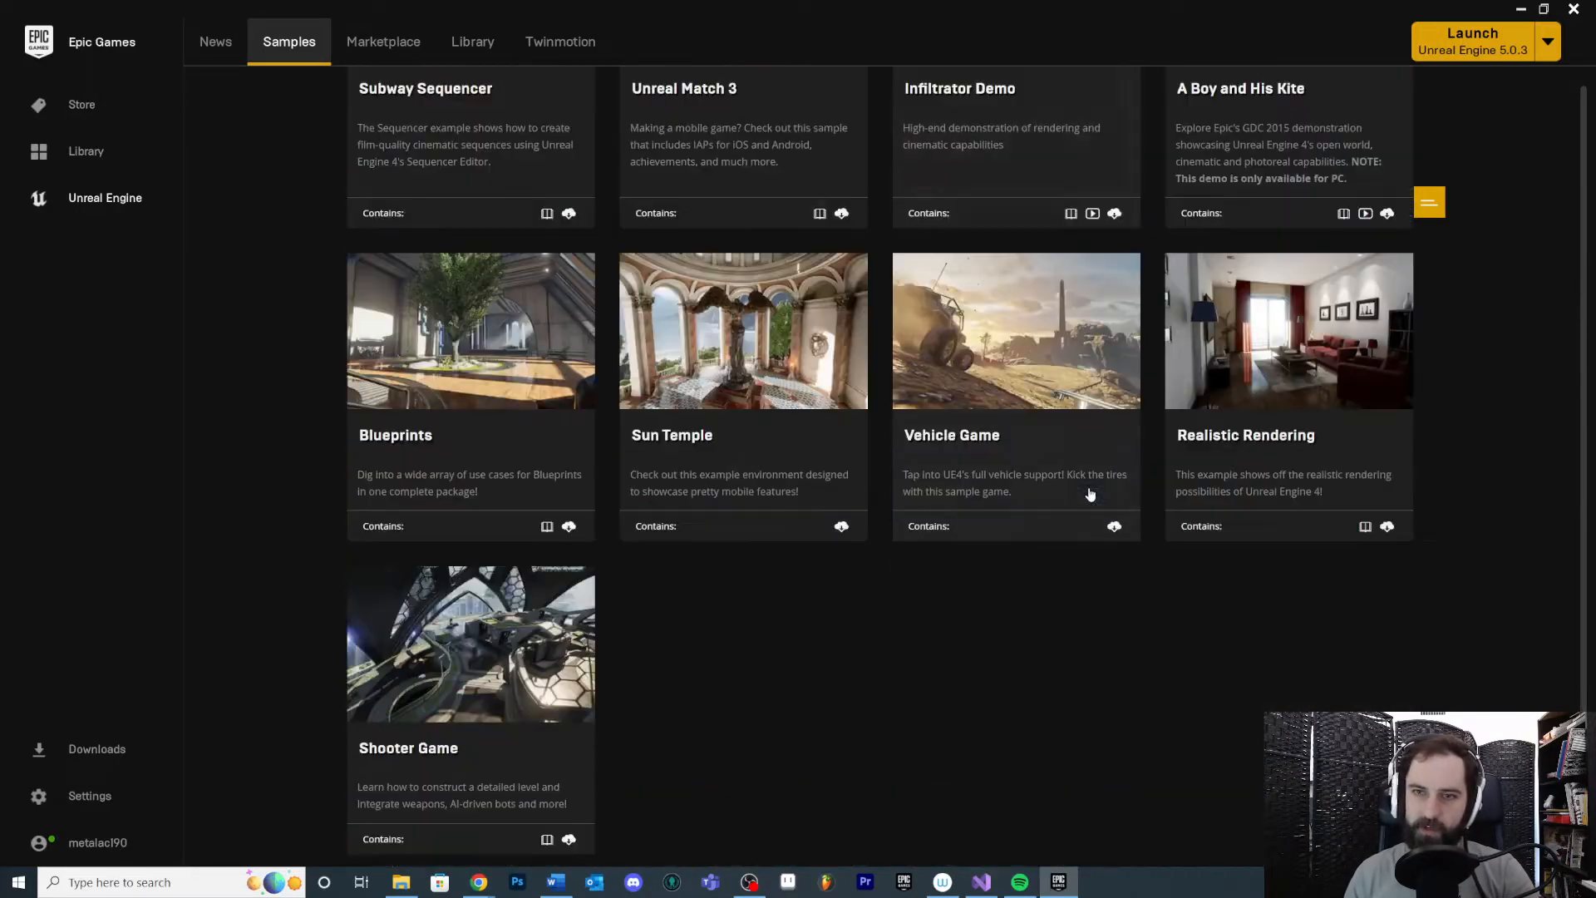
mouse_move(1085, 595)
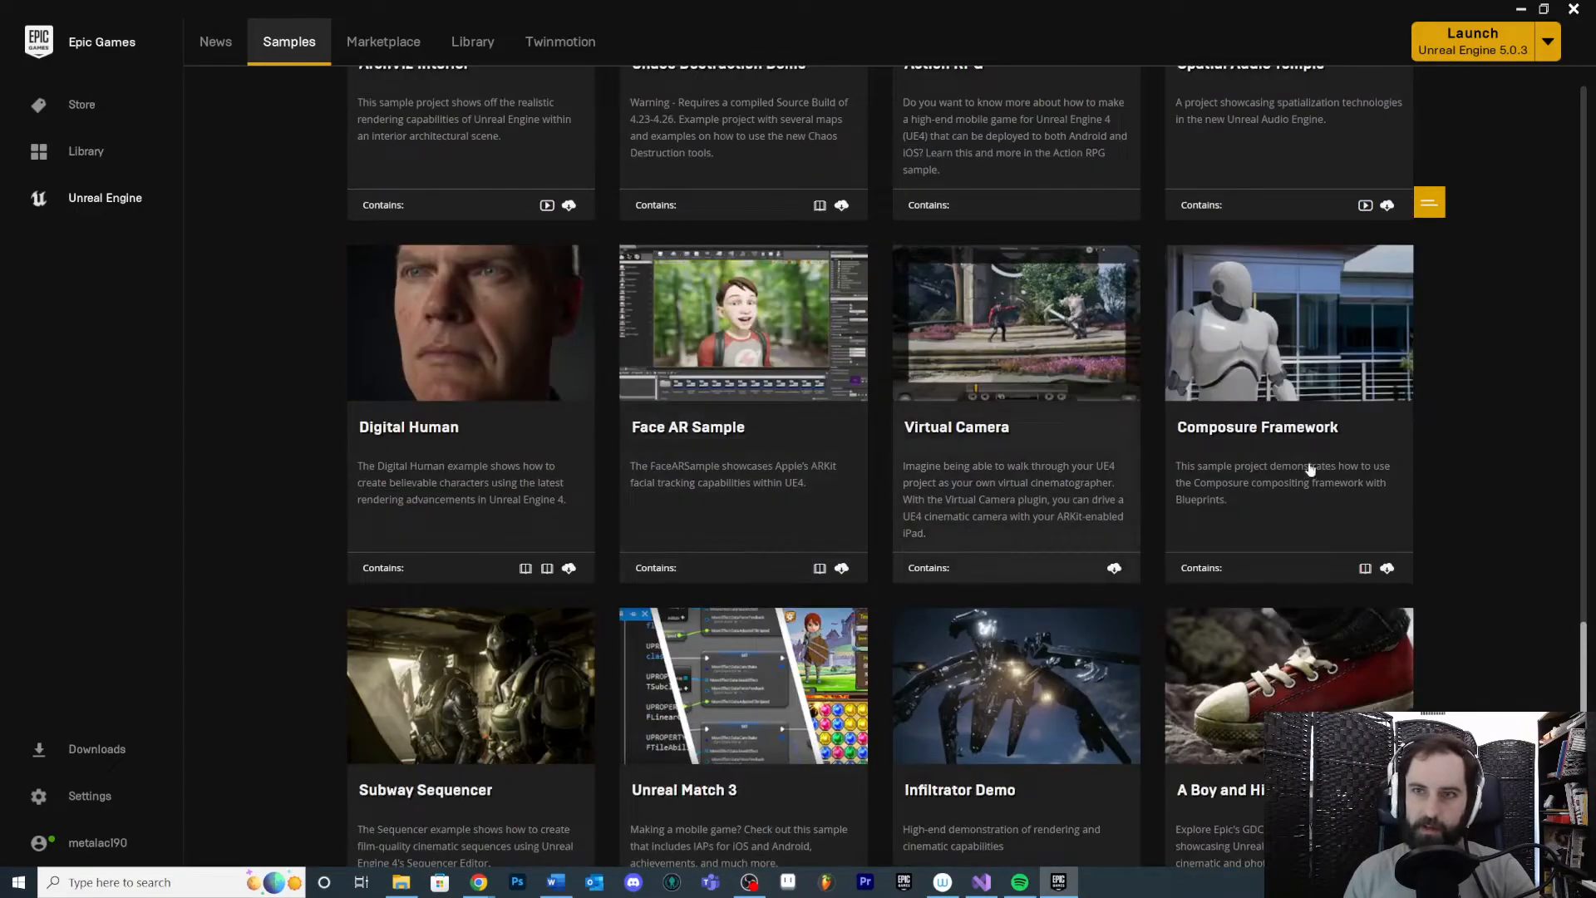
scroll("up", 3)
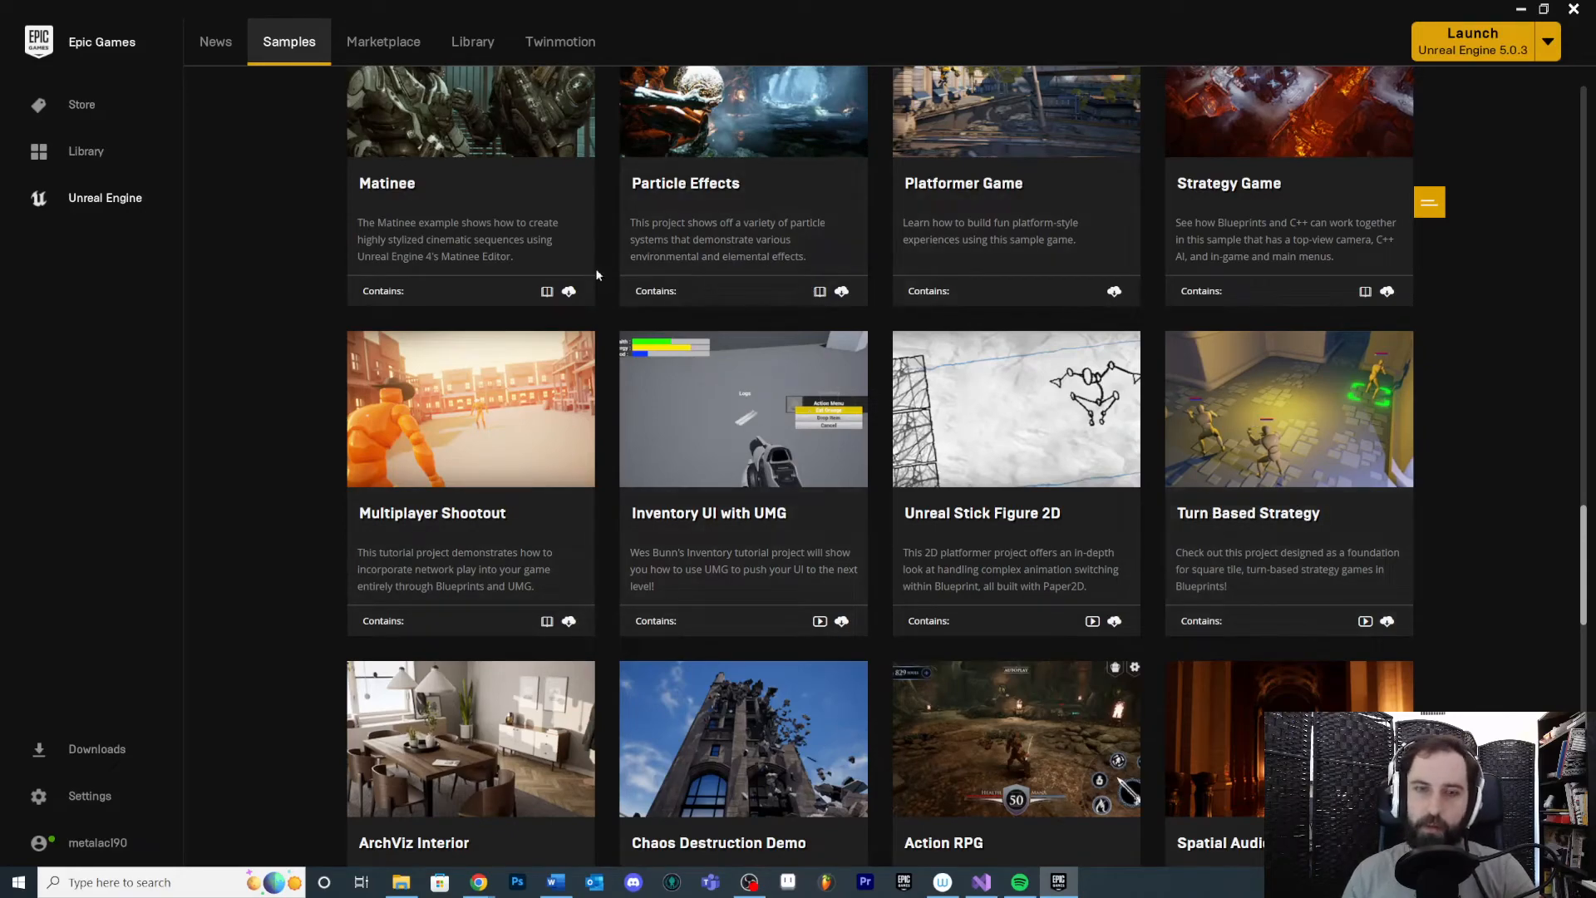
scroll("up", 3)
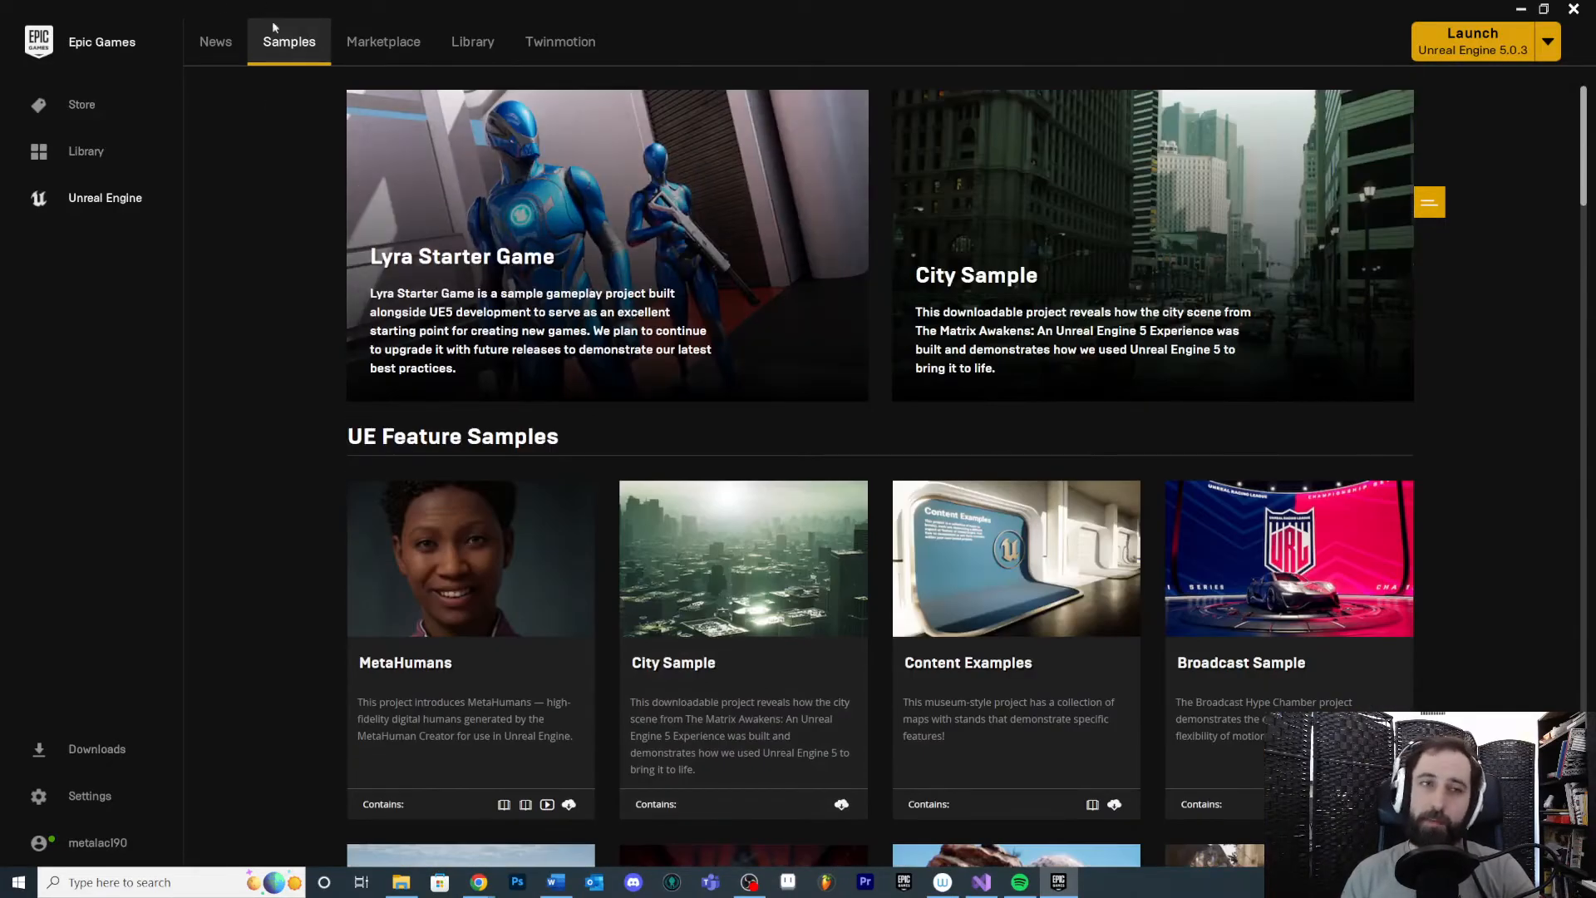
mouse_move(609, 210)
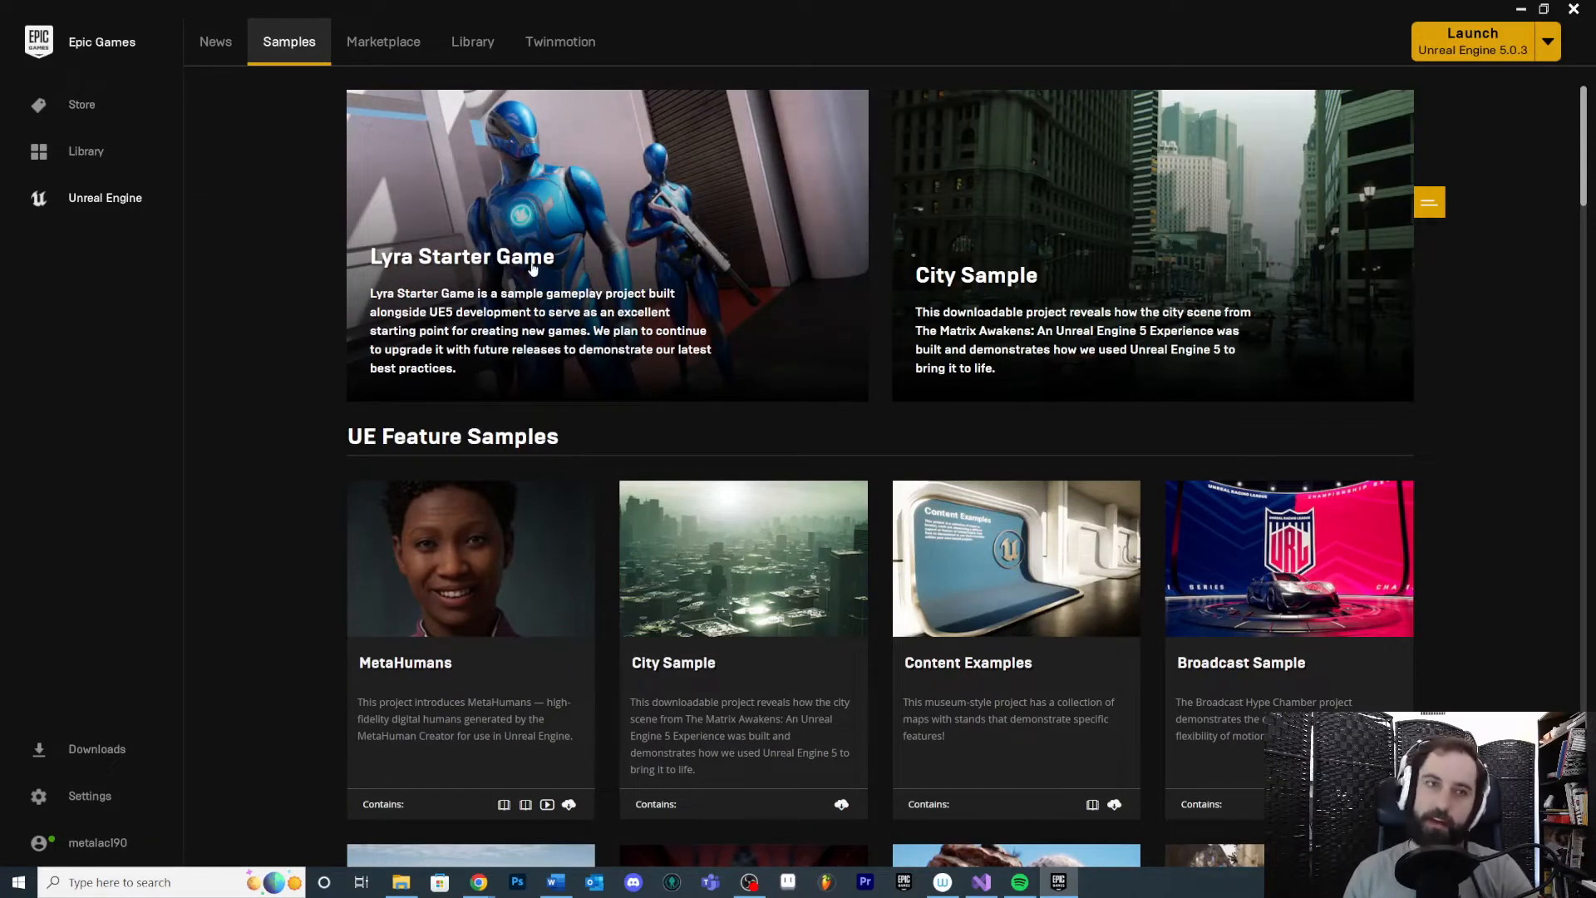
mouse_move(575, 240)
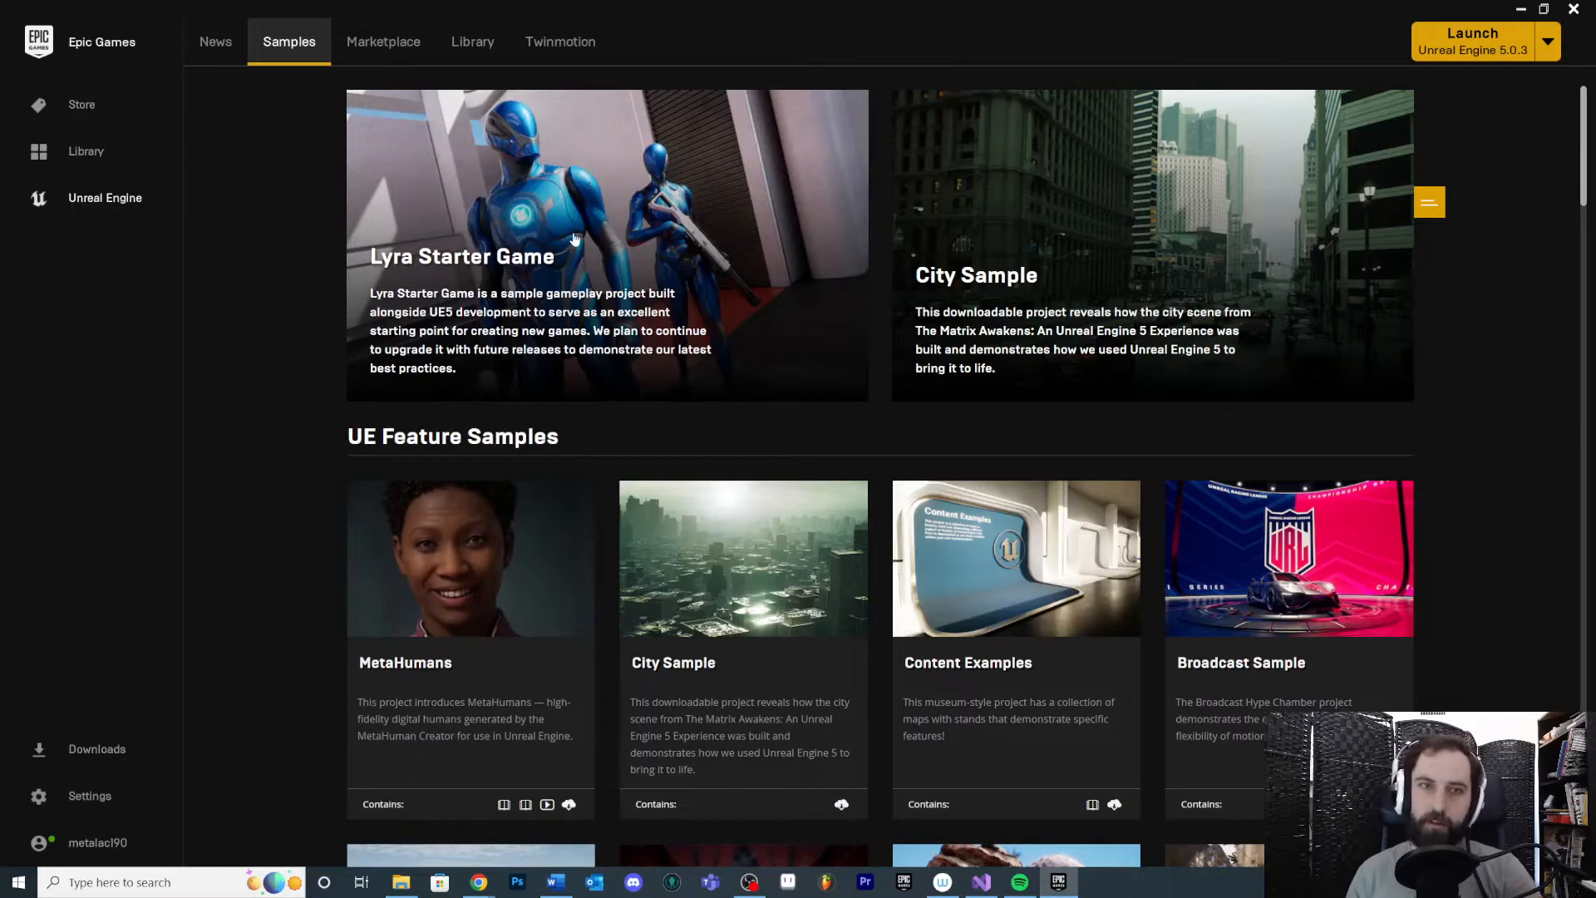
mouse_move(1056, 436)
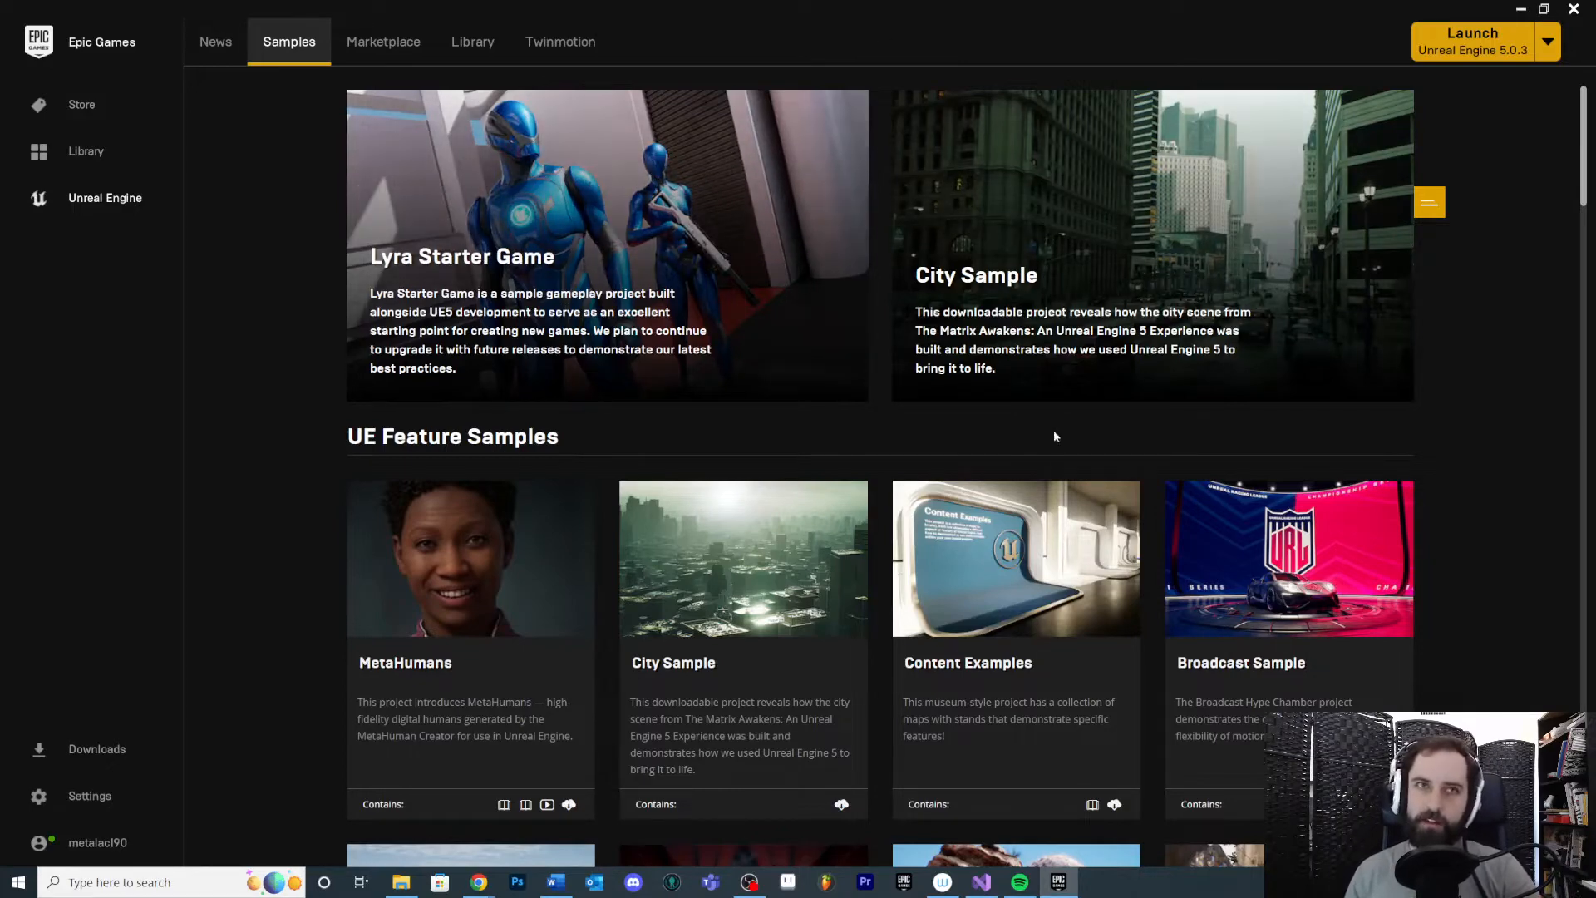
mouse_move(352, 18)
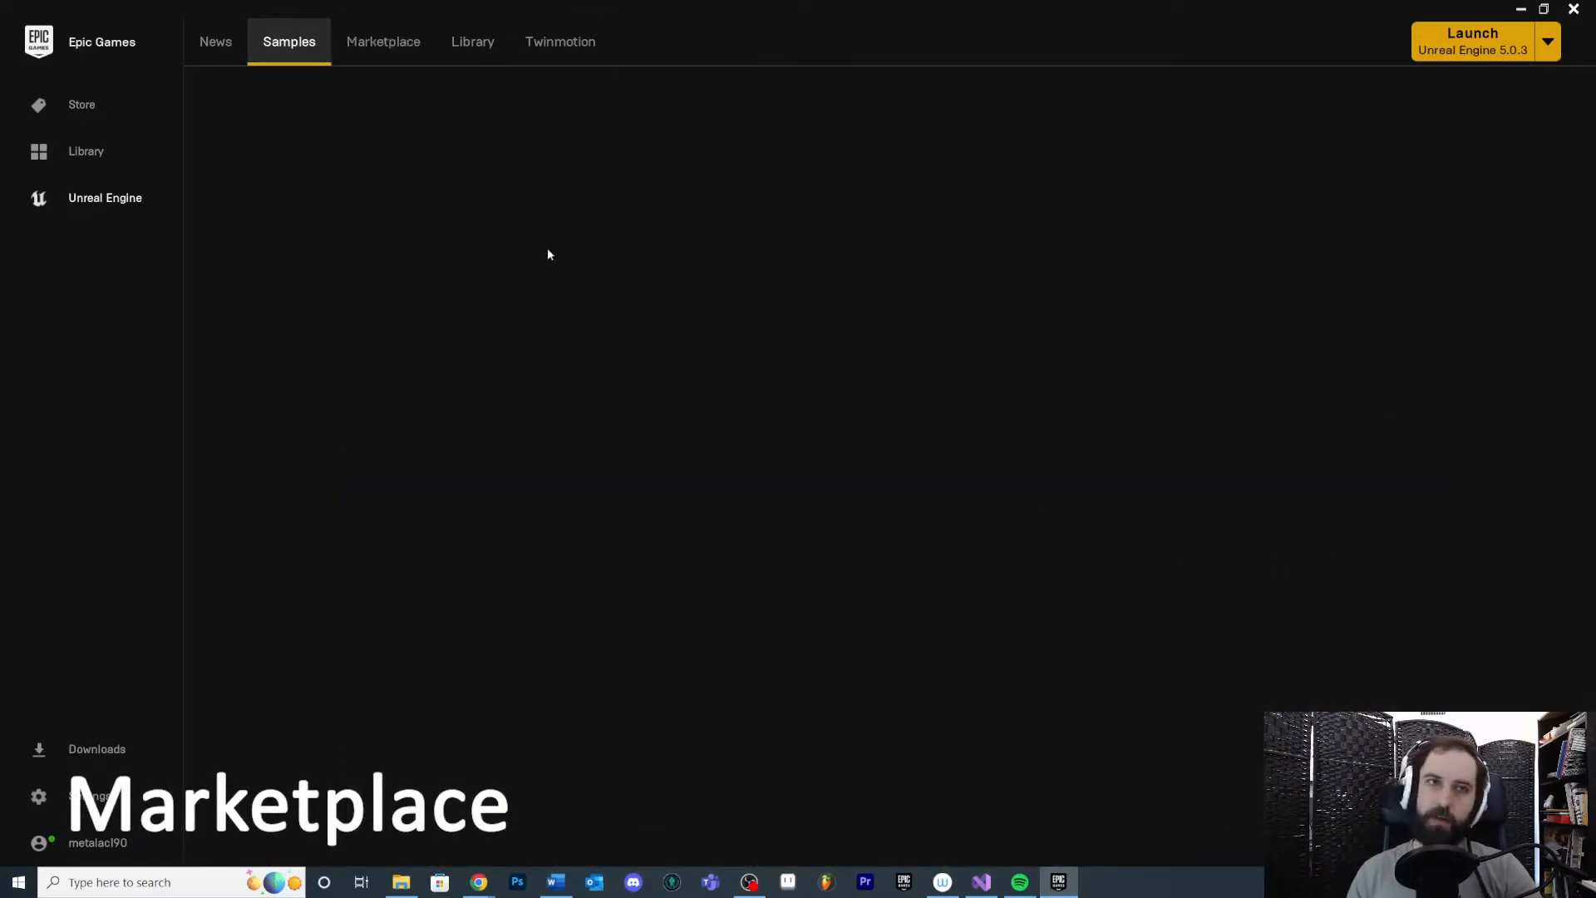
Browse the Unreal Engine Marketplace showcase, then move to the Twinmotion free-trial page
left_click(383, 42)
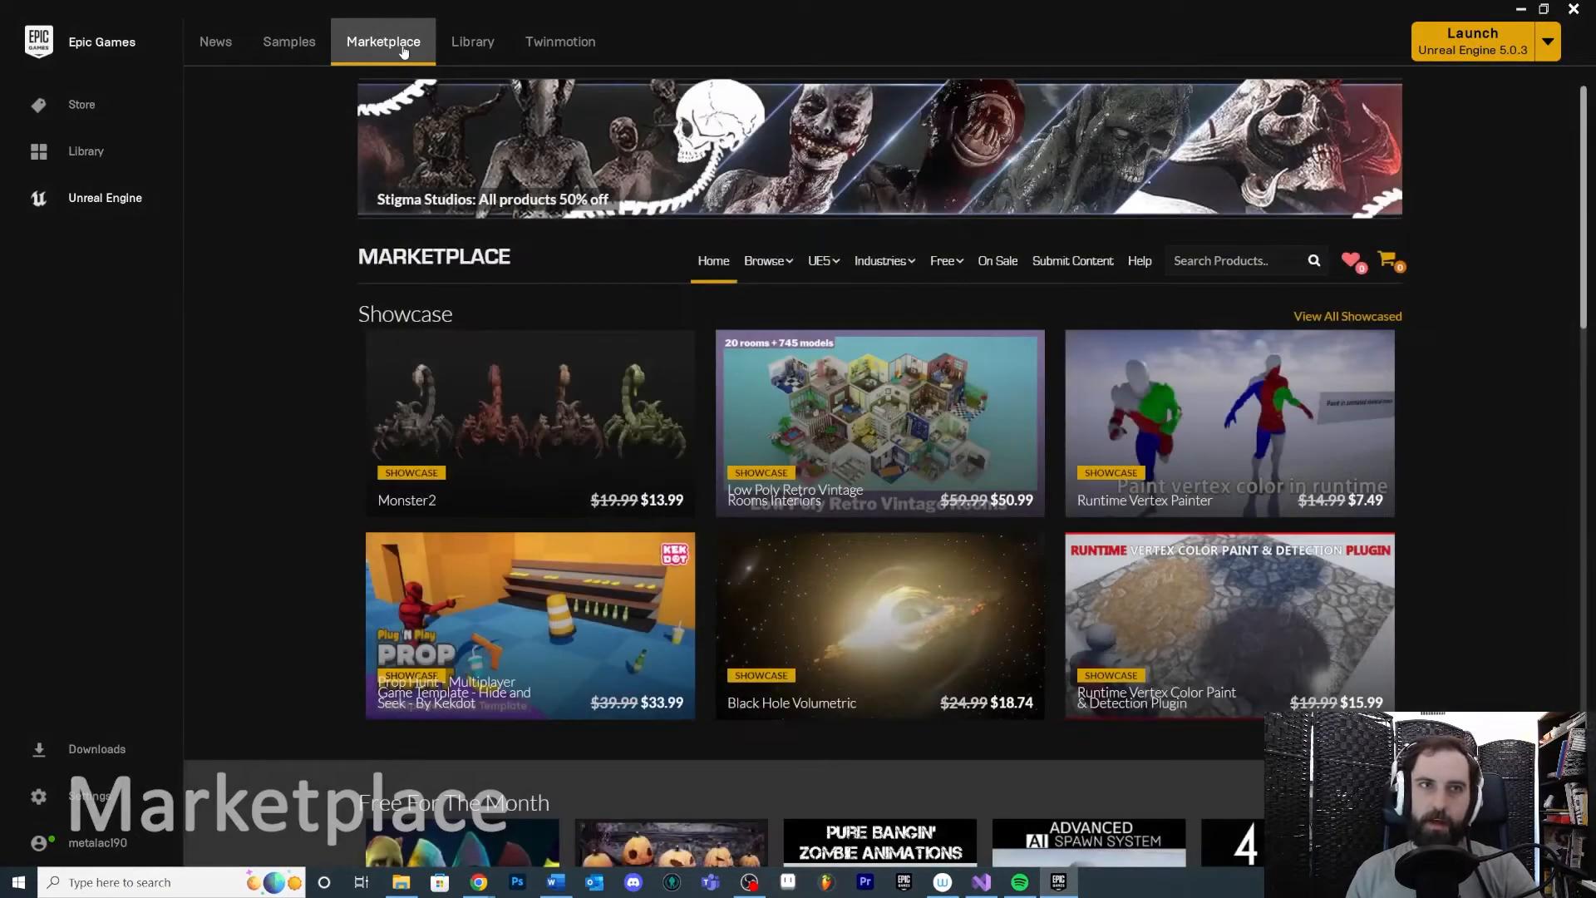
mouse_move(1137, 376)
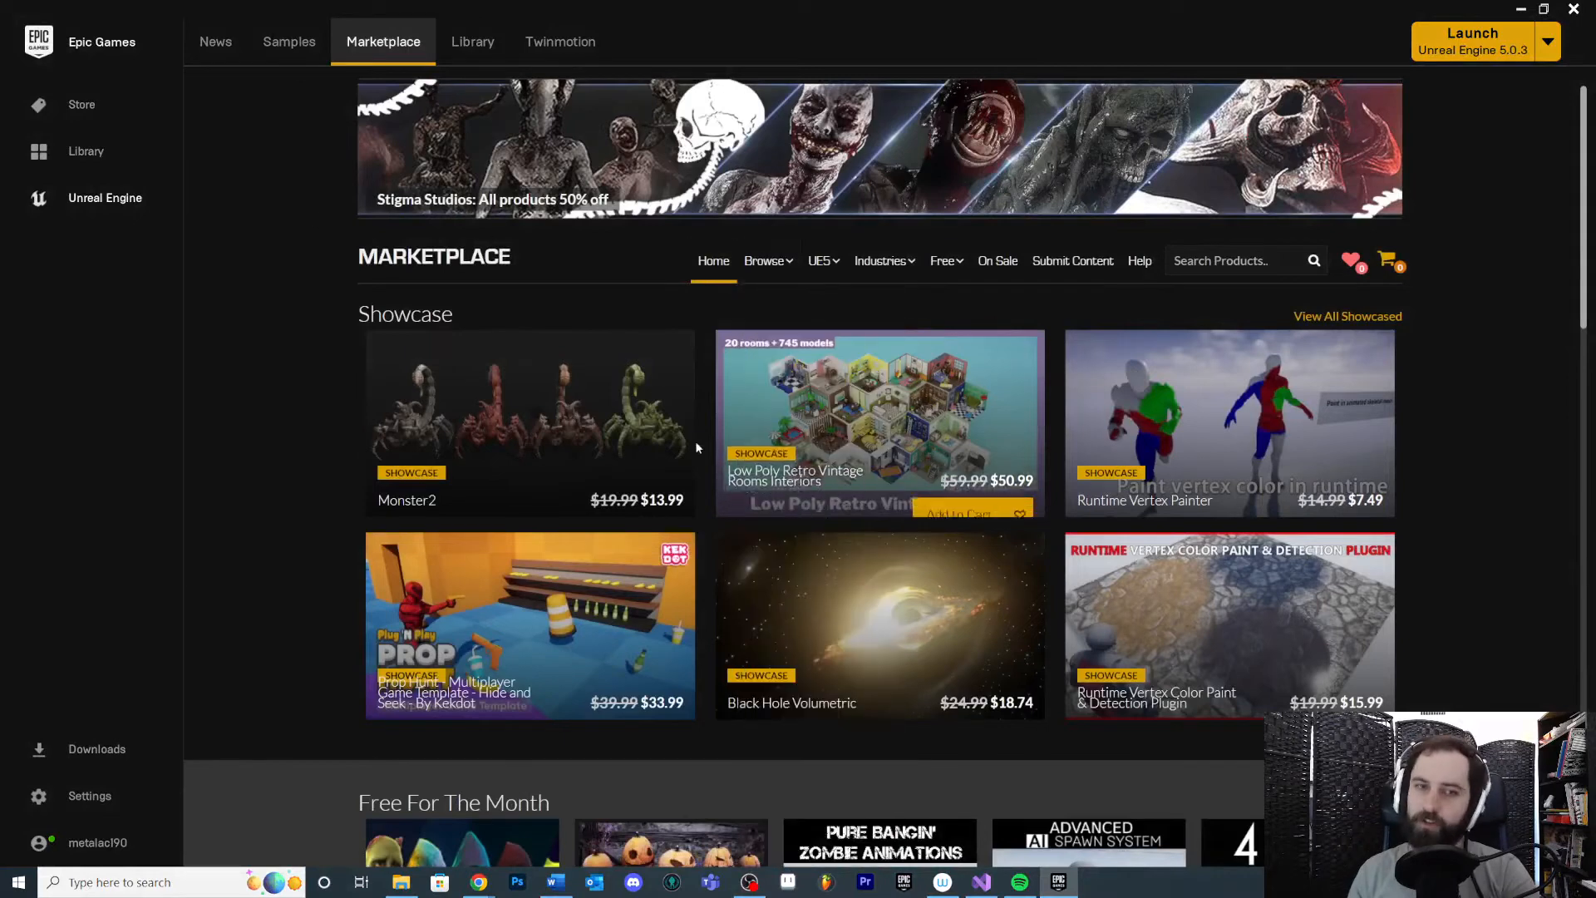
mouse_move(1403, 569)
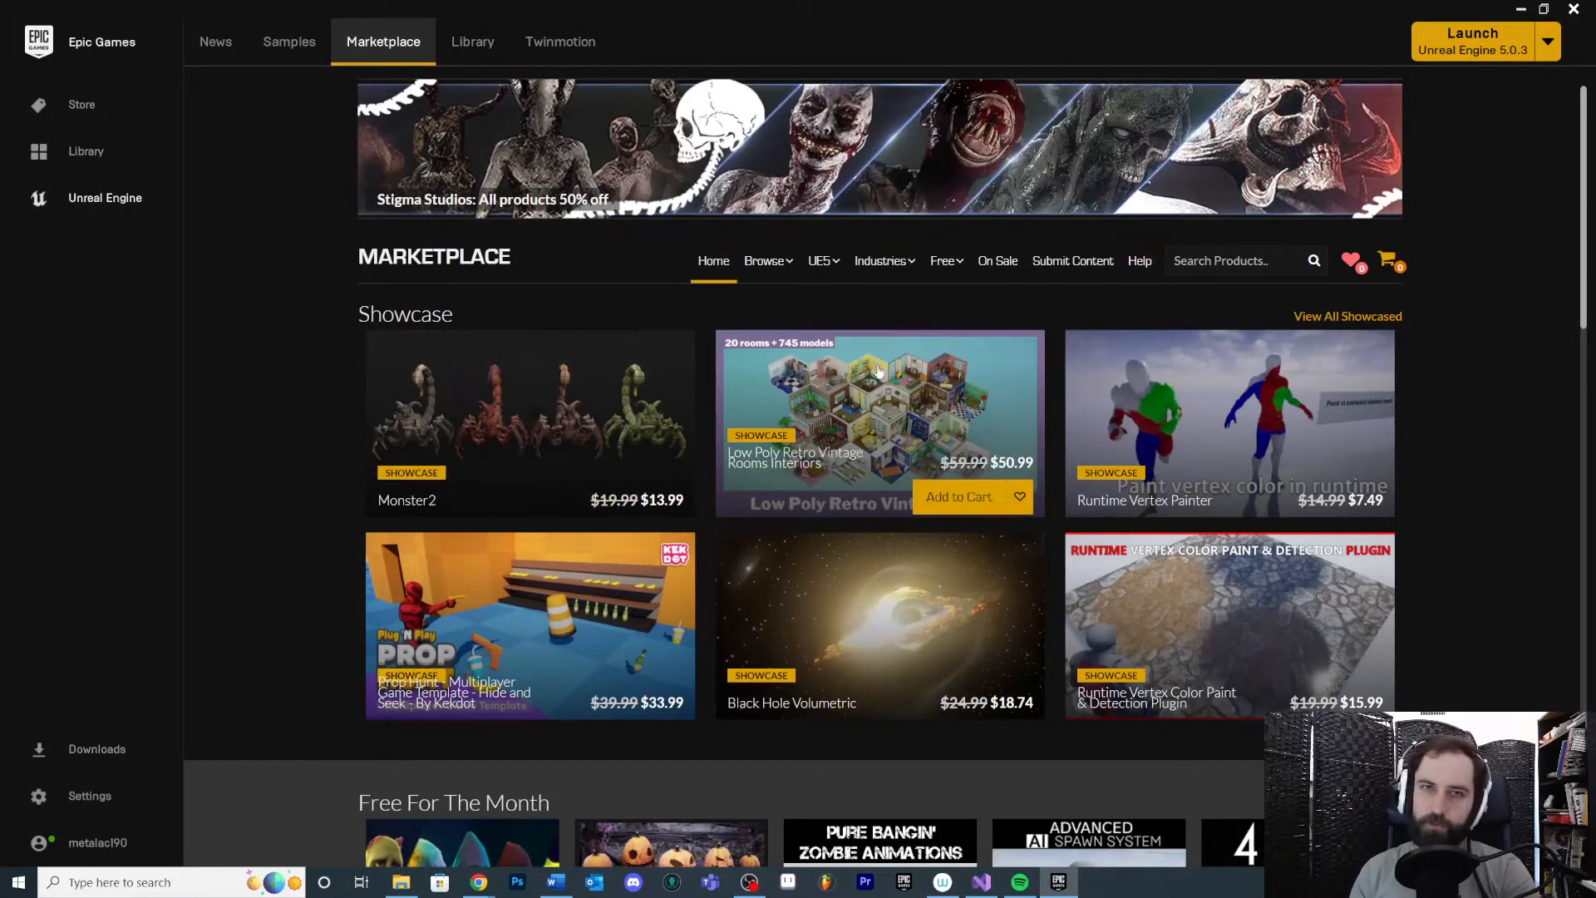
mouse_move(1039, 503)
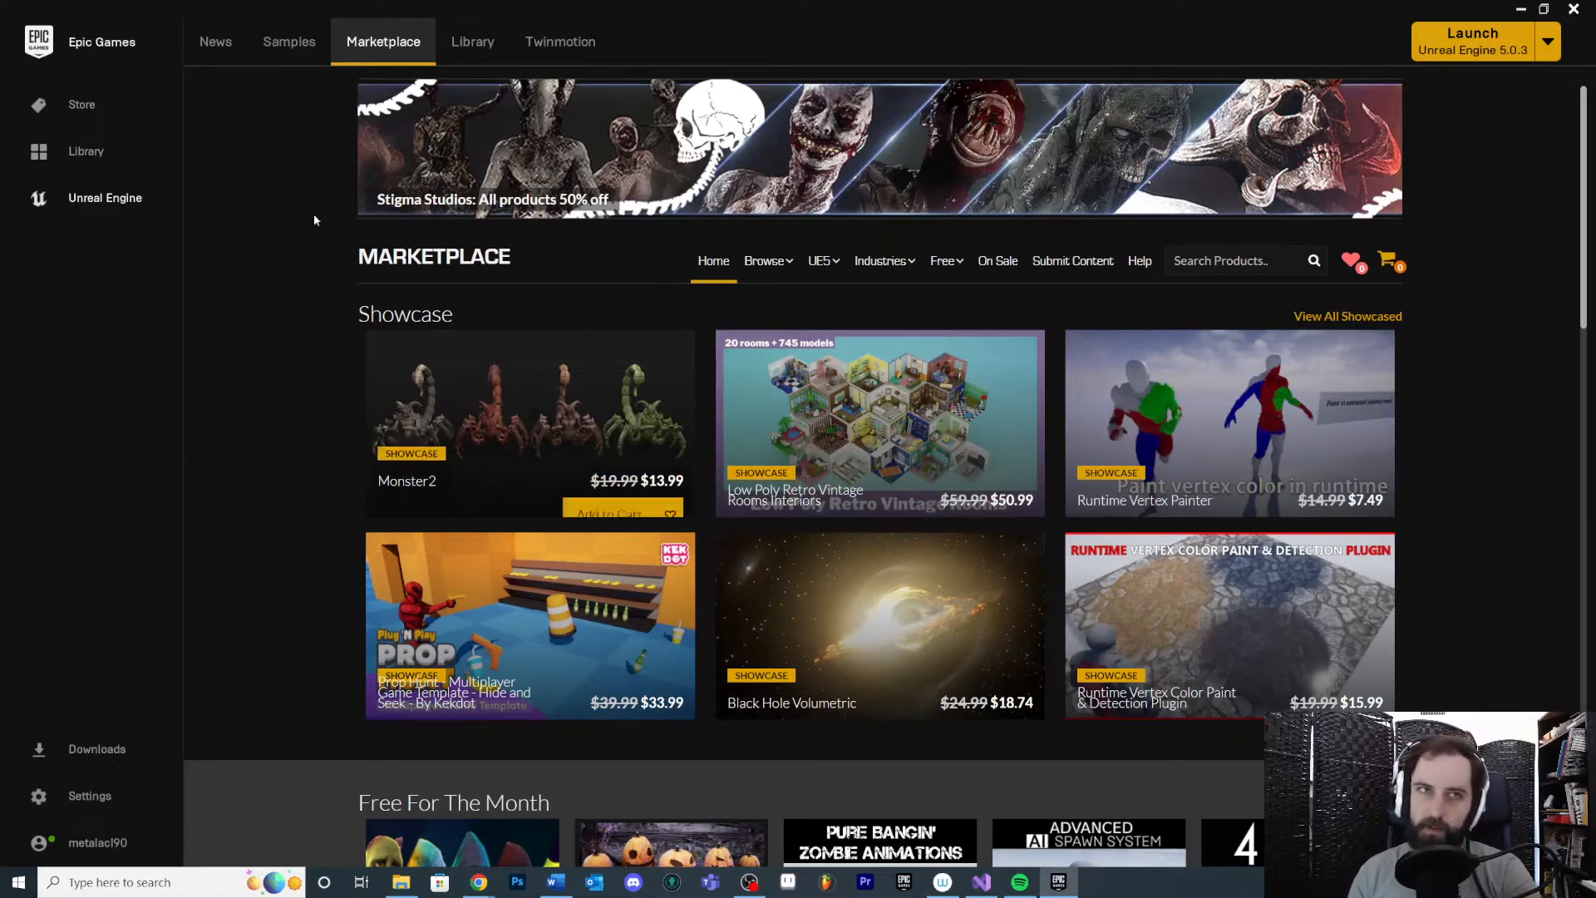
mouse_move(546, 459)
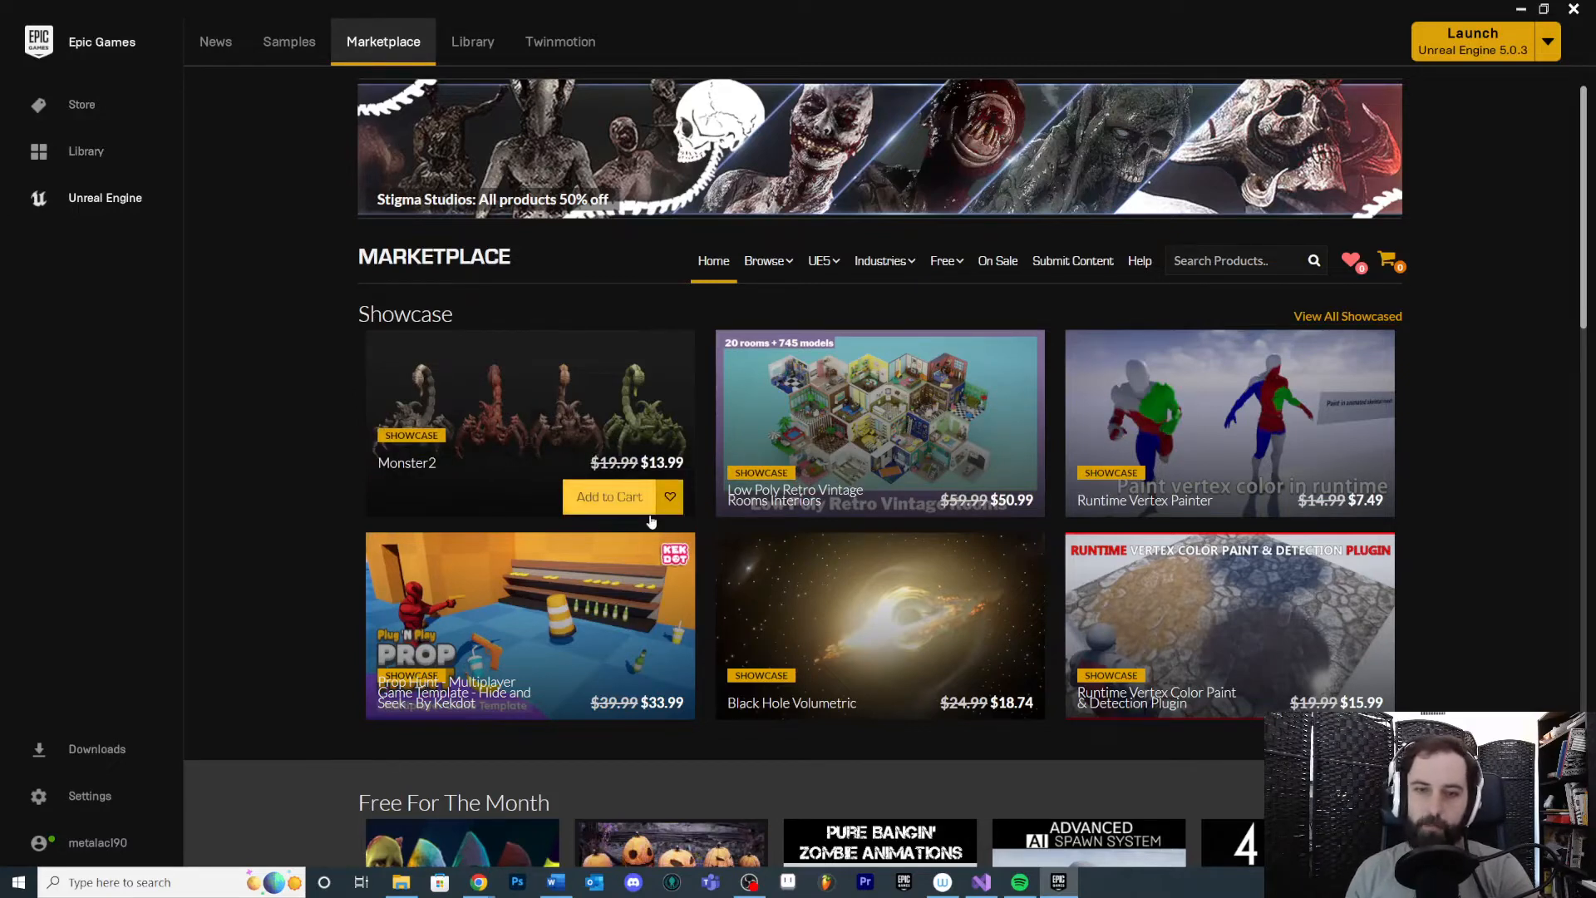
mouse_move(630, 529)
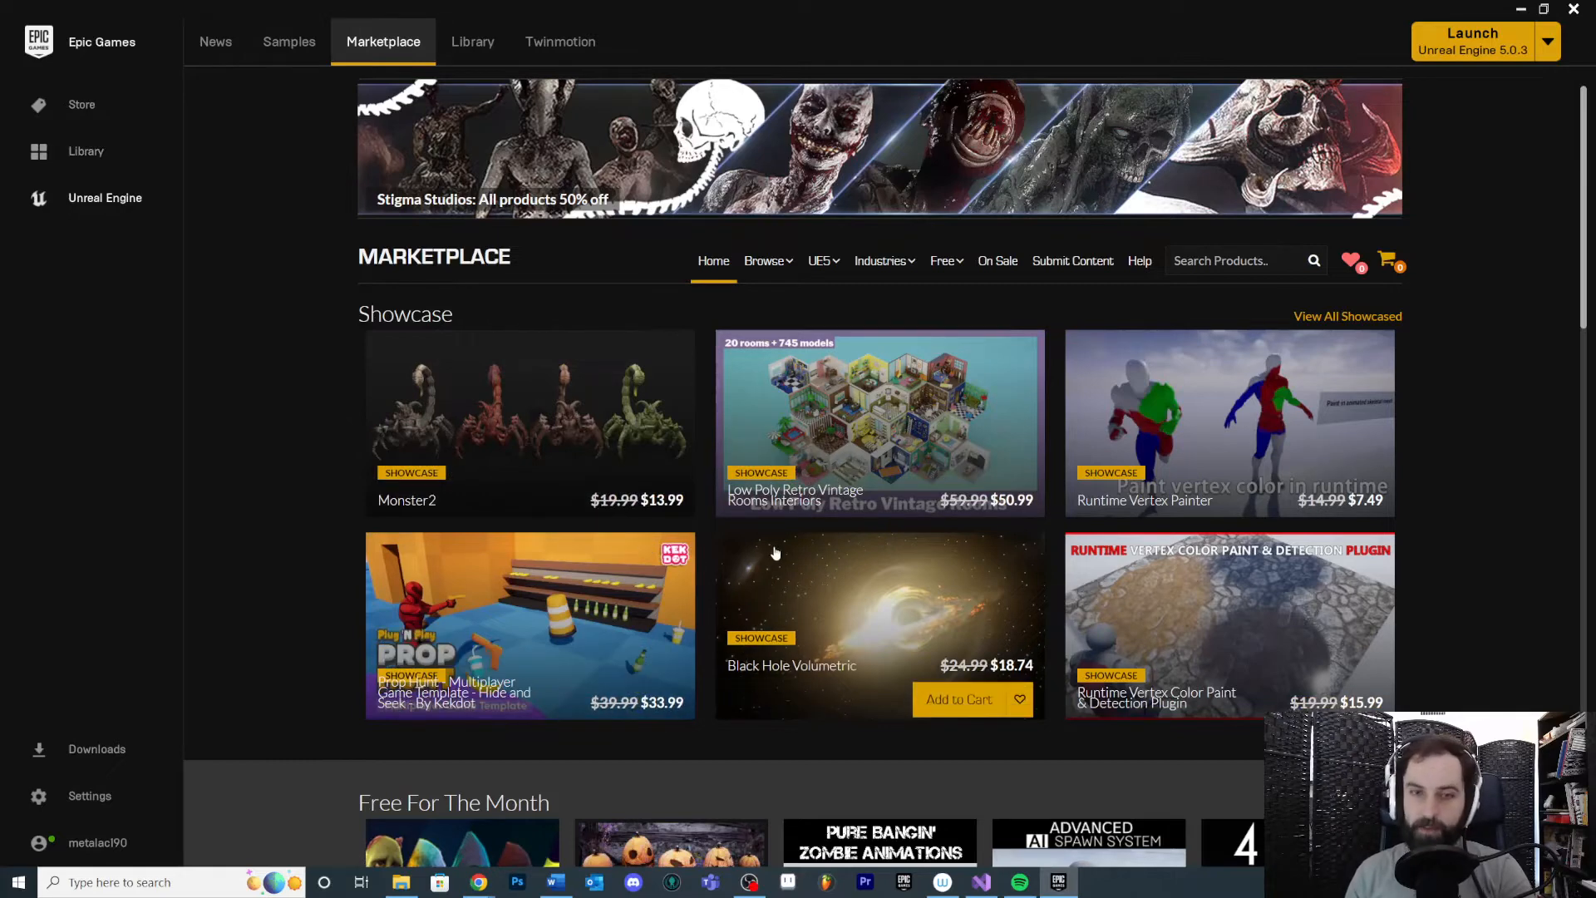
mouse_move(559, 479)
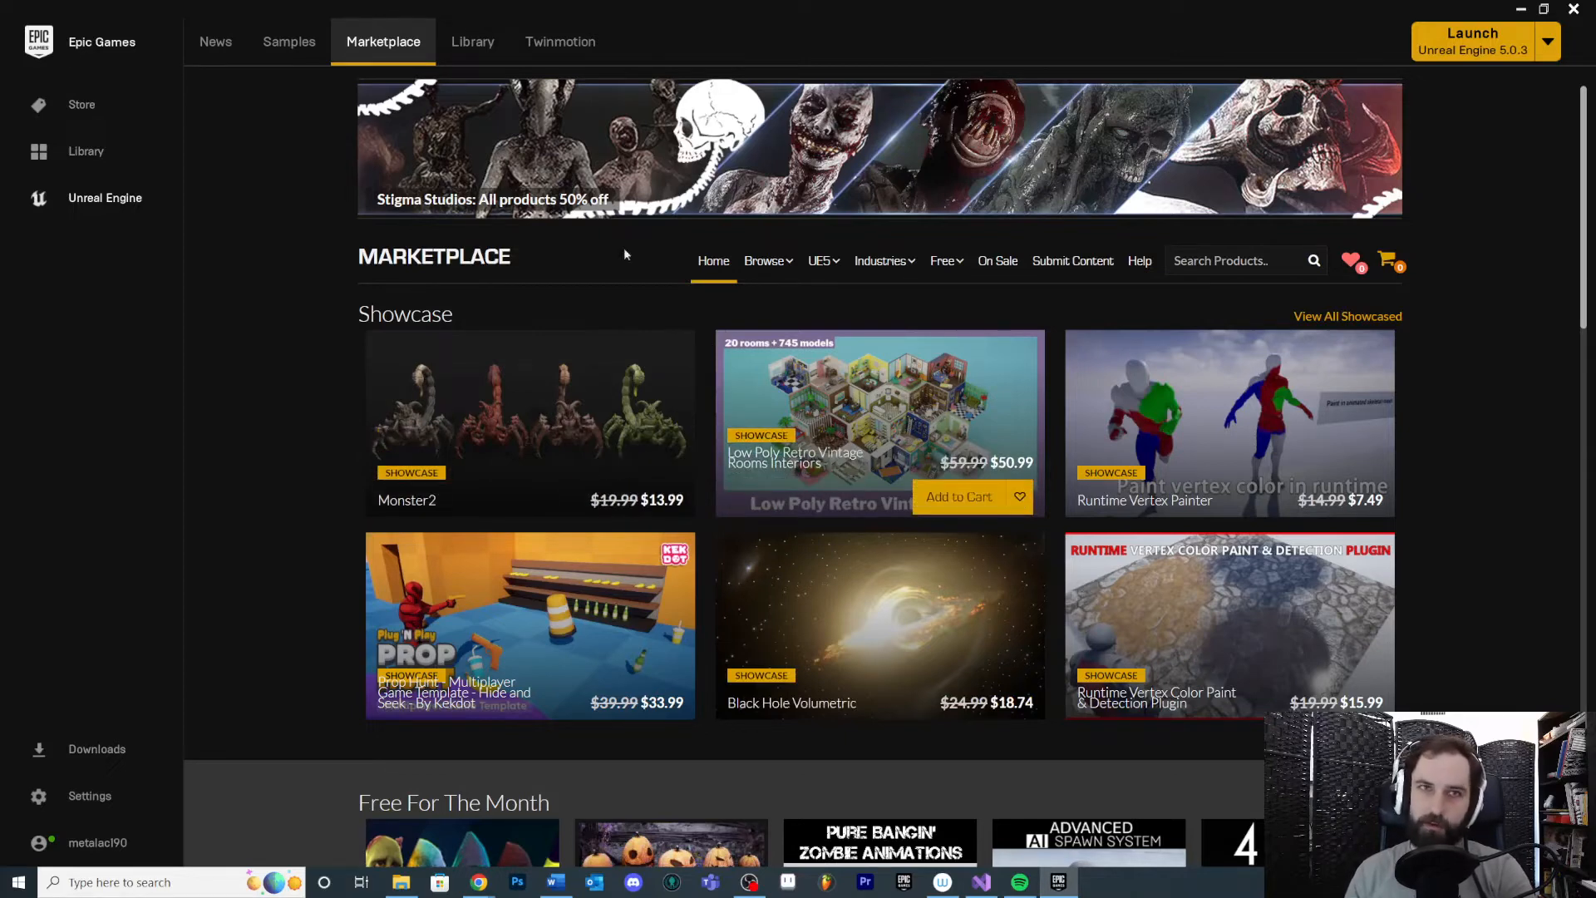
left_click(559, 40)
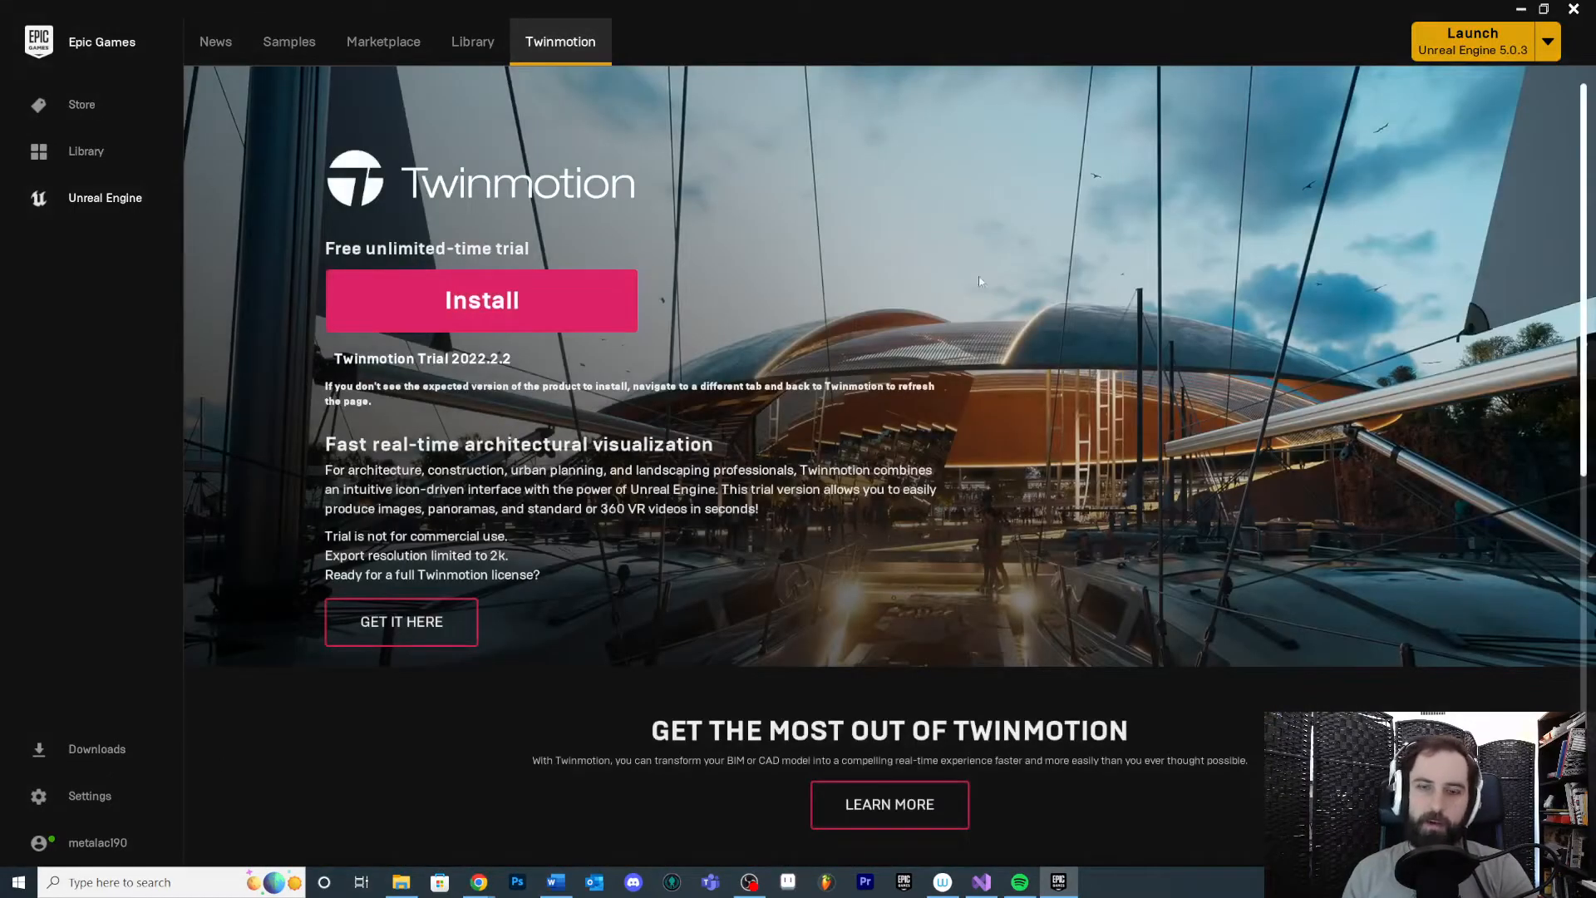
mouse_move(930, 373)
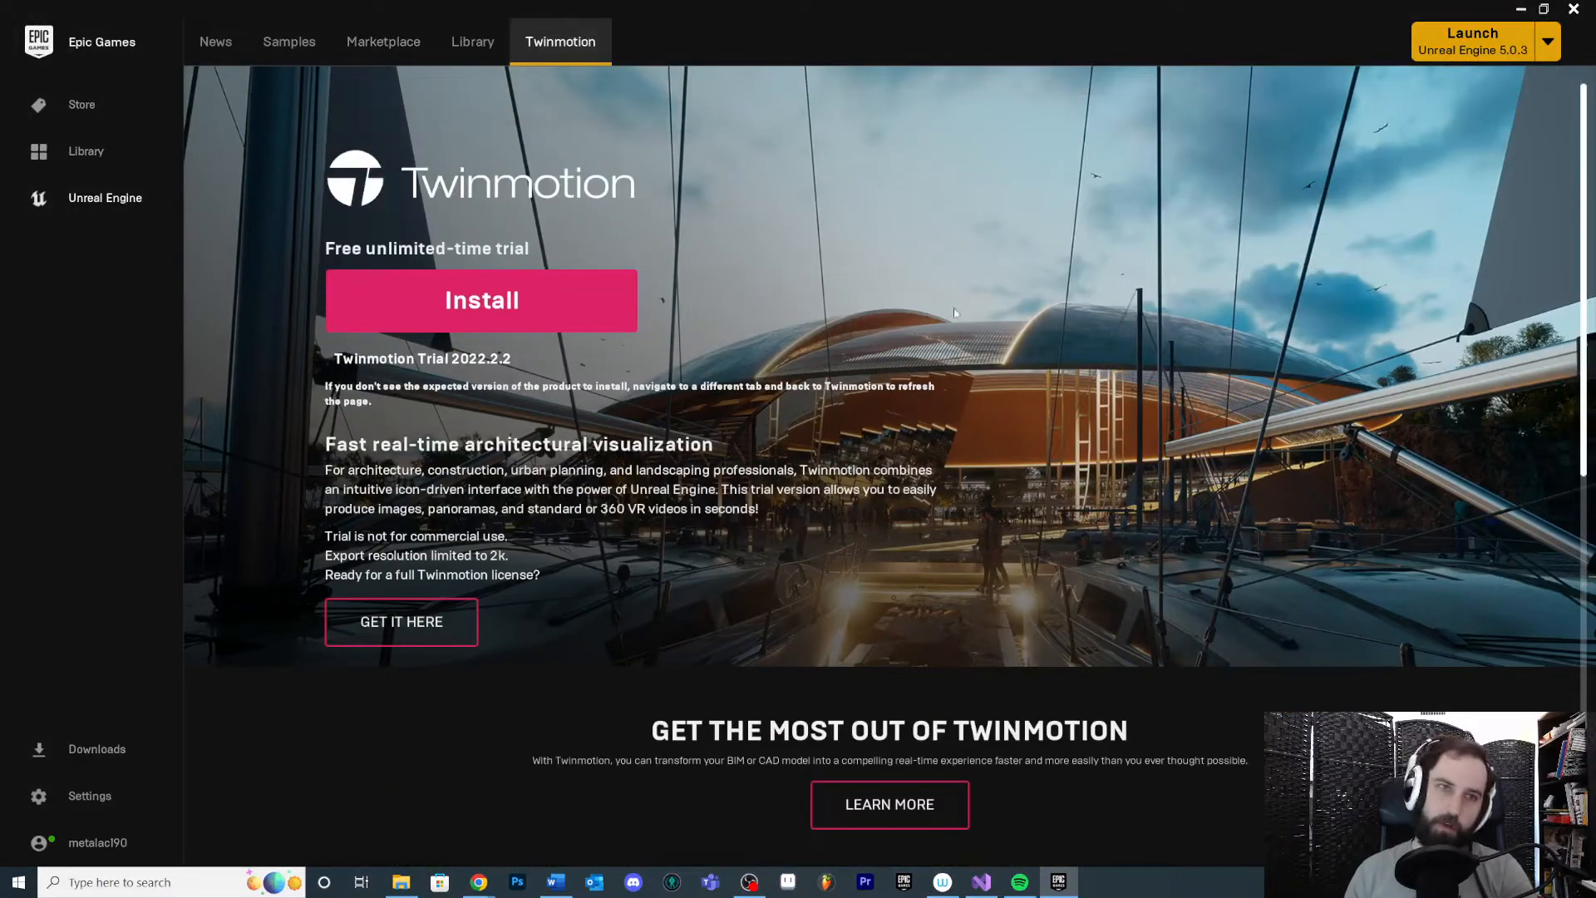
left_click(472, 40)
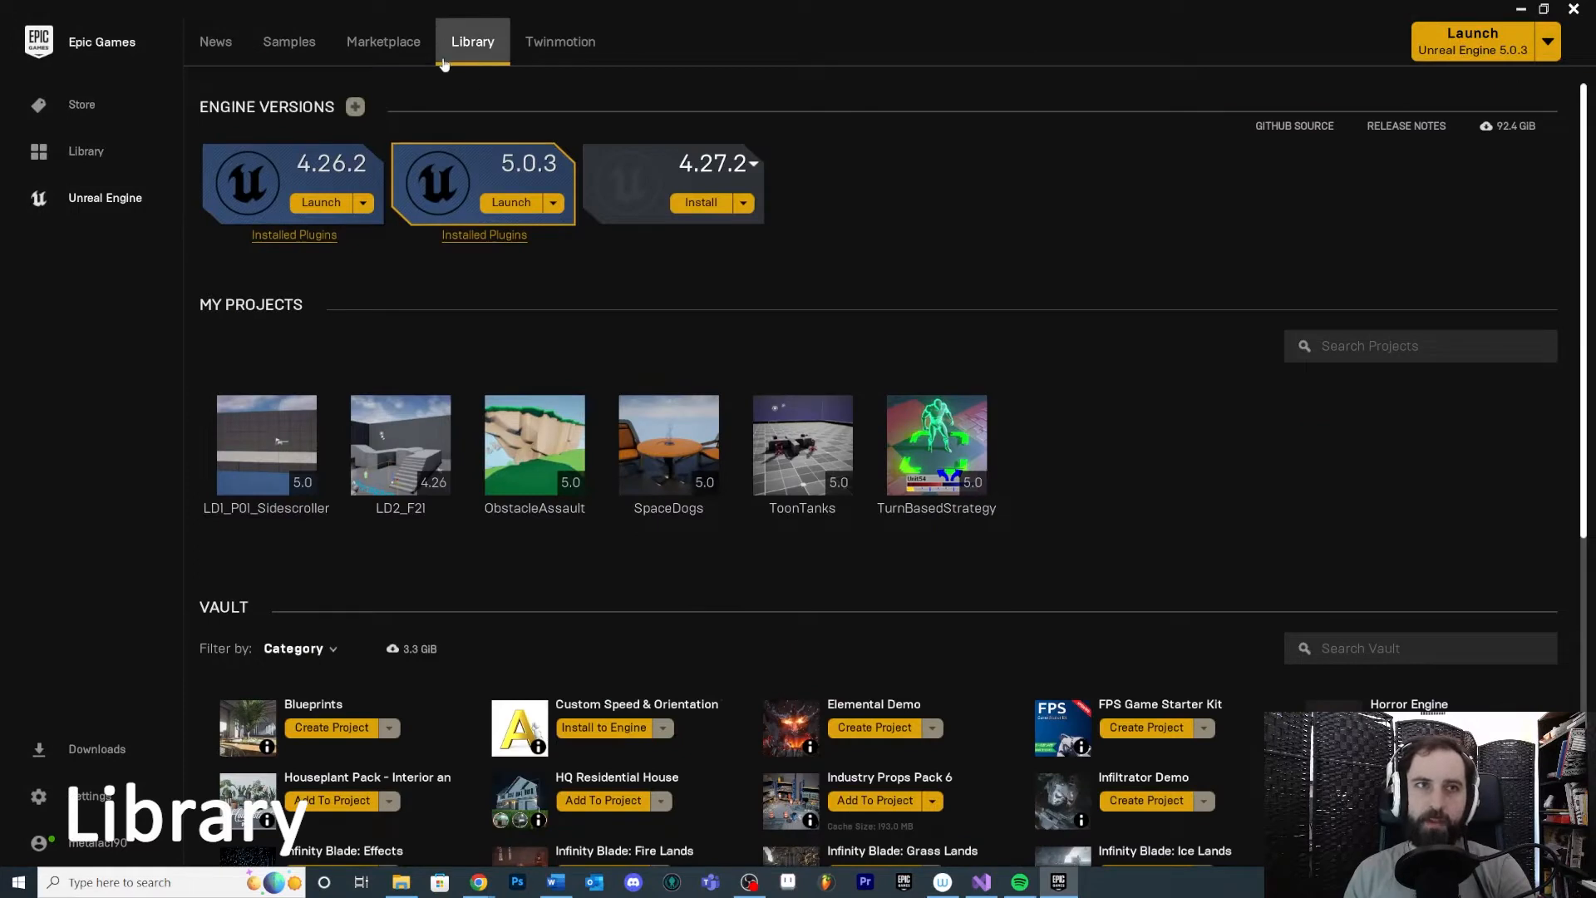
mouse_move(595, 454)
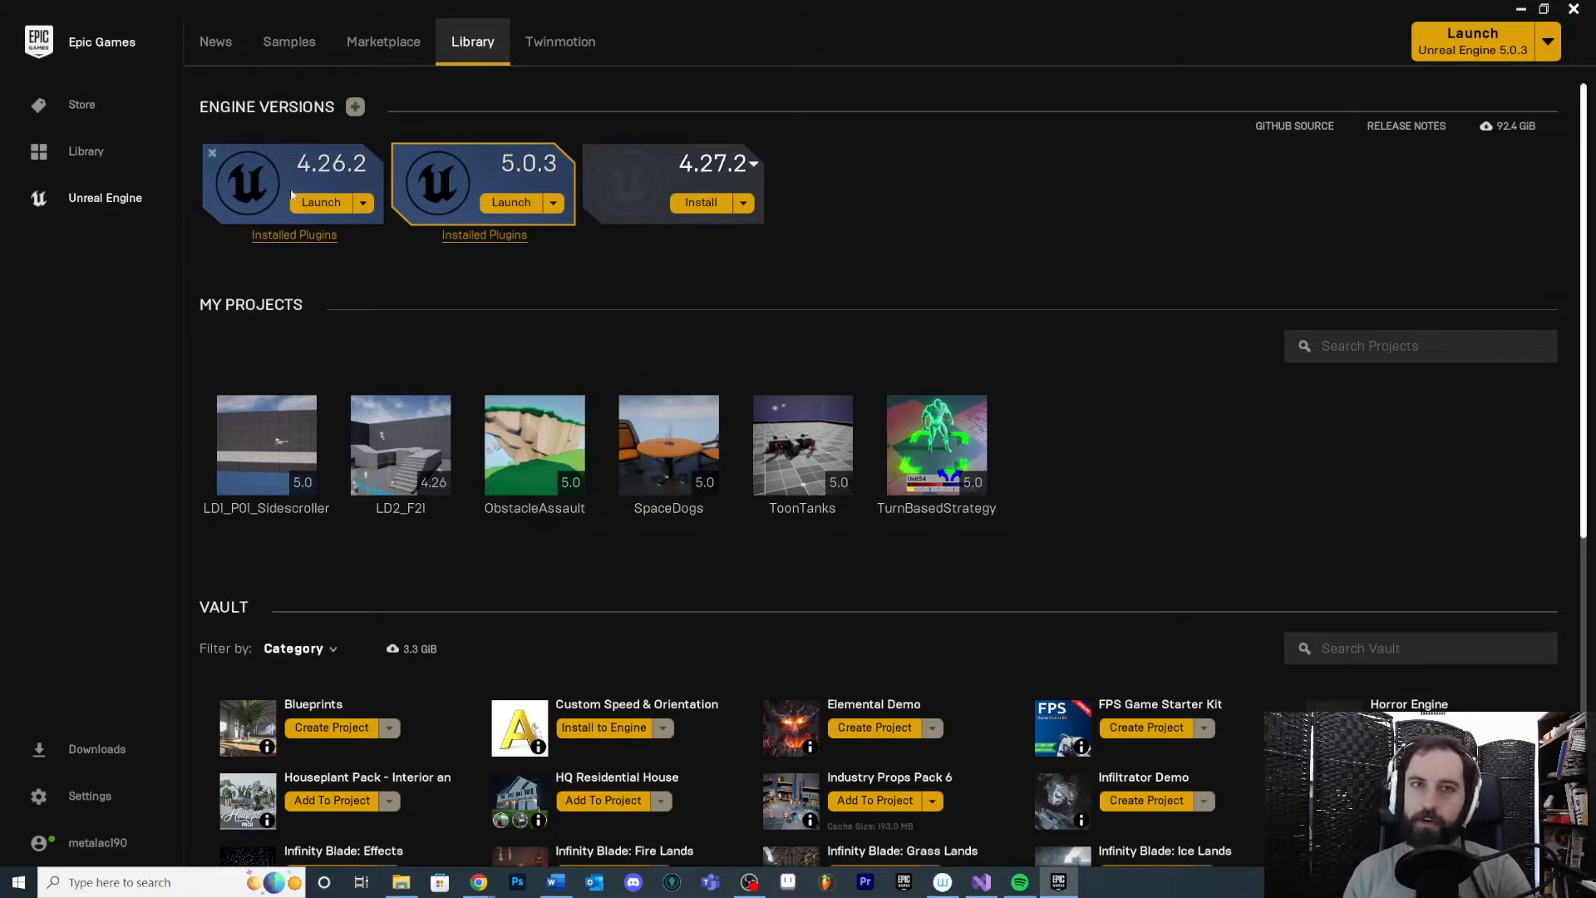
mouse_move(261, 459)
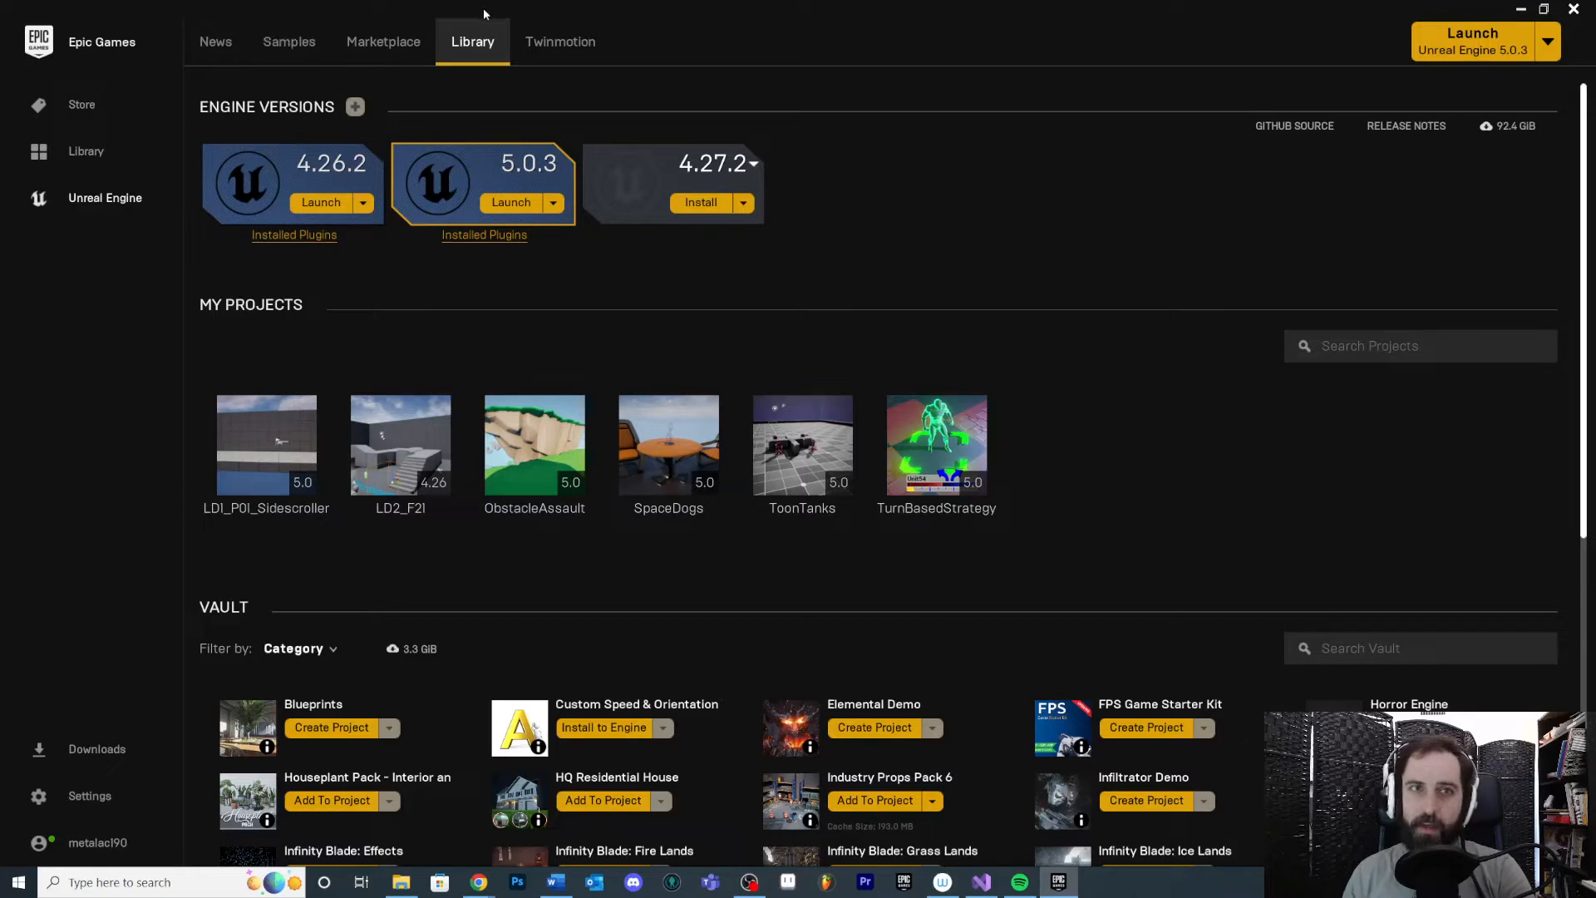
mouse_move(400, 55)
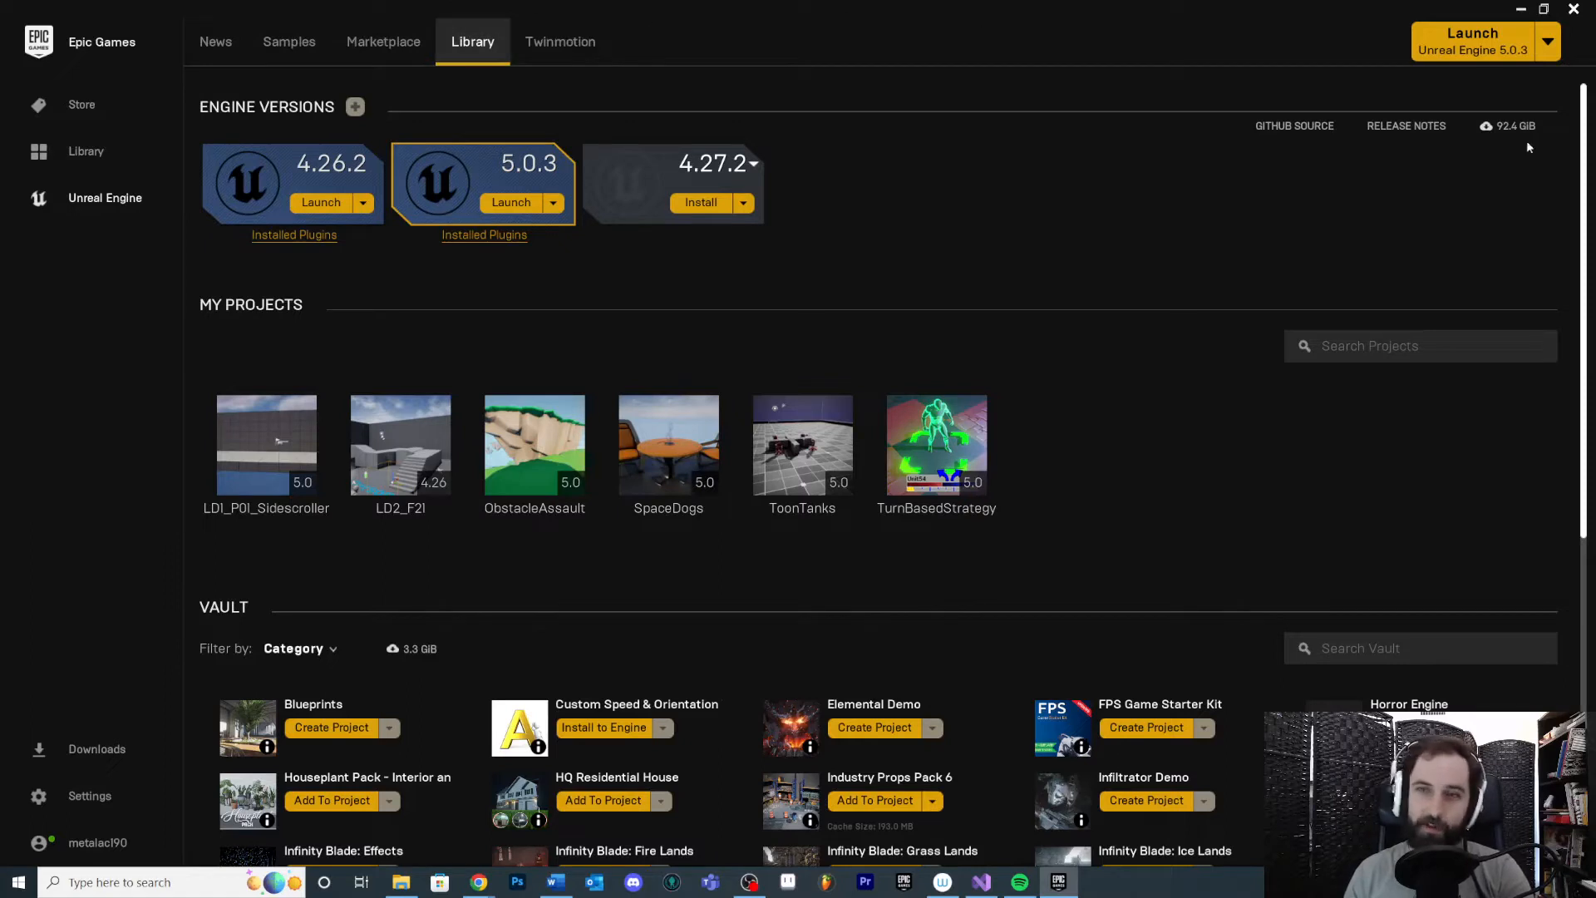
mouse_move(719, 280)
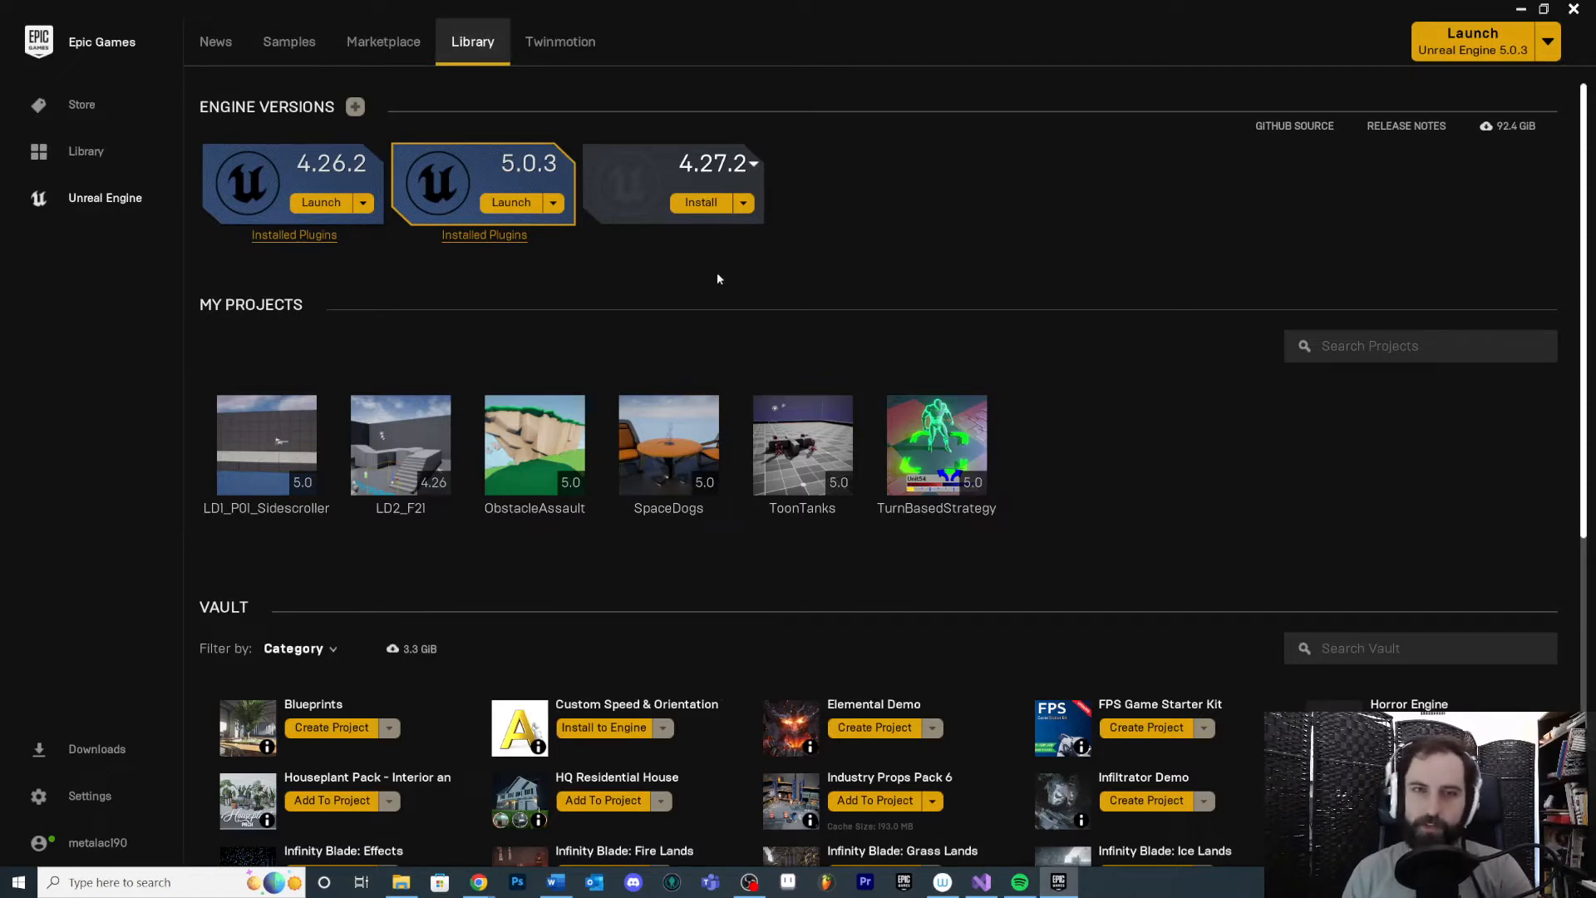
mouse_move(775, 40)
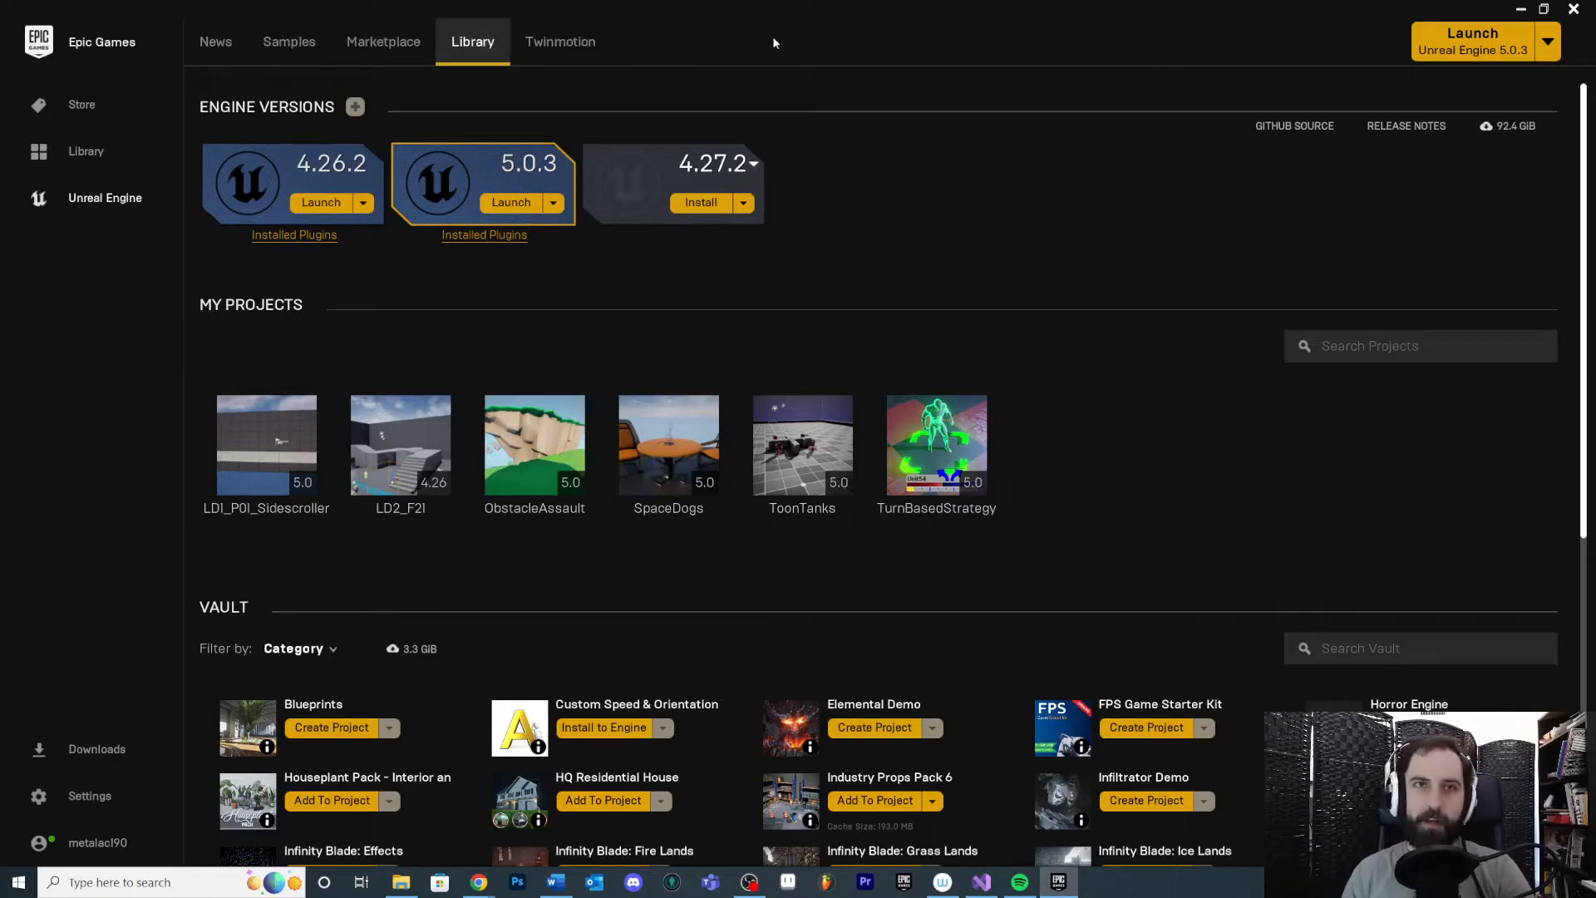
mouse_move(498, 26)
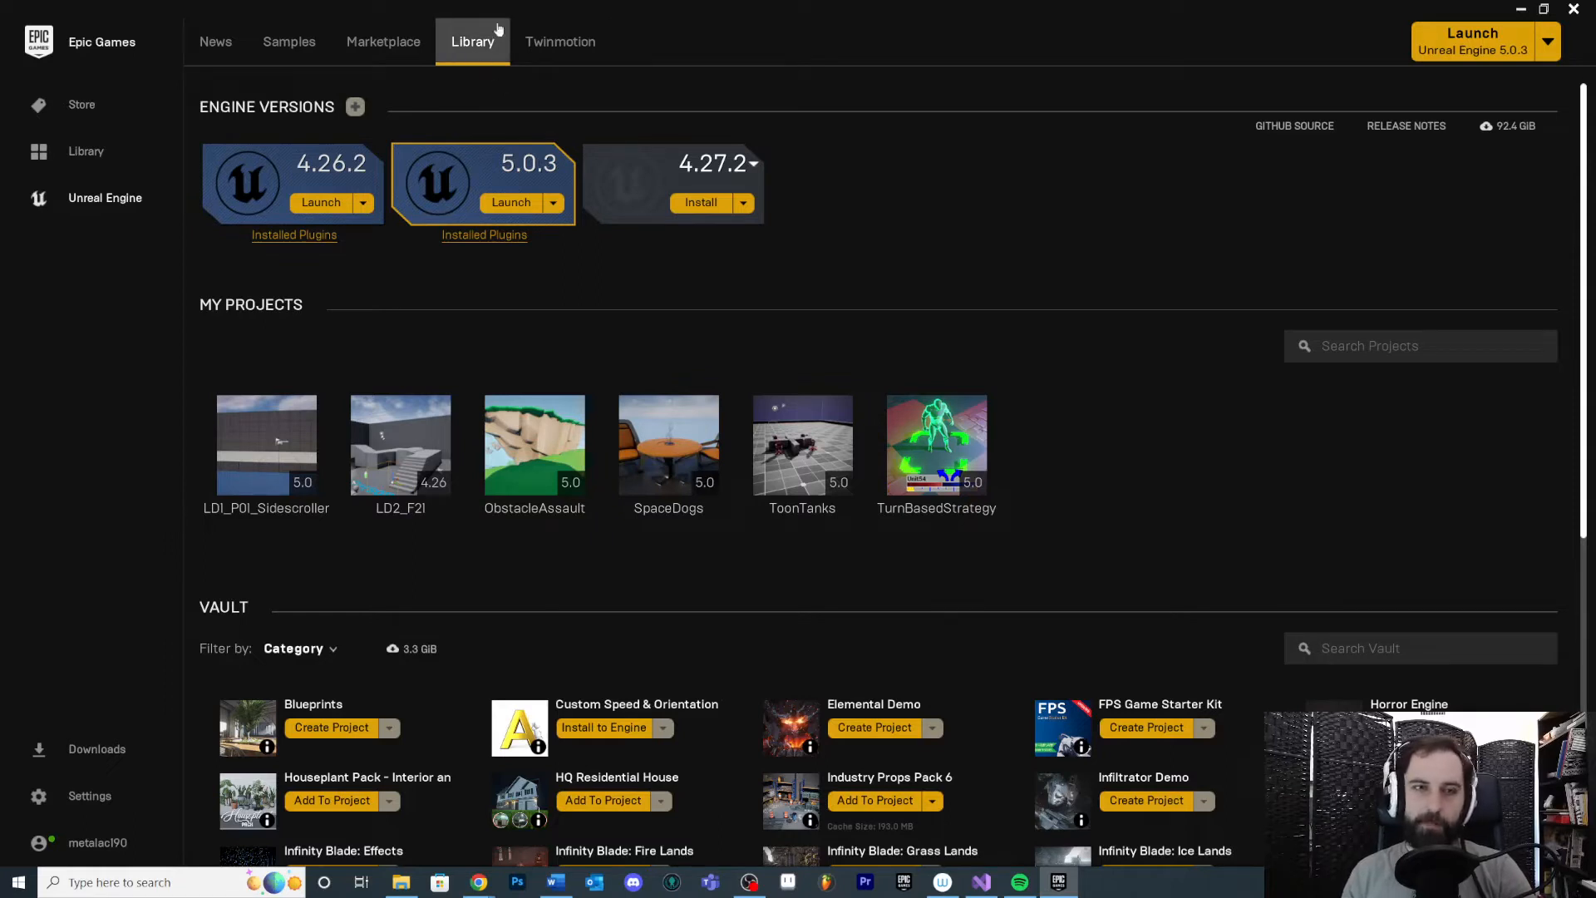
mouse_move(508, 83)
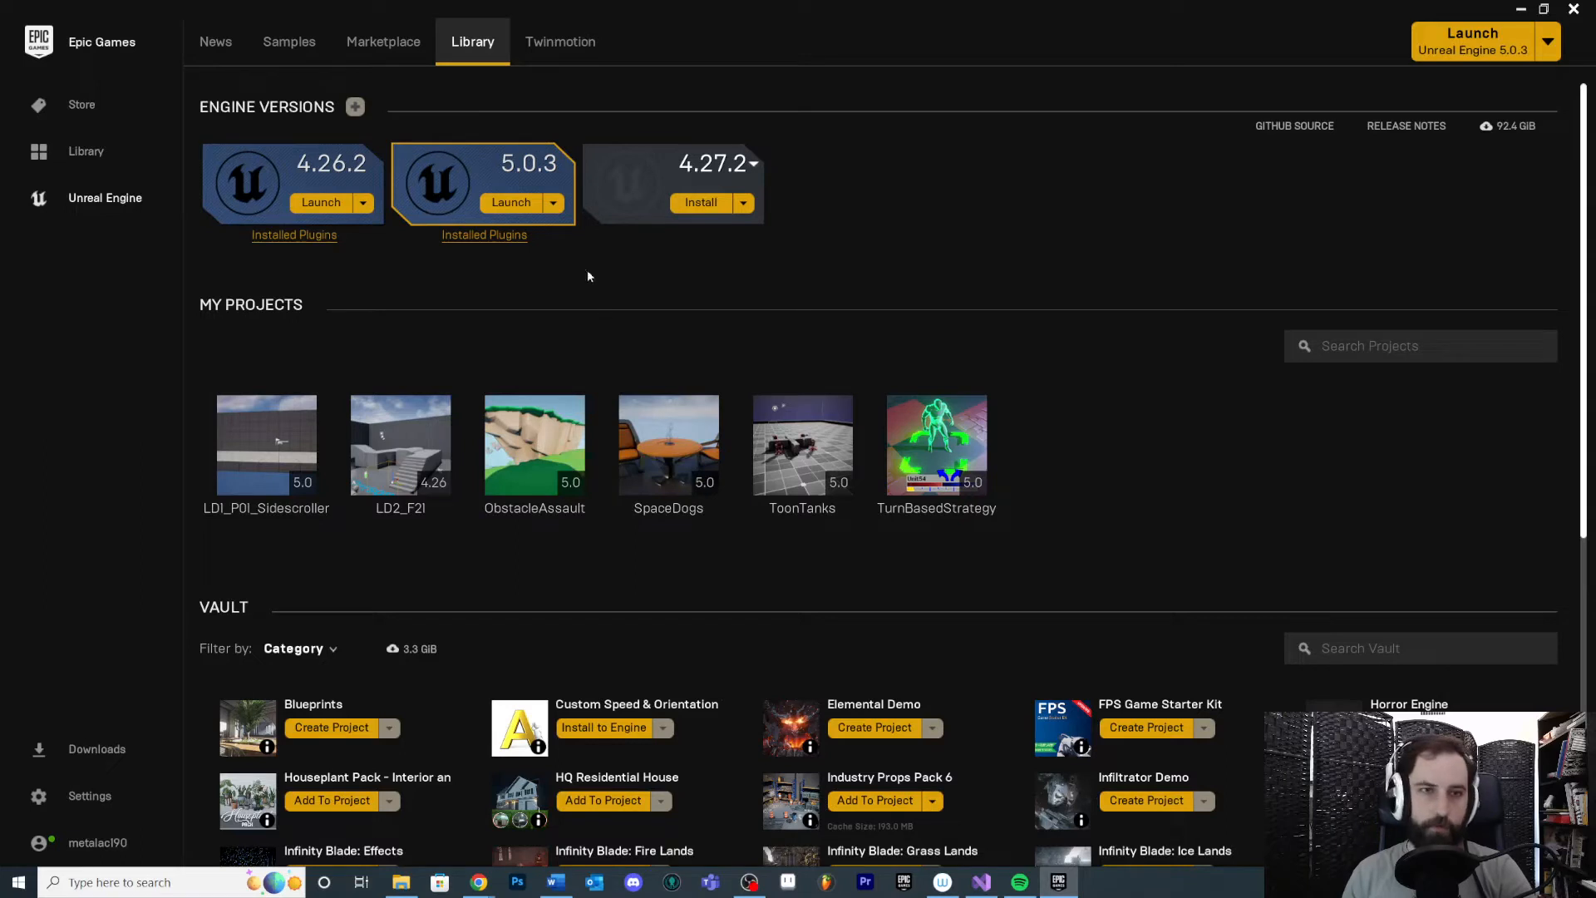
scroll("down", 3)
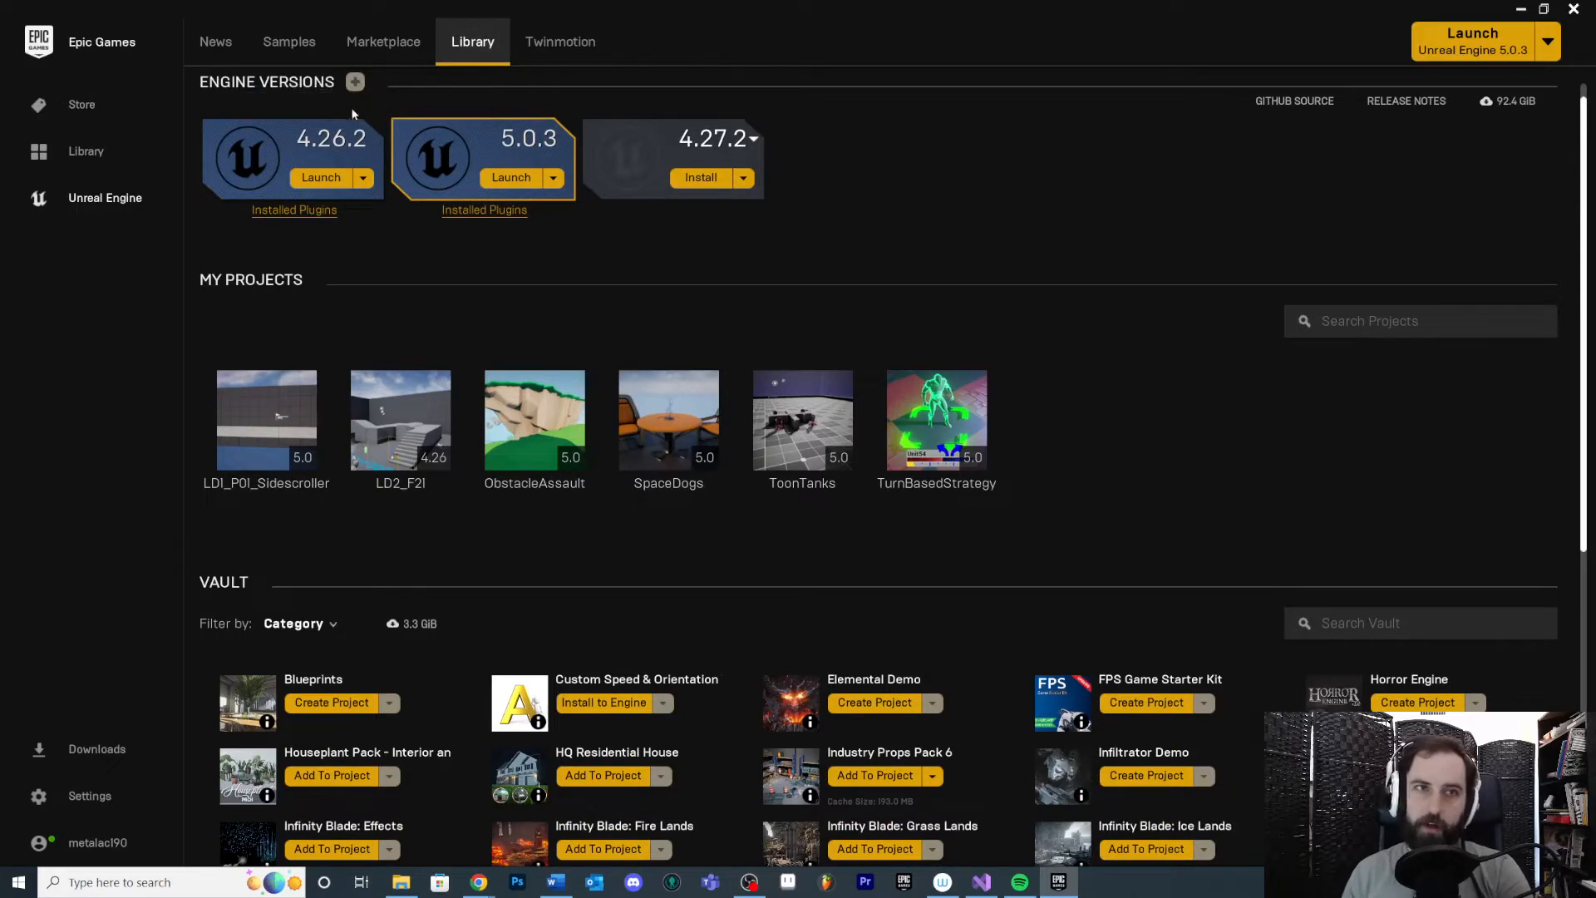
mouse_move(289, 131)
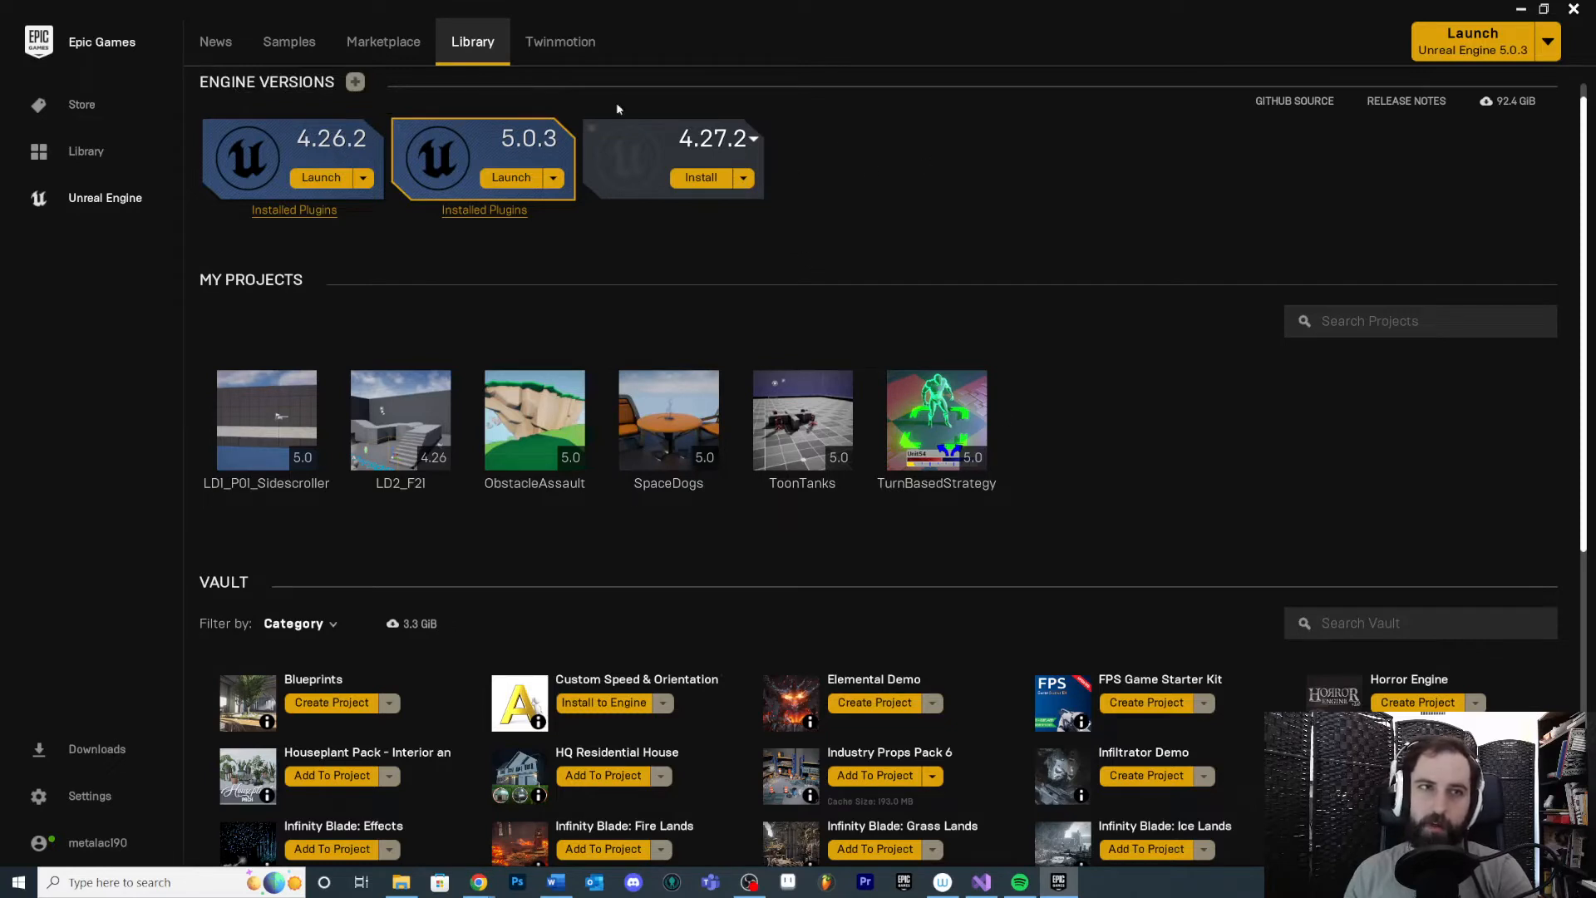
mouse_move(355, 85)
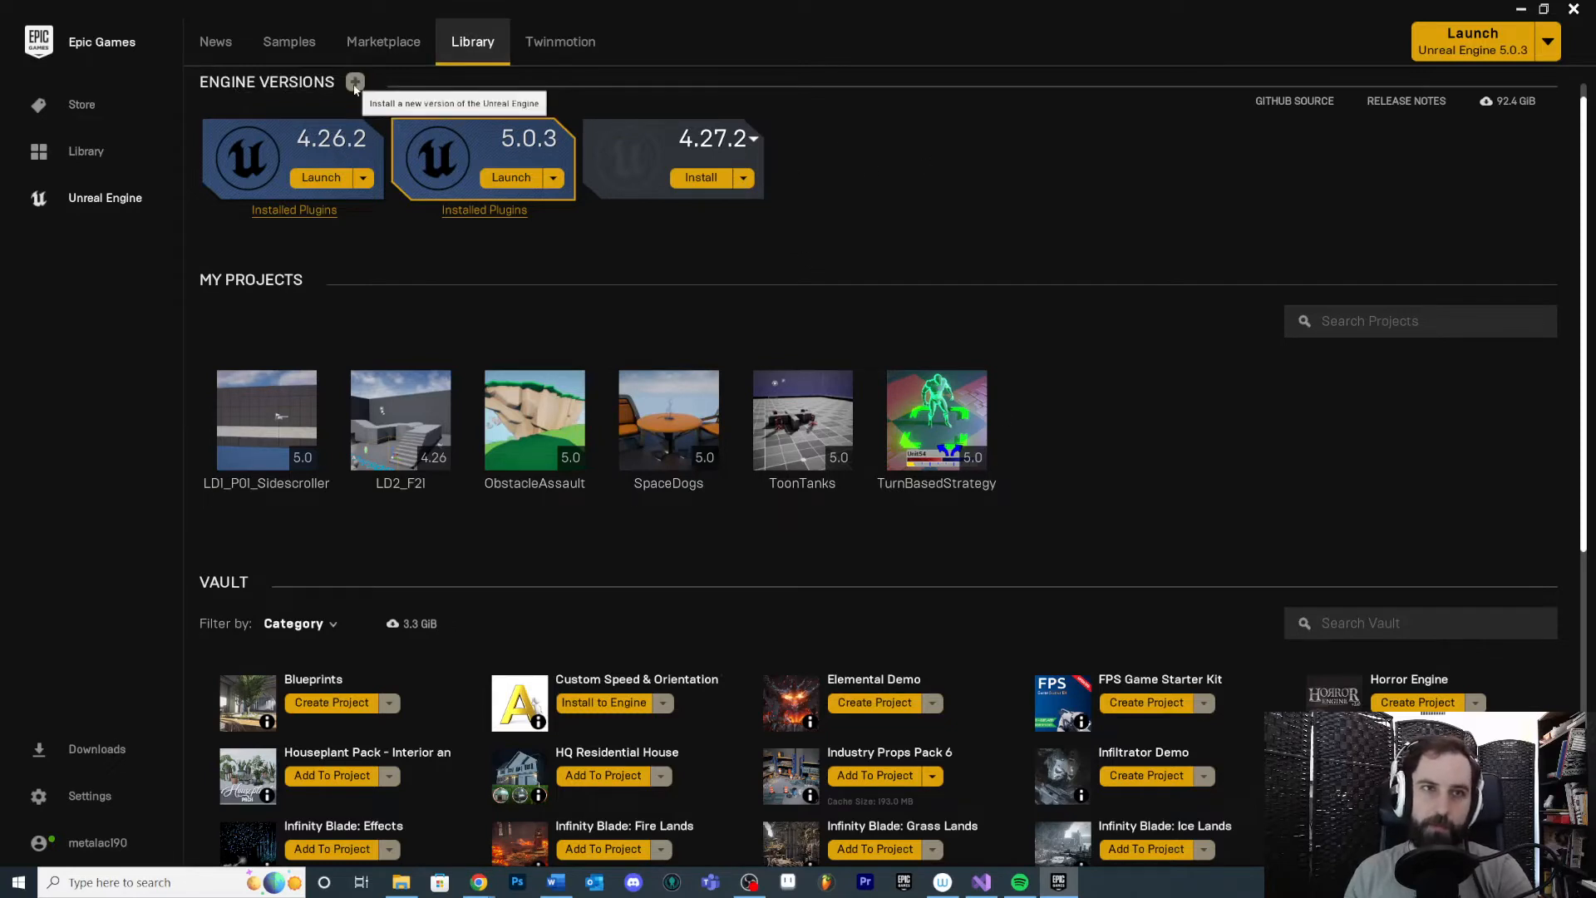
mouse_move(737, 162)
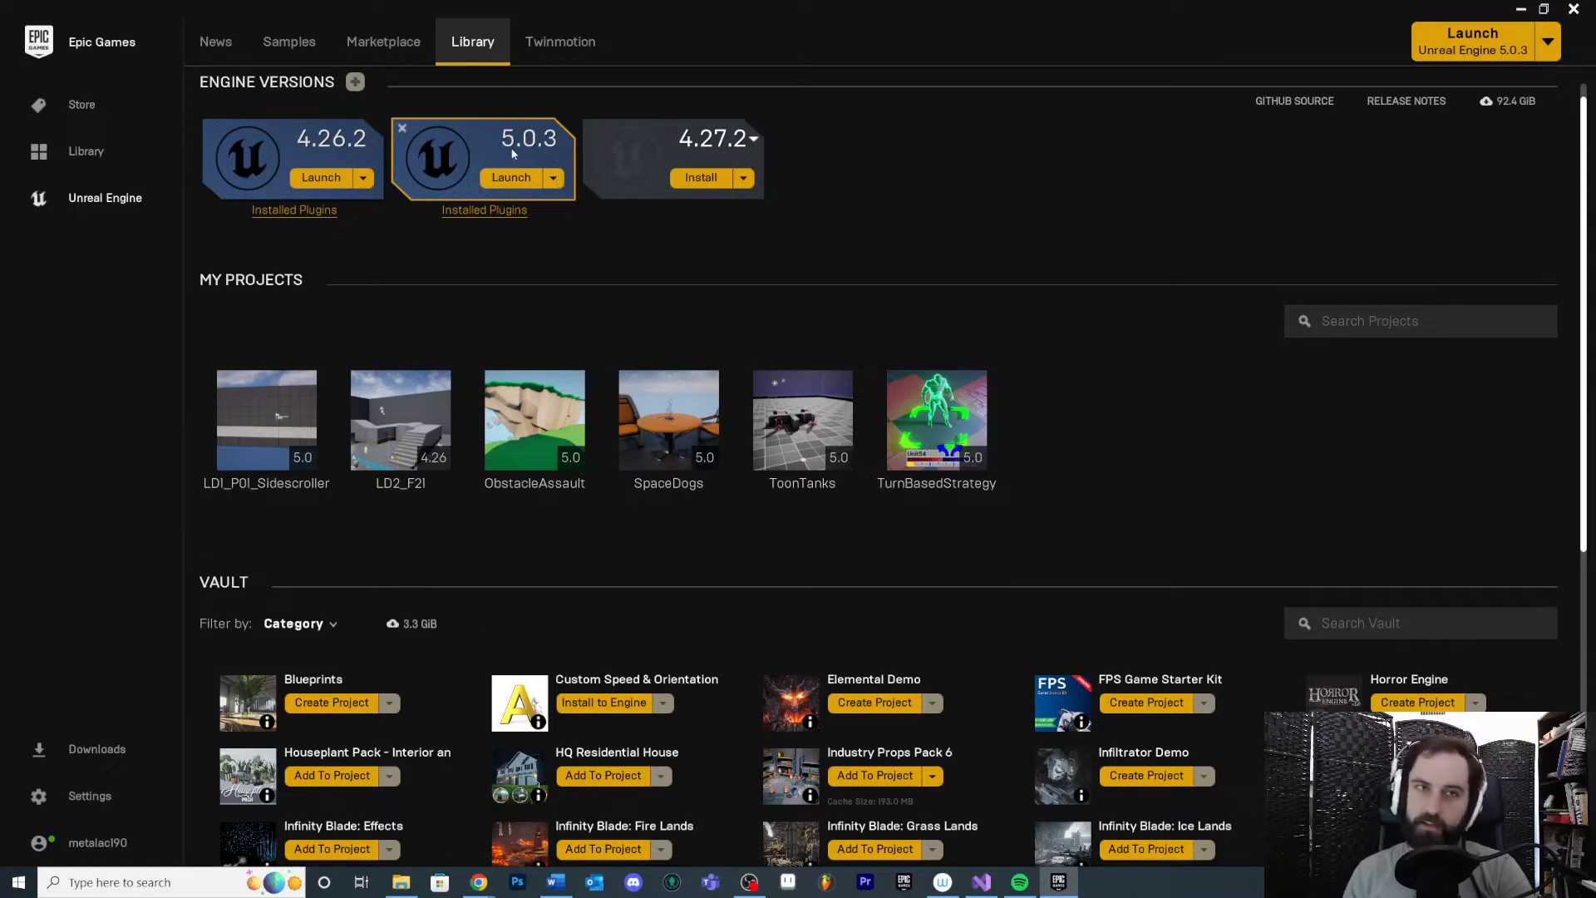
mouse_move(434, 140)
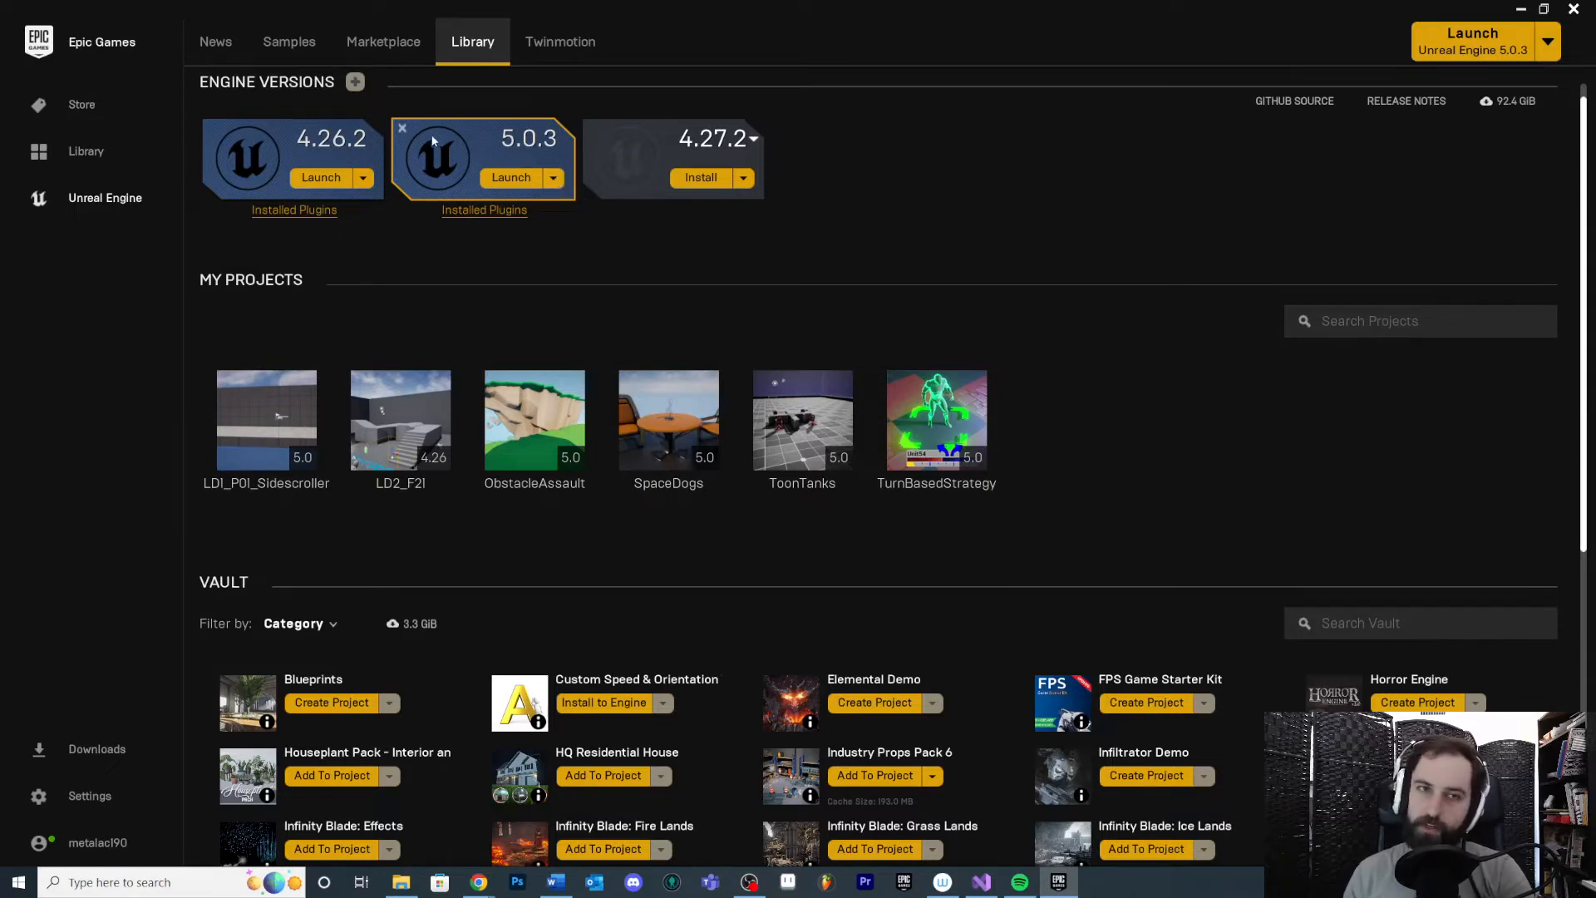
mouse_move(352, 82)
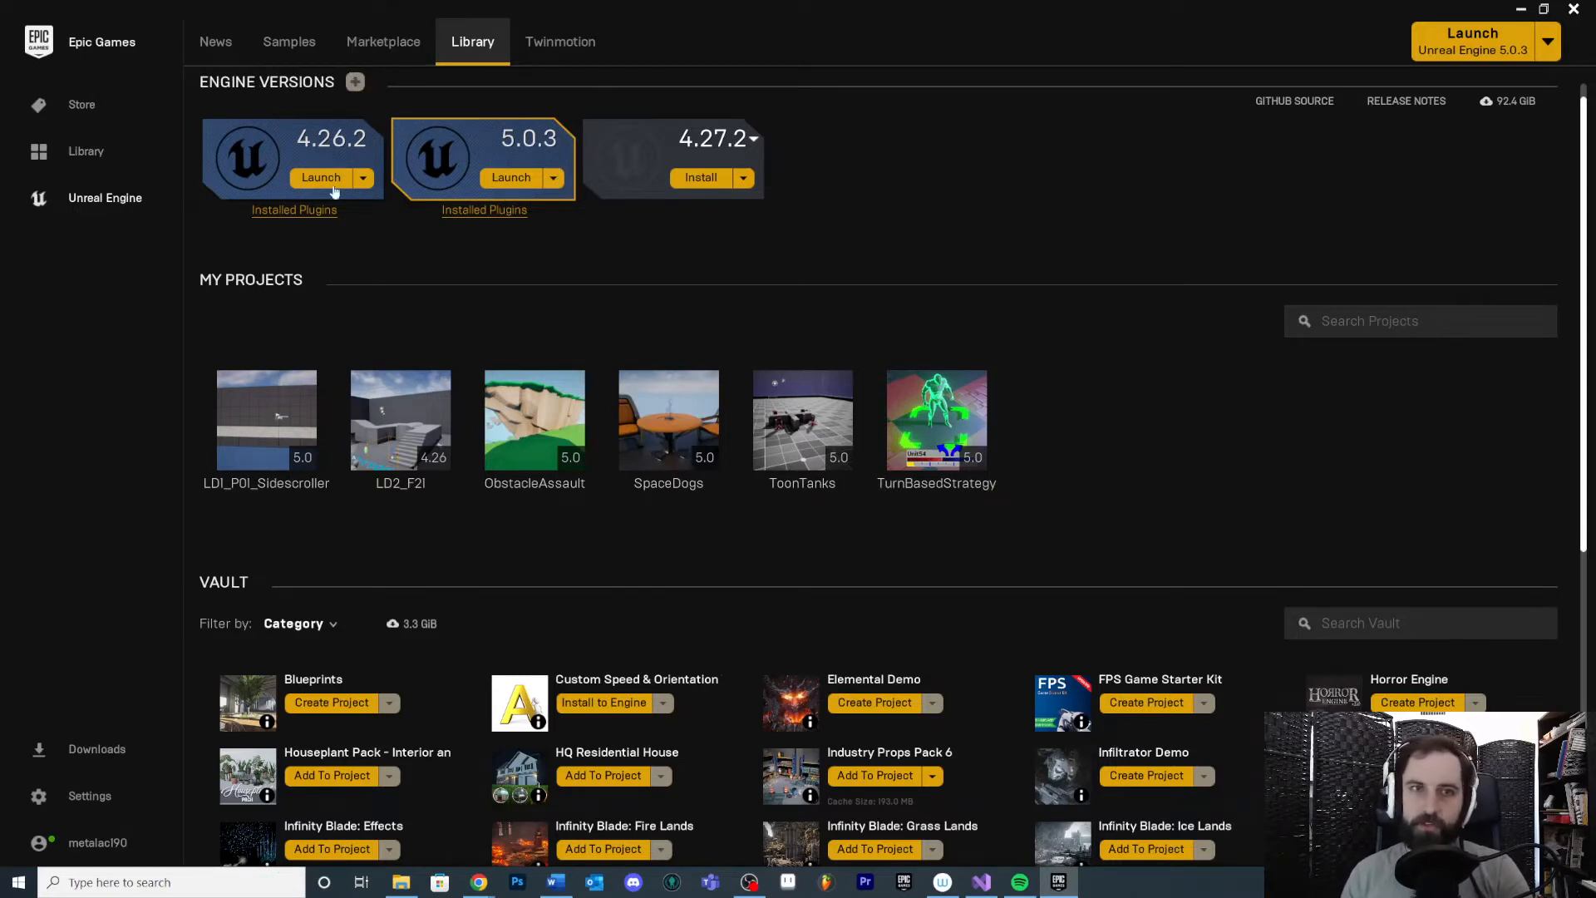
mouse_move(1254, 391)
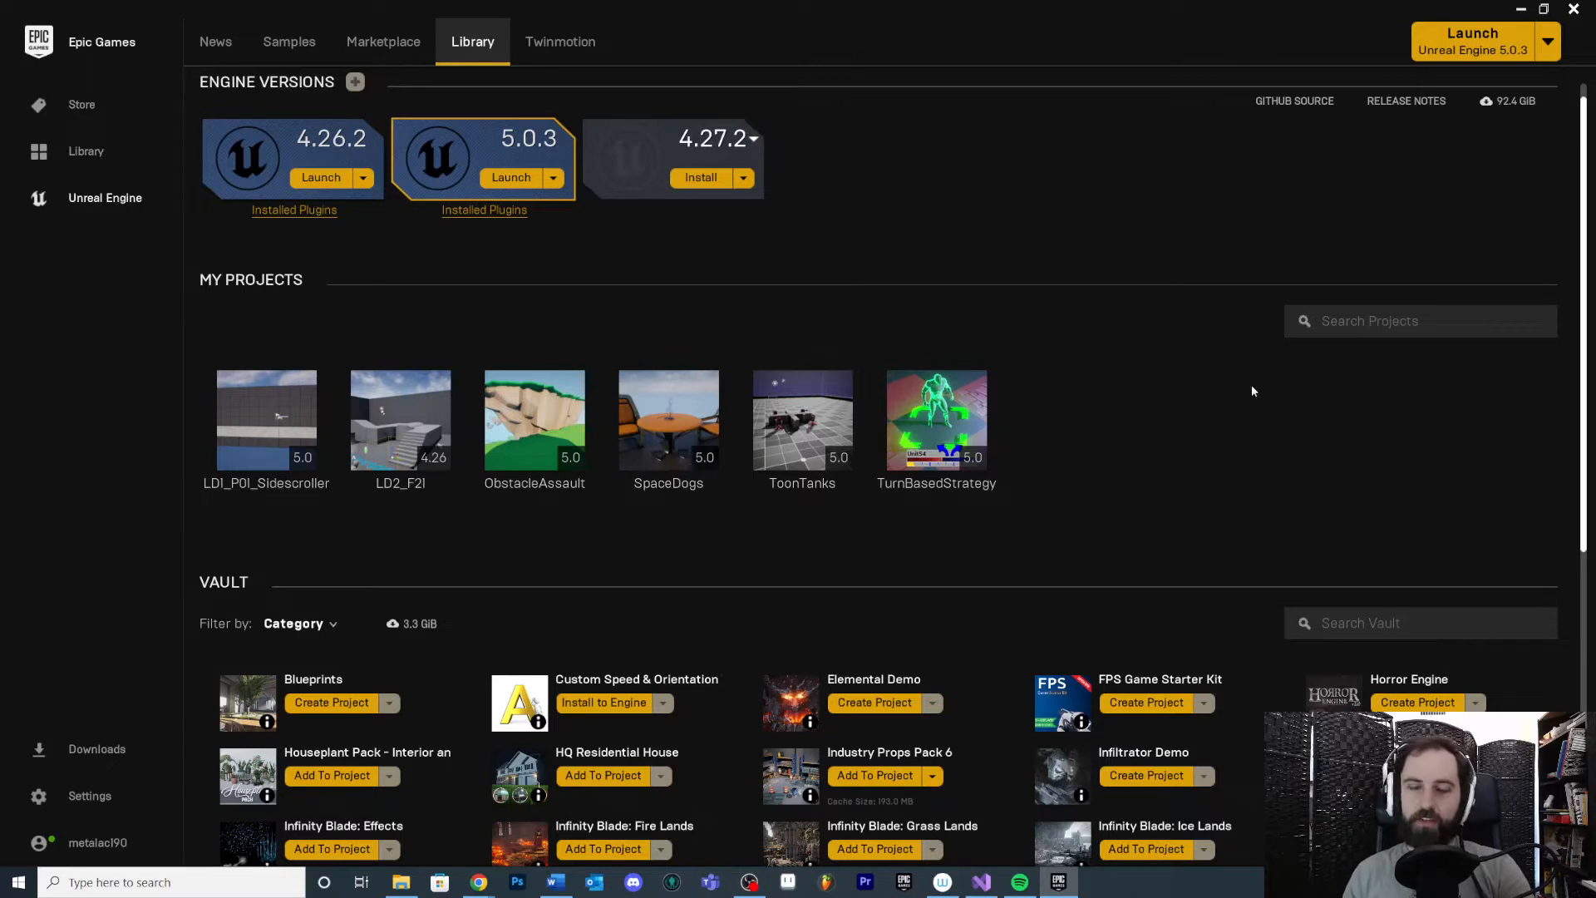
mouse_move(263, 301)
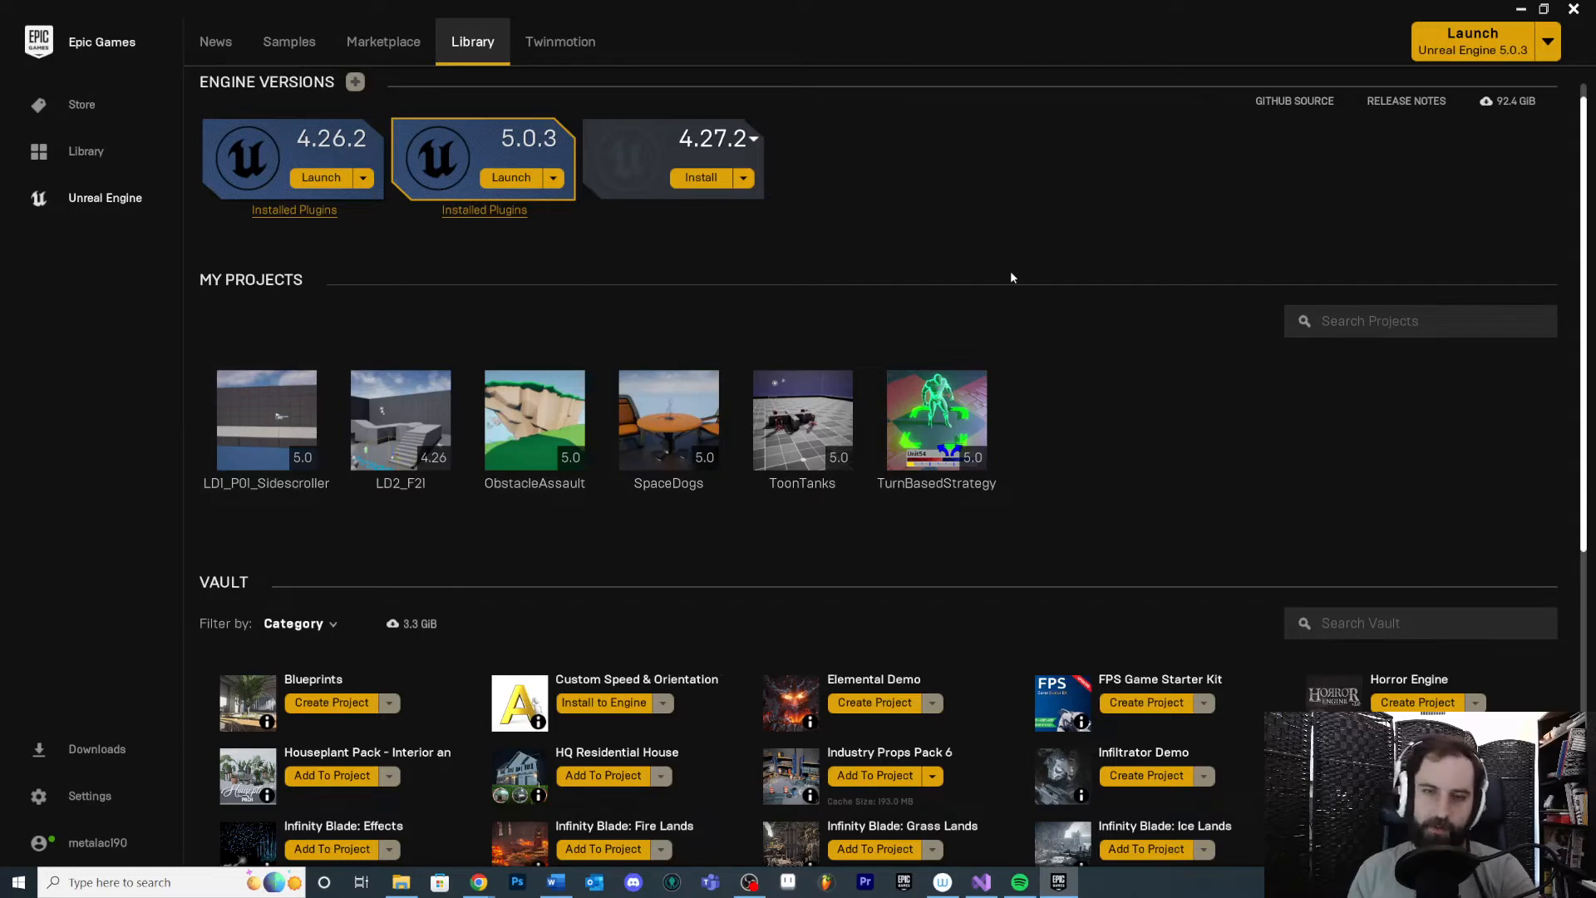
mouse_move(1122, 336)
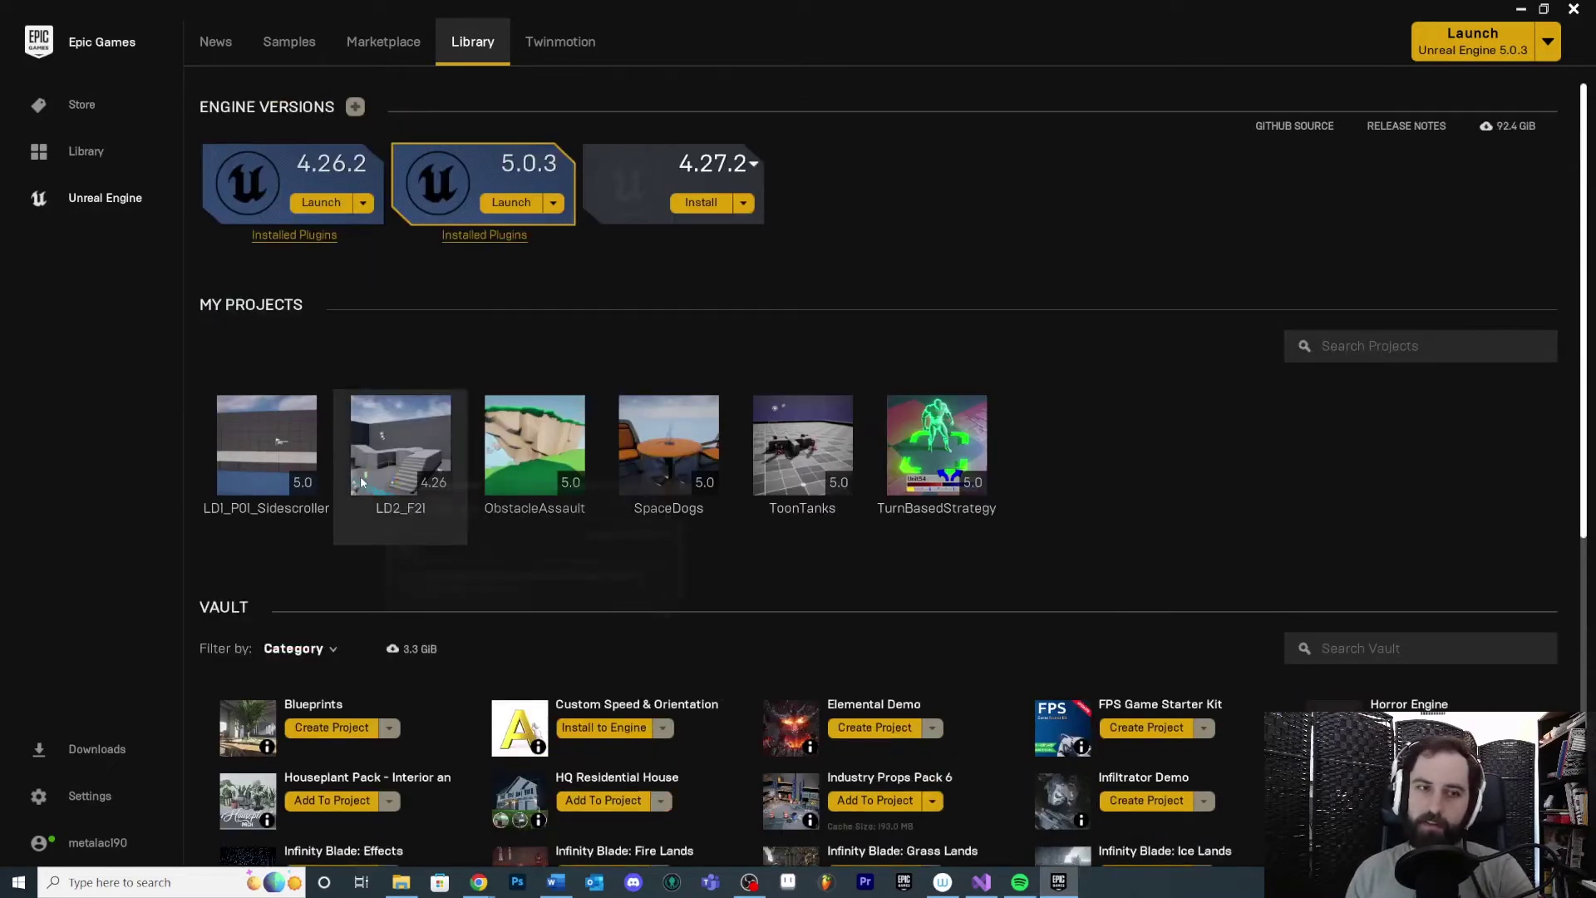
mouse_move(921, 501)
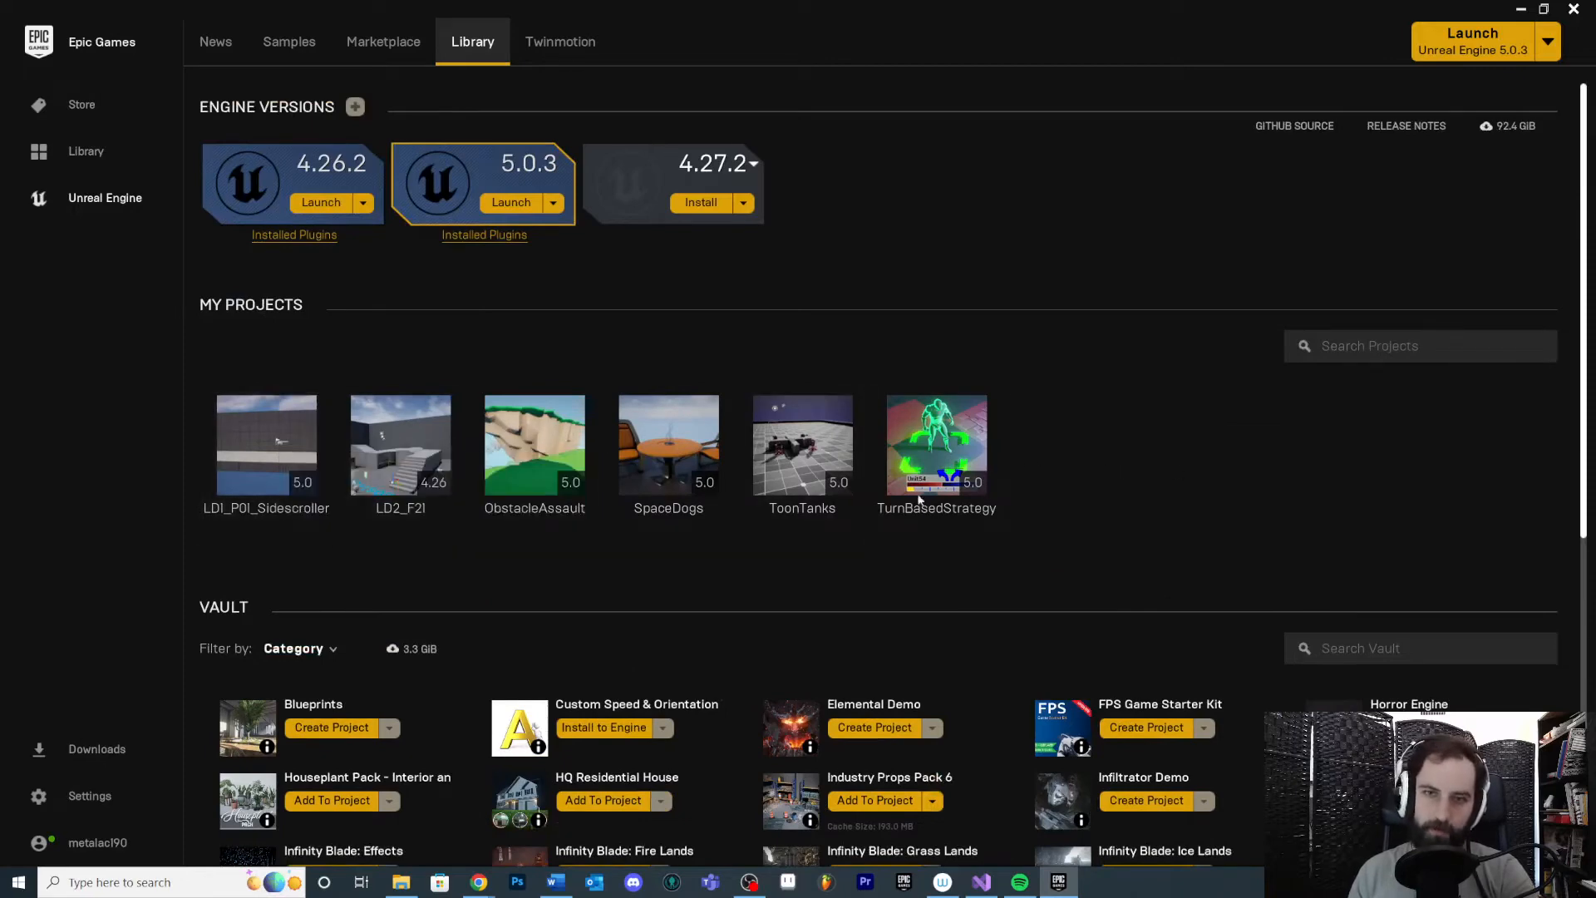
scroll("down", 3)
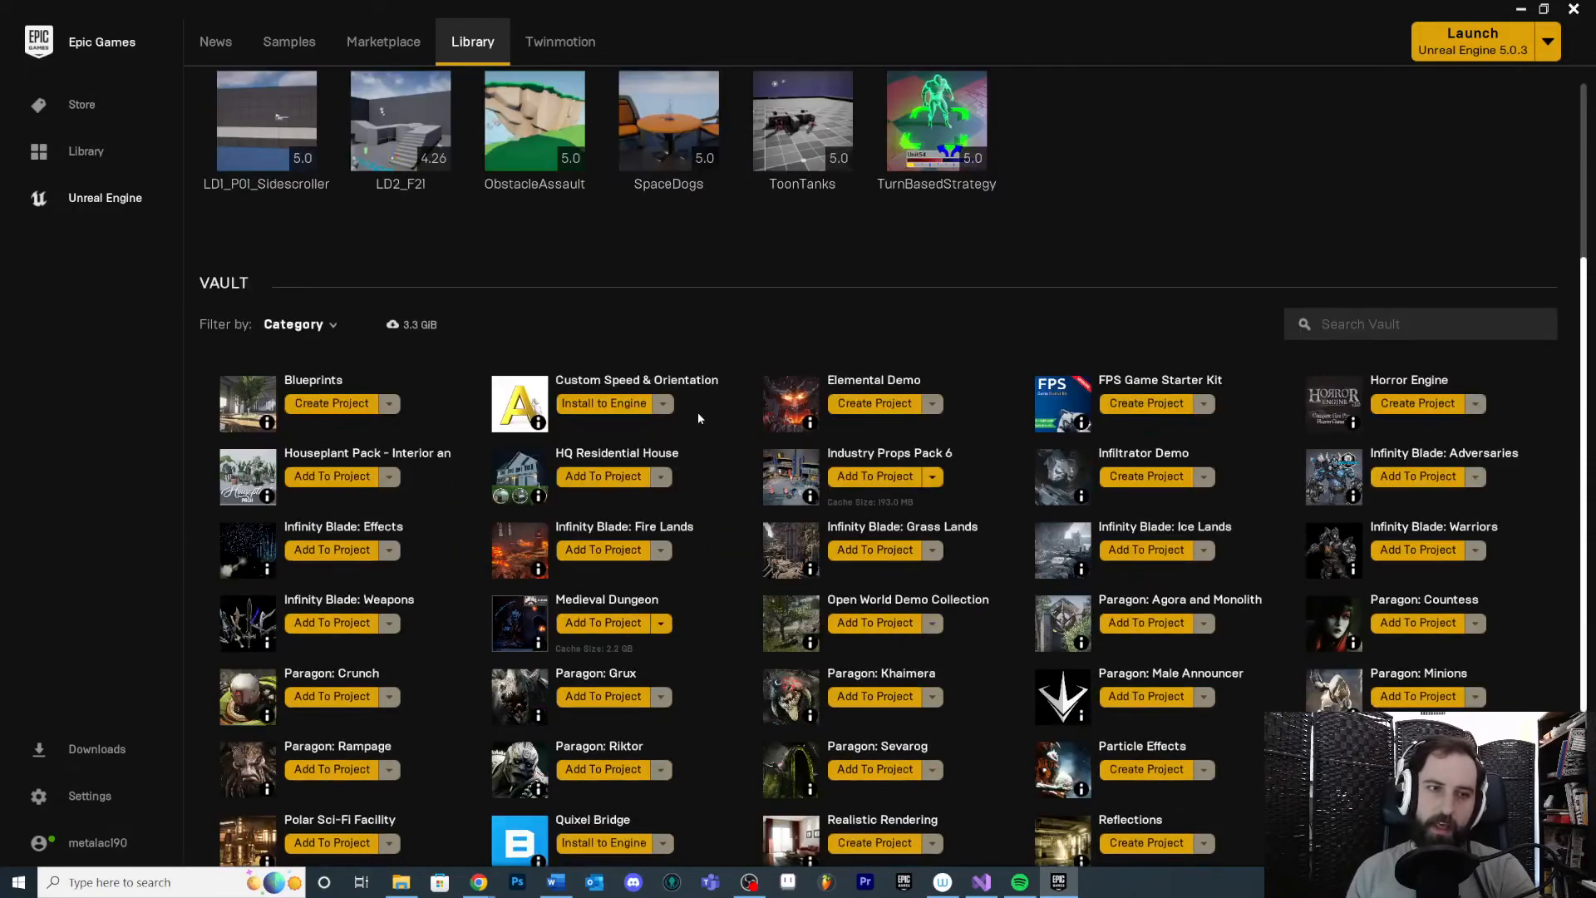
scroll("down", 3)
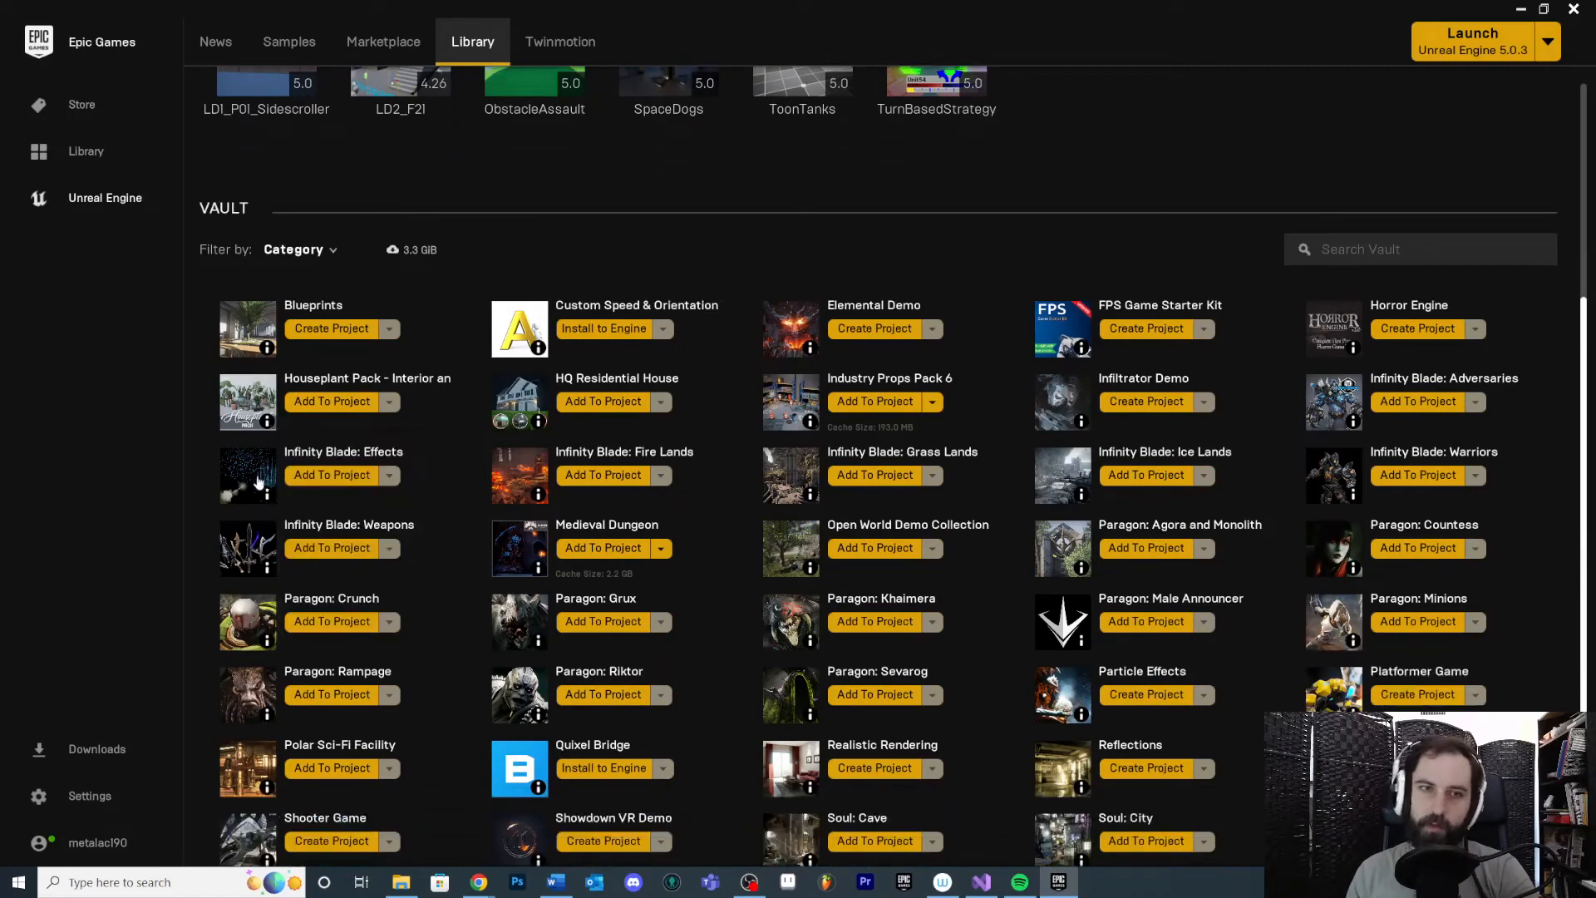
mouse_move(485, 363)
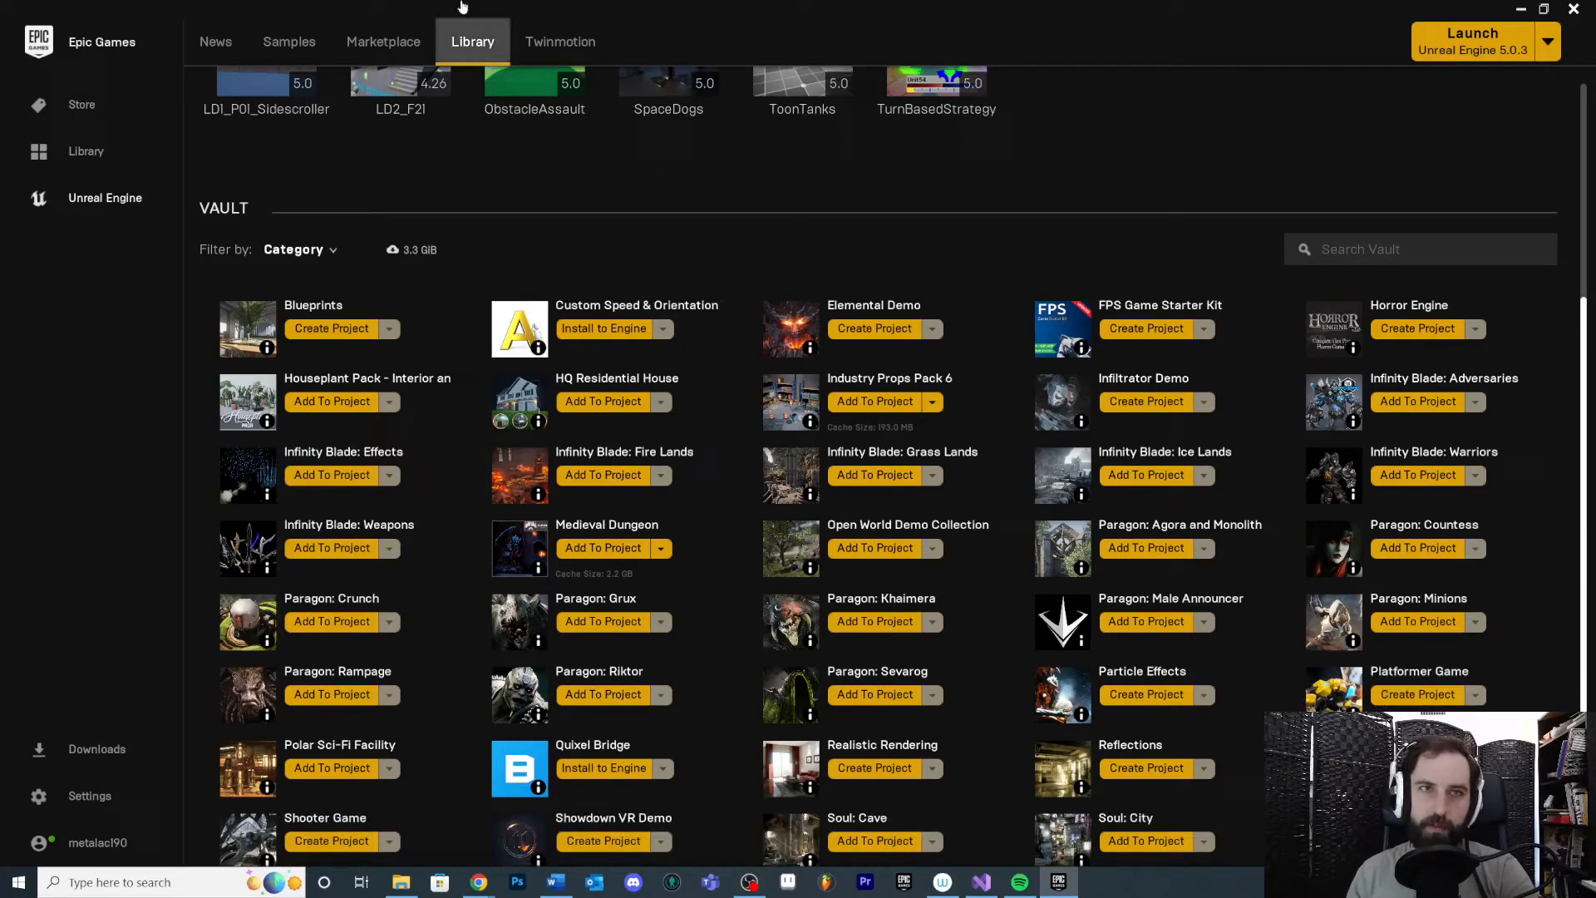
scroll("down", 3)
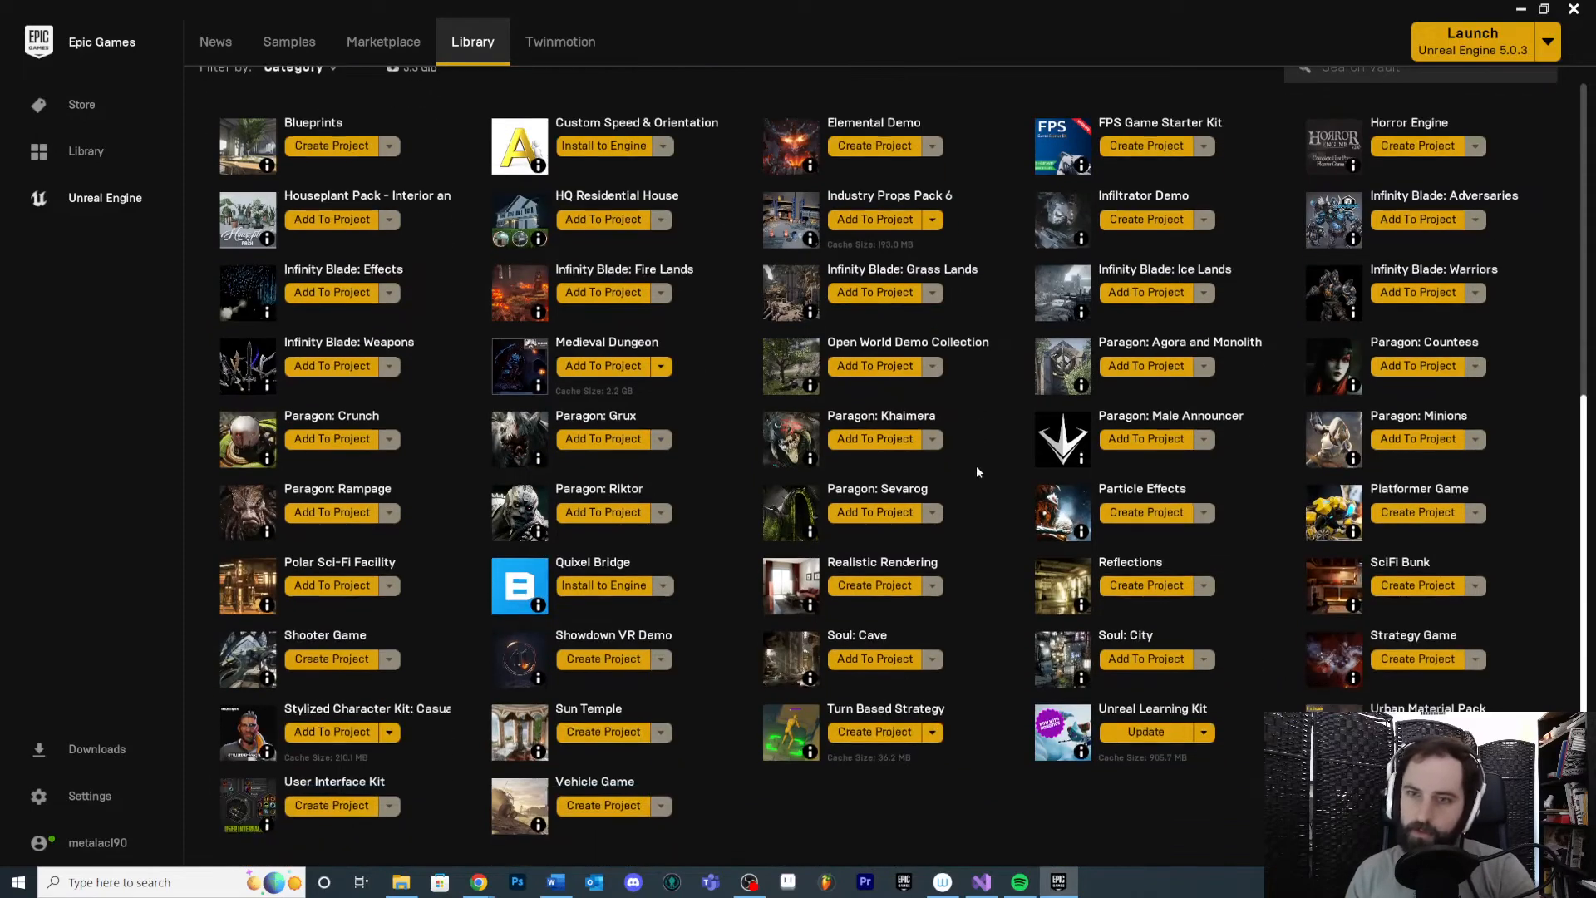
mouse_move(1100, 391)
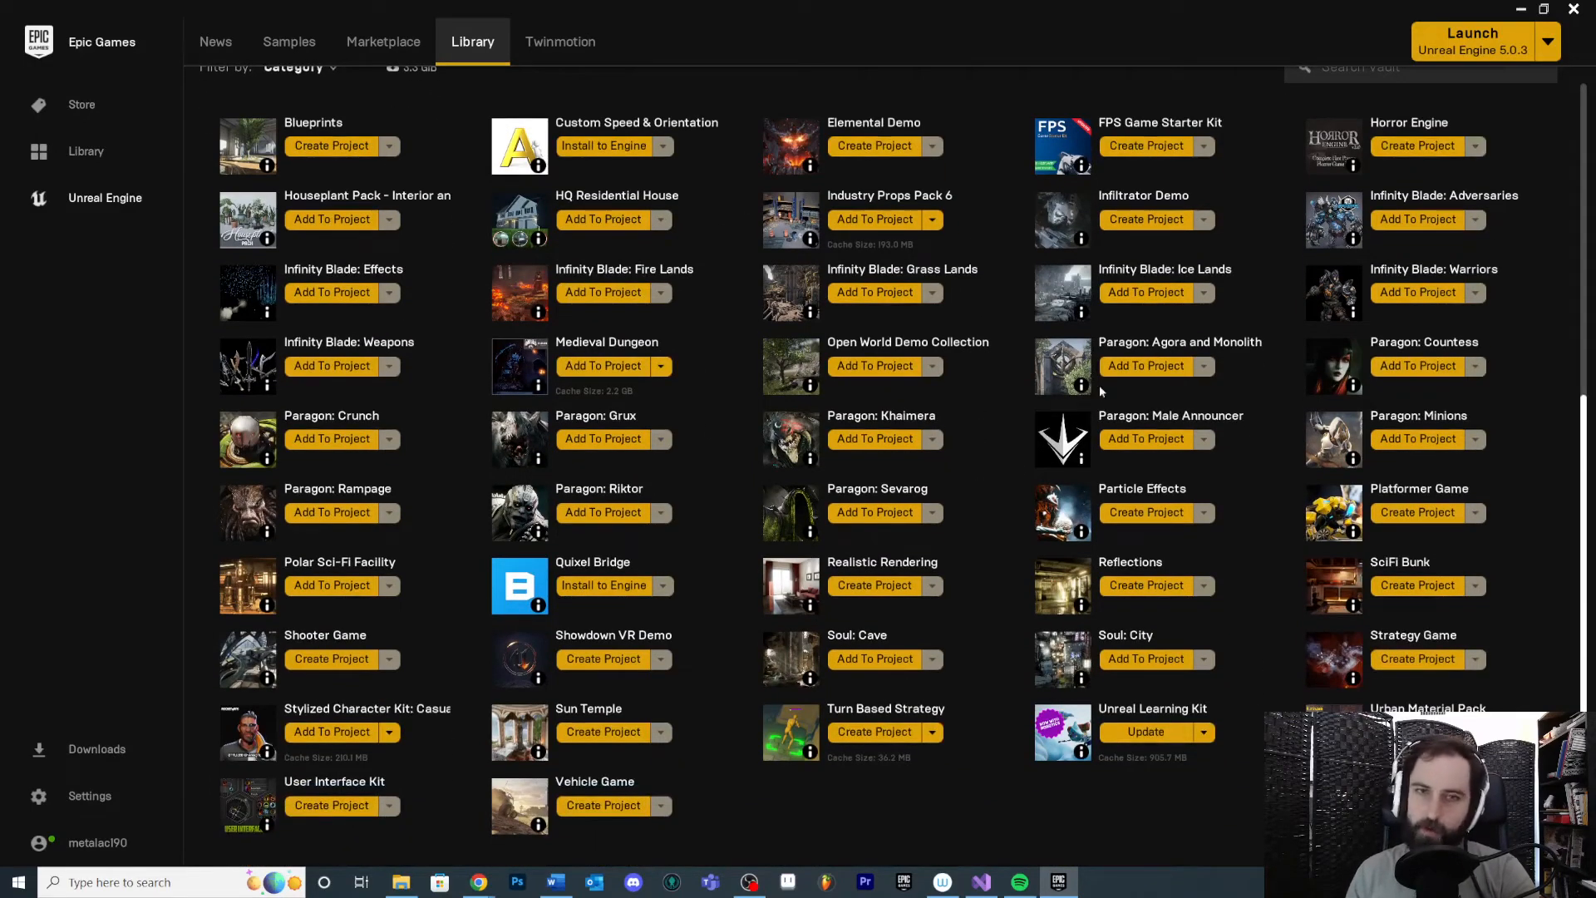
mouse_move(883, 463)
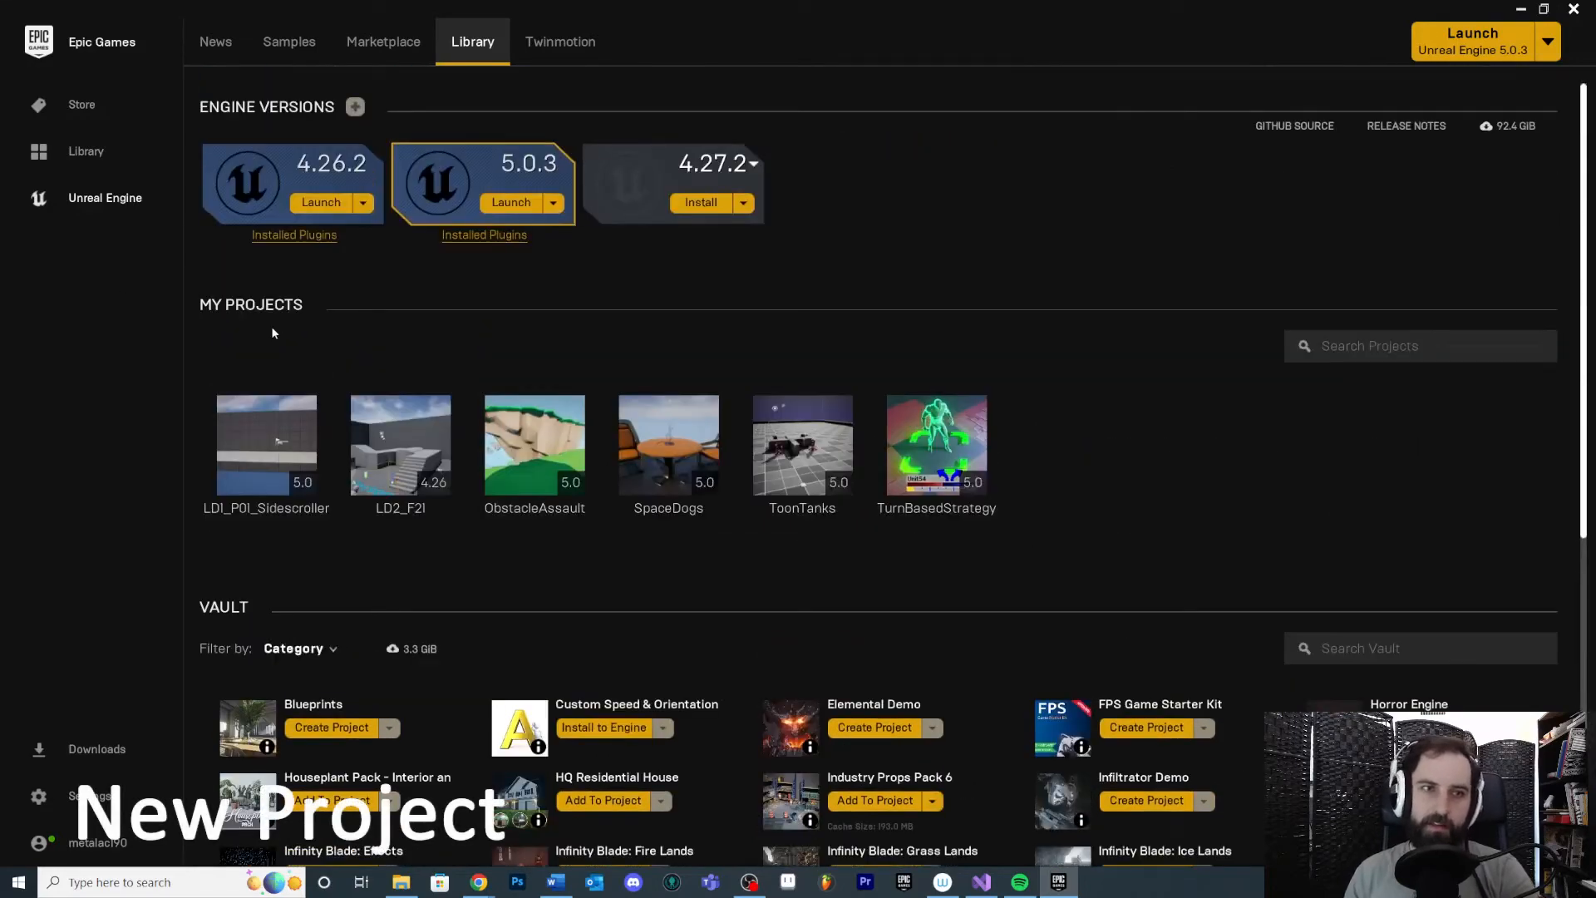
mouse_move(1097, 202)
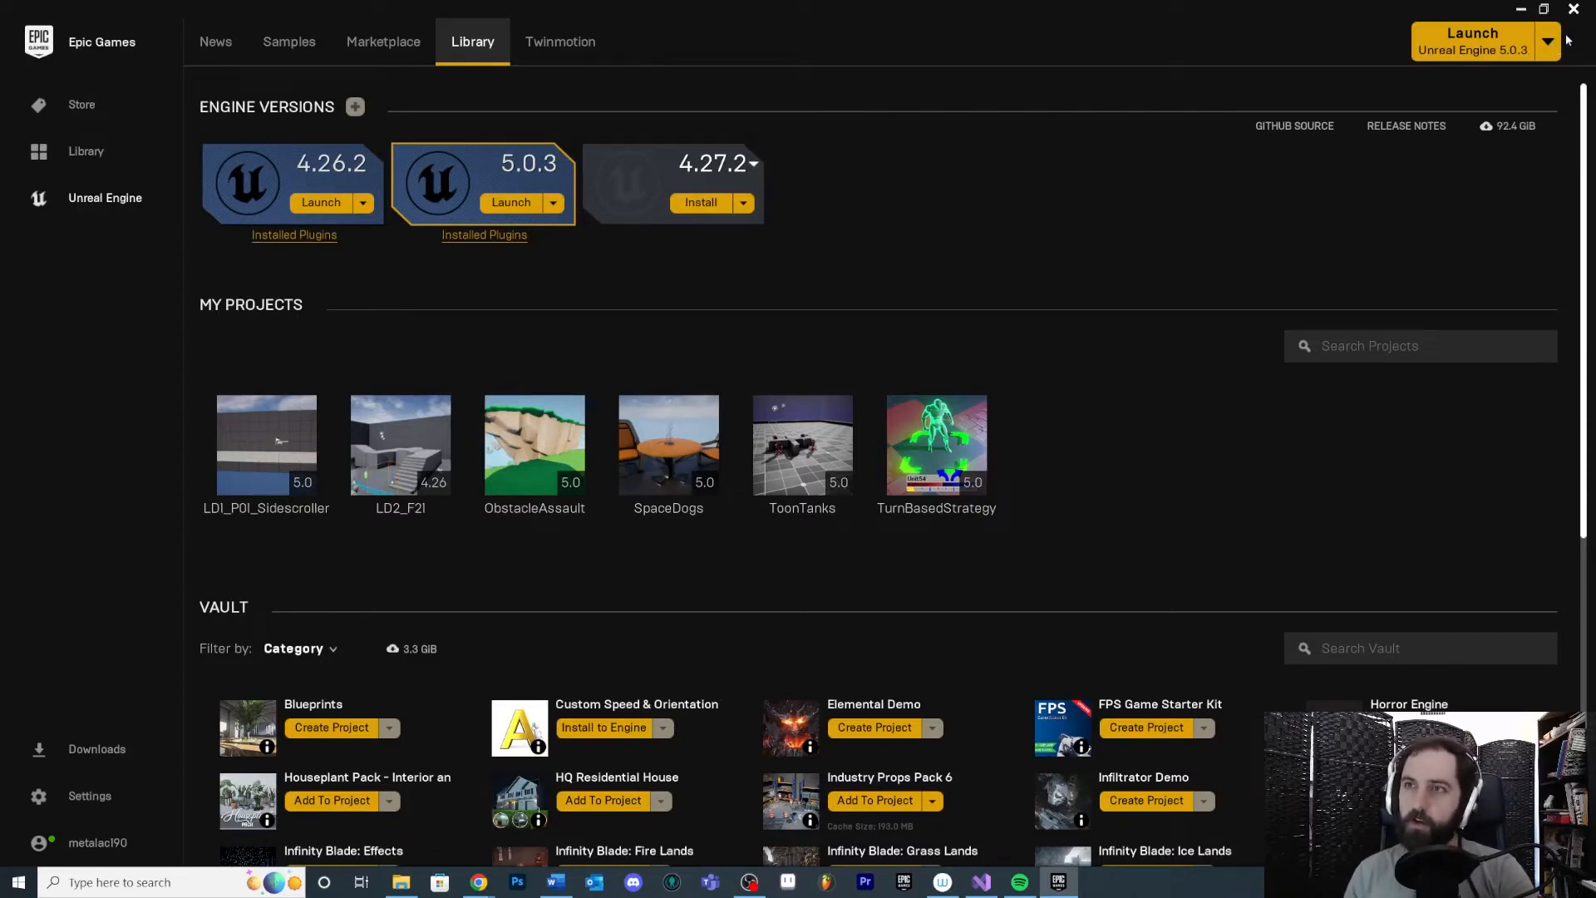
Launch Unreal Engine 5.0.3 from the Launch button's engine version list
left_click(1549, 40)
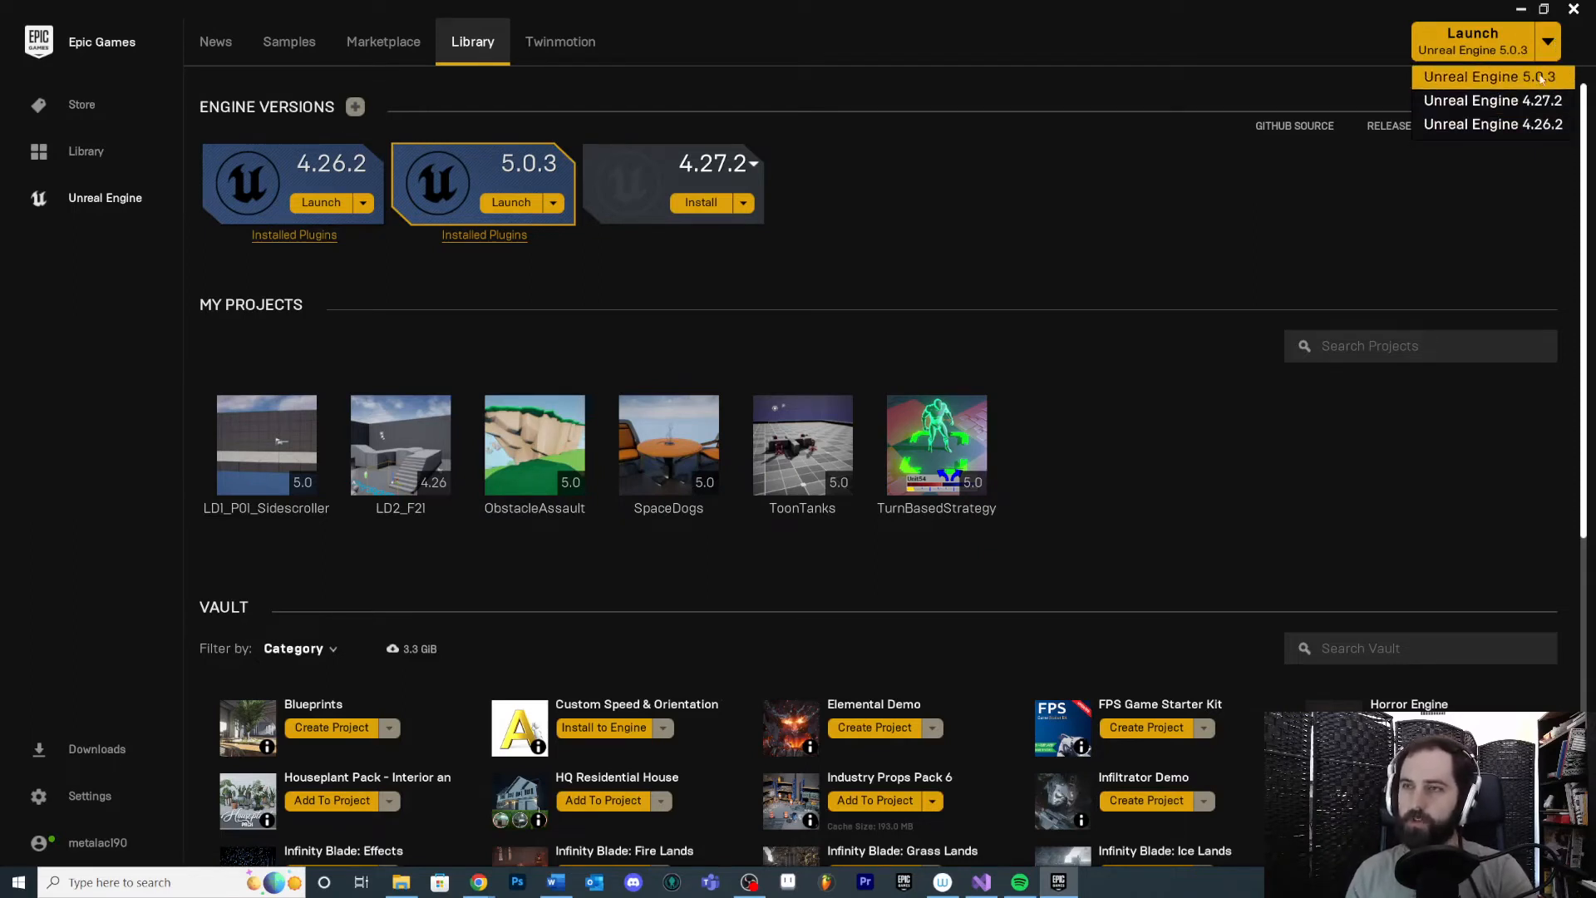
left_click(1493, 76)
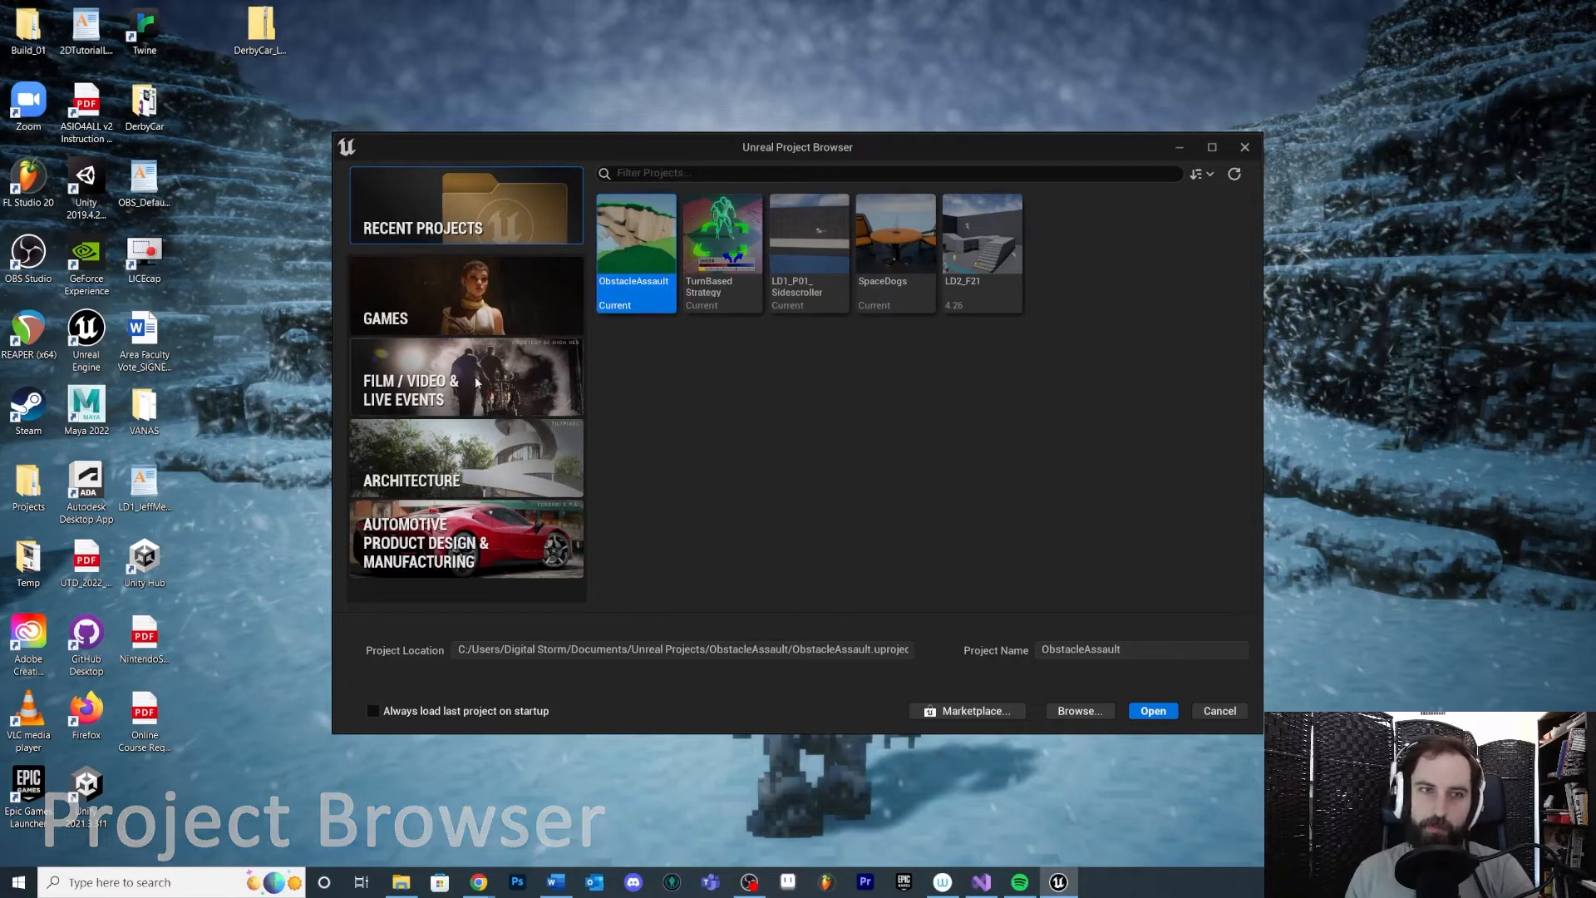
mouse_move(460, 399)
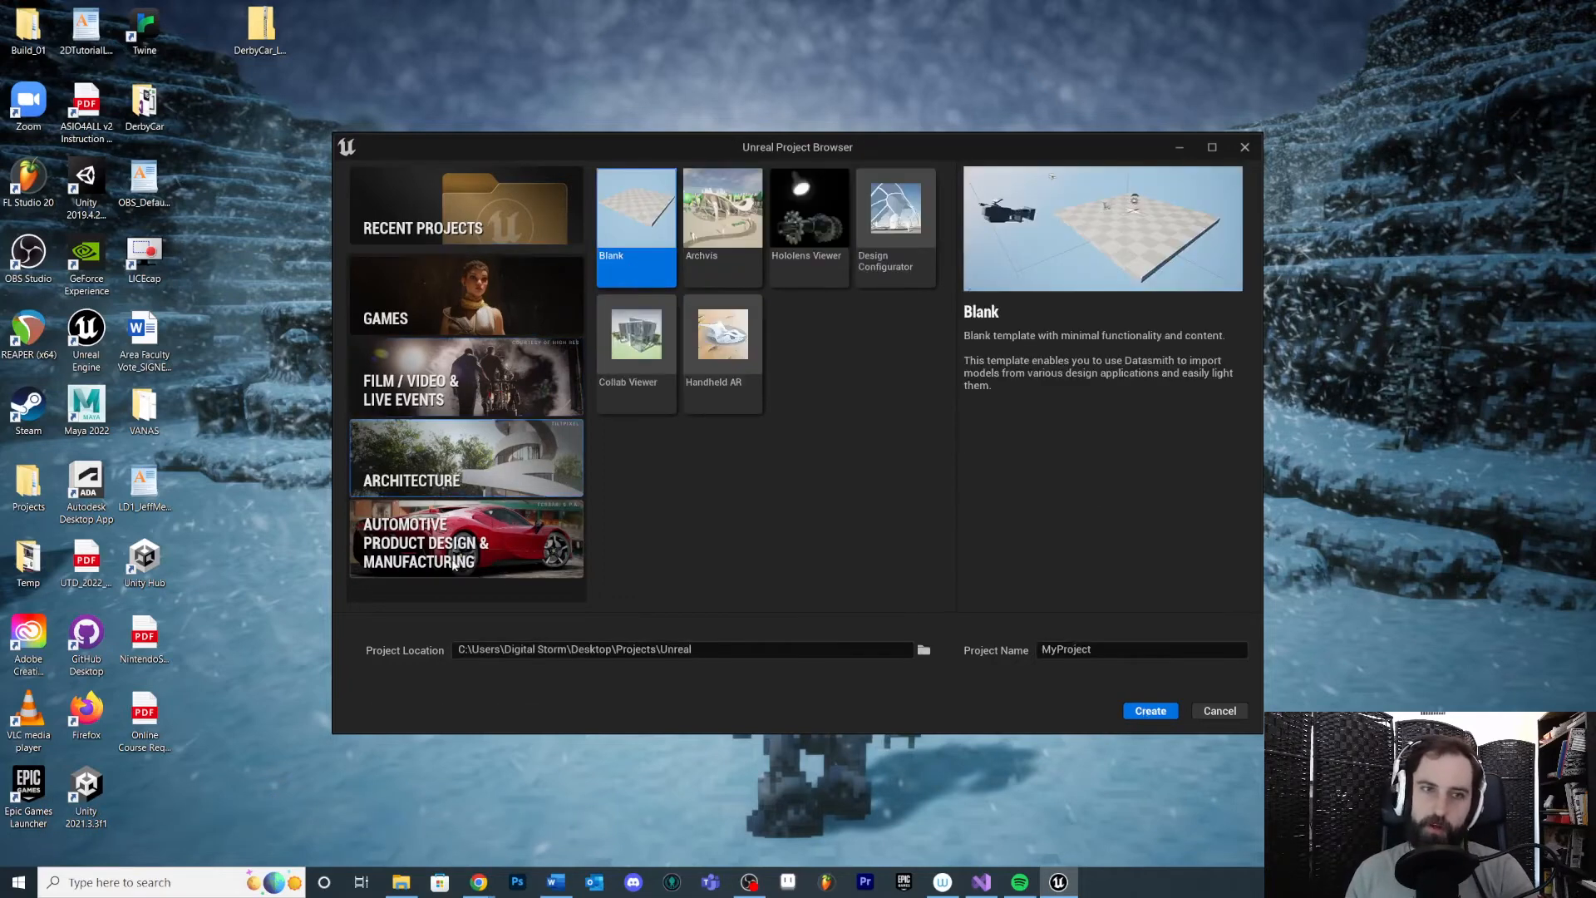
Show the Games templates and preview First Person, Top Down, Vehicle and Virtual Reality
left_click(466, 296)
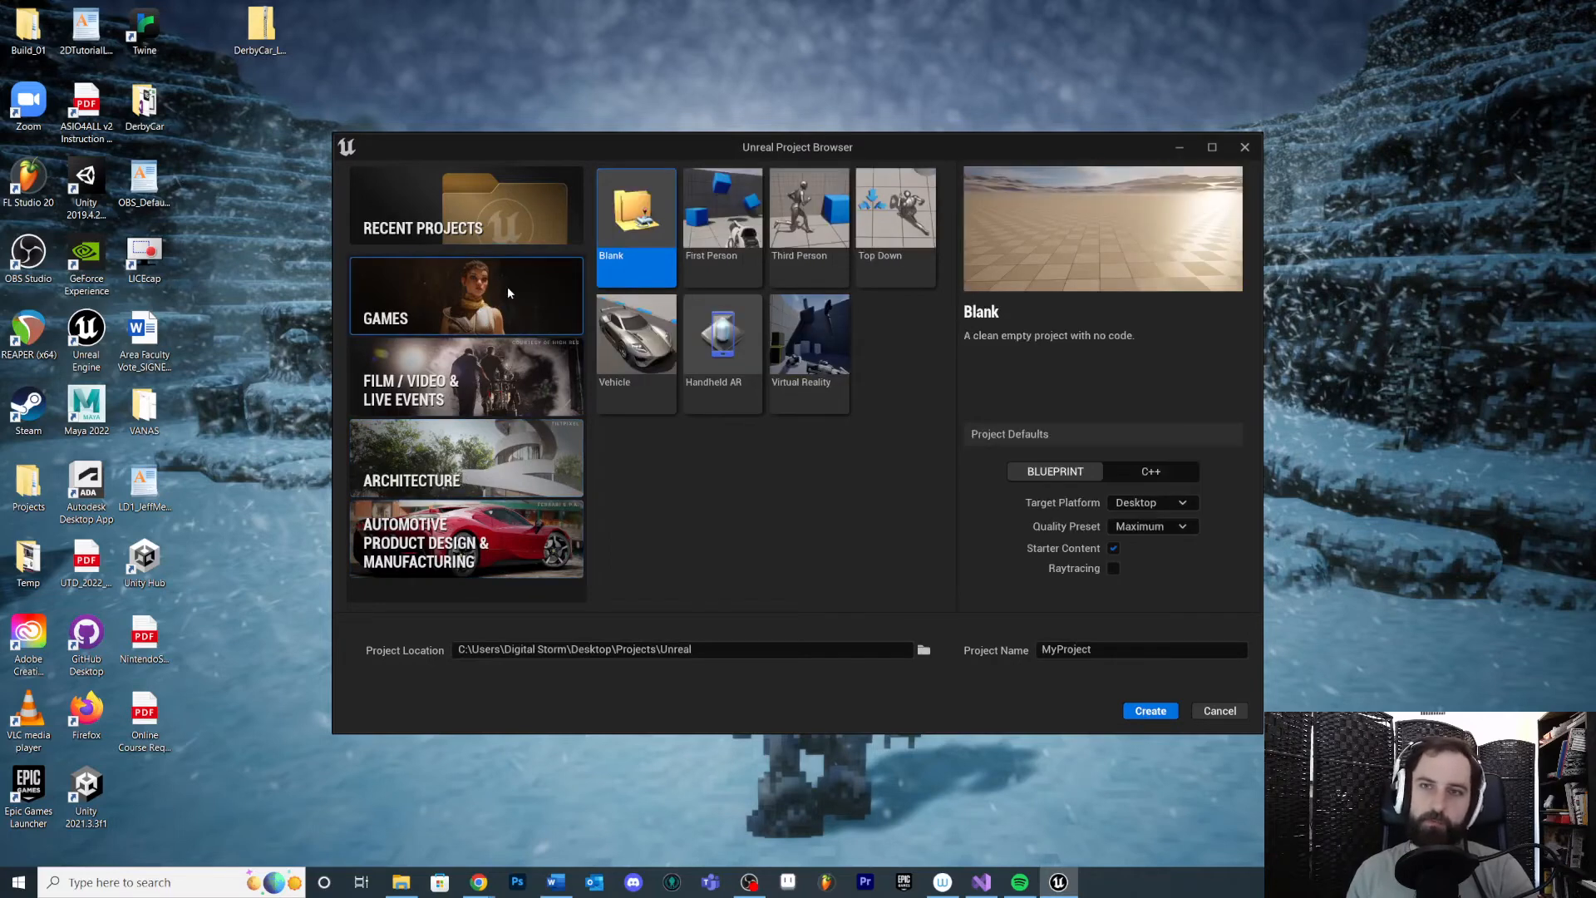
mouse_move(430, 236)
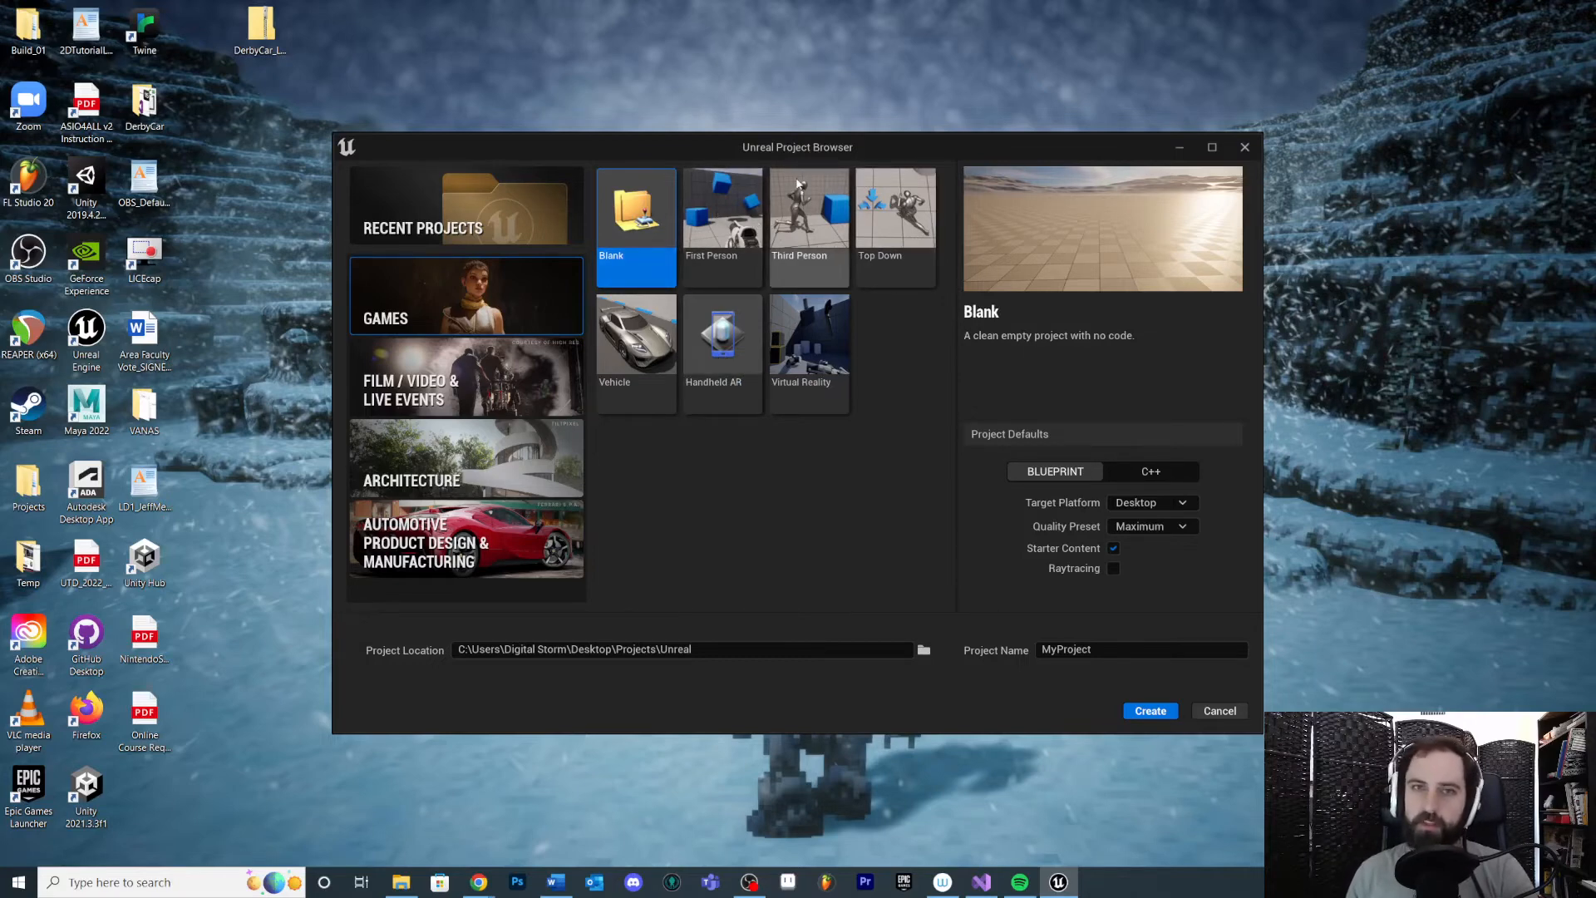
left_click(721, 209)
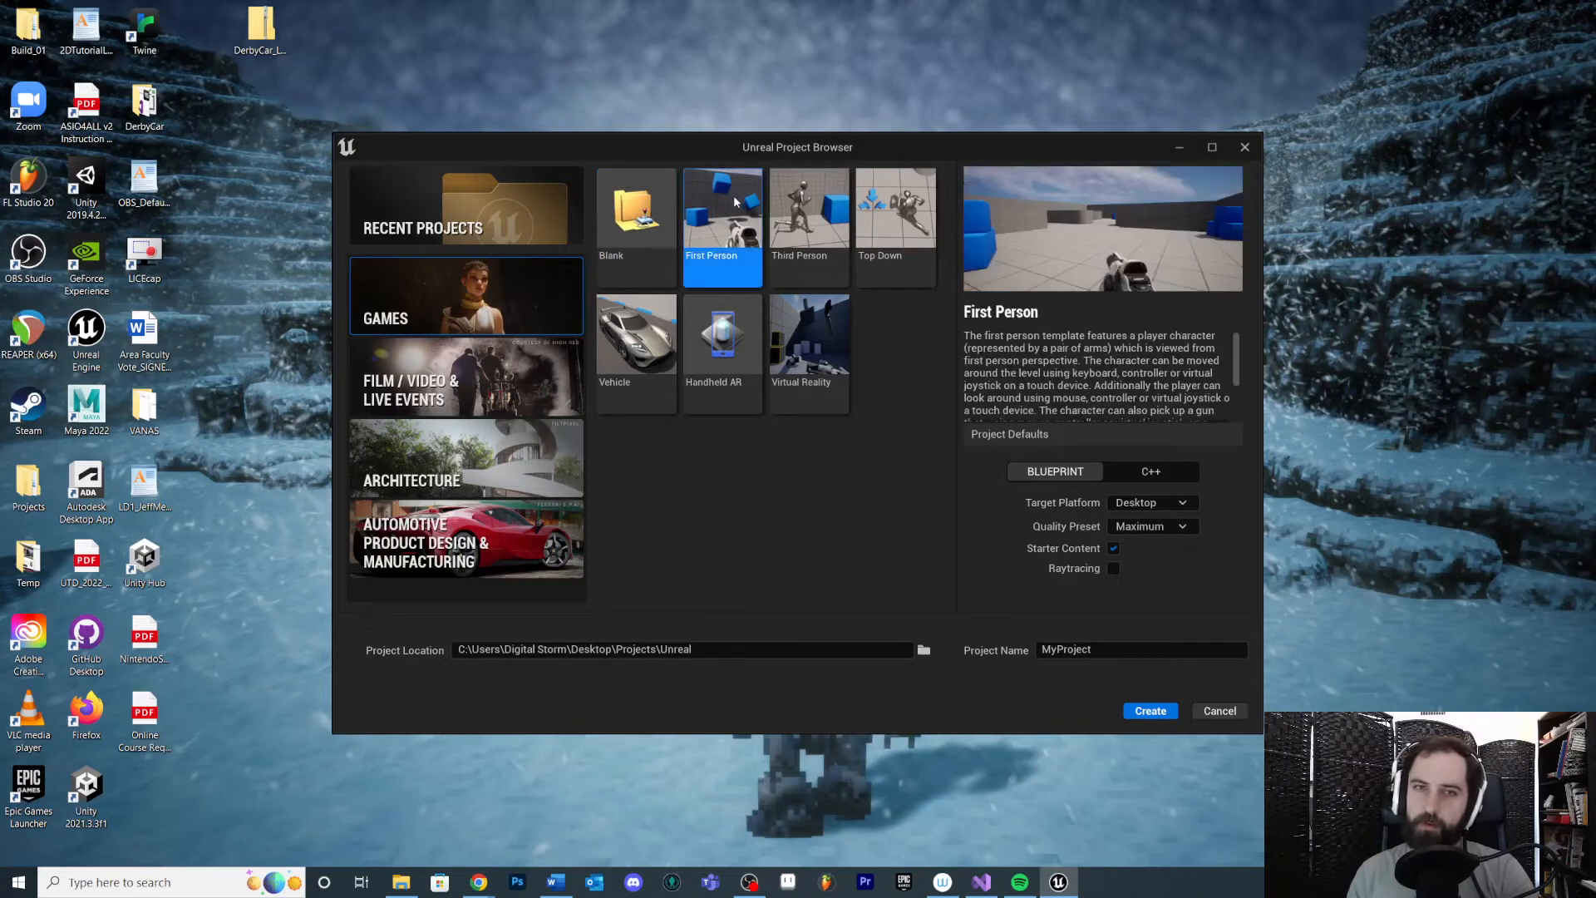
left_click(894, 208)
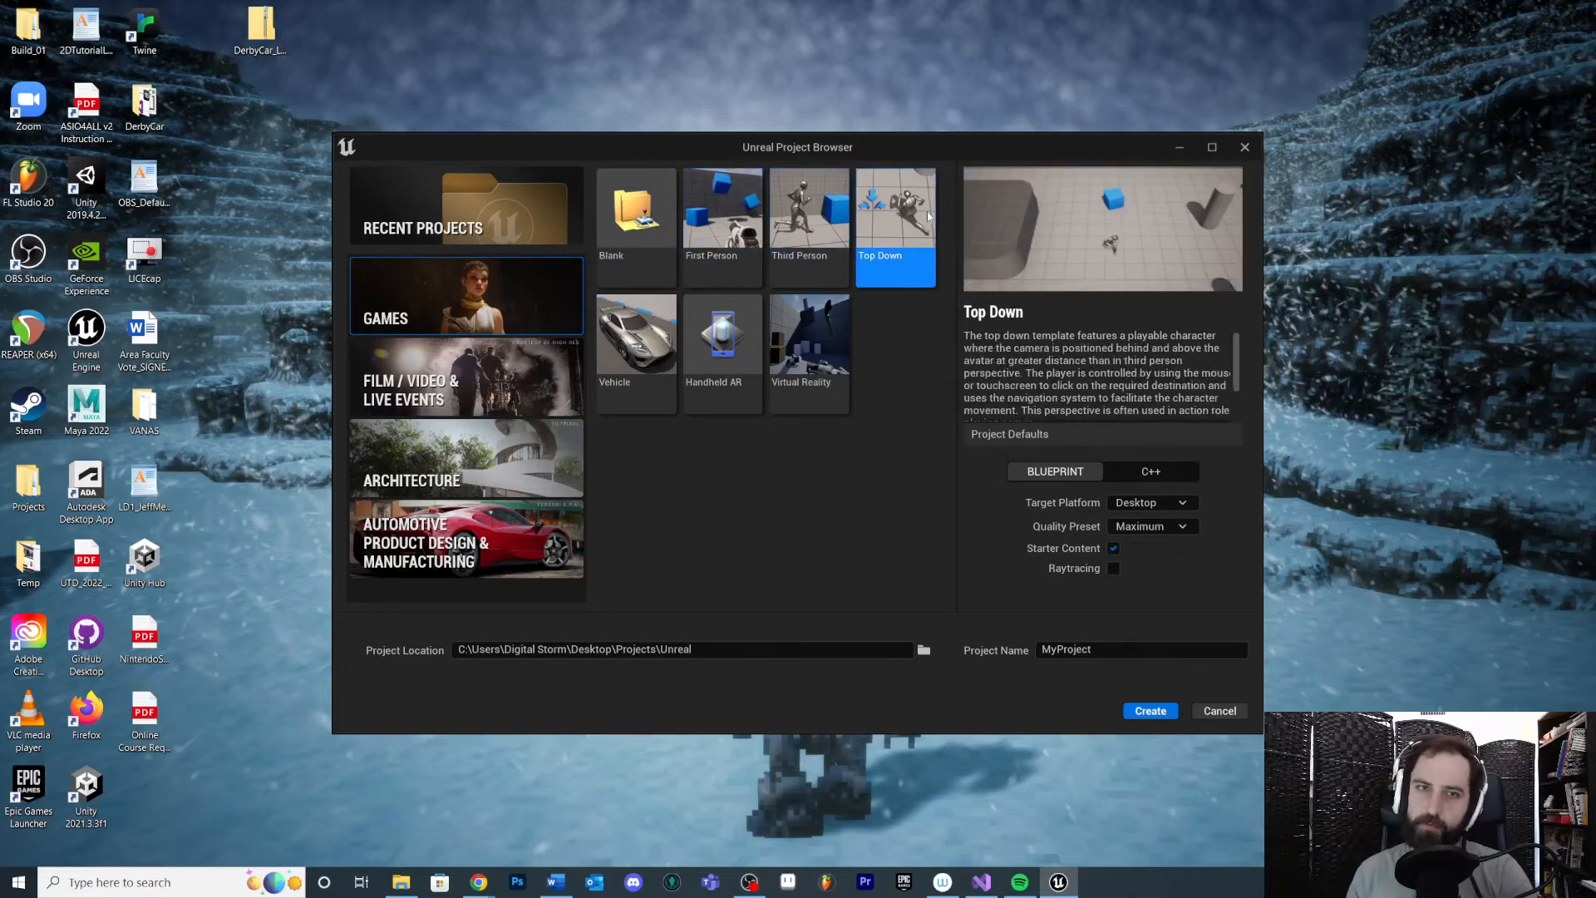
left_click(635, 334)
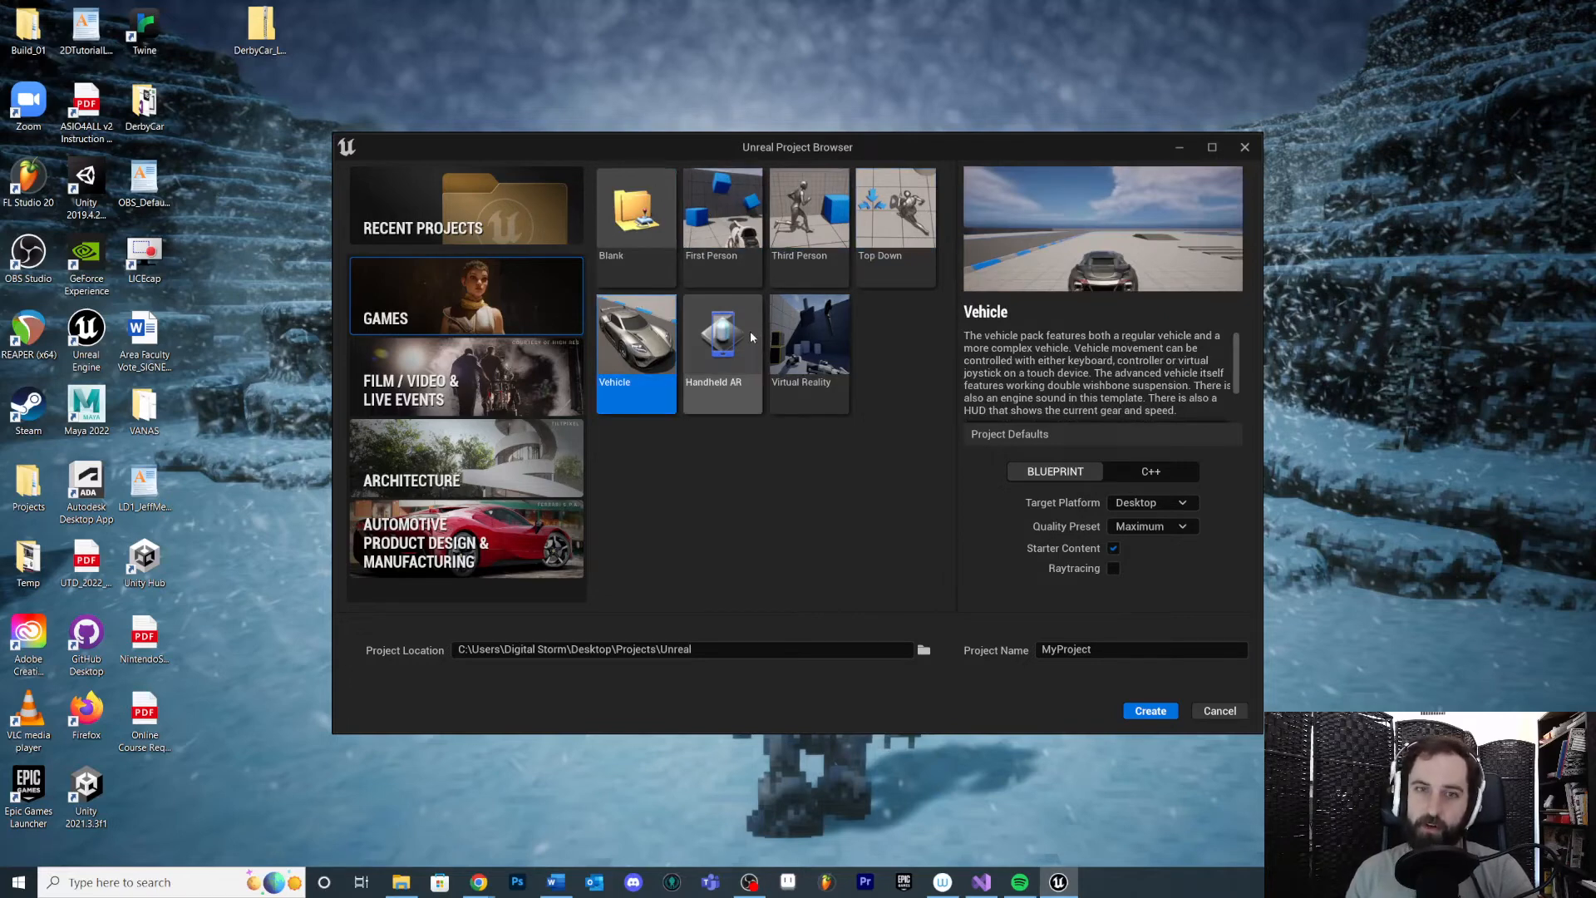
left_click(809, 332)
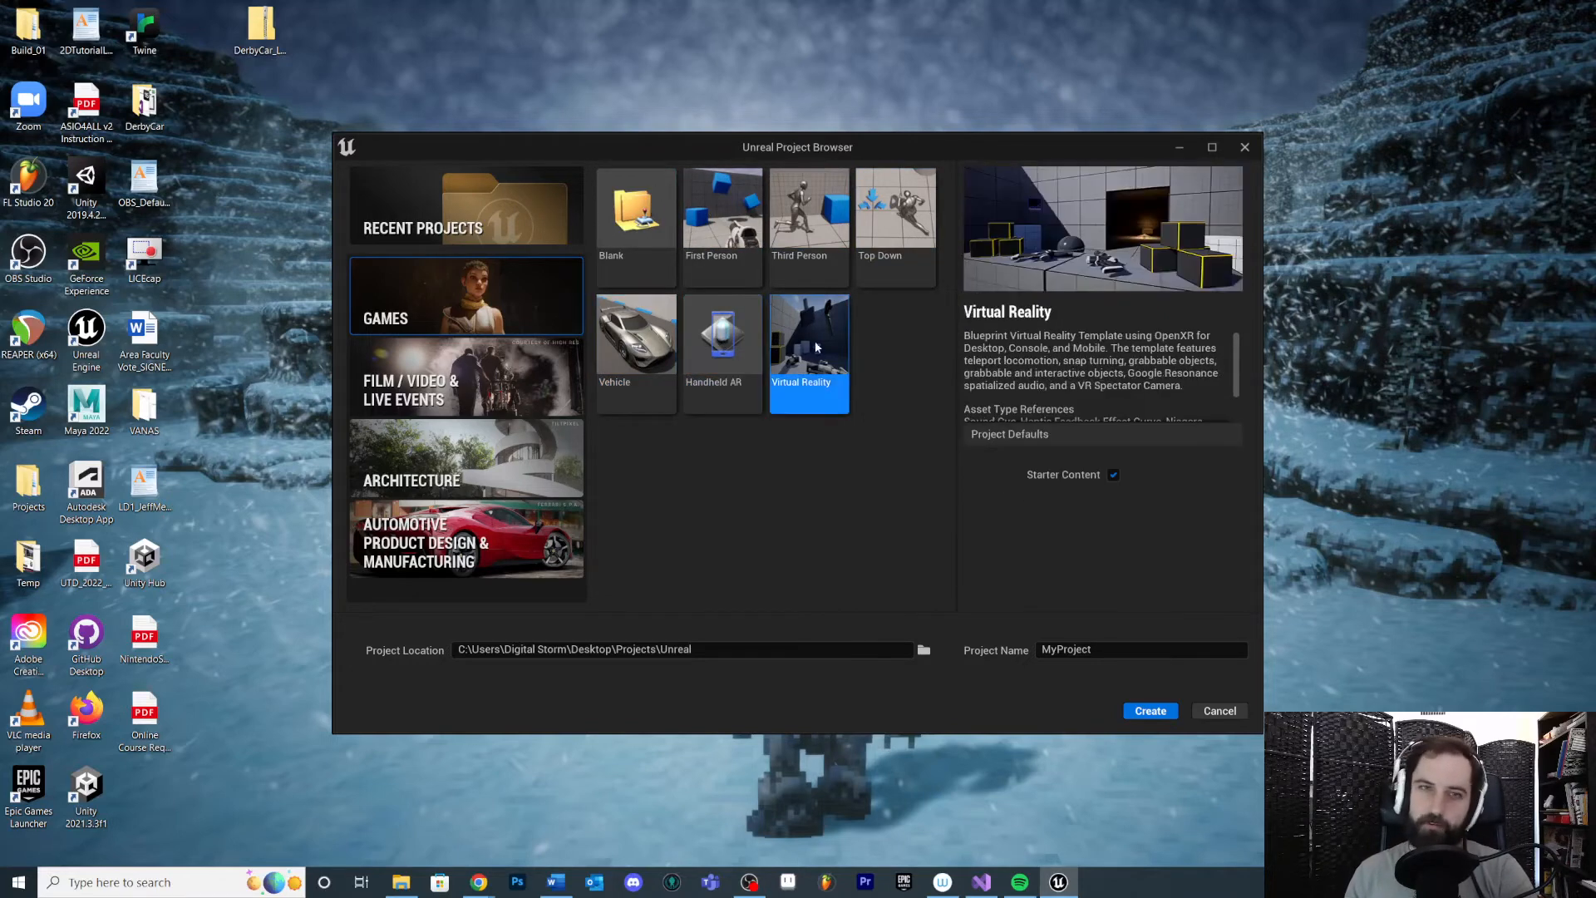
mouse_move(712, 531)
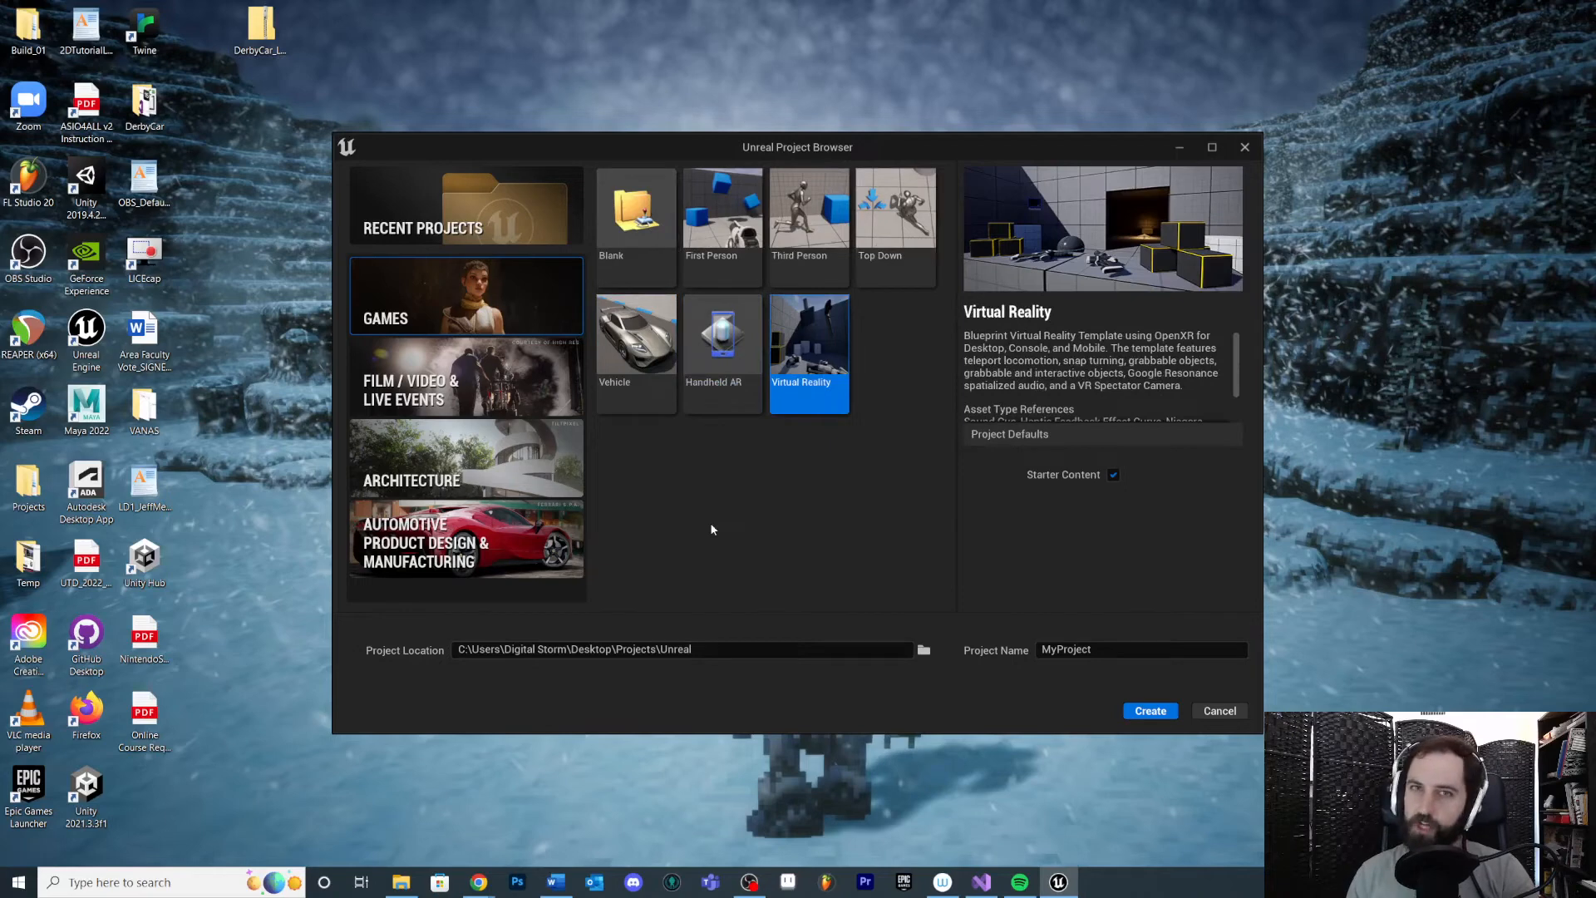
mouse_move(846, 302)
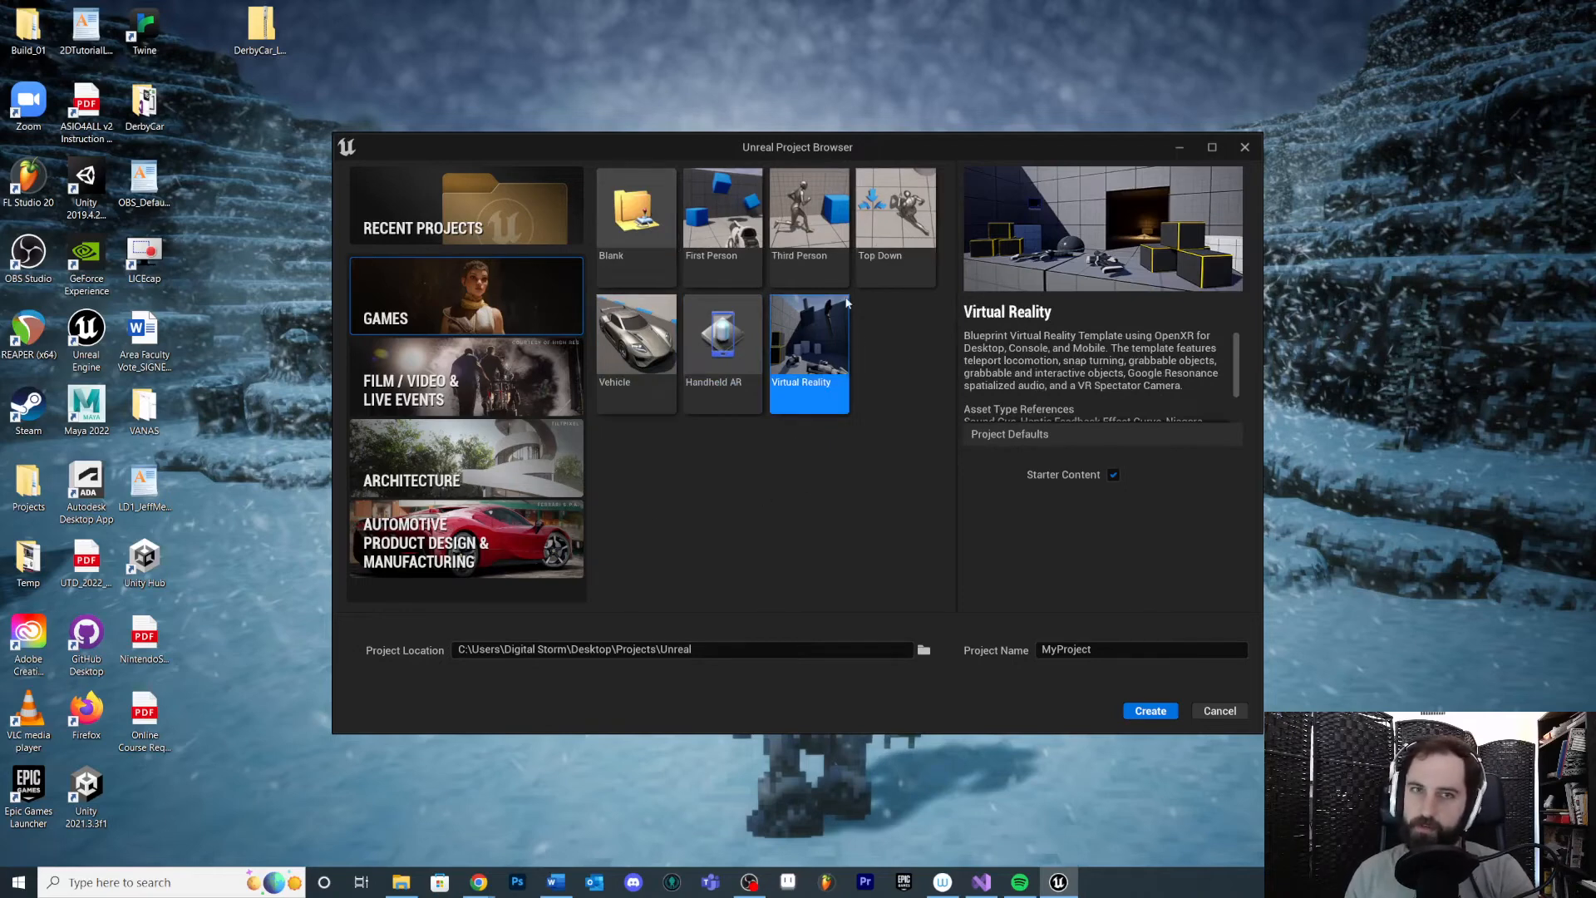
Revisit Blank, Top Down and First Person, settling back on the Blank template
left_click(635, 215)
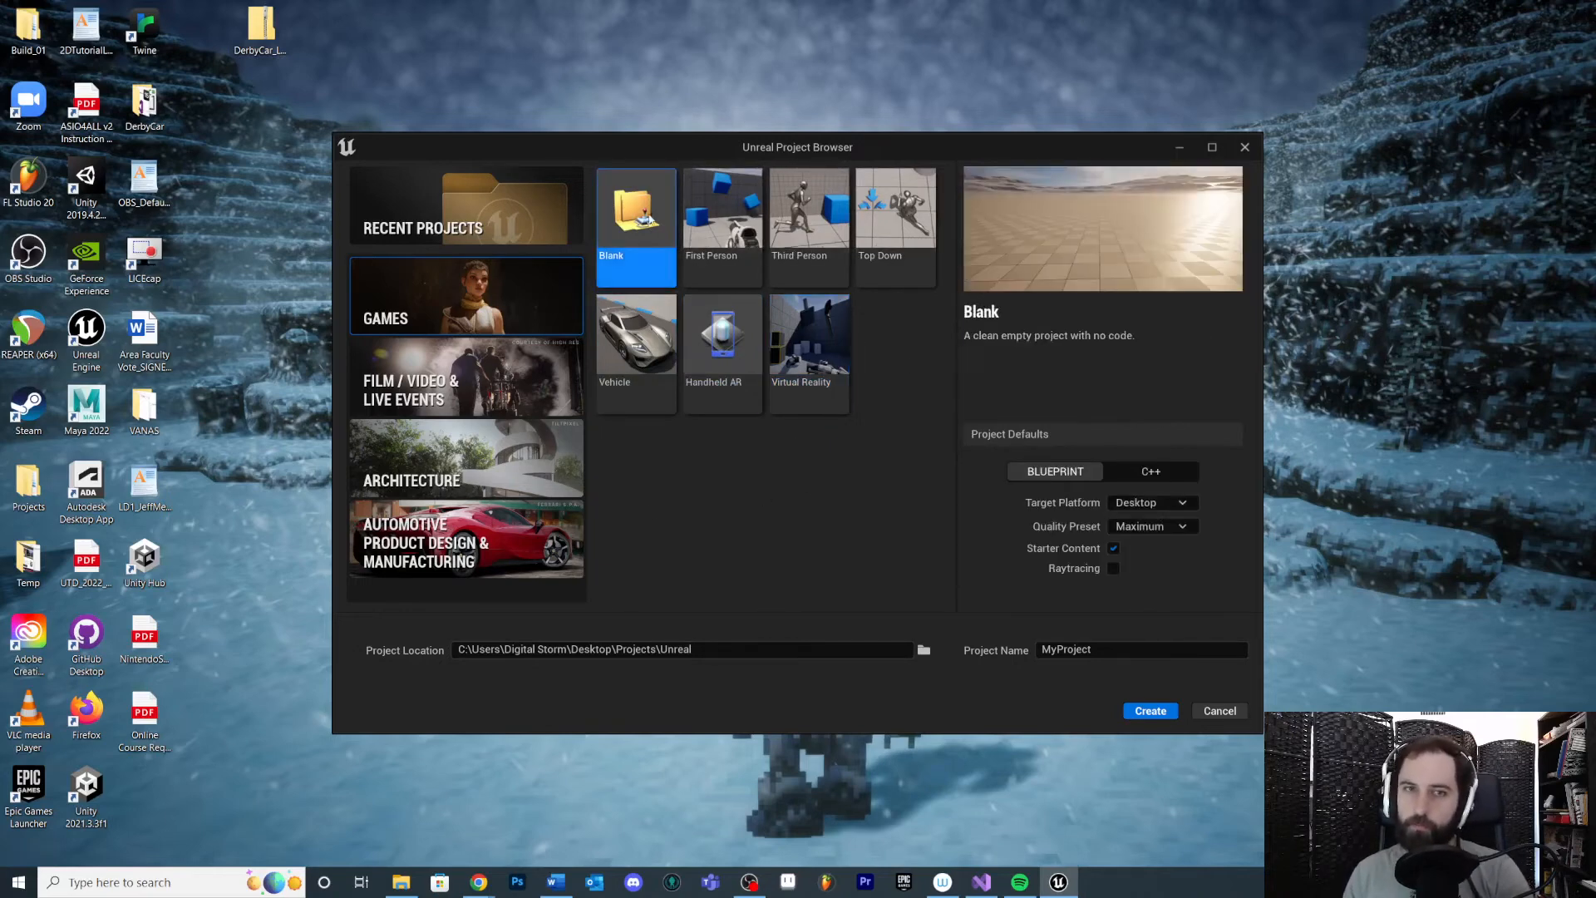
left_click(894, 213)
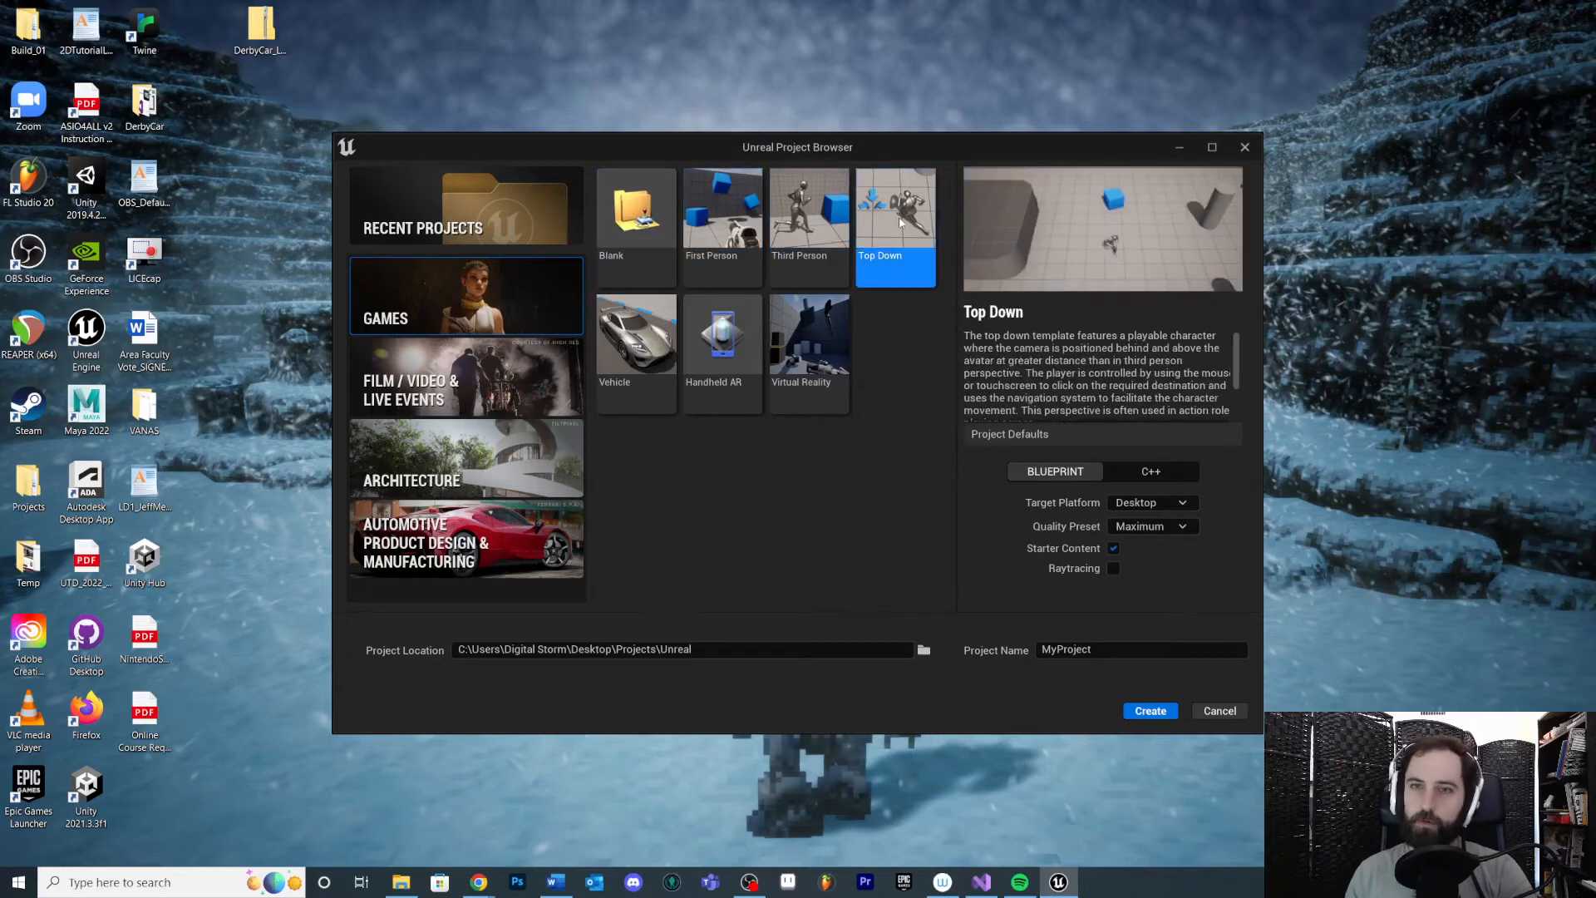
left_click(721, 207)
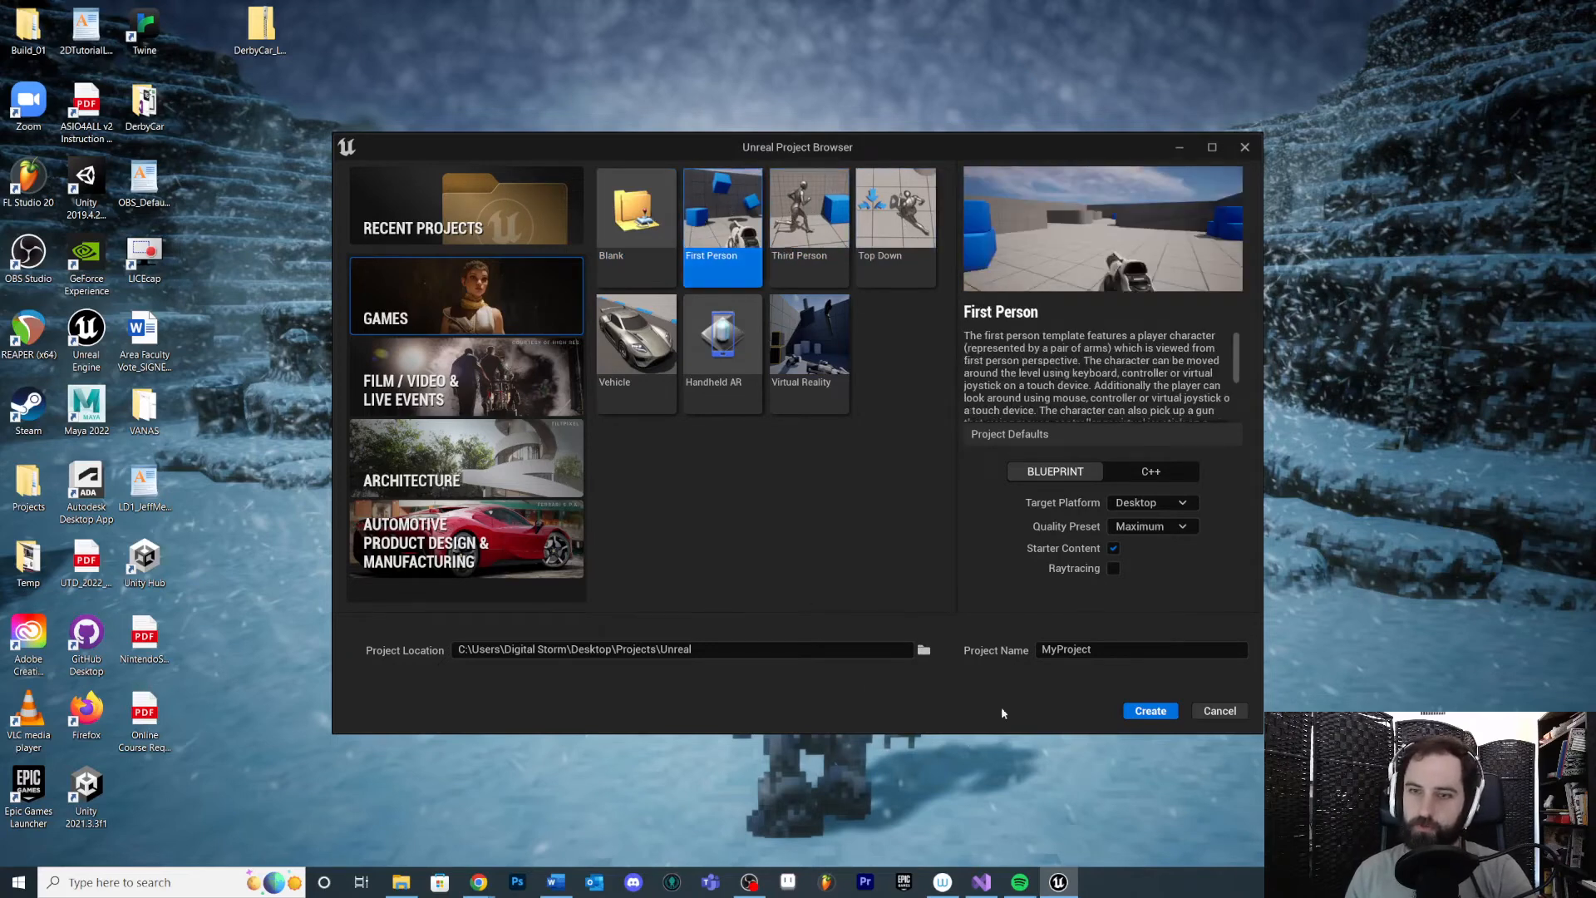
left_click(635, 216)
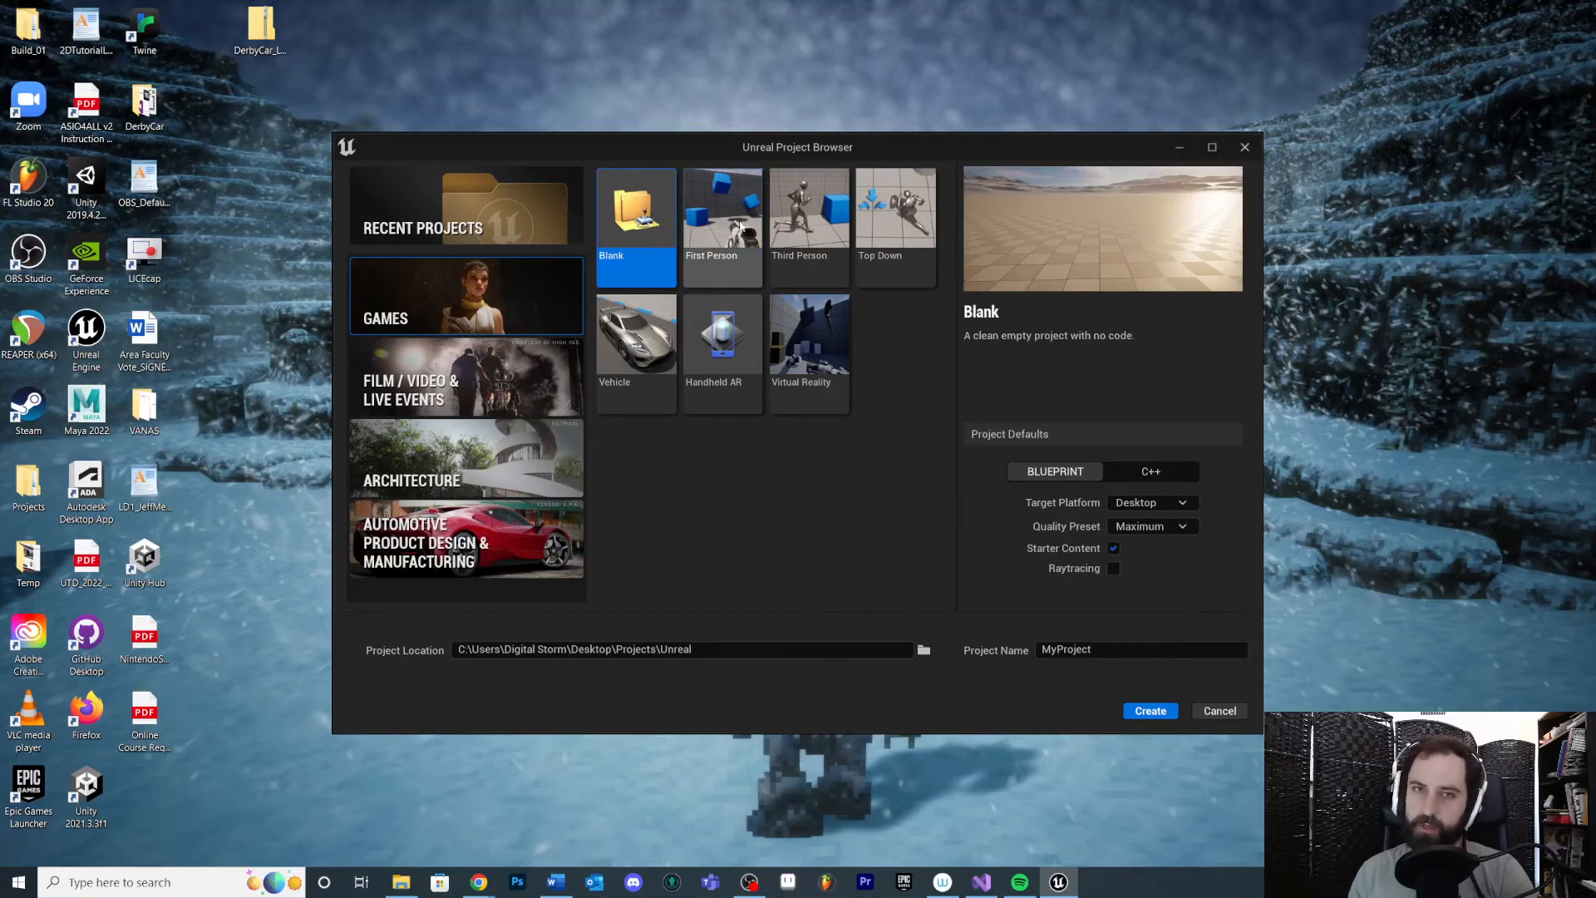
mouse_move(826, 193)
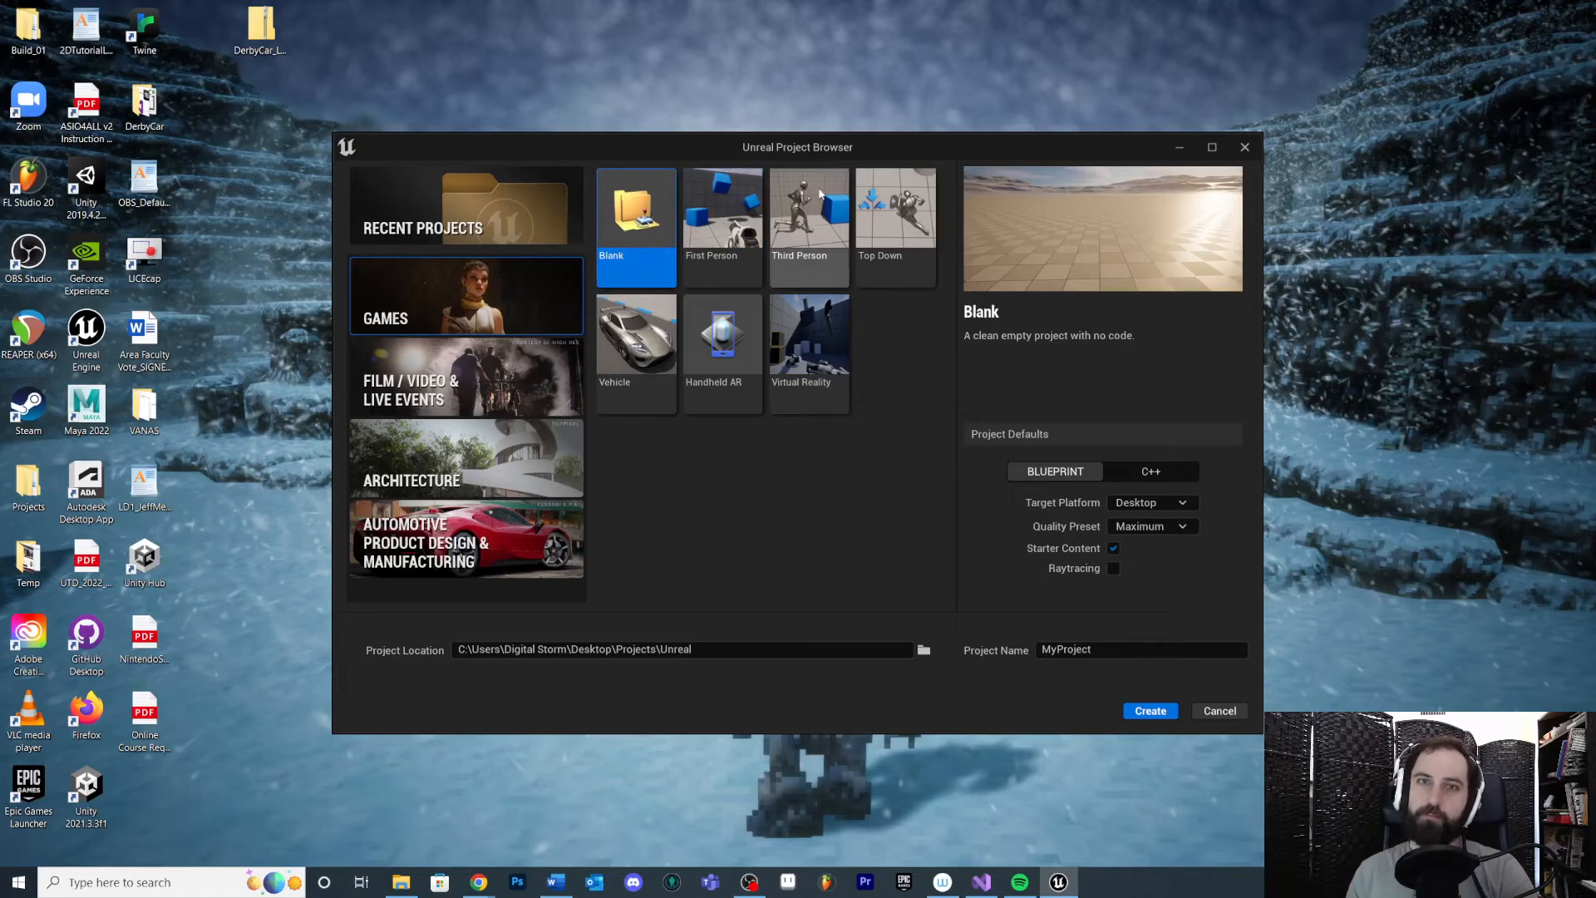
Select the Third Person template, keeping Blueprint and Starter Content enabled
left_click(810, 208)
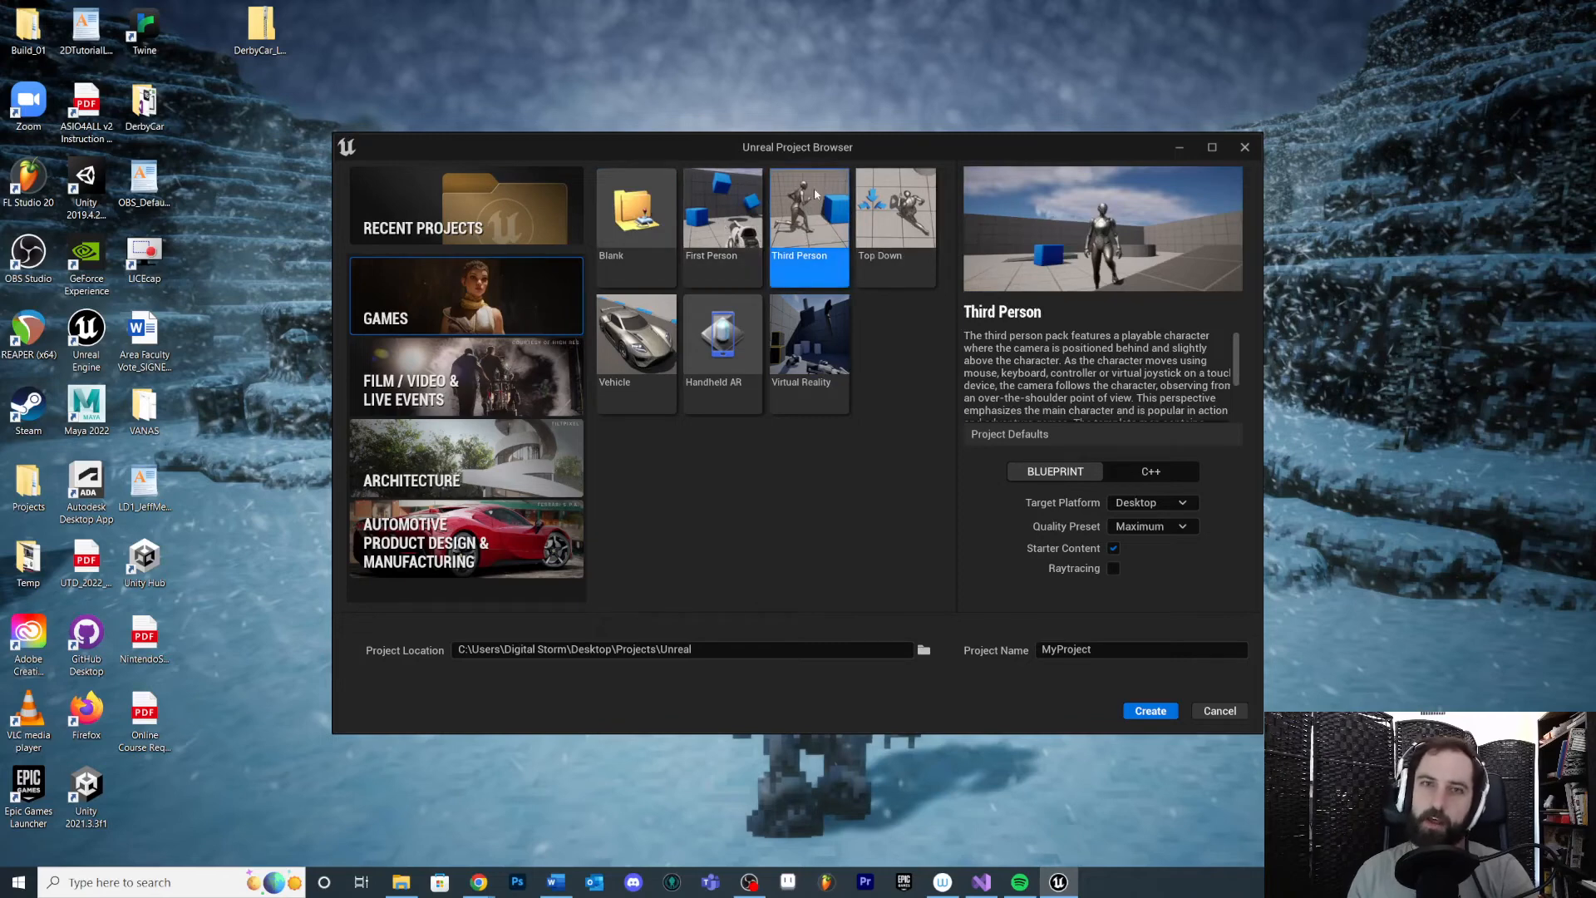
mouse_move(800, 216)
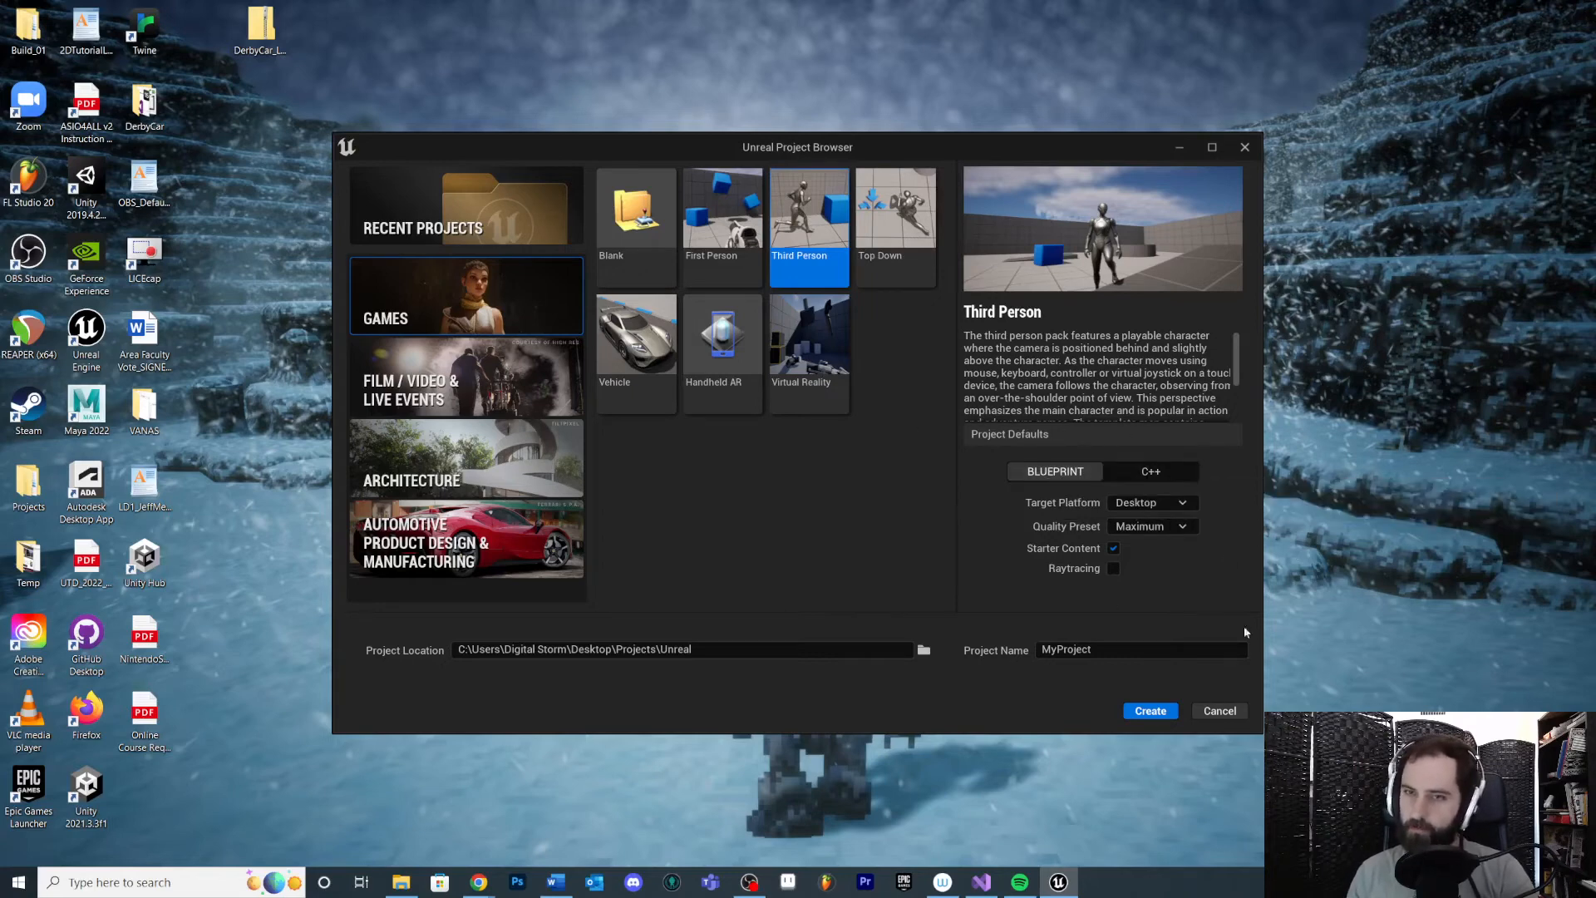
mouse_move(1046, 489)
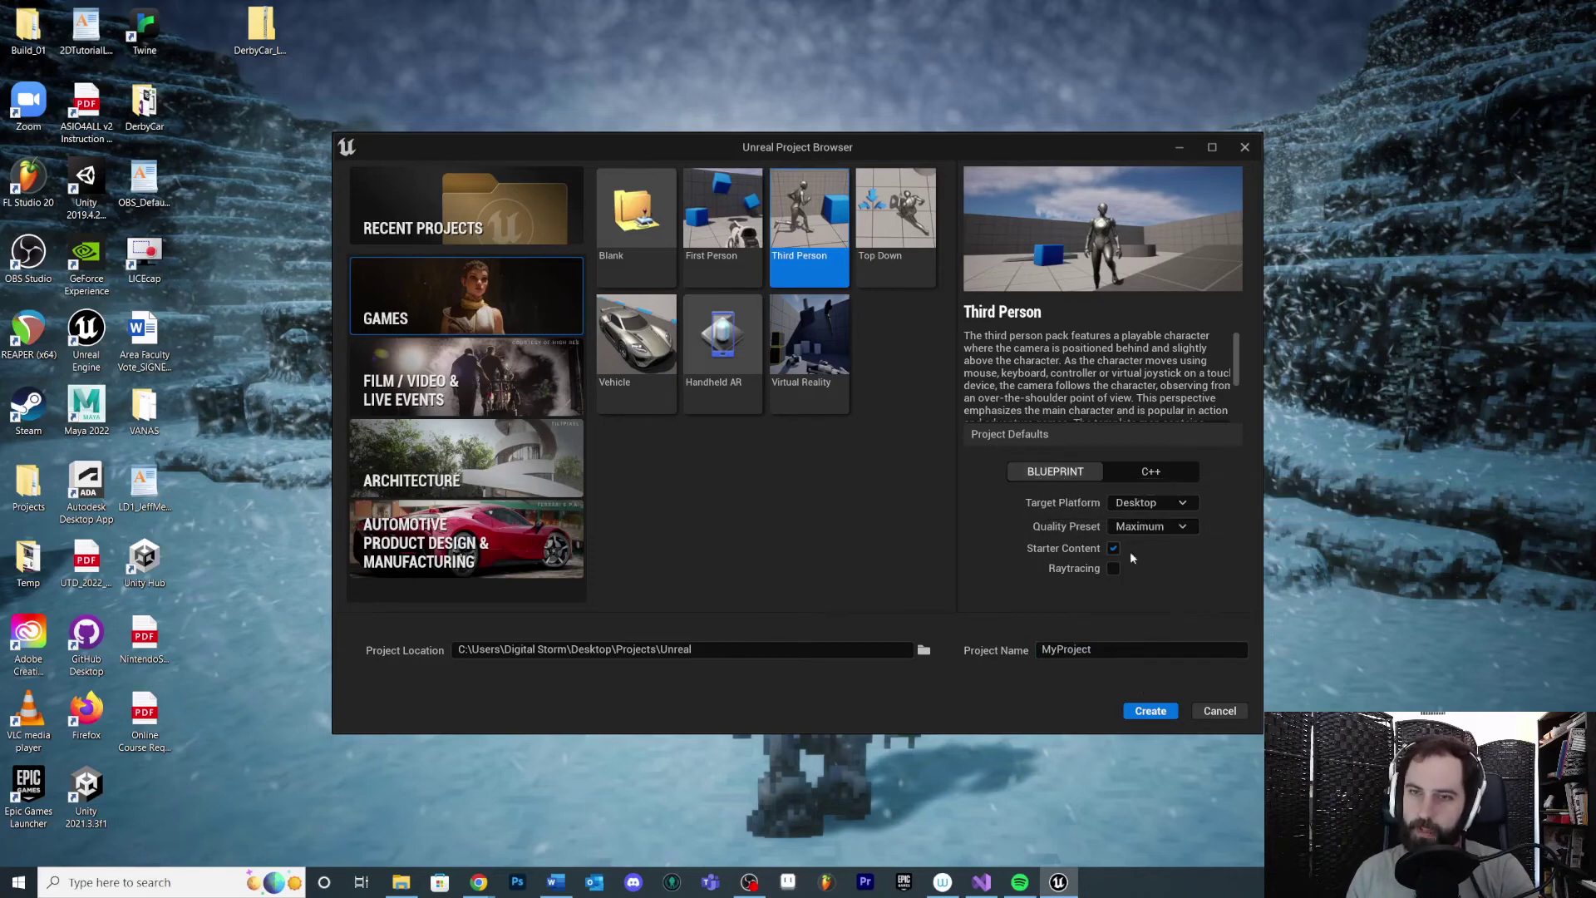
mouse_move(1117, 549)
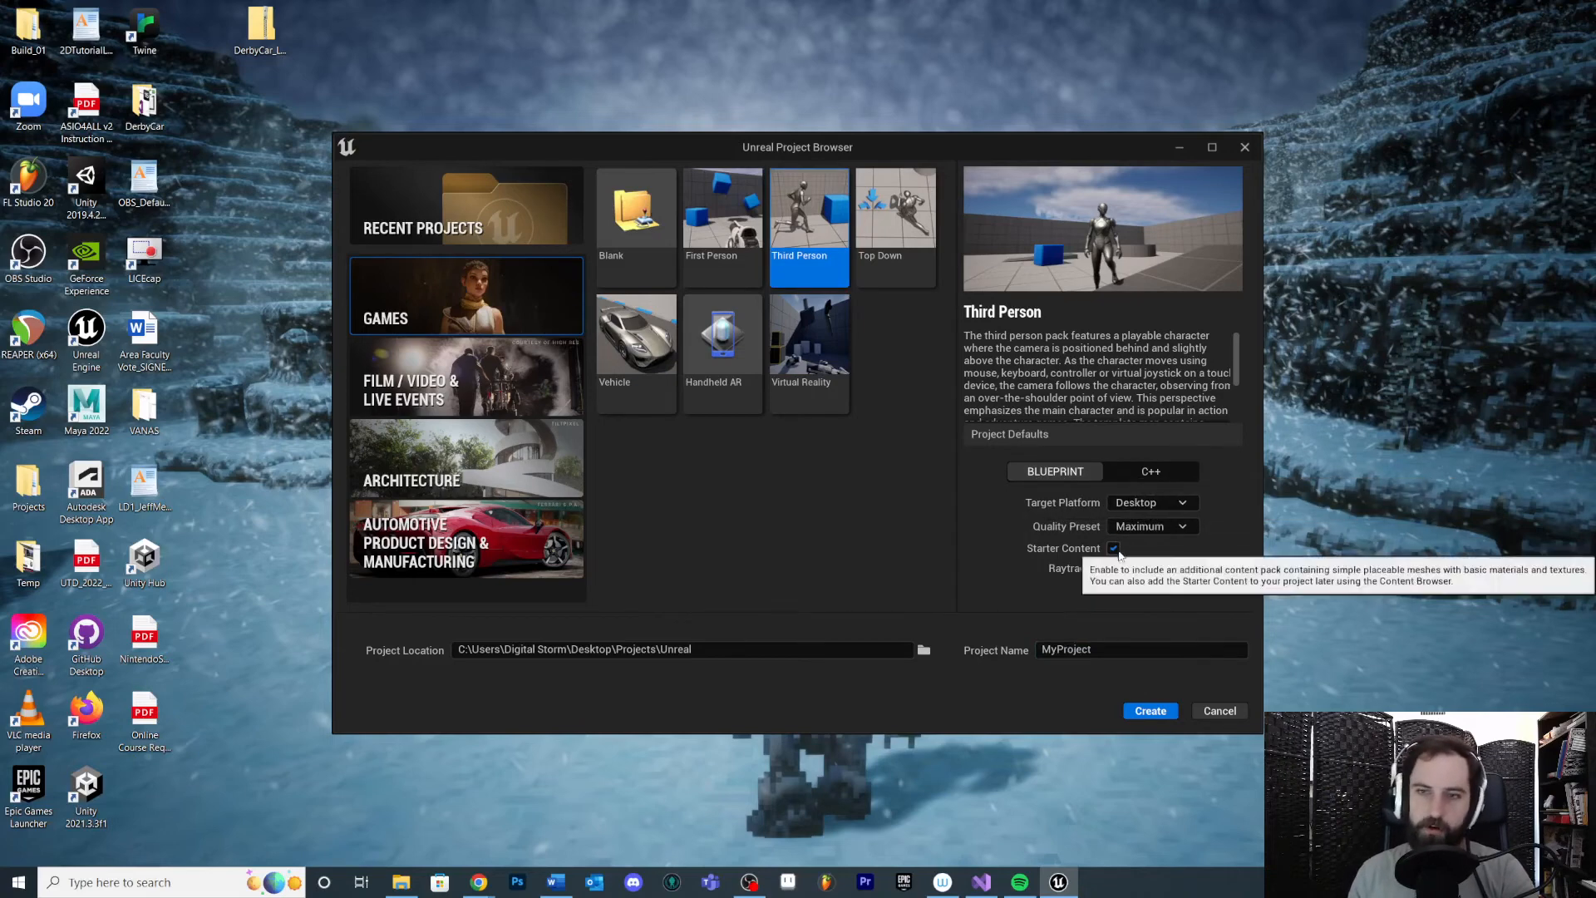
mouse_move(1078, 533)
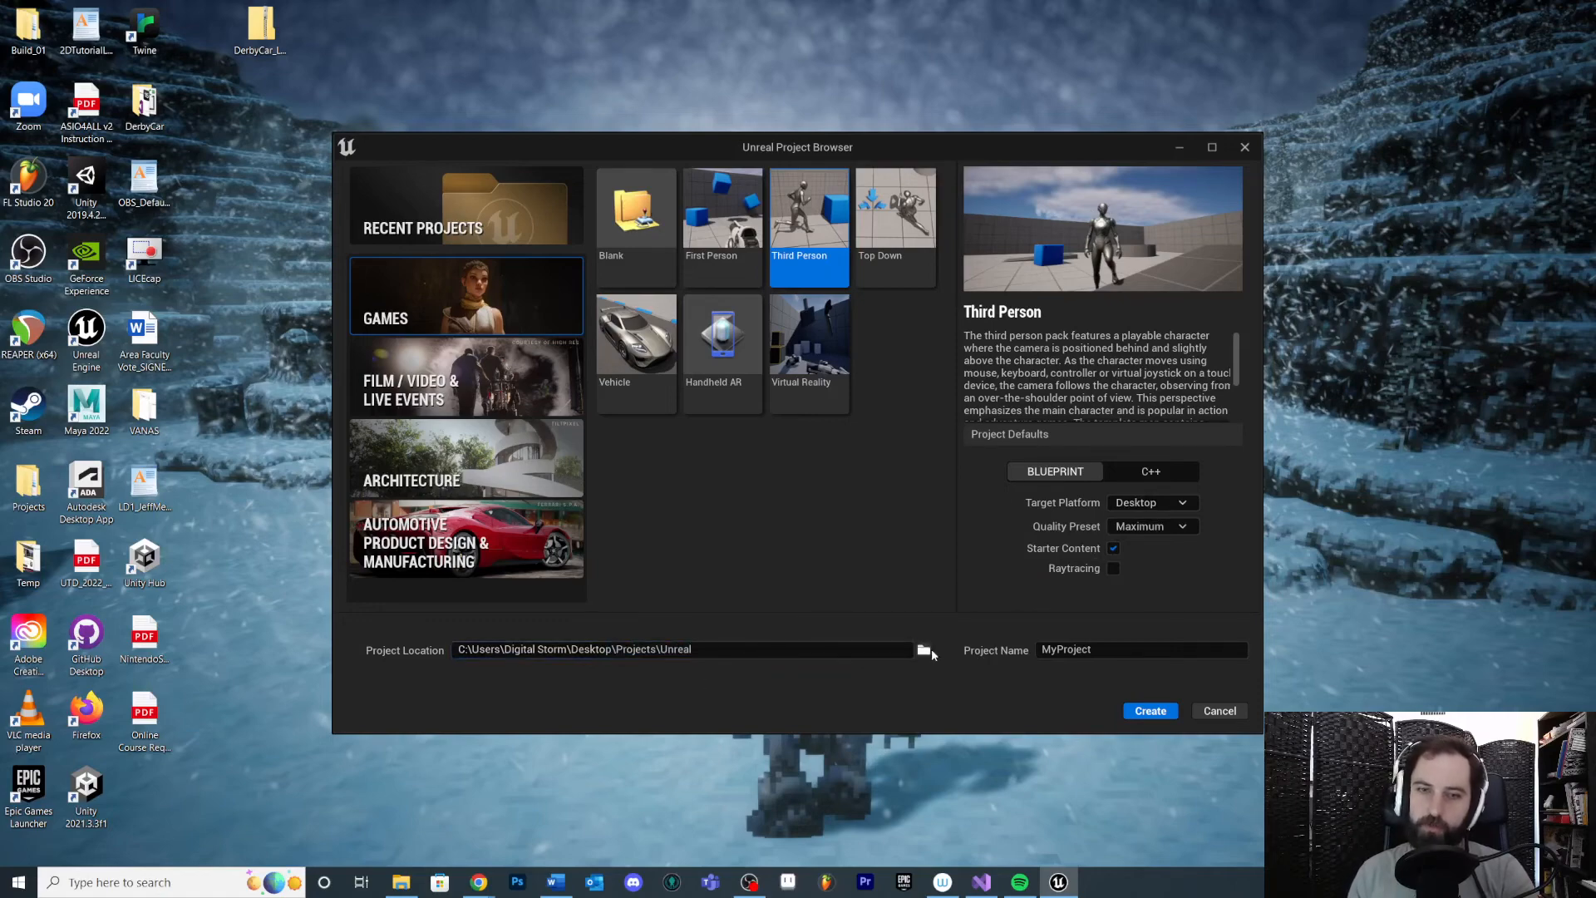
mouse_move(644, 702)
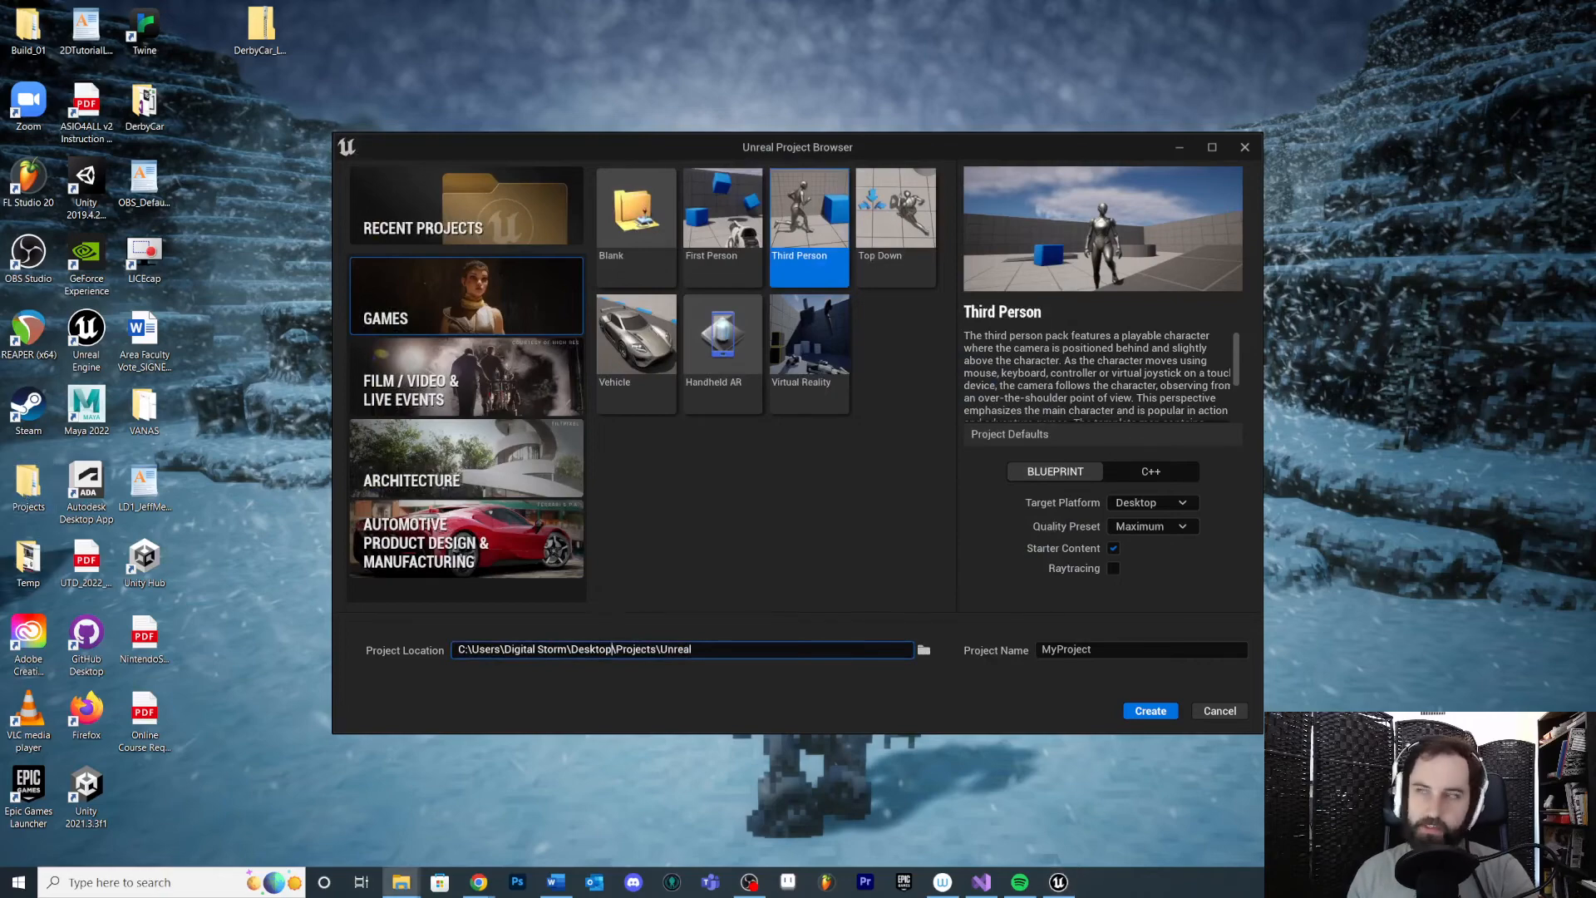
Check the Projects folder in File Explorer and its Unreal subfolder used as the save location
left_click(924, 648)
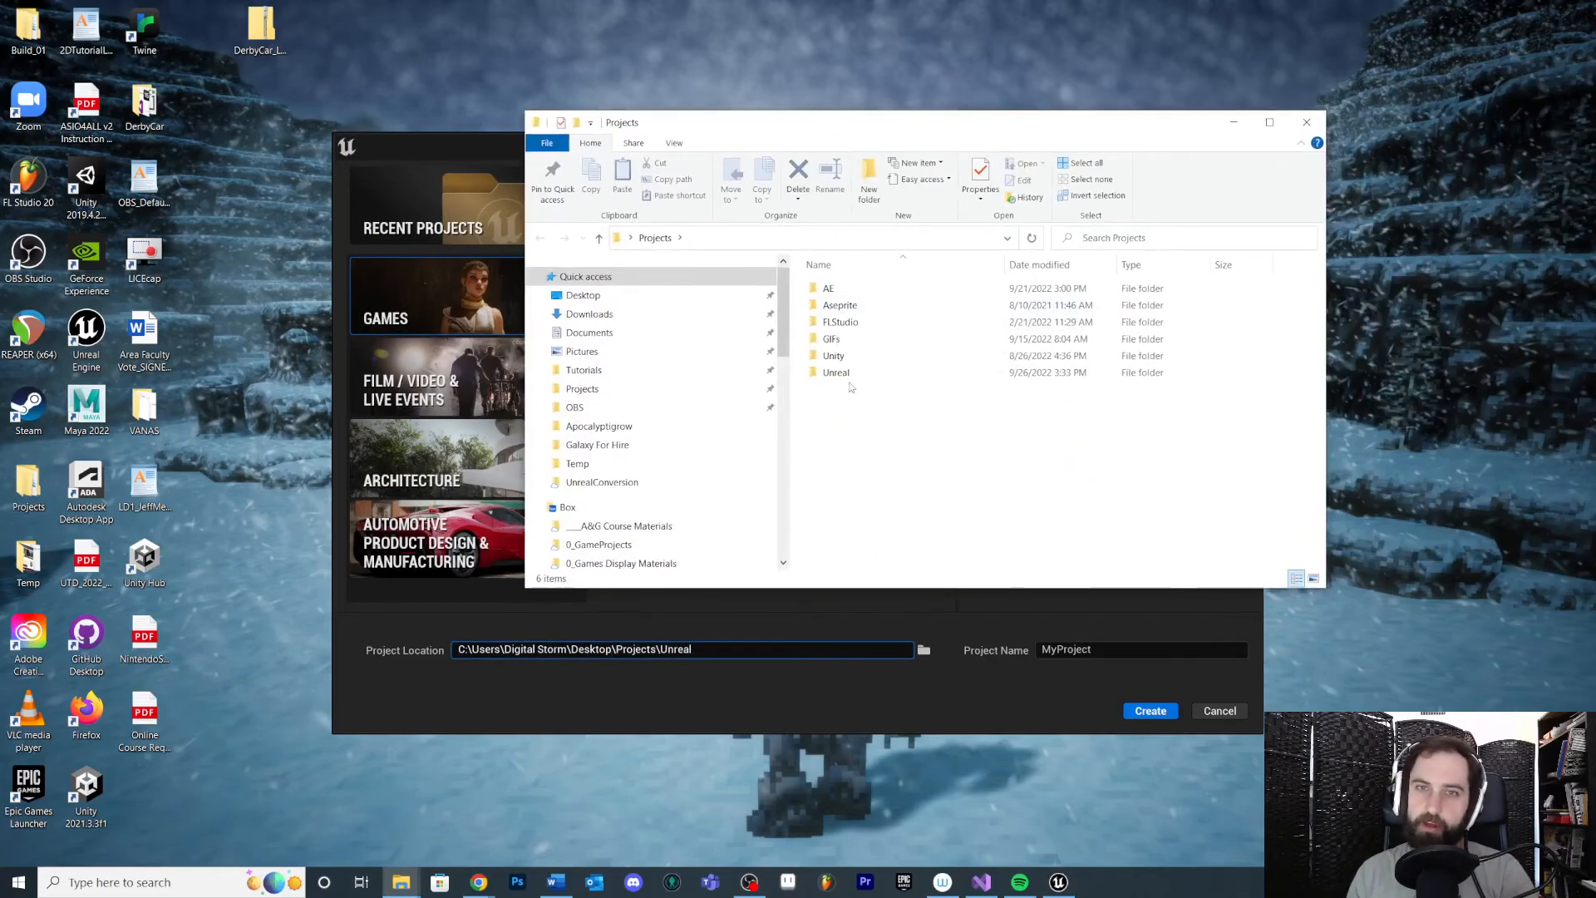
double_click(834, 372)
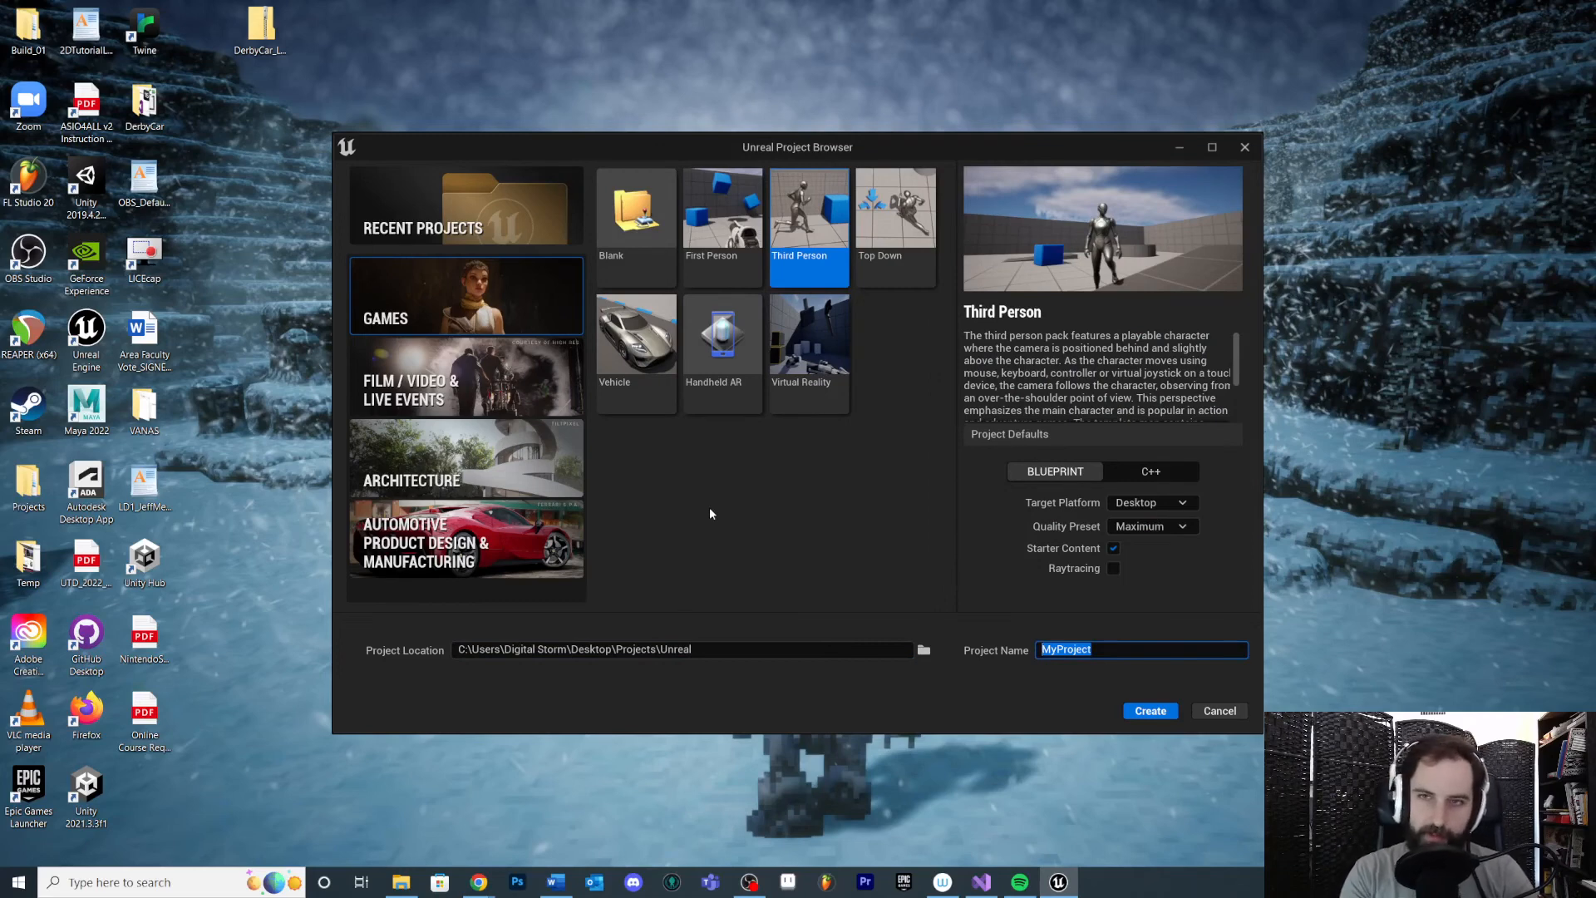
Name the project SideScrollerExample and create it
type("SideScrollerExample")
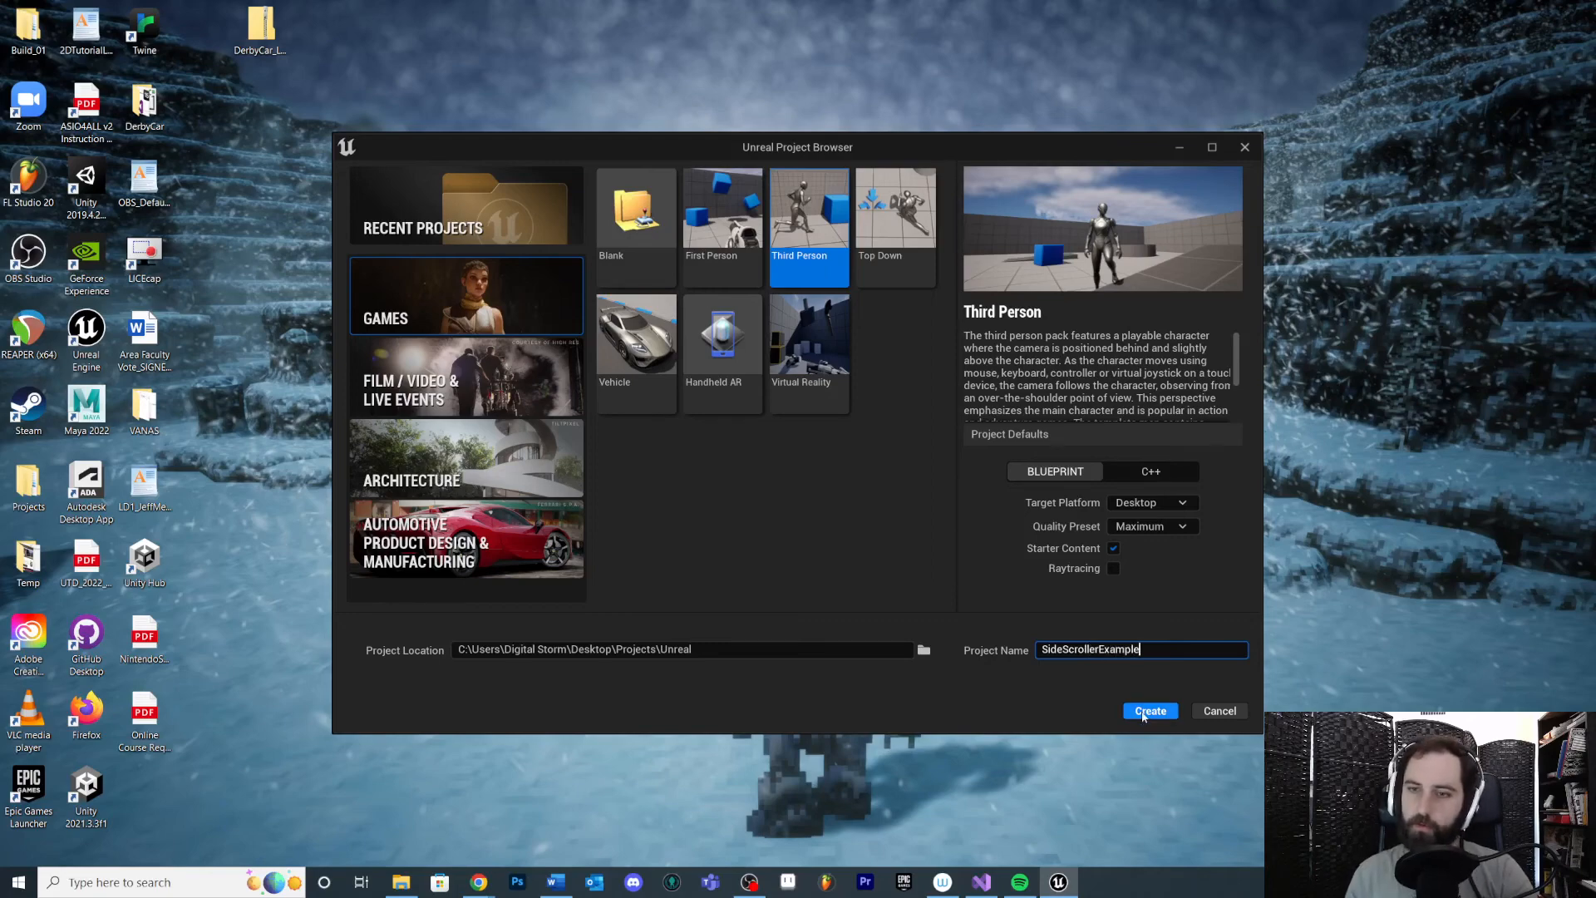
left_click(1150, 711)
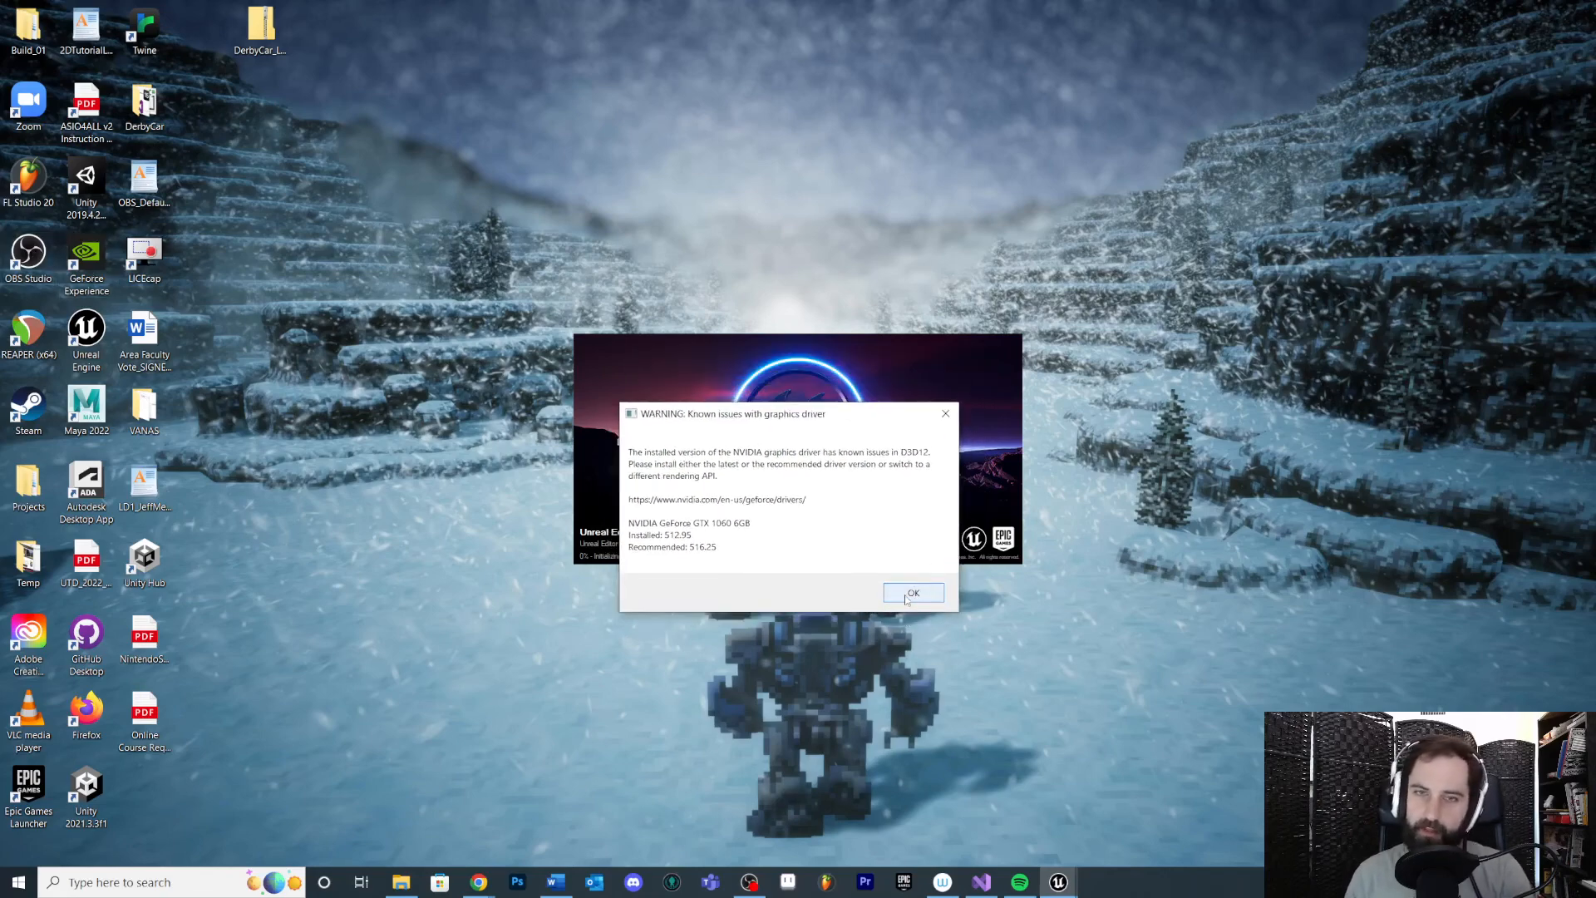
mouse_move(925, 594)
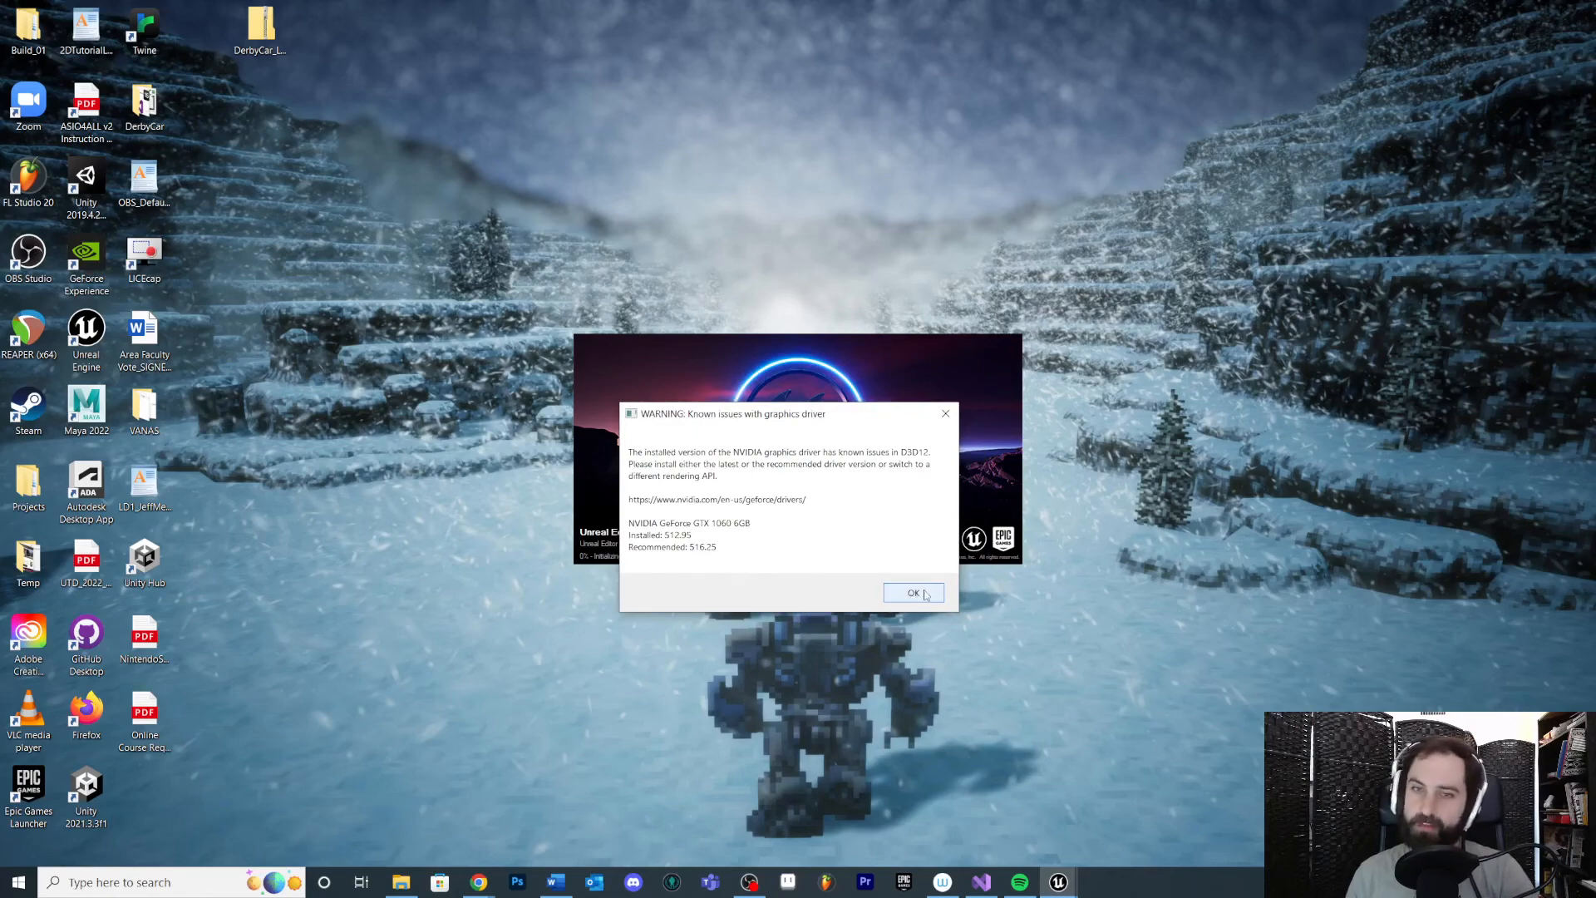
Accept the 'Known issues with graphics driver' warning with OK so the project keeps loading
left_click(915, 592)
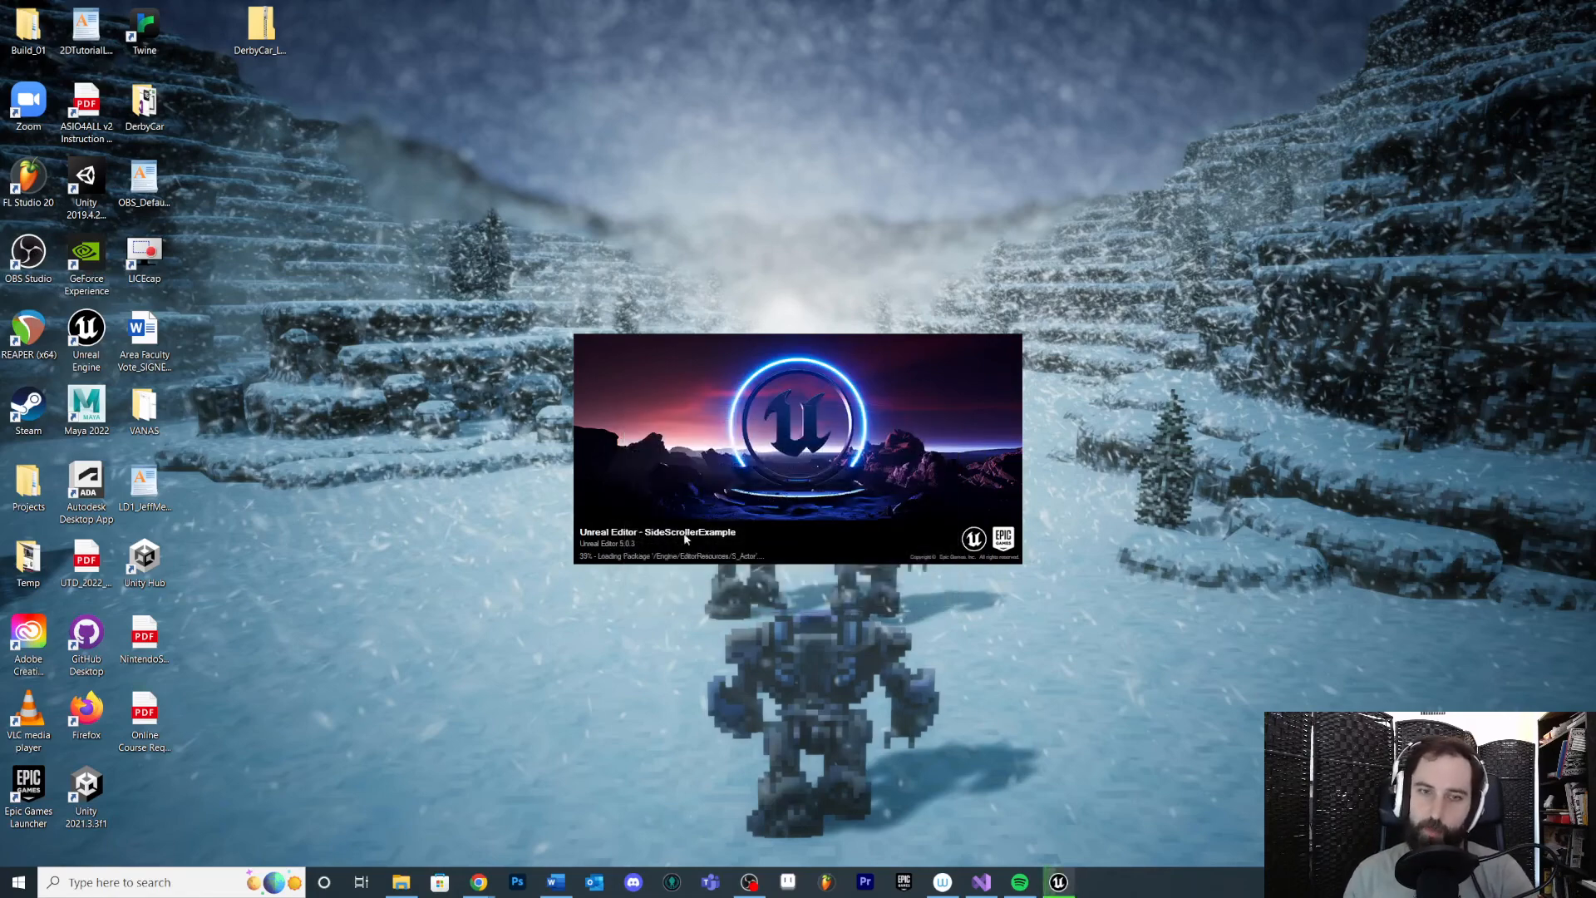